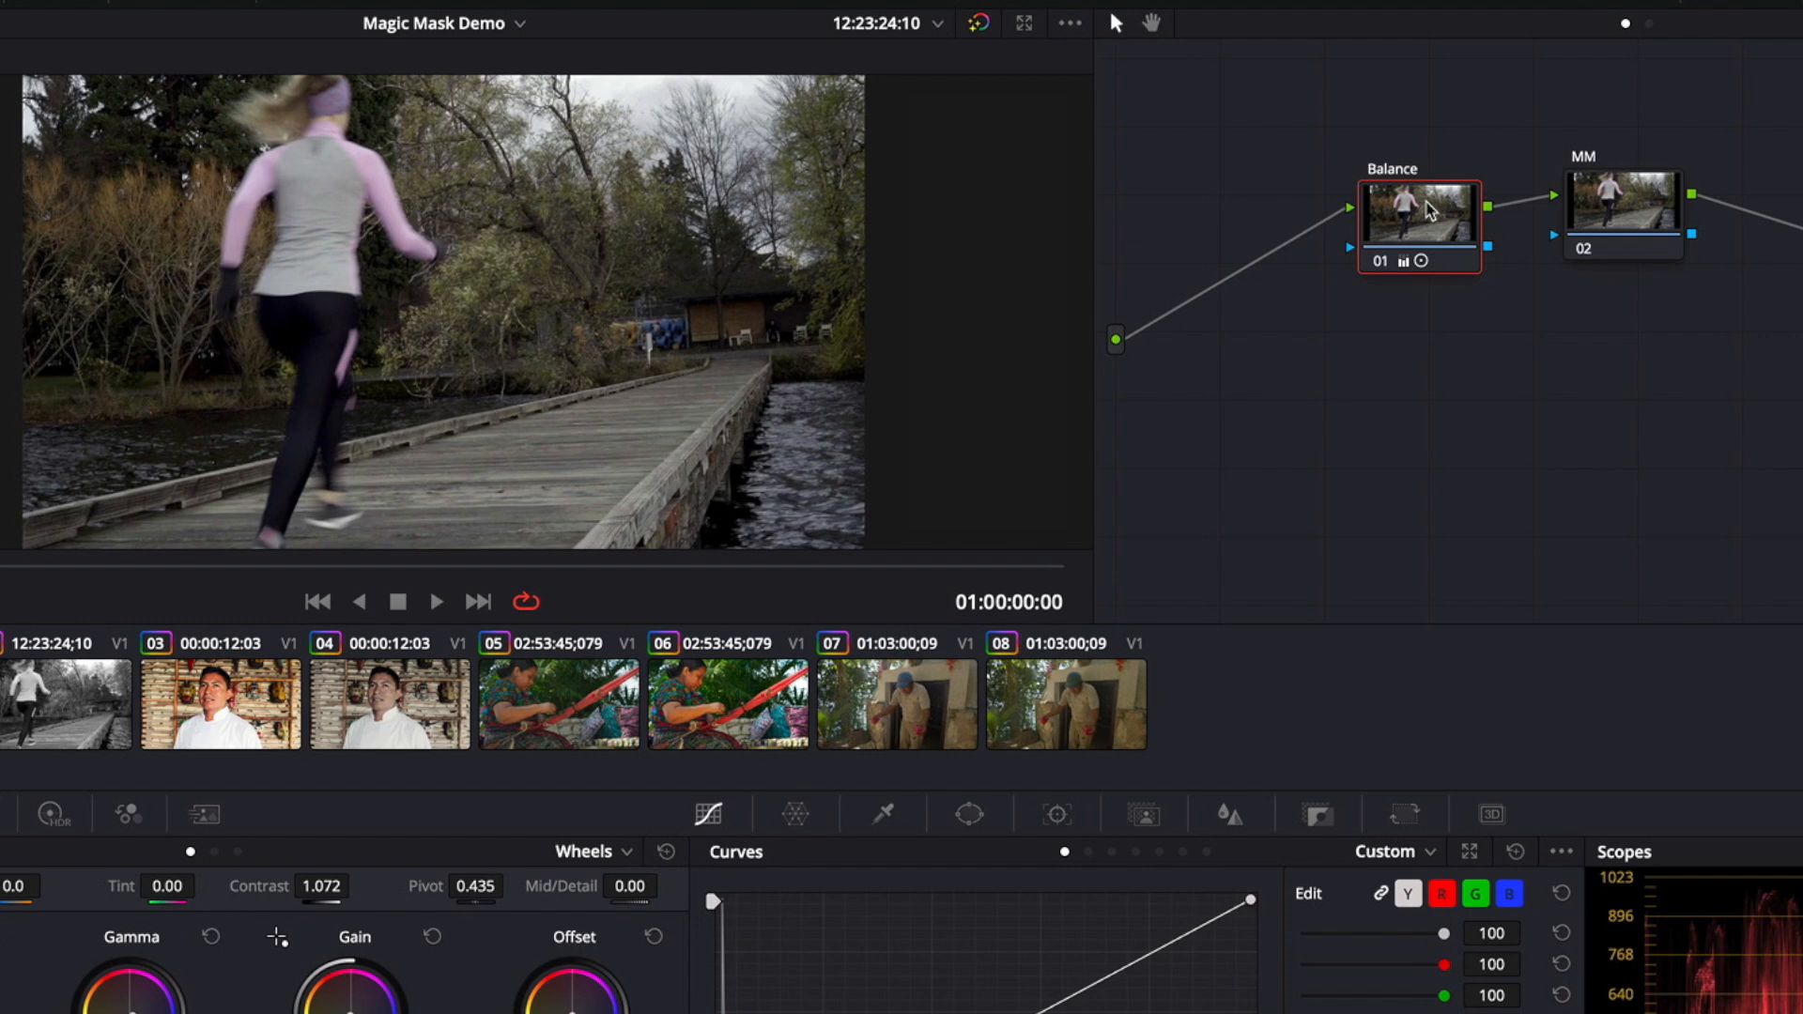
Bring up Magic Mask on the runner clip's MM node and browse the body-feature list.
left_click(1621, 213)
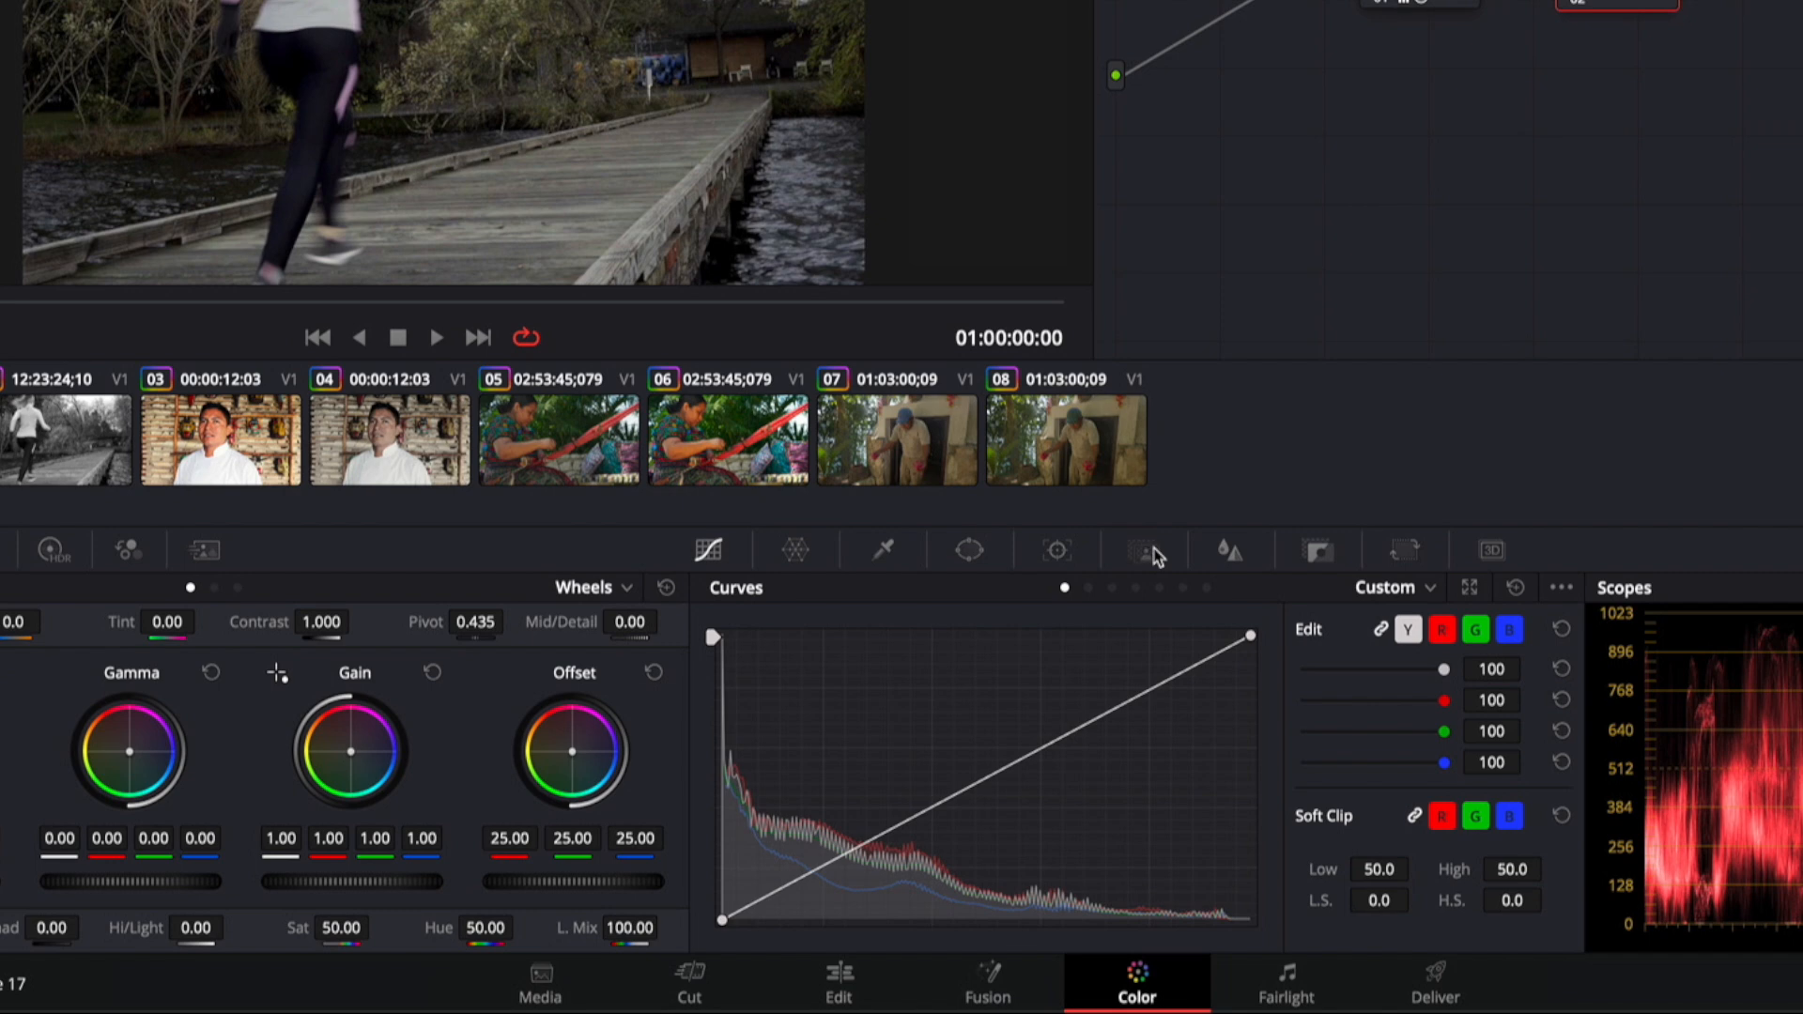
left_click(1142, 550)
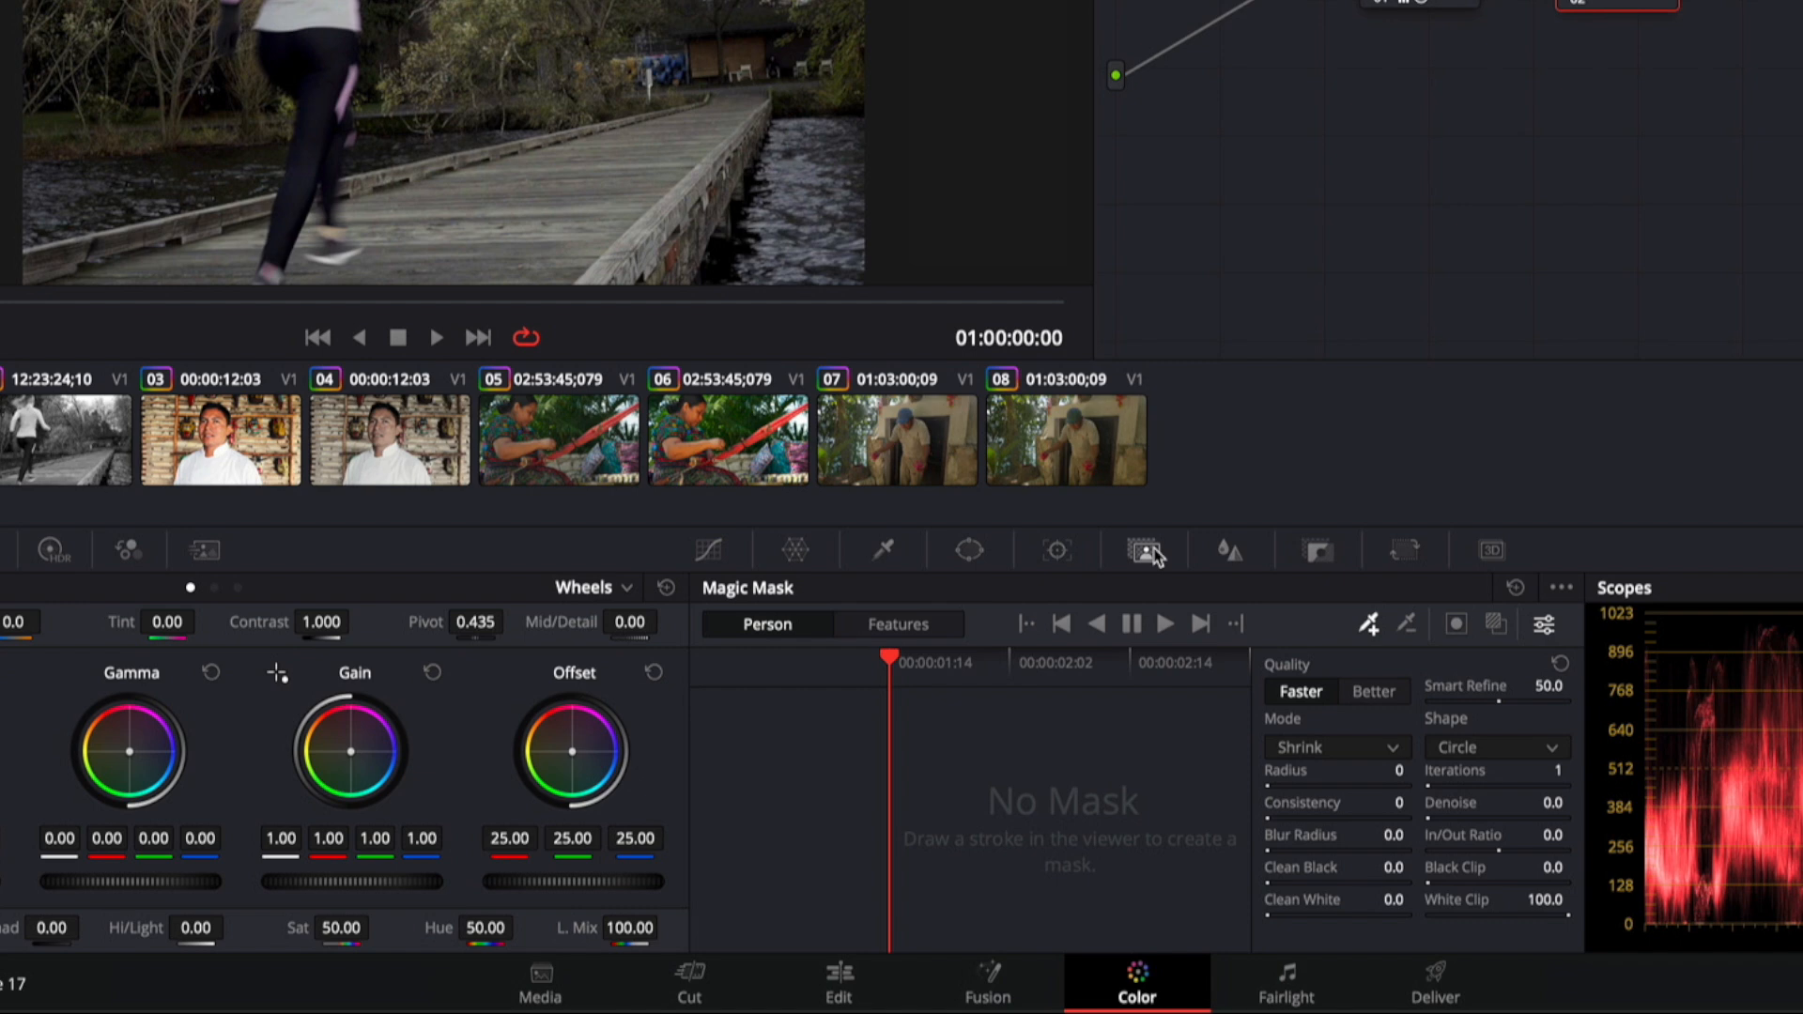
mouse_move(770, 633)
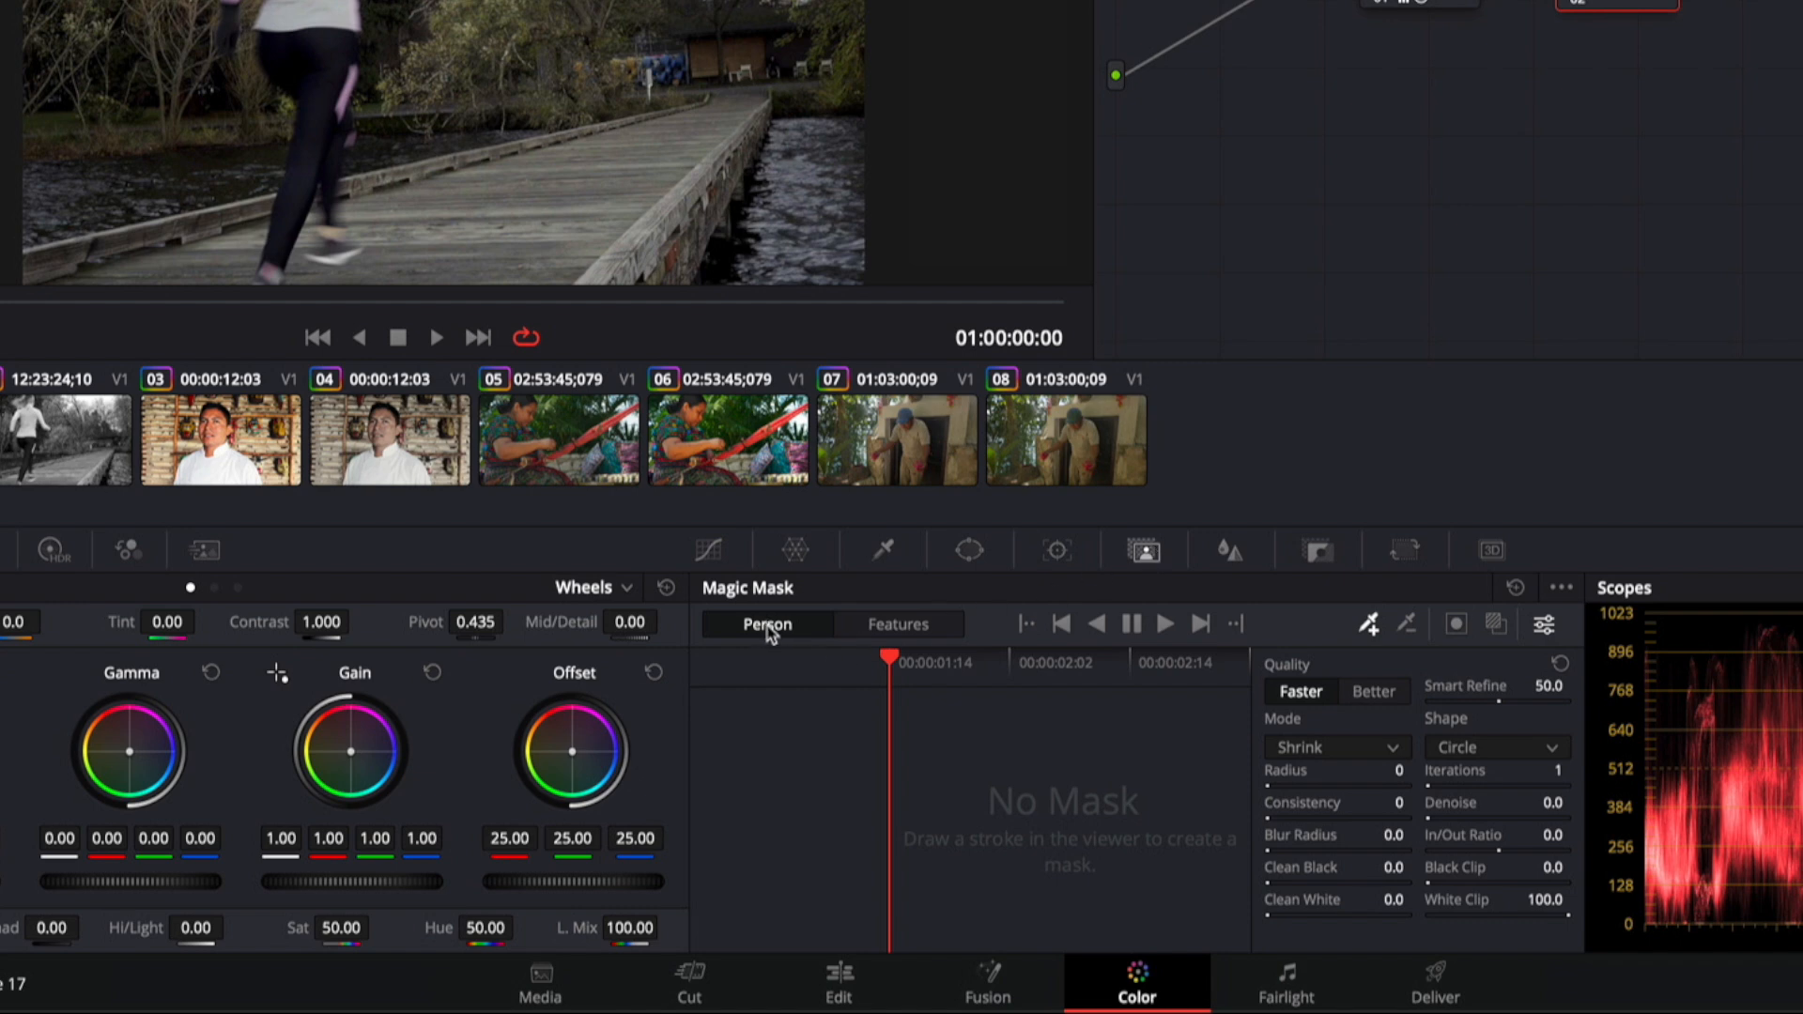
left_click(898, 624)
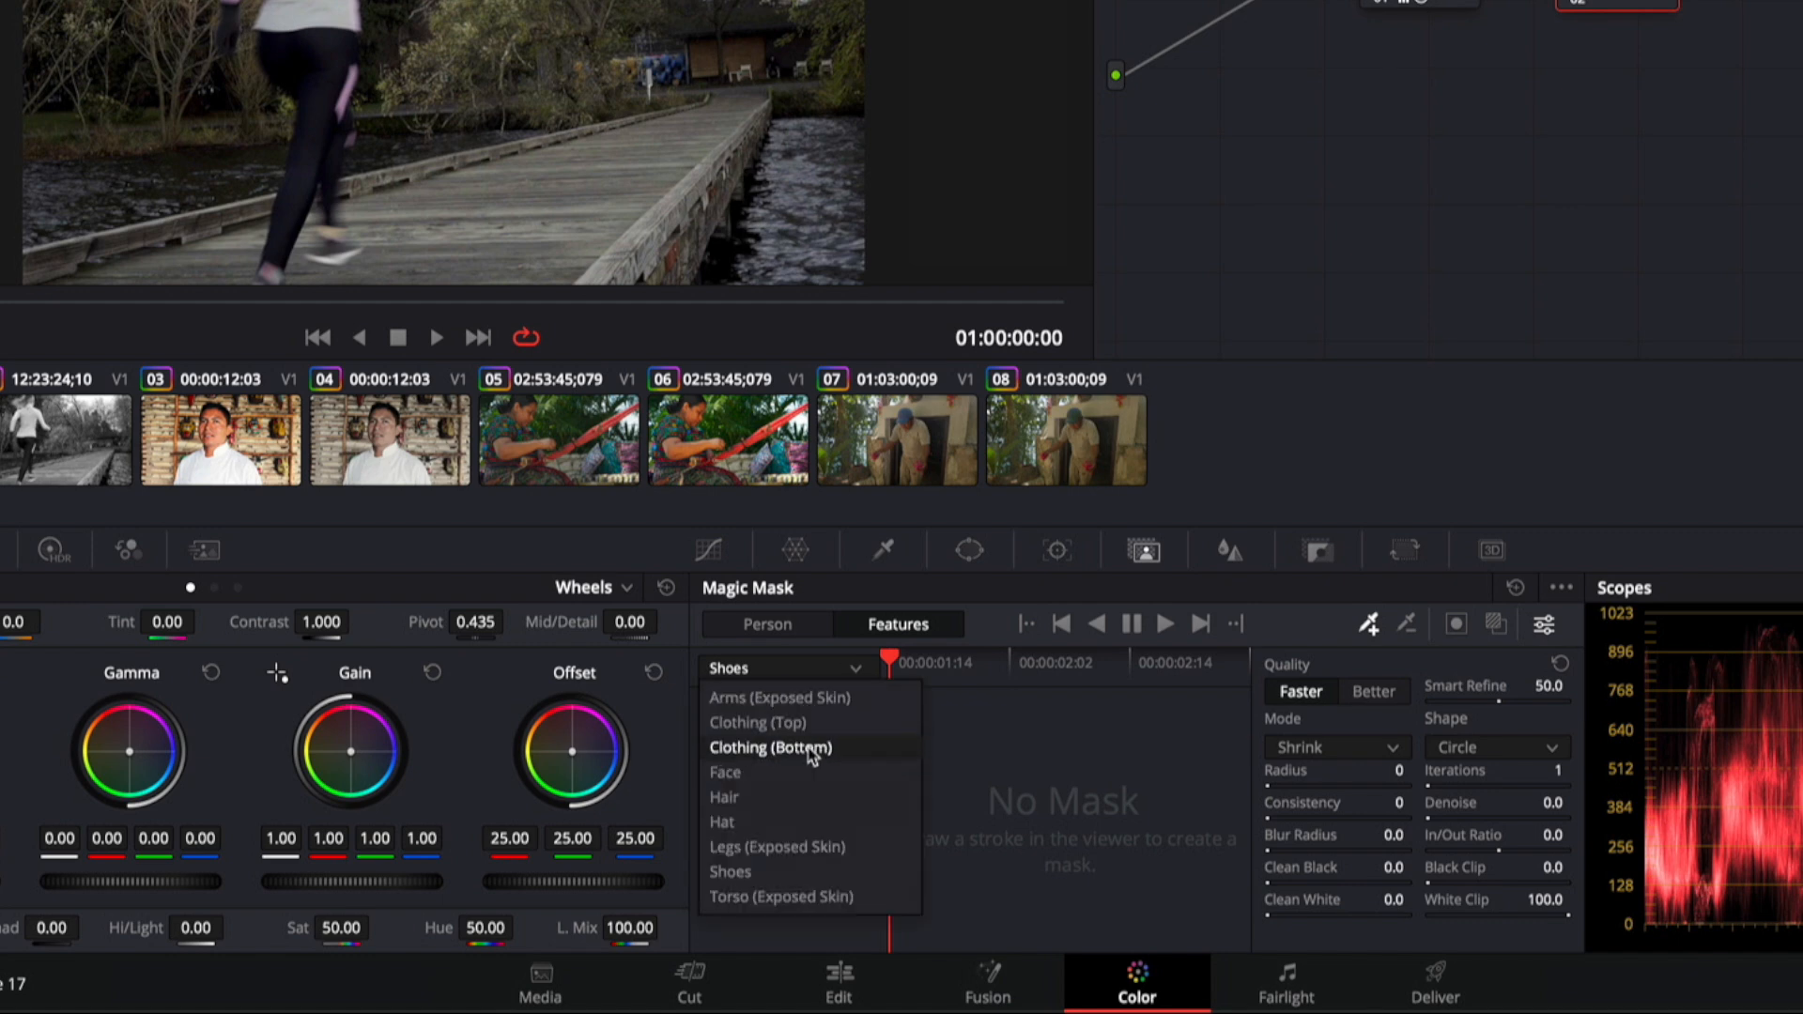
mouse_move(770, 898)
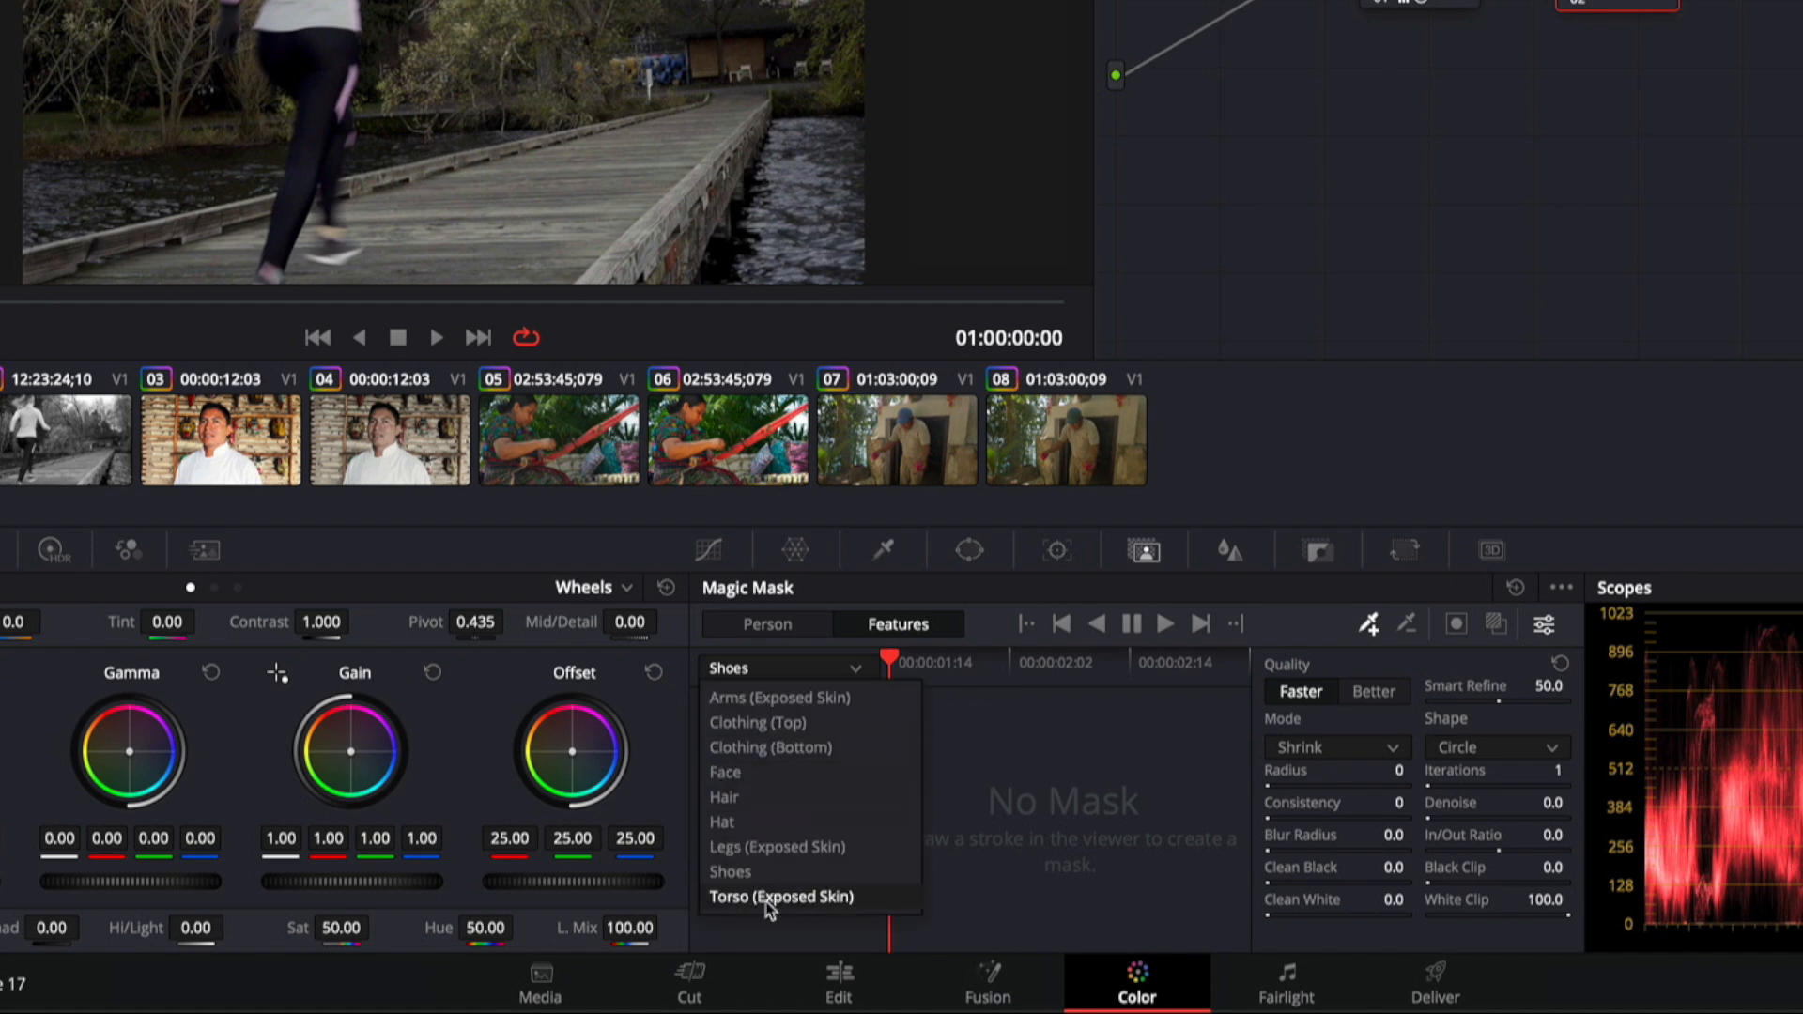
left_click(764, 624)
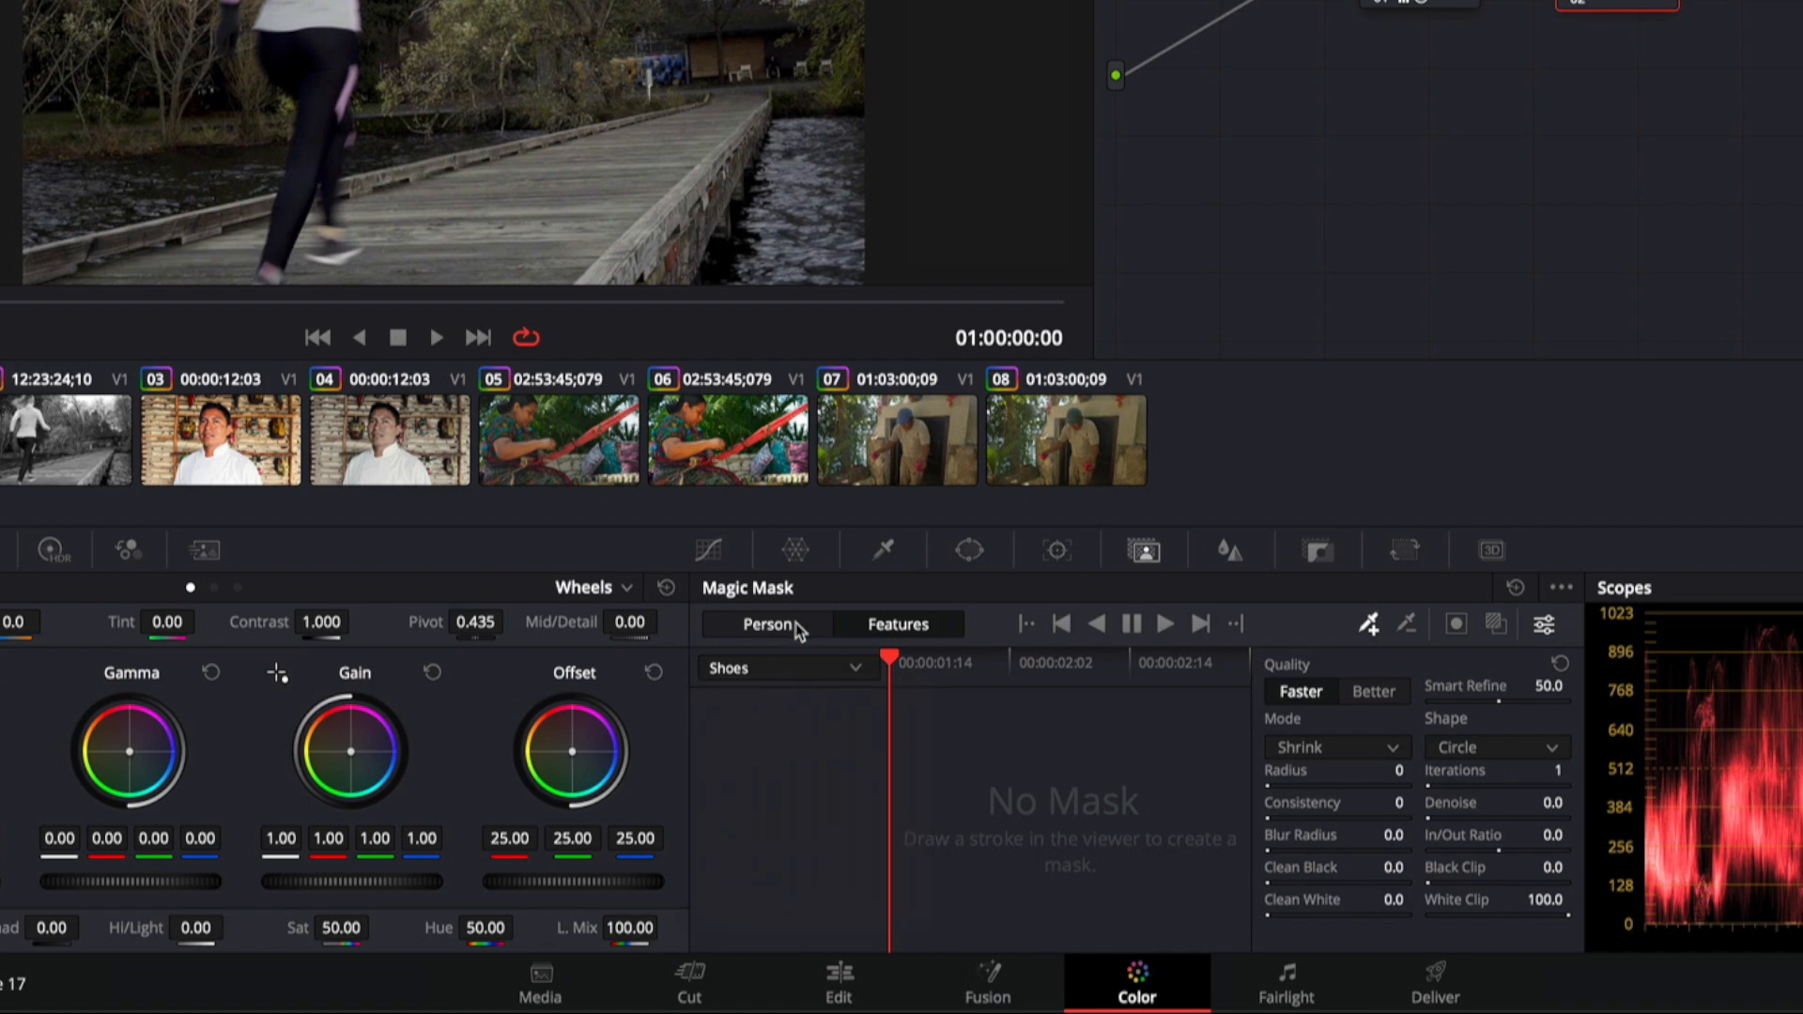
Return Magic Mask to whole-person mode for the runner stroke.
left_click(767, 624)
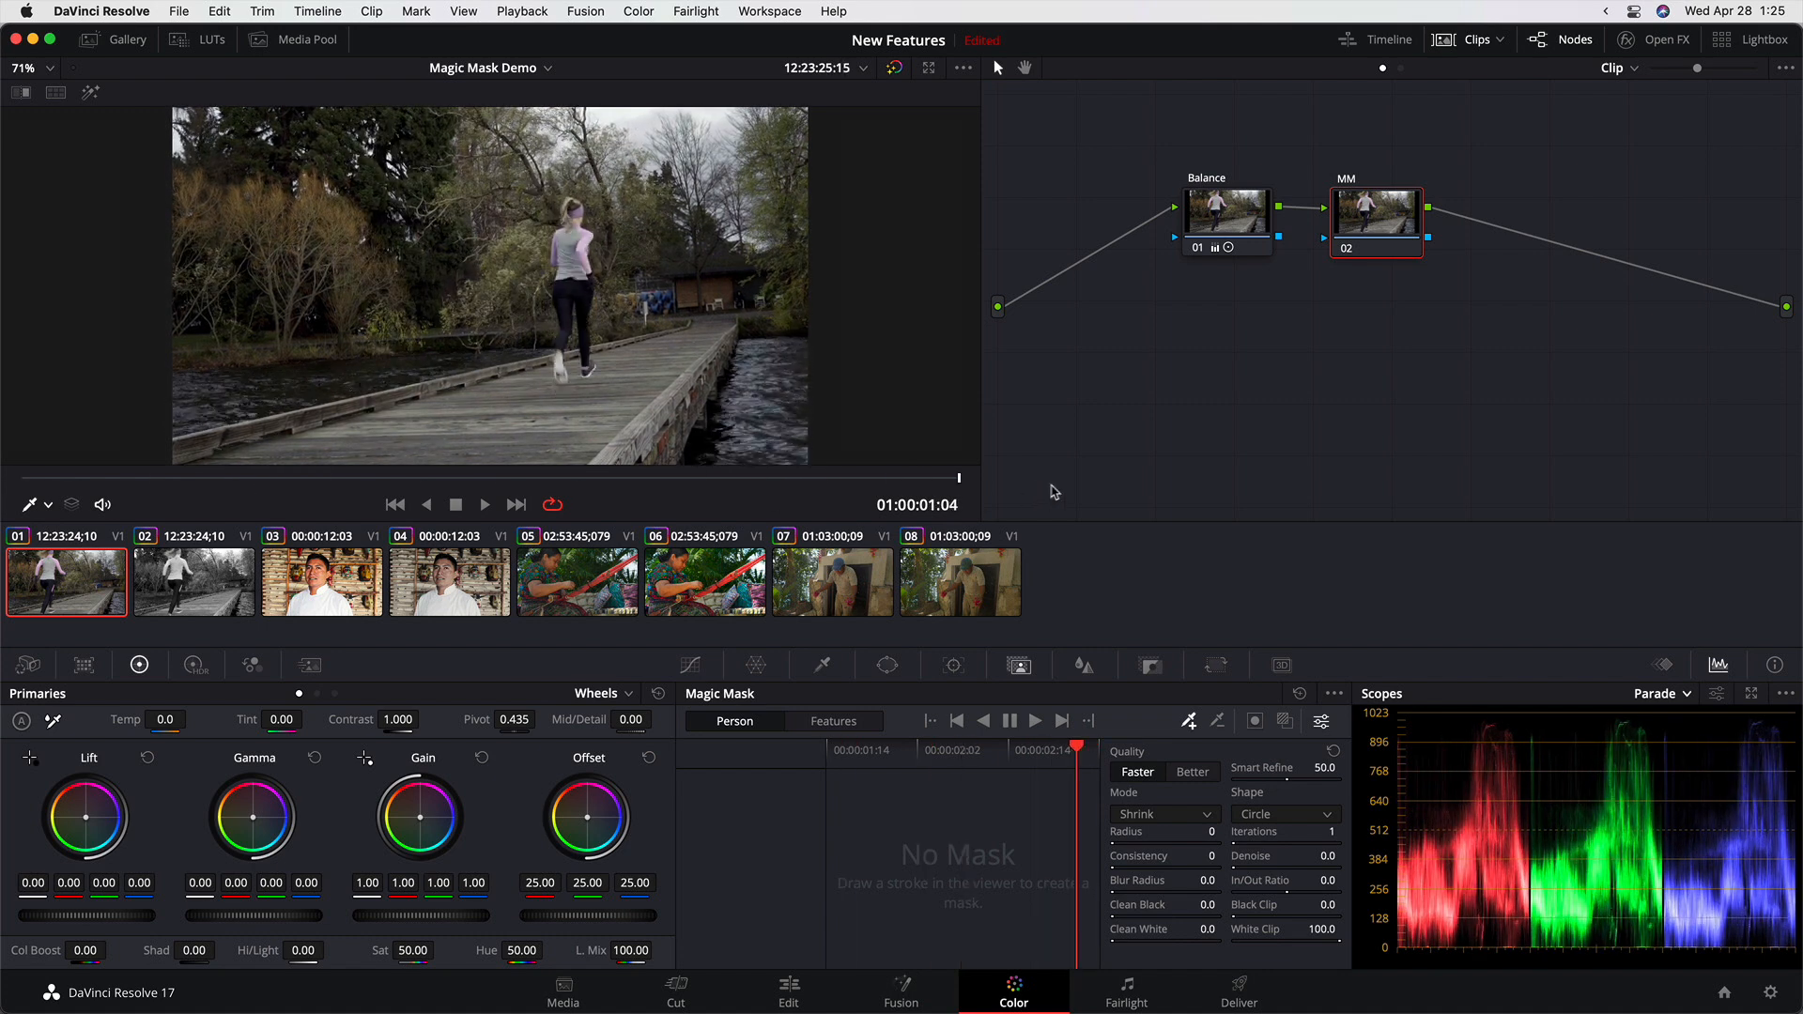
mouse_move(680, 325)
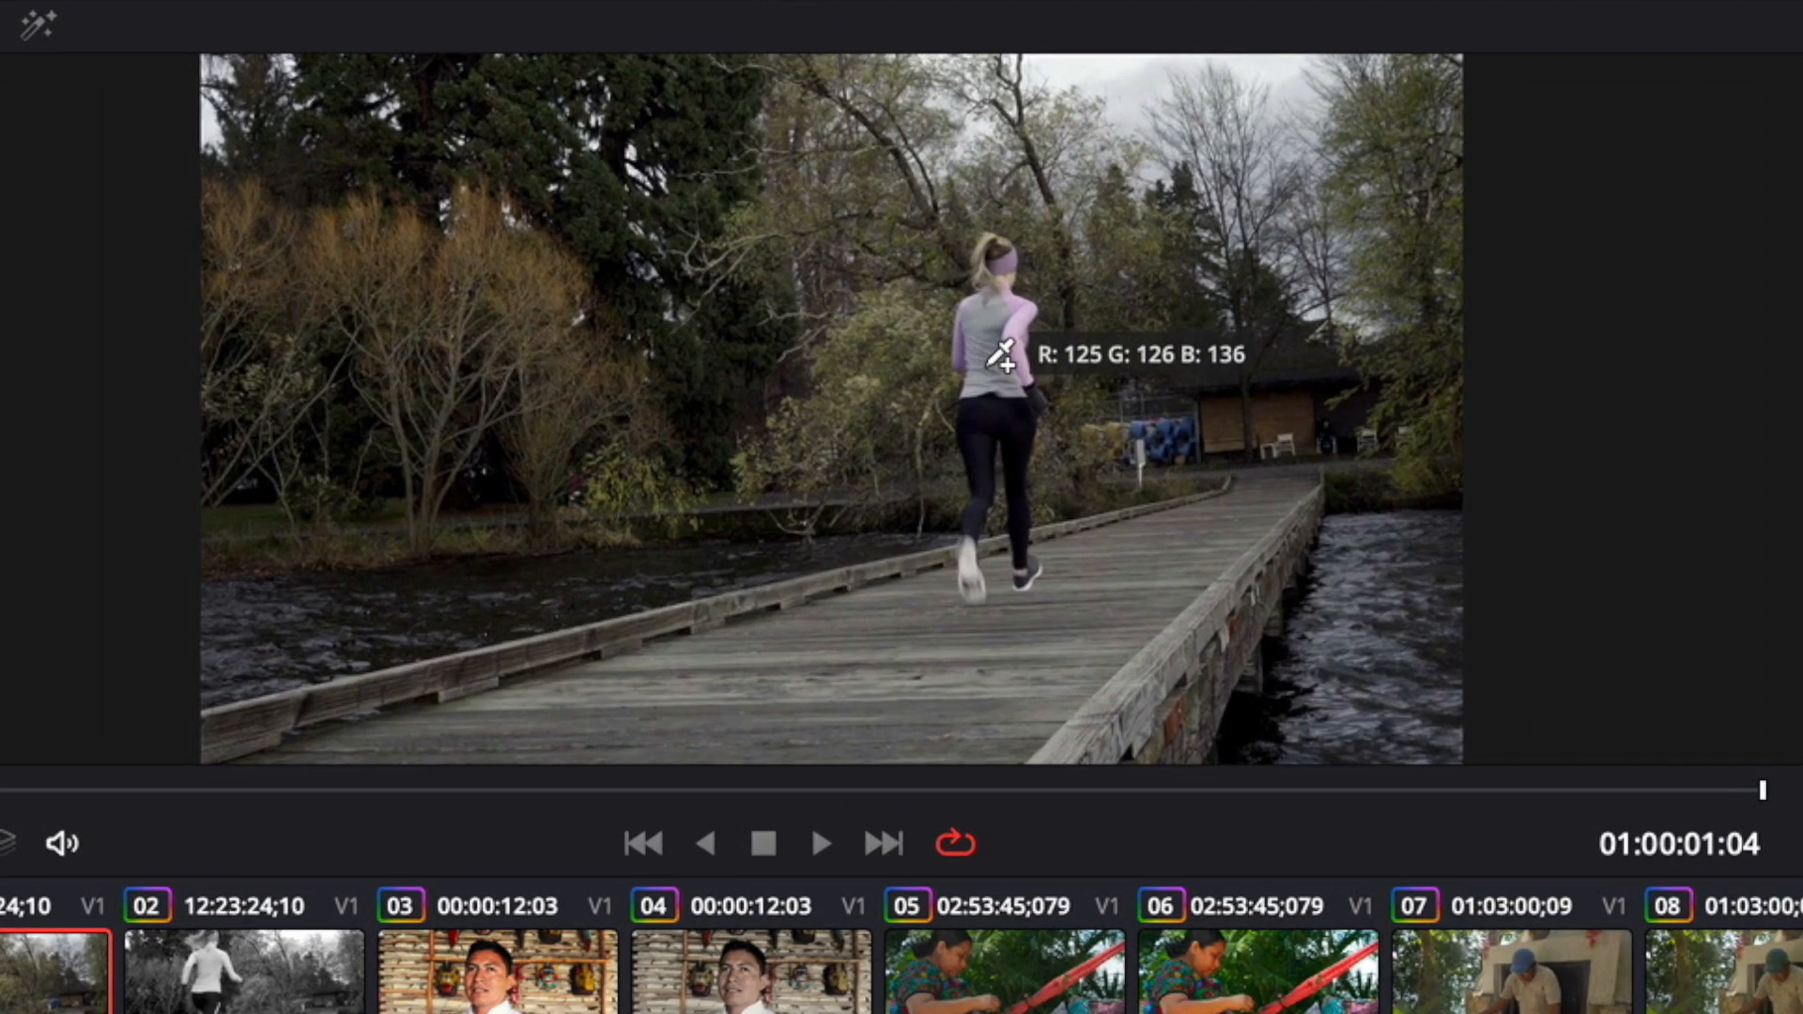
mouse_move(1001, 319)
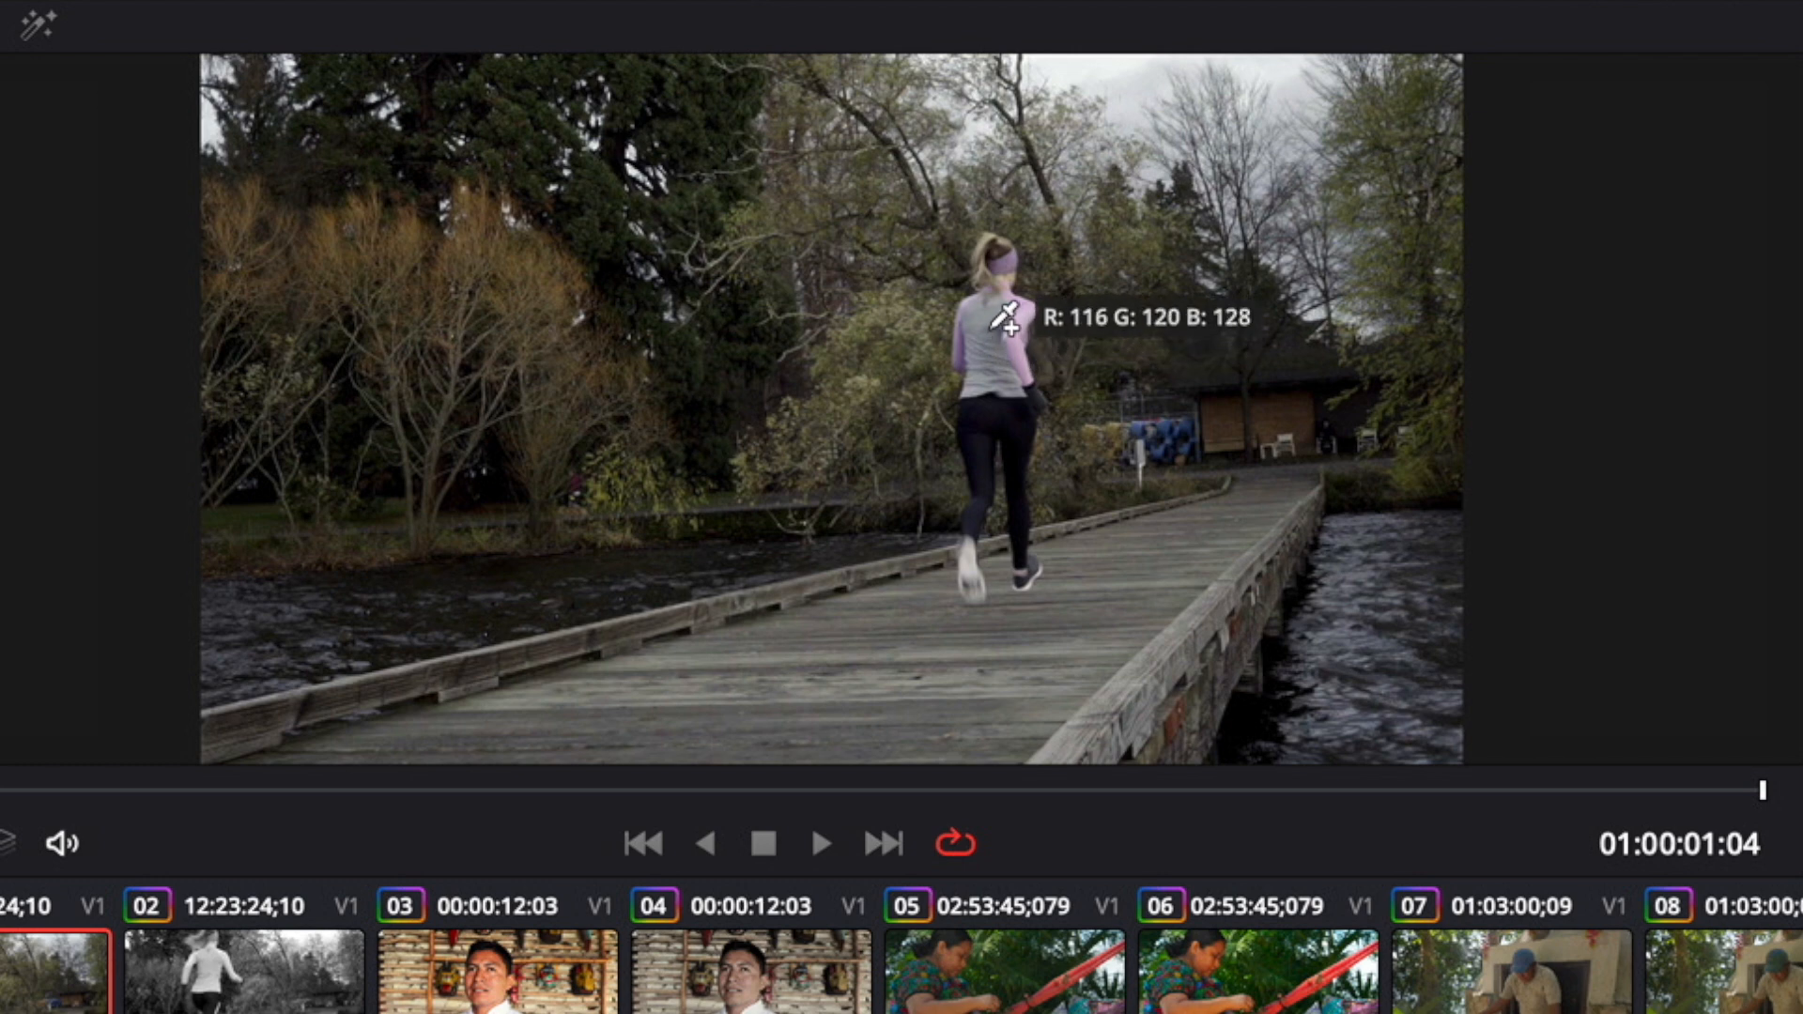
mouse_move(1007, 336)
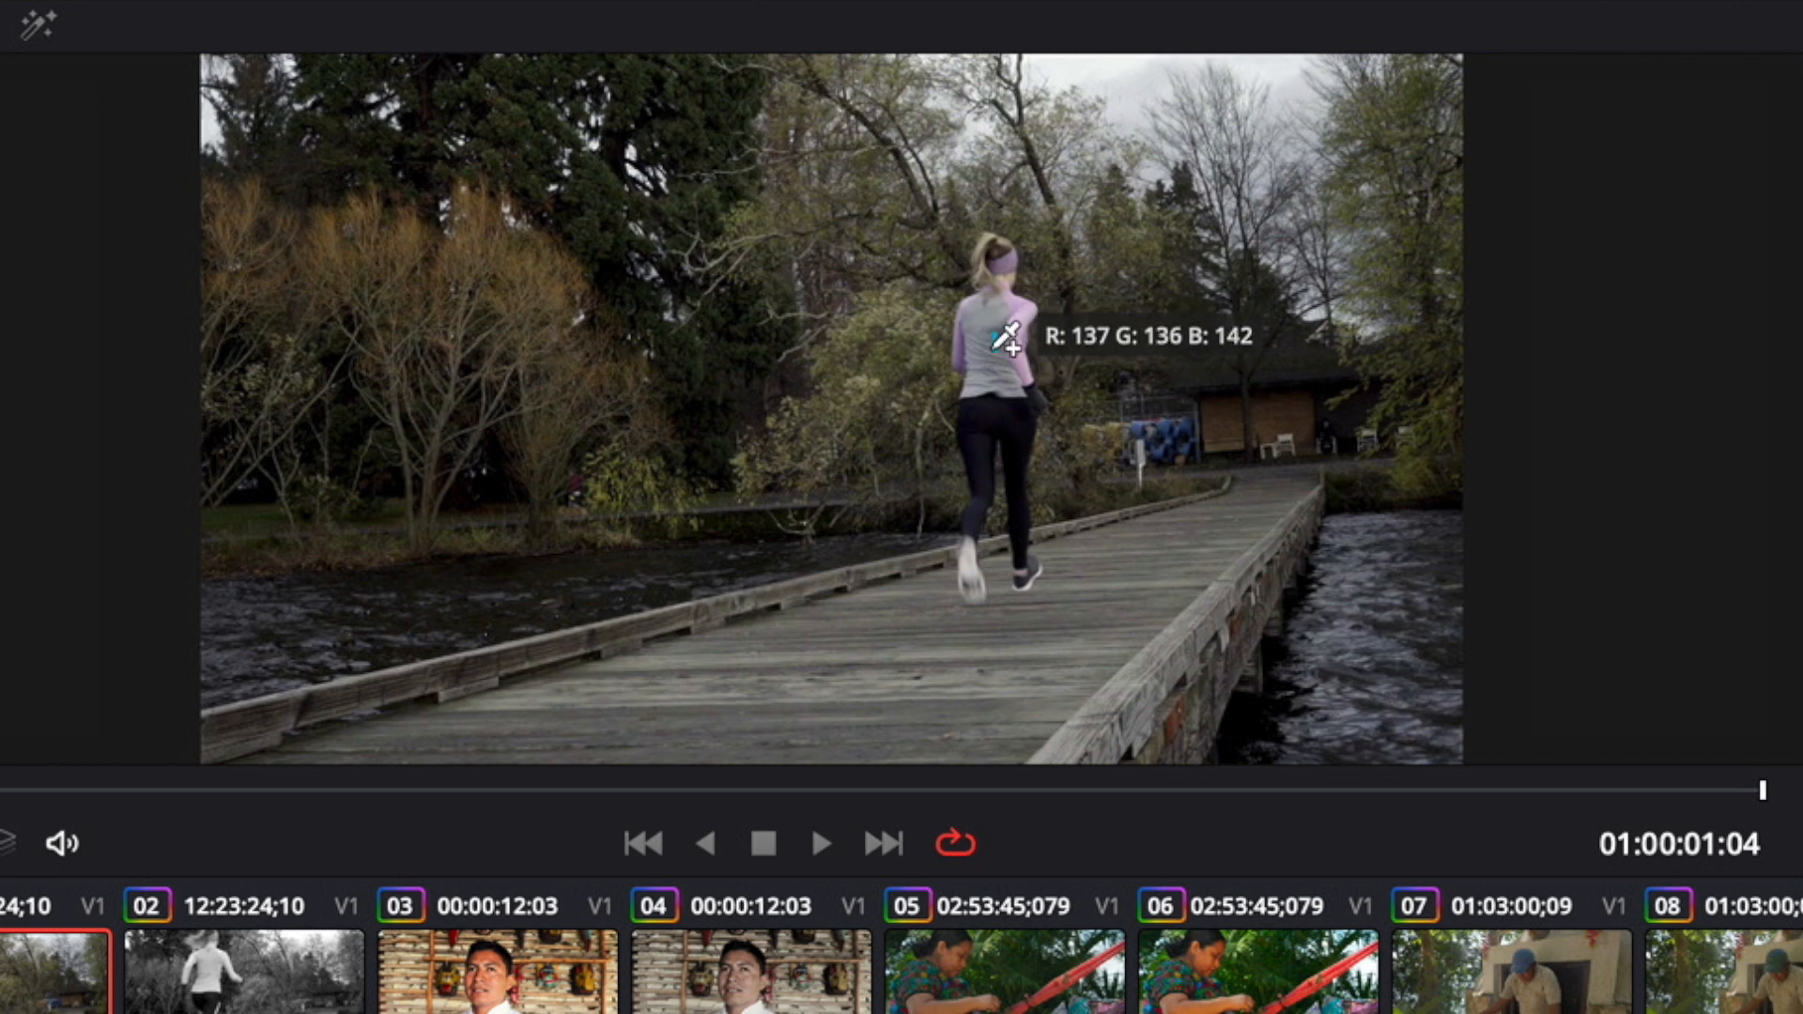
mouse_move(1018, 396)
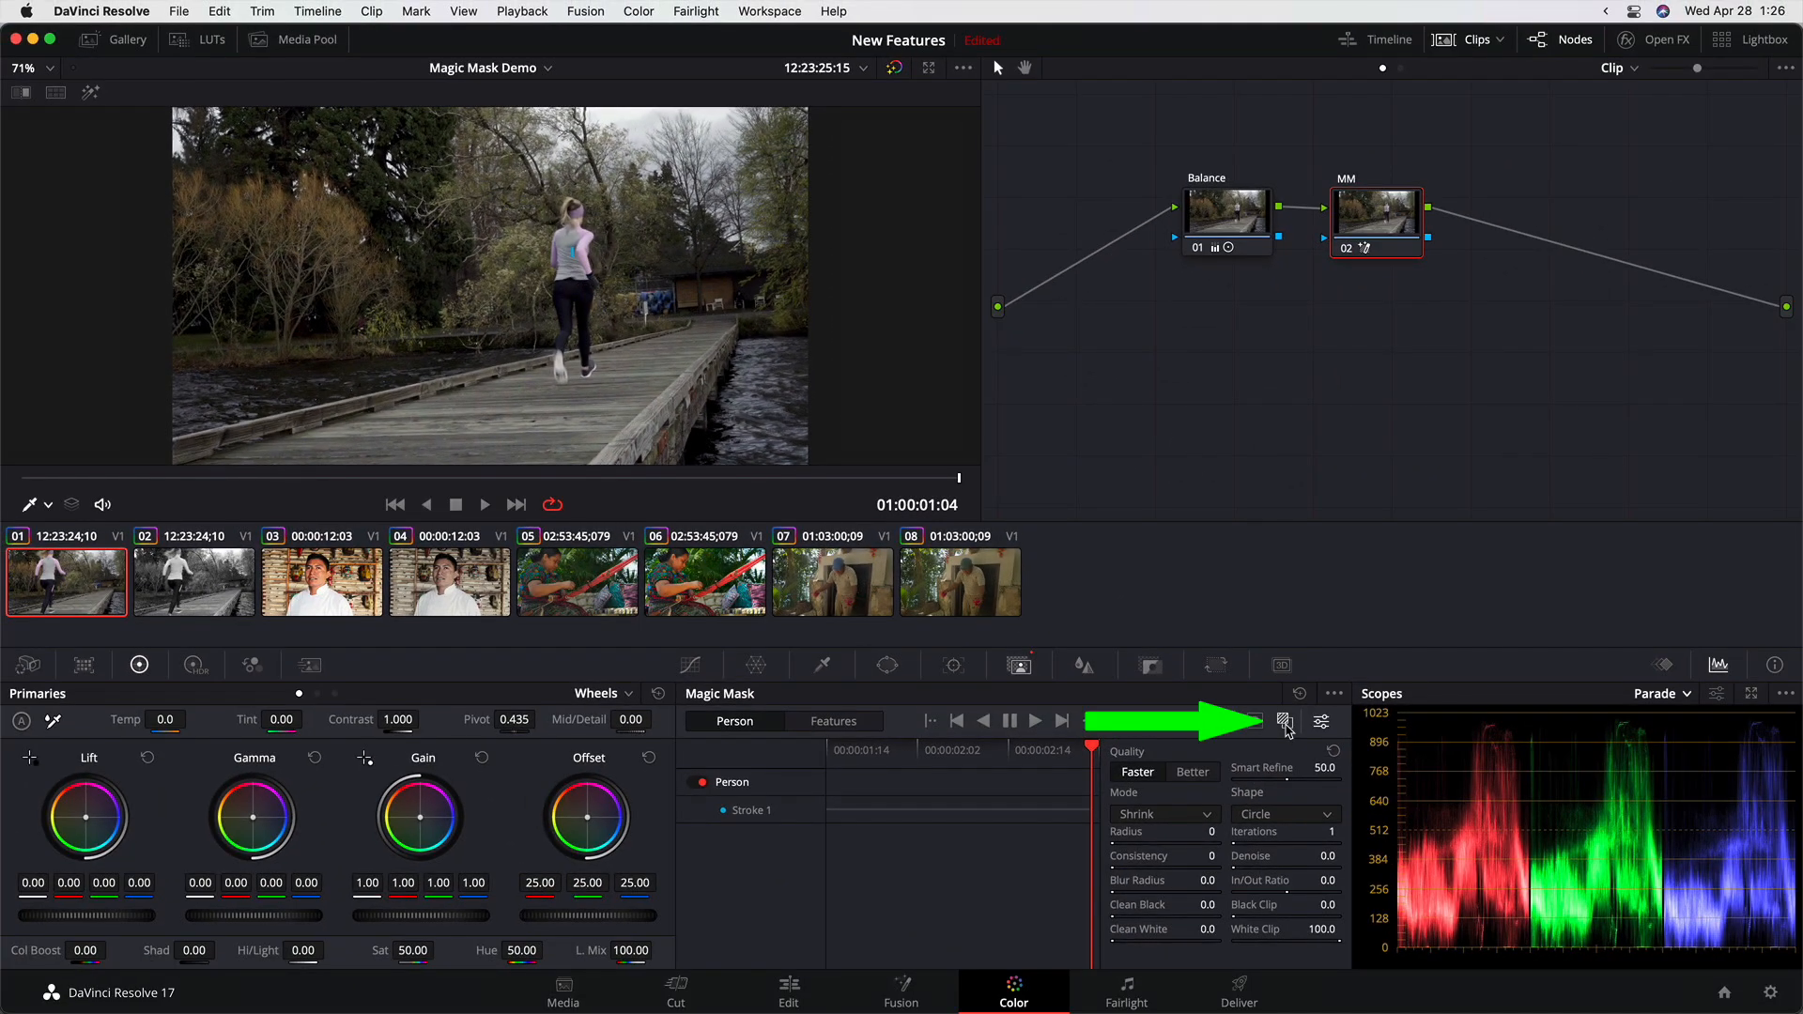
Show the runner's mask as a red overlay in the viewer.
left_click(1285, 722)
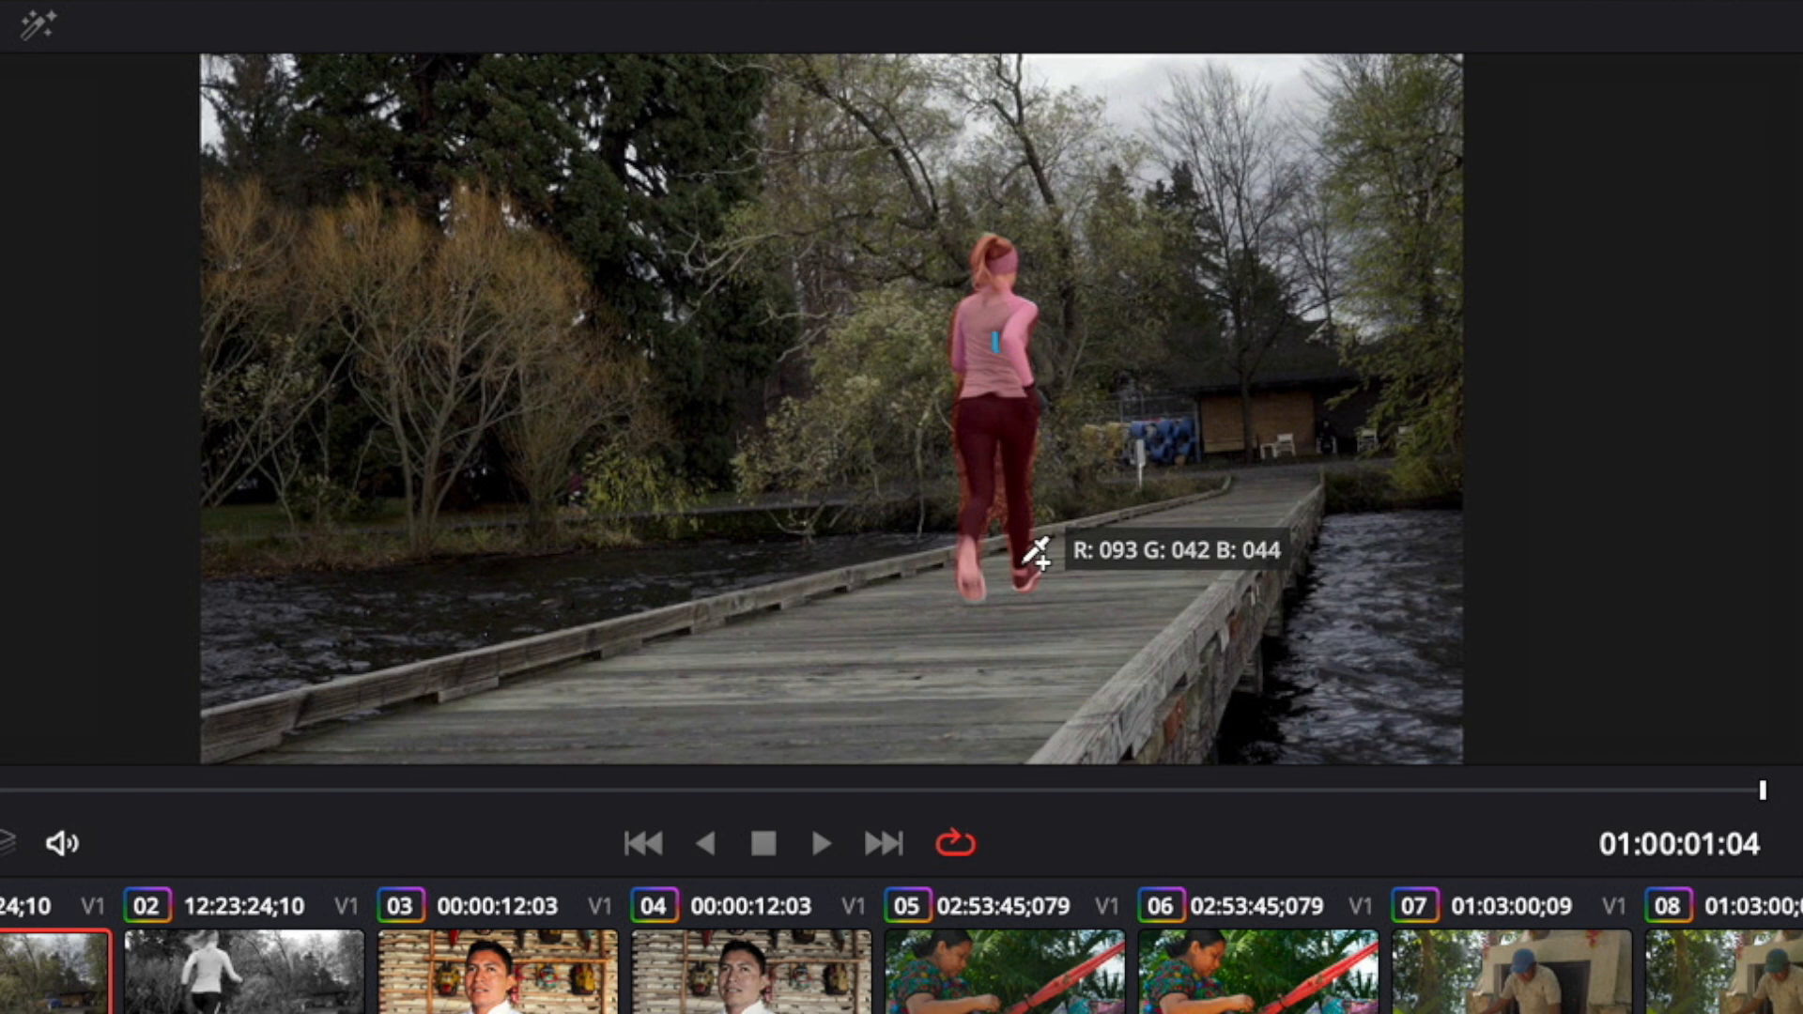
mouse_move(1029, 505)
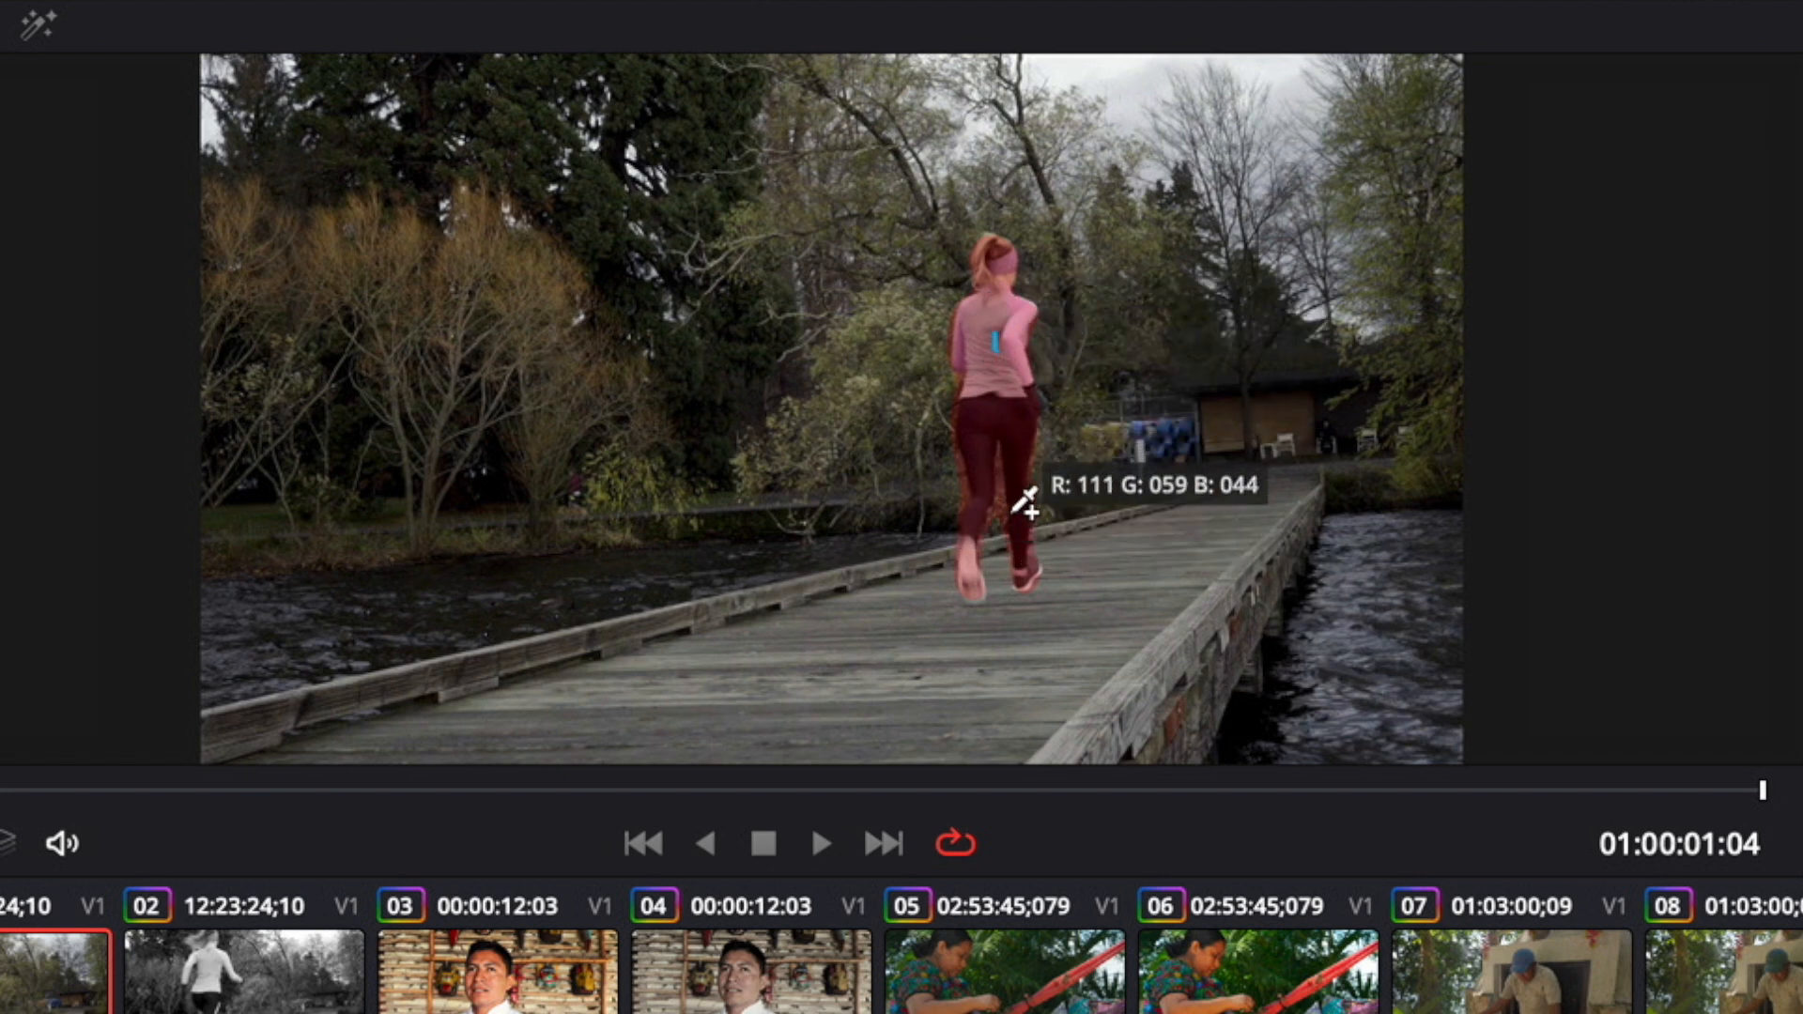
mouse_move(1045, 515)
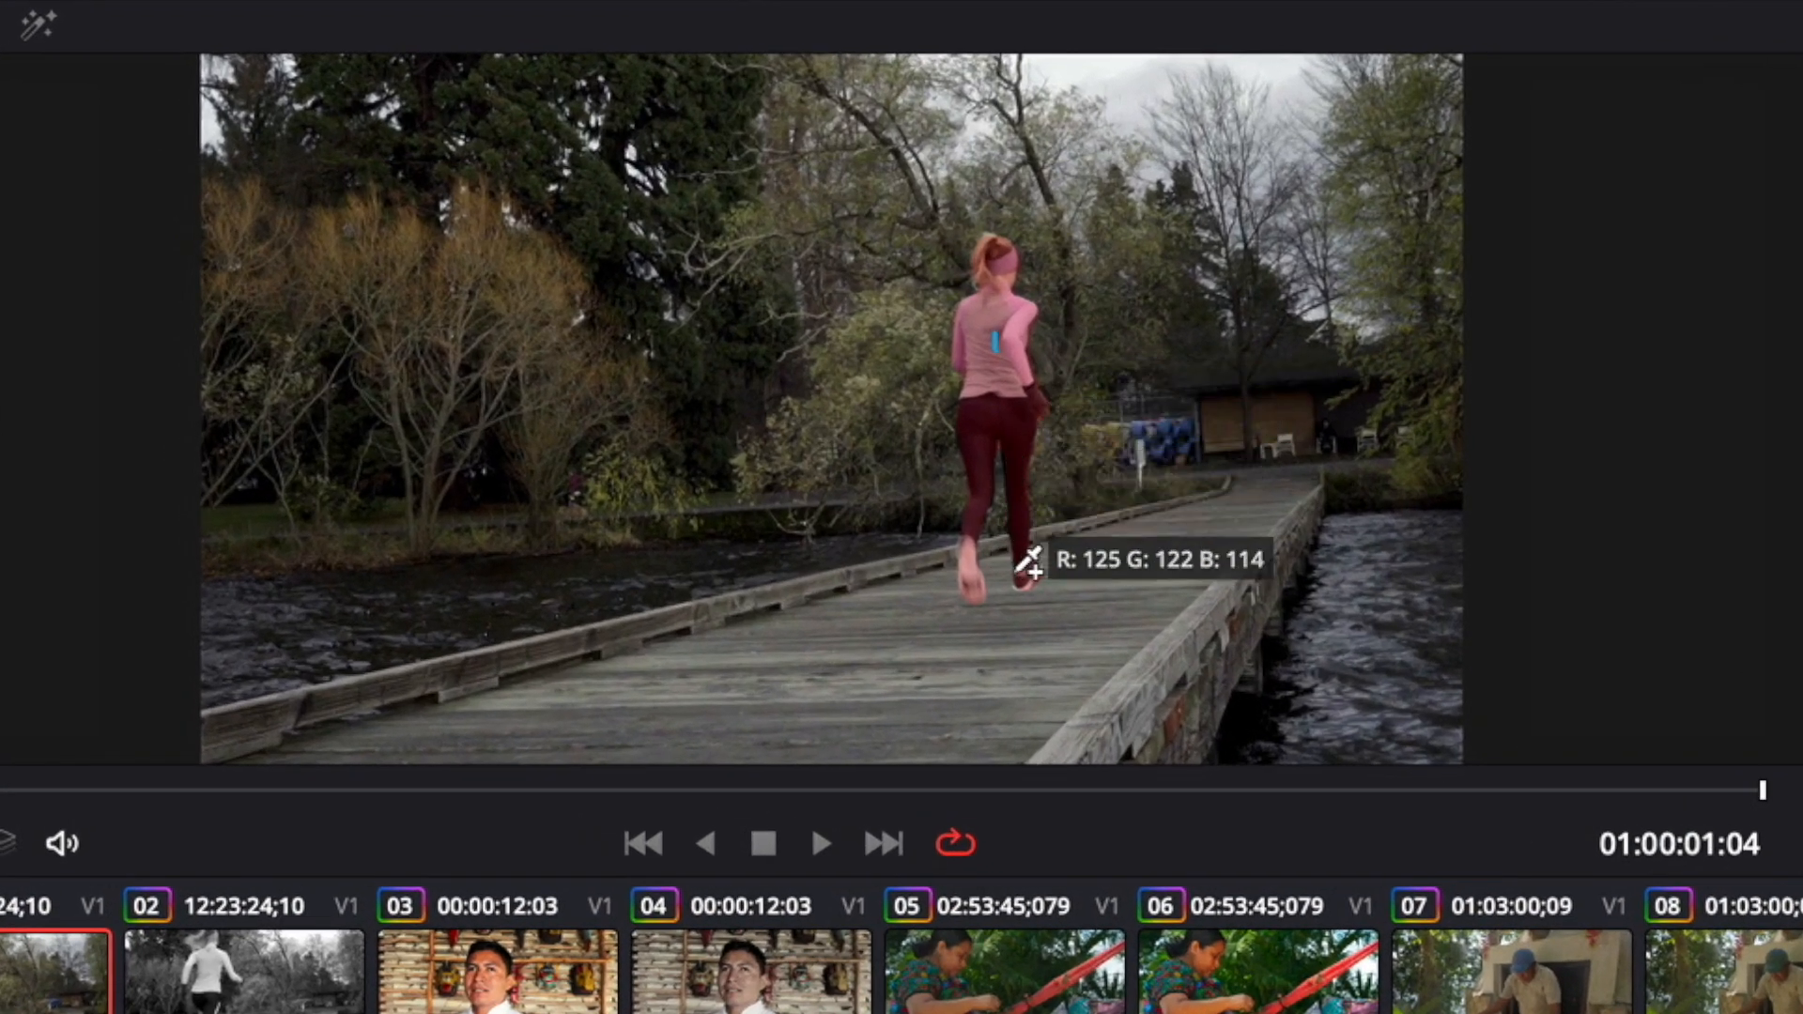
mouse_move(1018, 391)
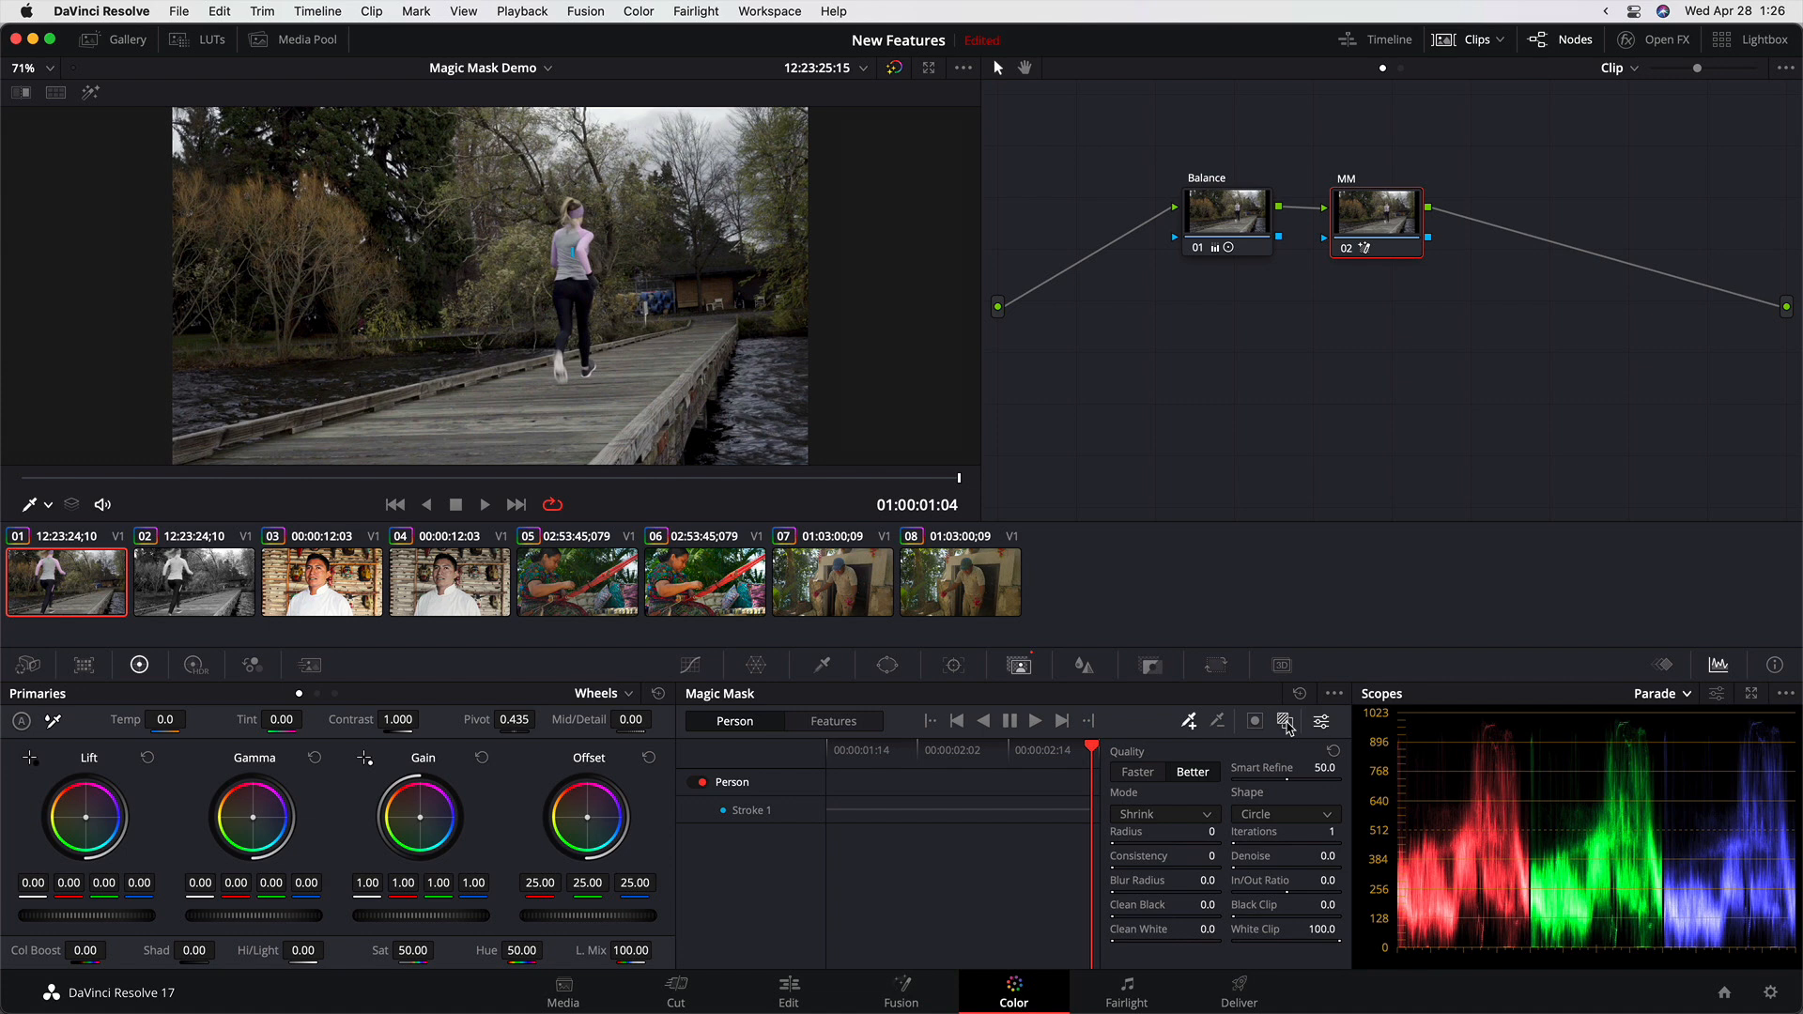
mouse_move(90, 94)
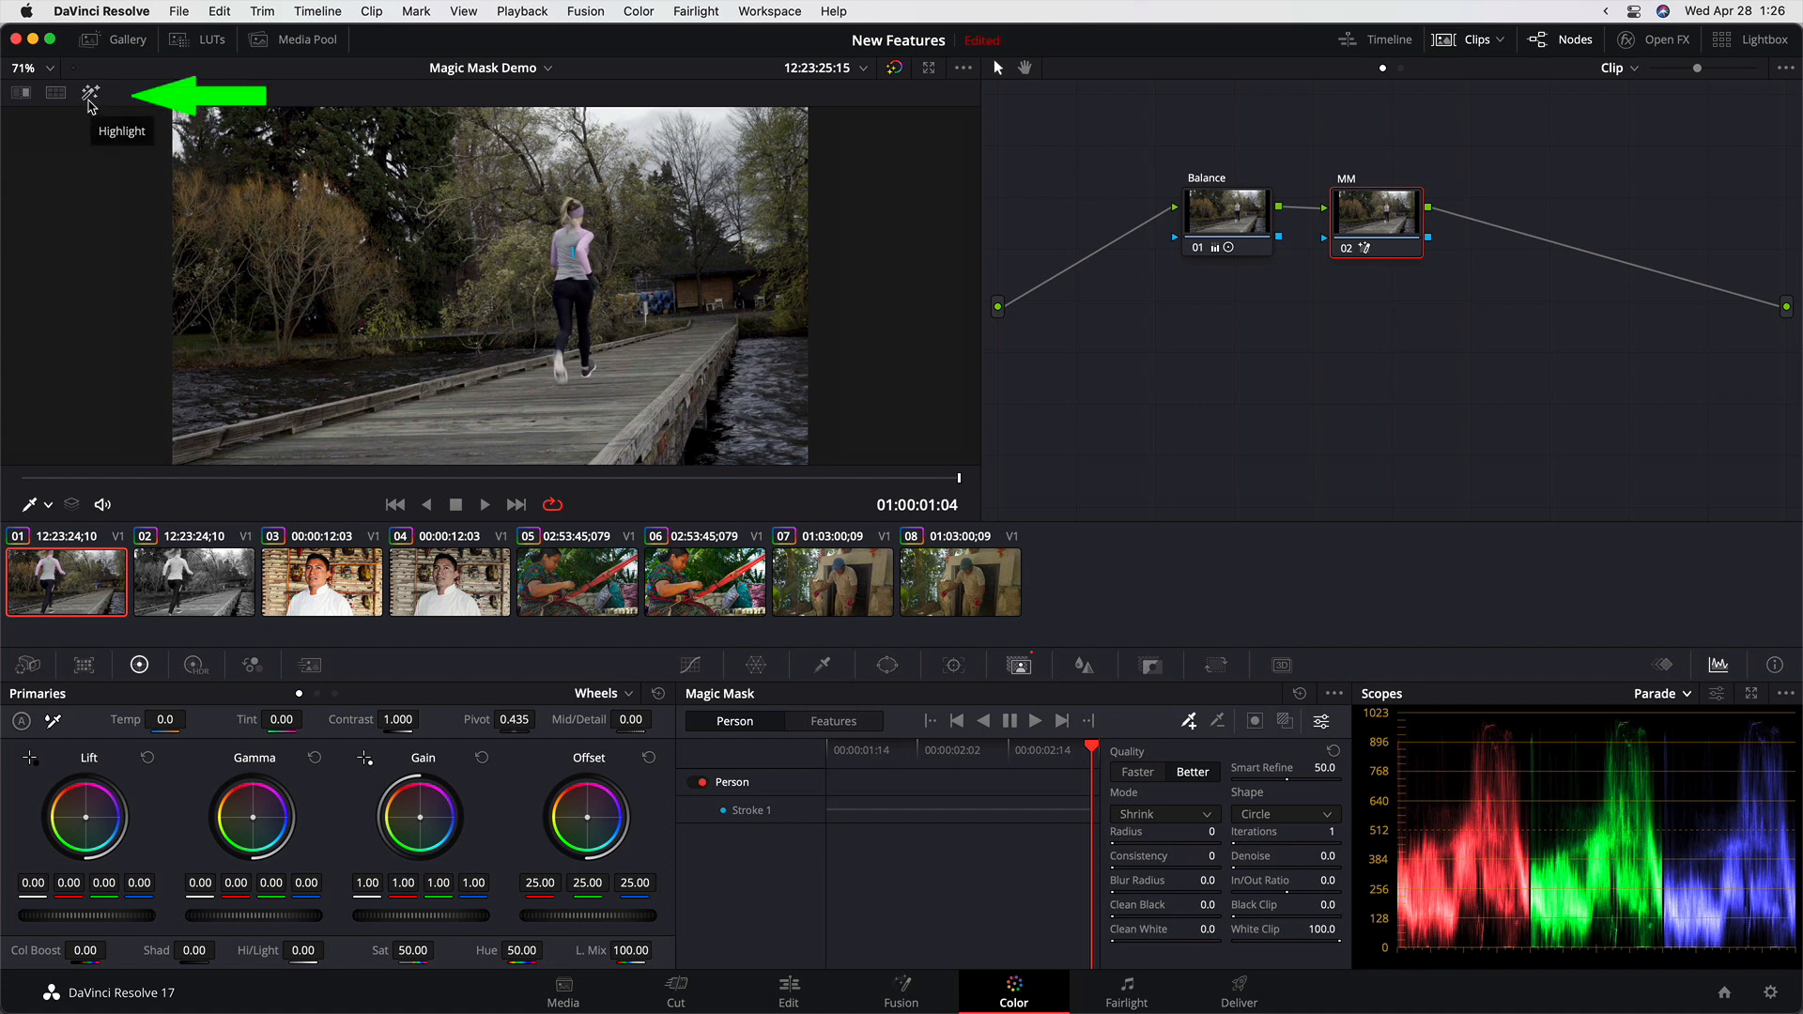
Preview the masked runner isolated against flat grey with Highlight.
left_click(90, 94)
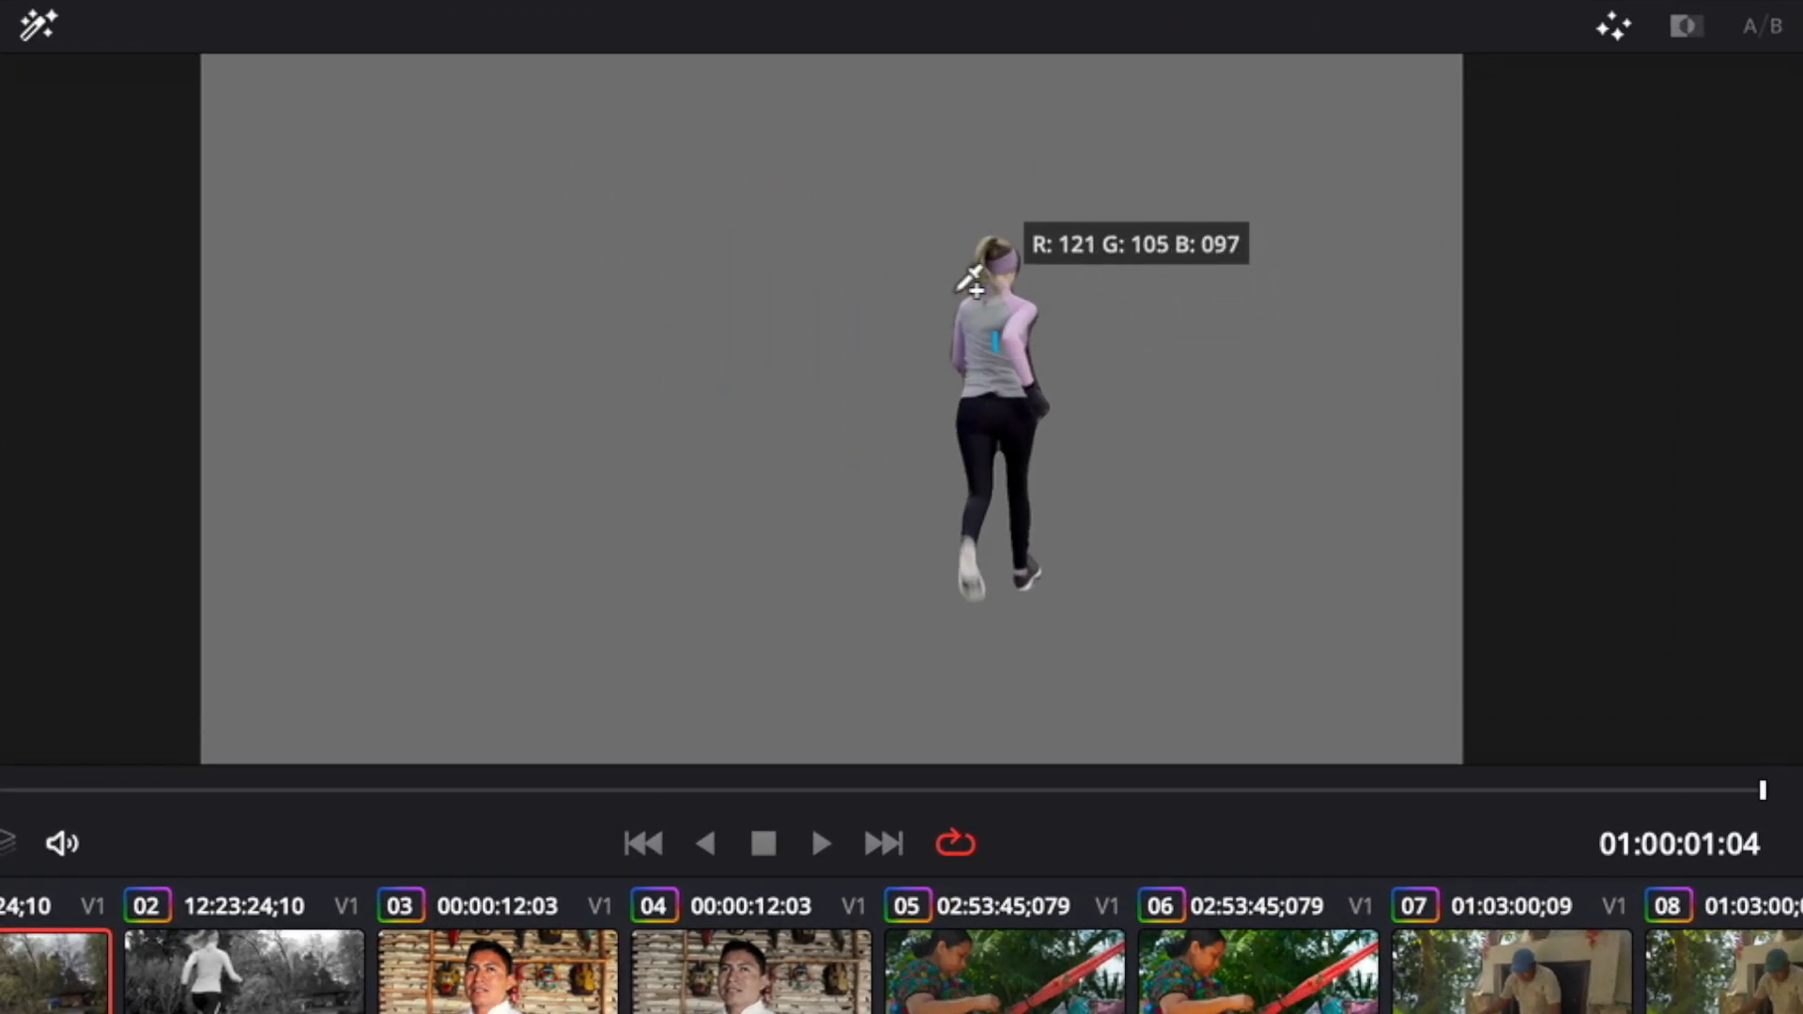
mouse_move(1082, 472)
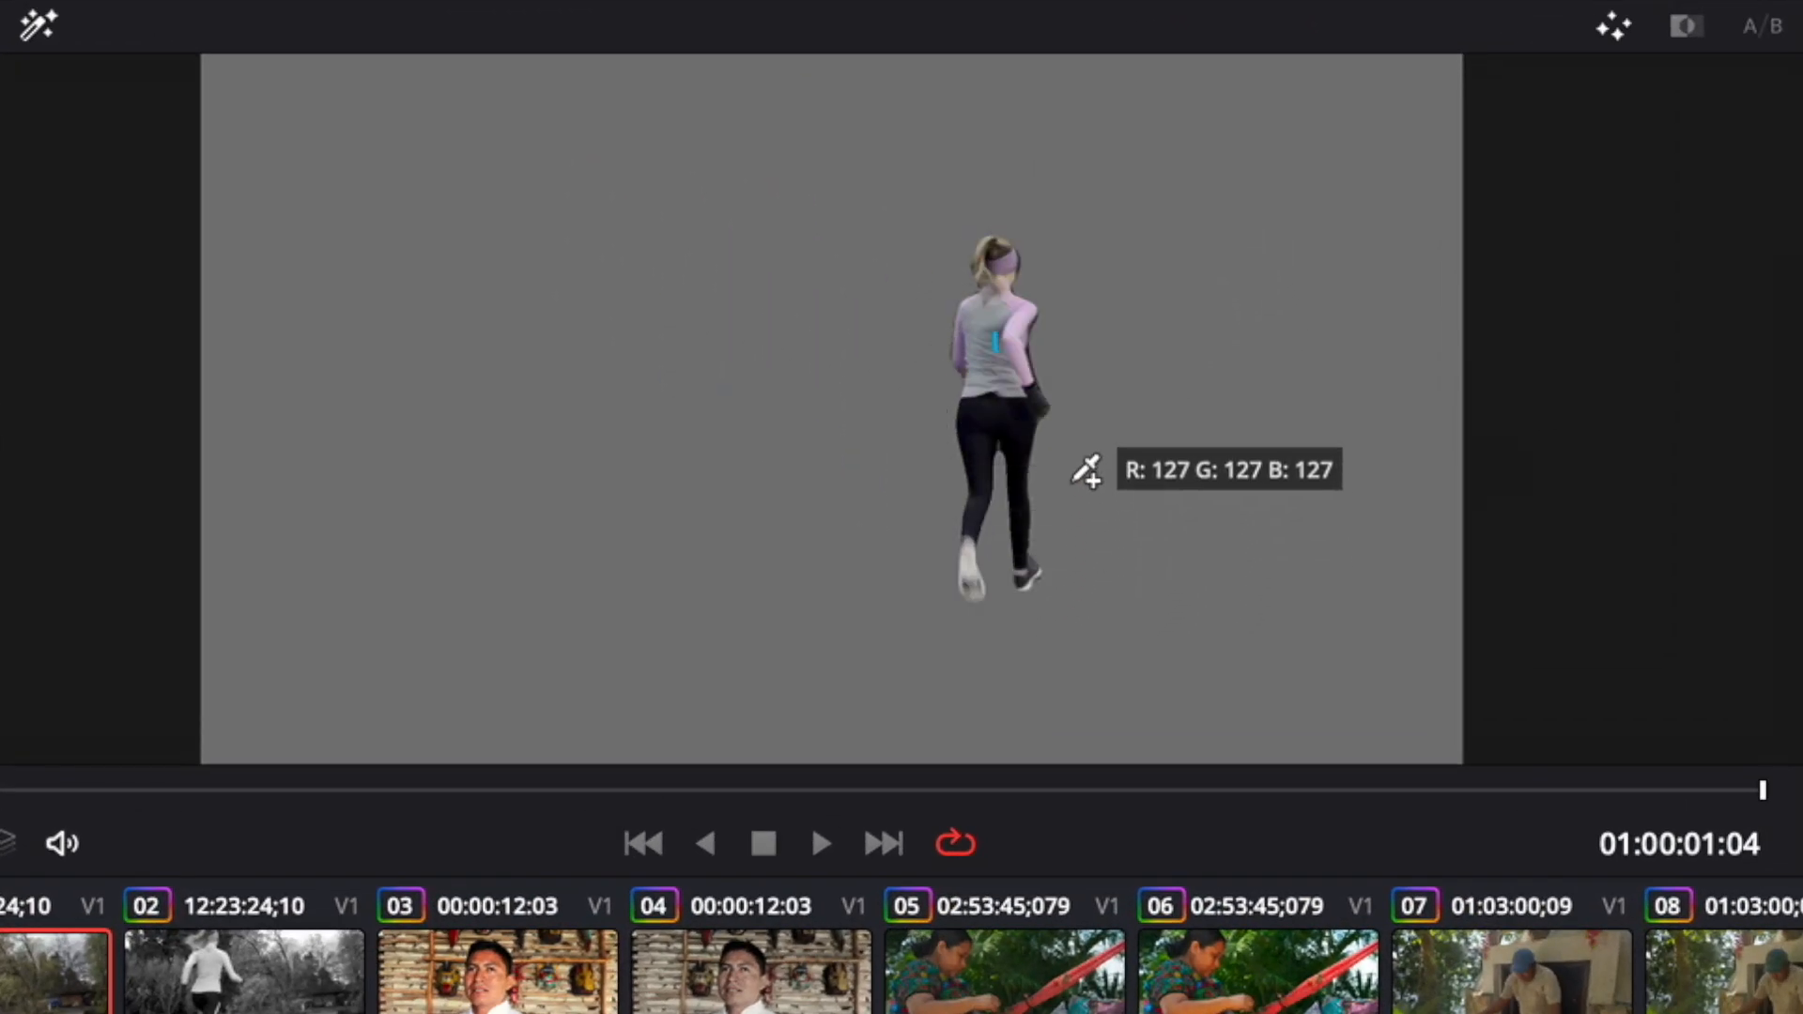
mouse_move(909, 466)
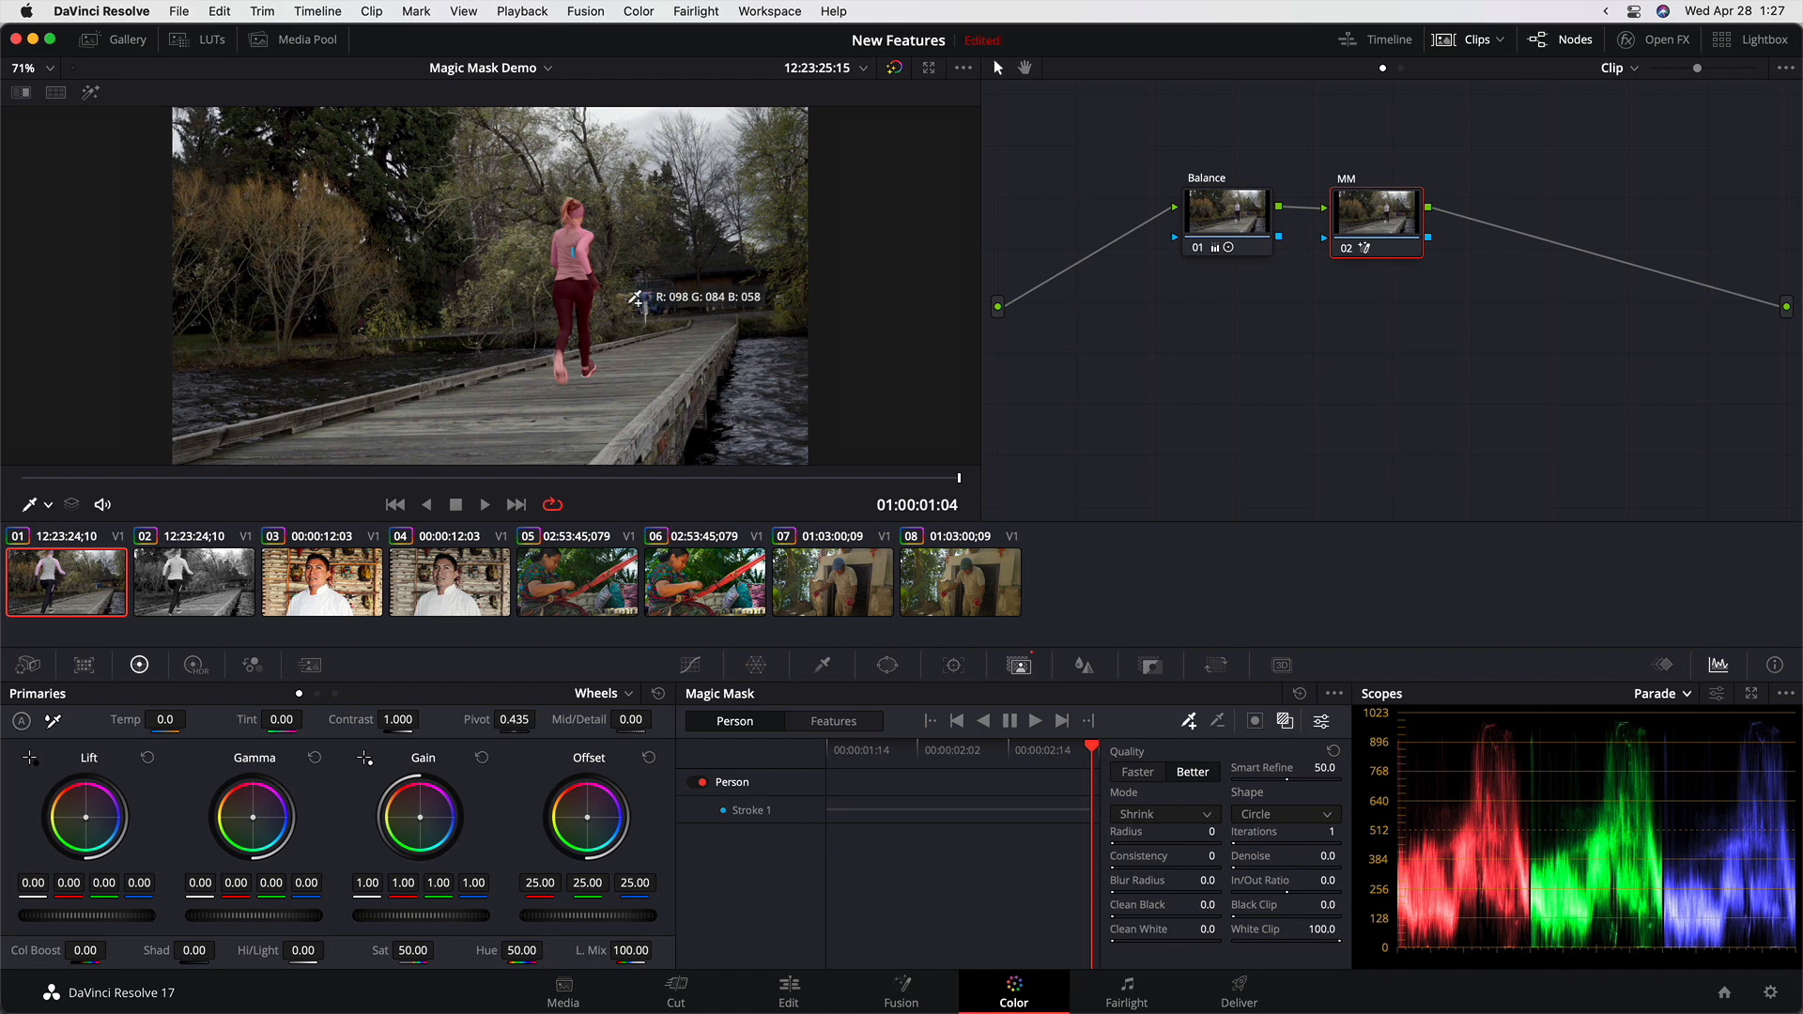
mouse_move(626, 299)
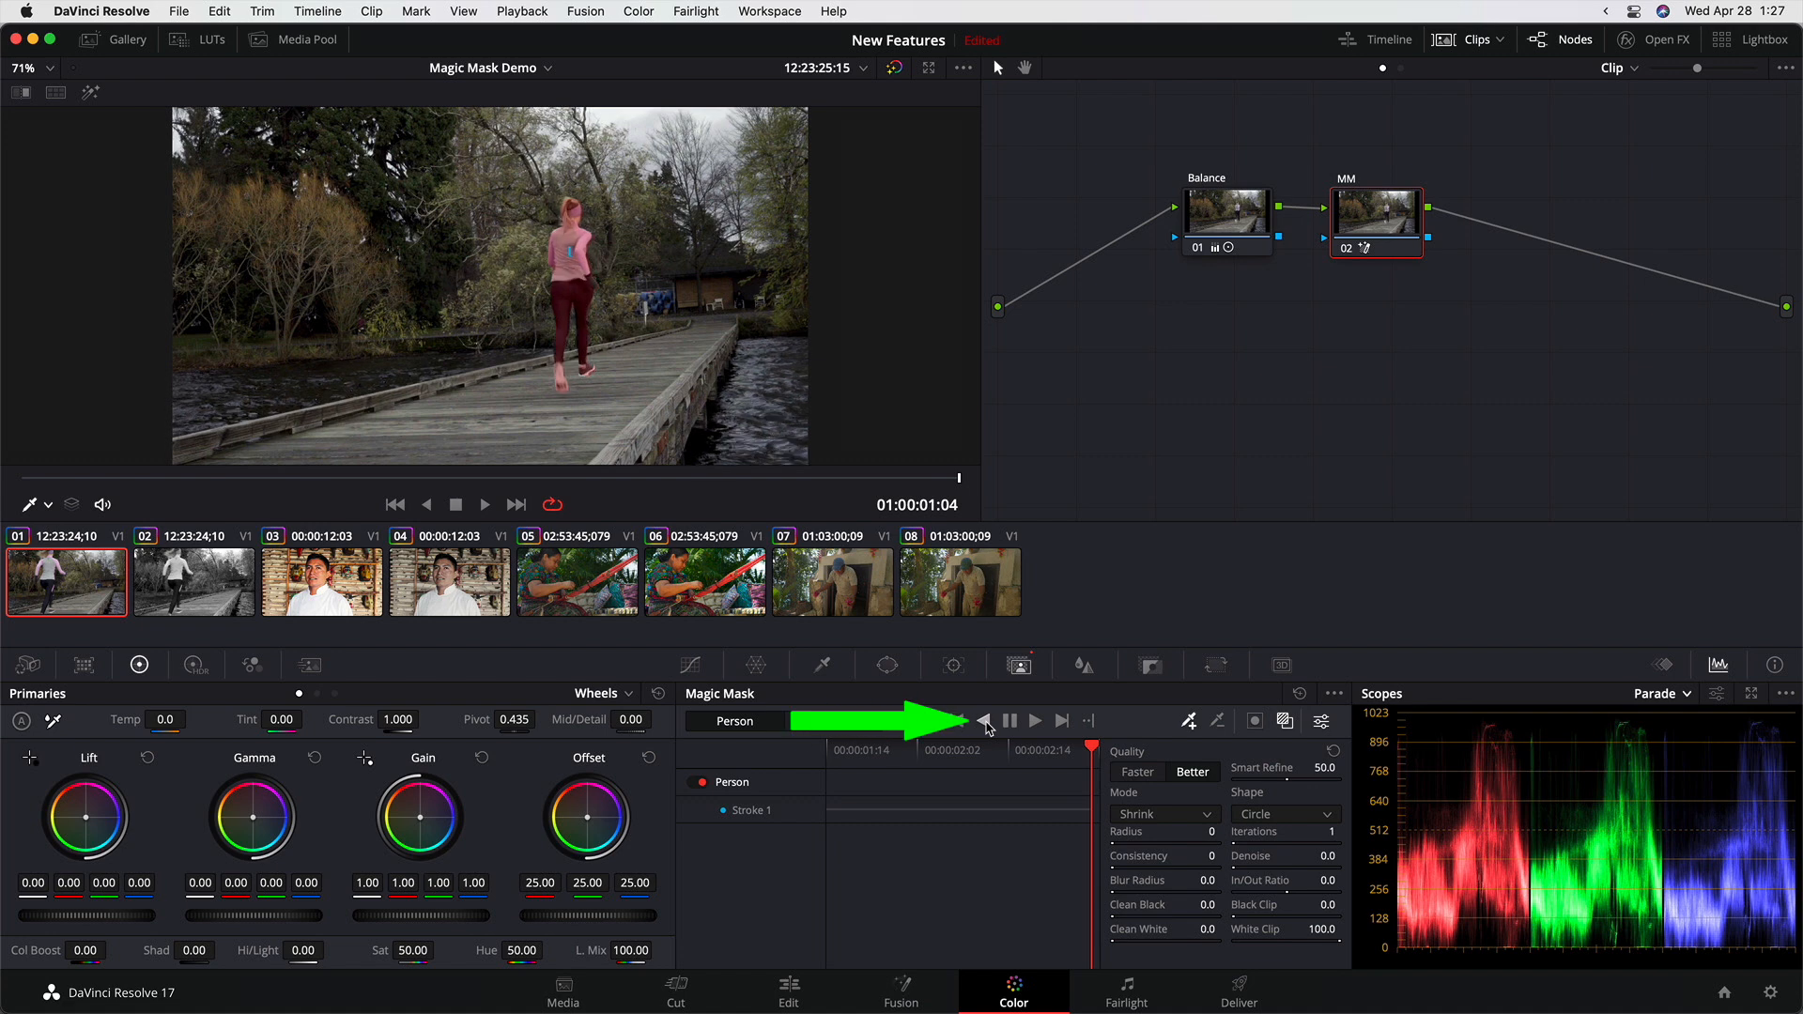
Track the runner's mask backward to the clip's first frame.
left_click(1031, 721)
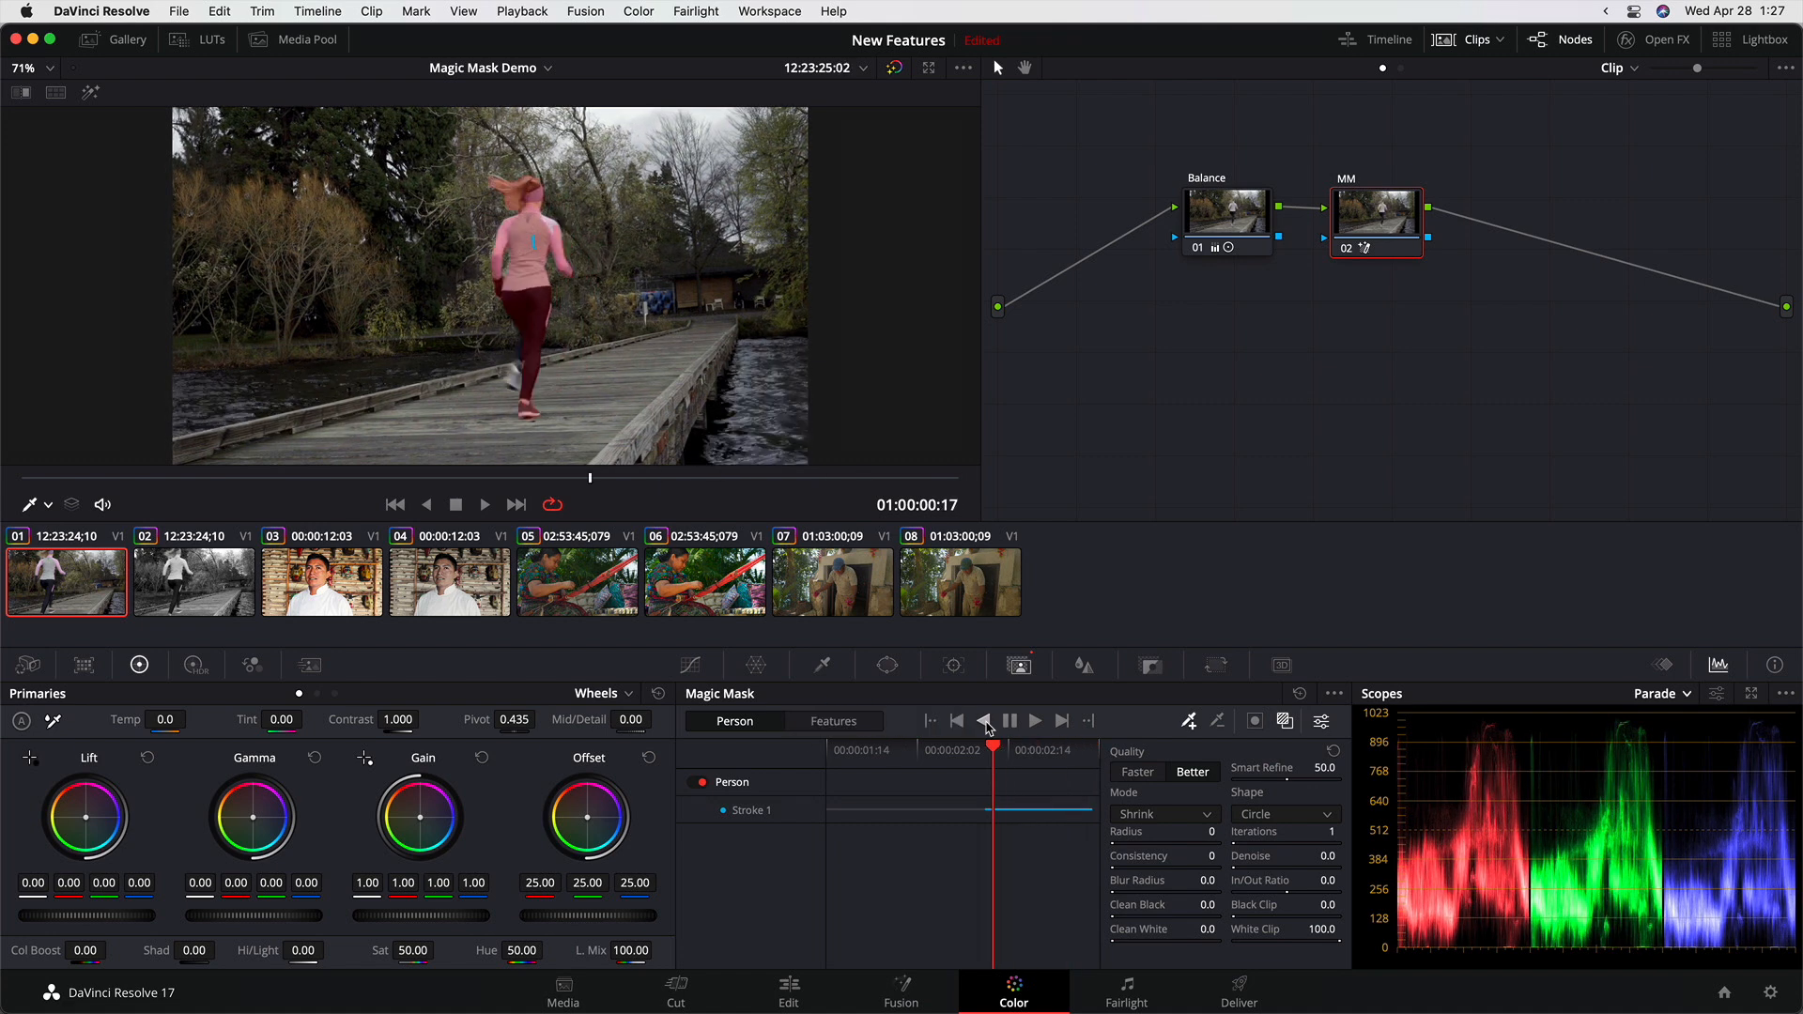
left_click(1031, 720)
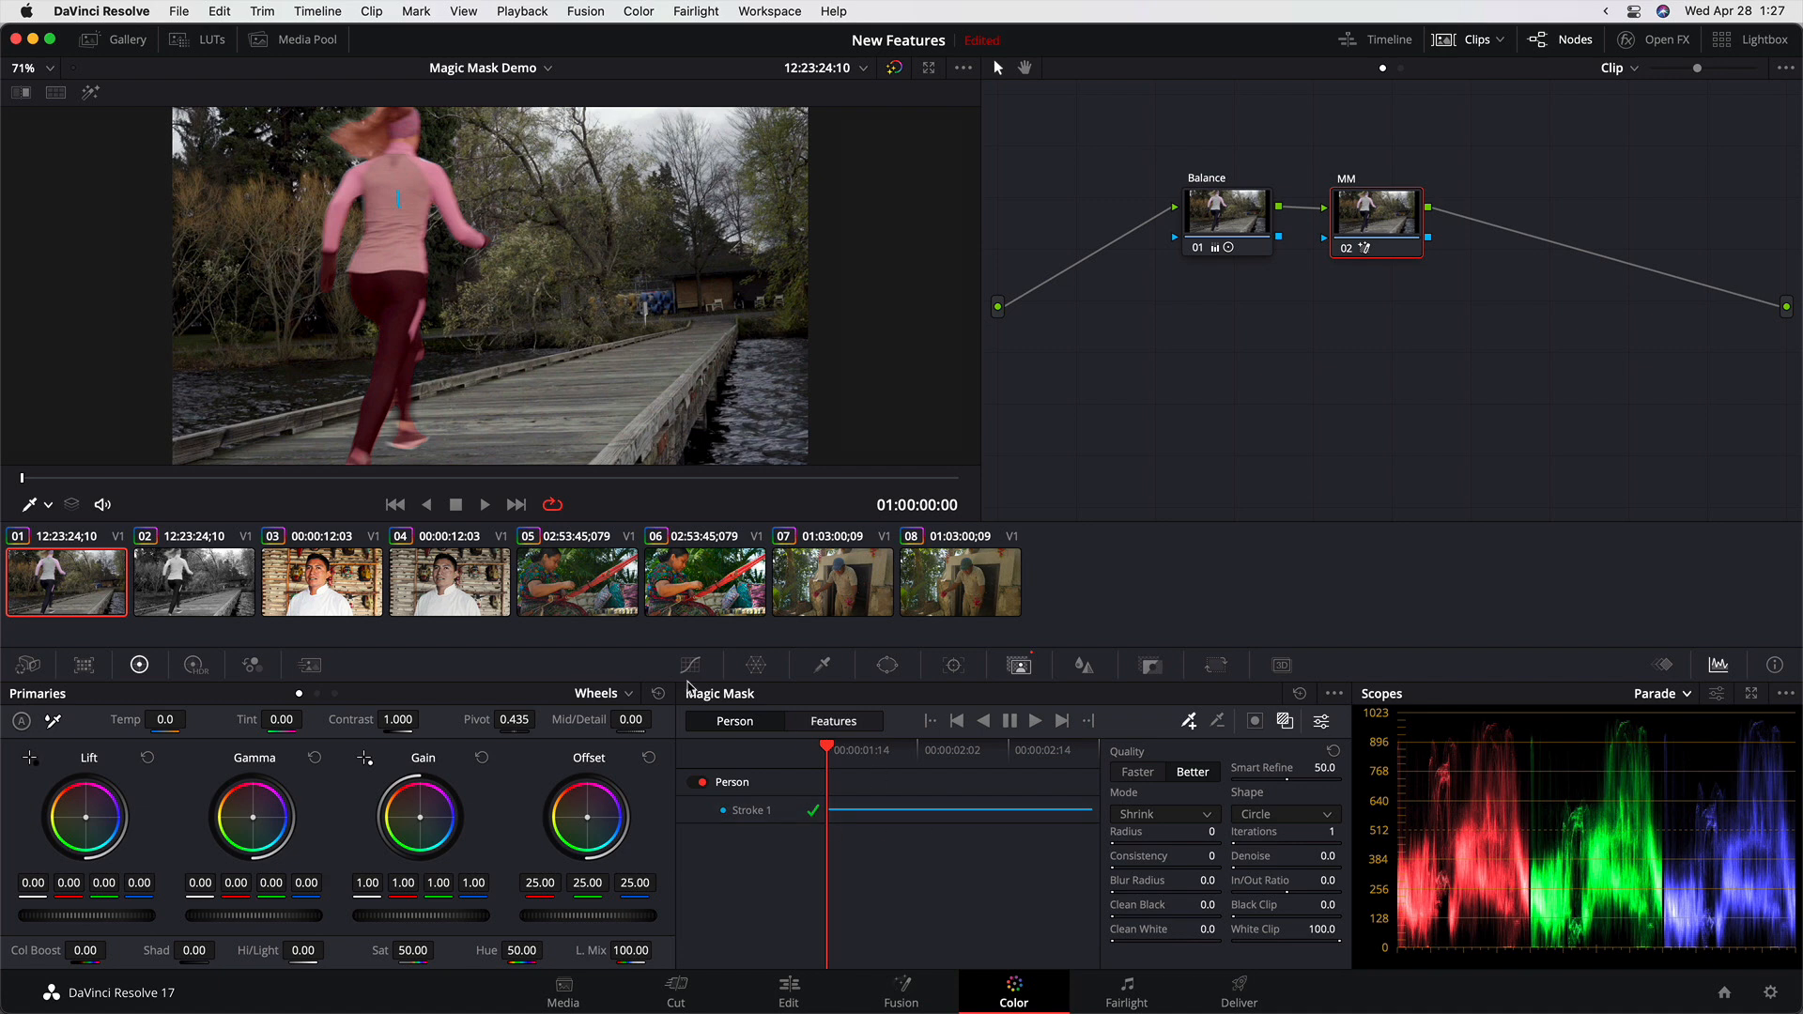
mouse_move(306, 504)
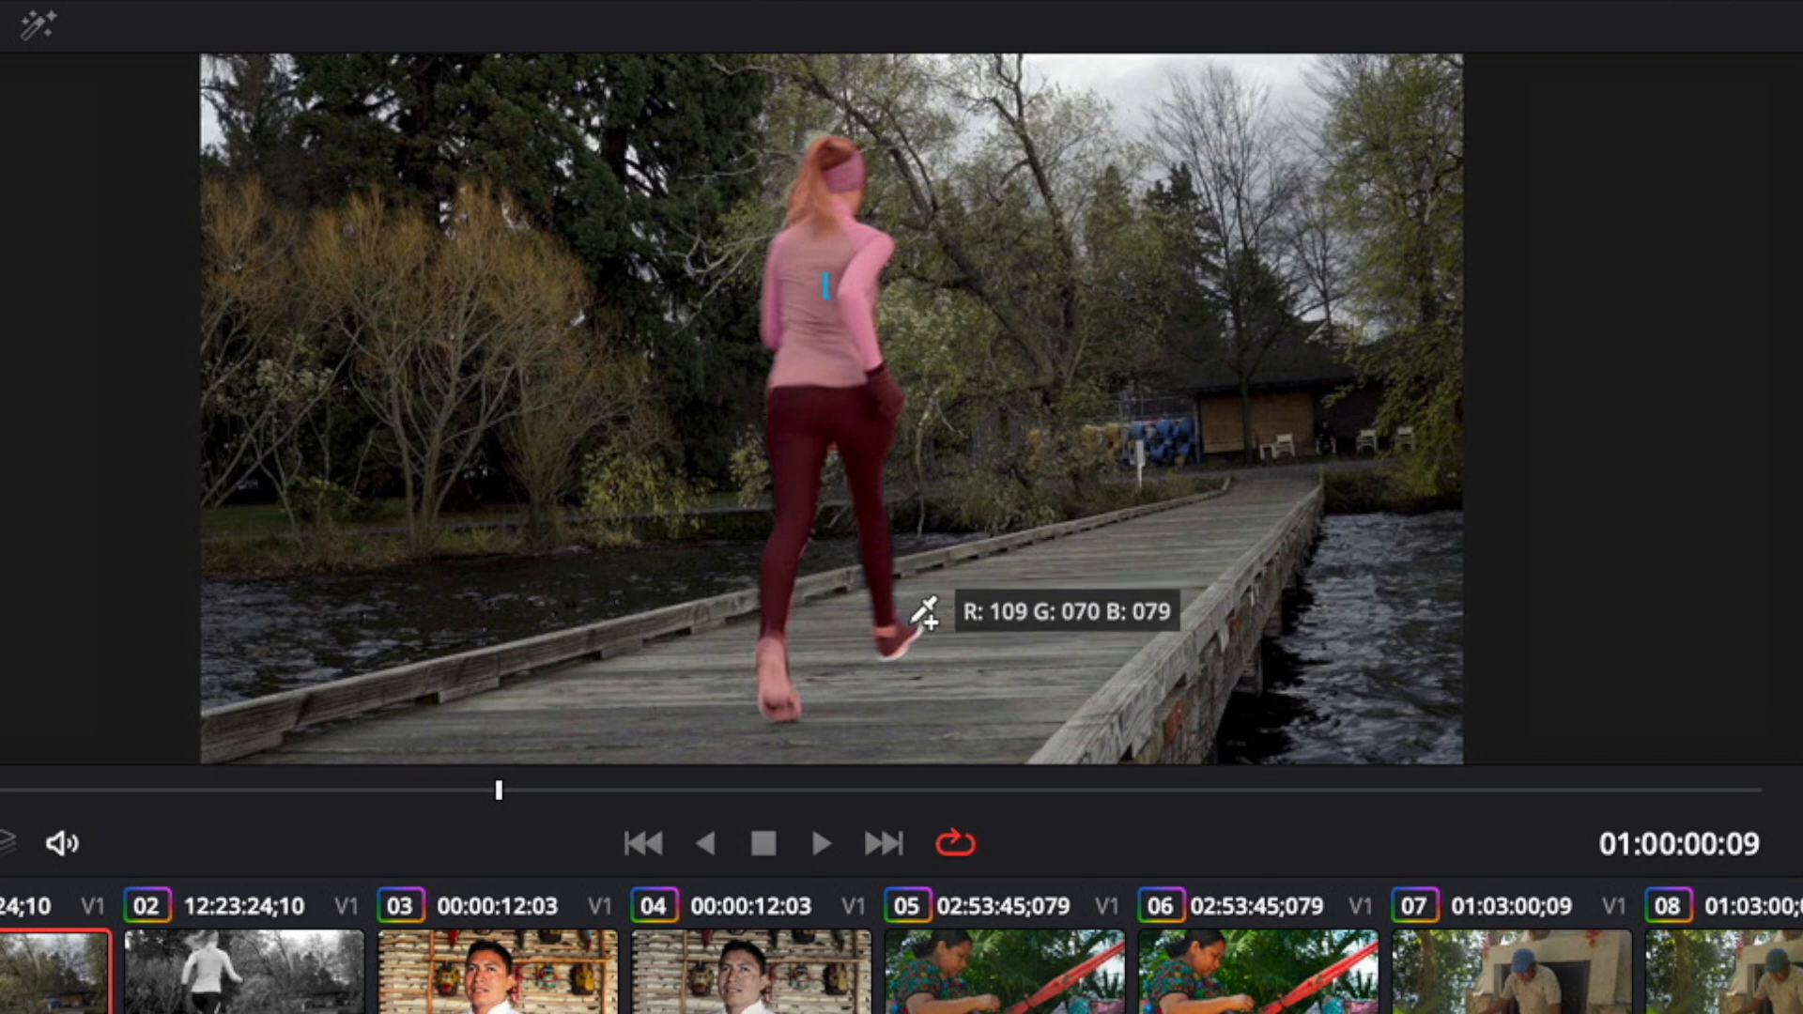
mouse_move(1032, 642)
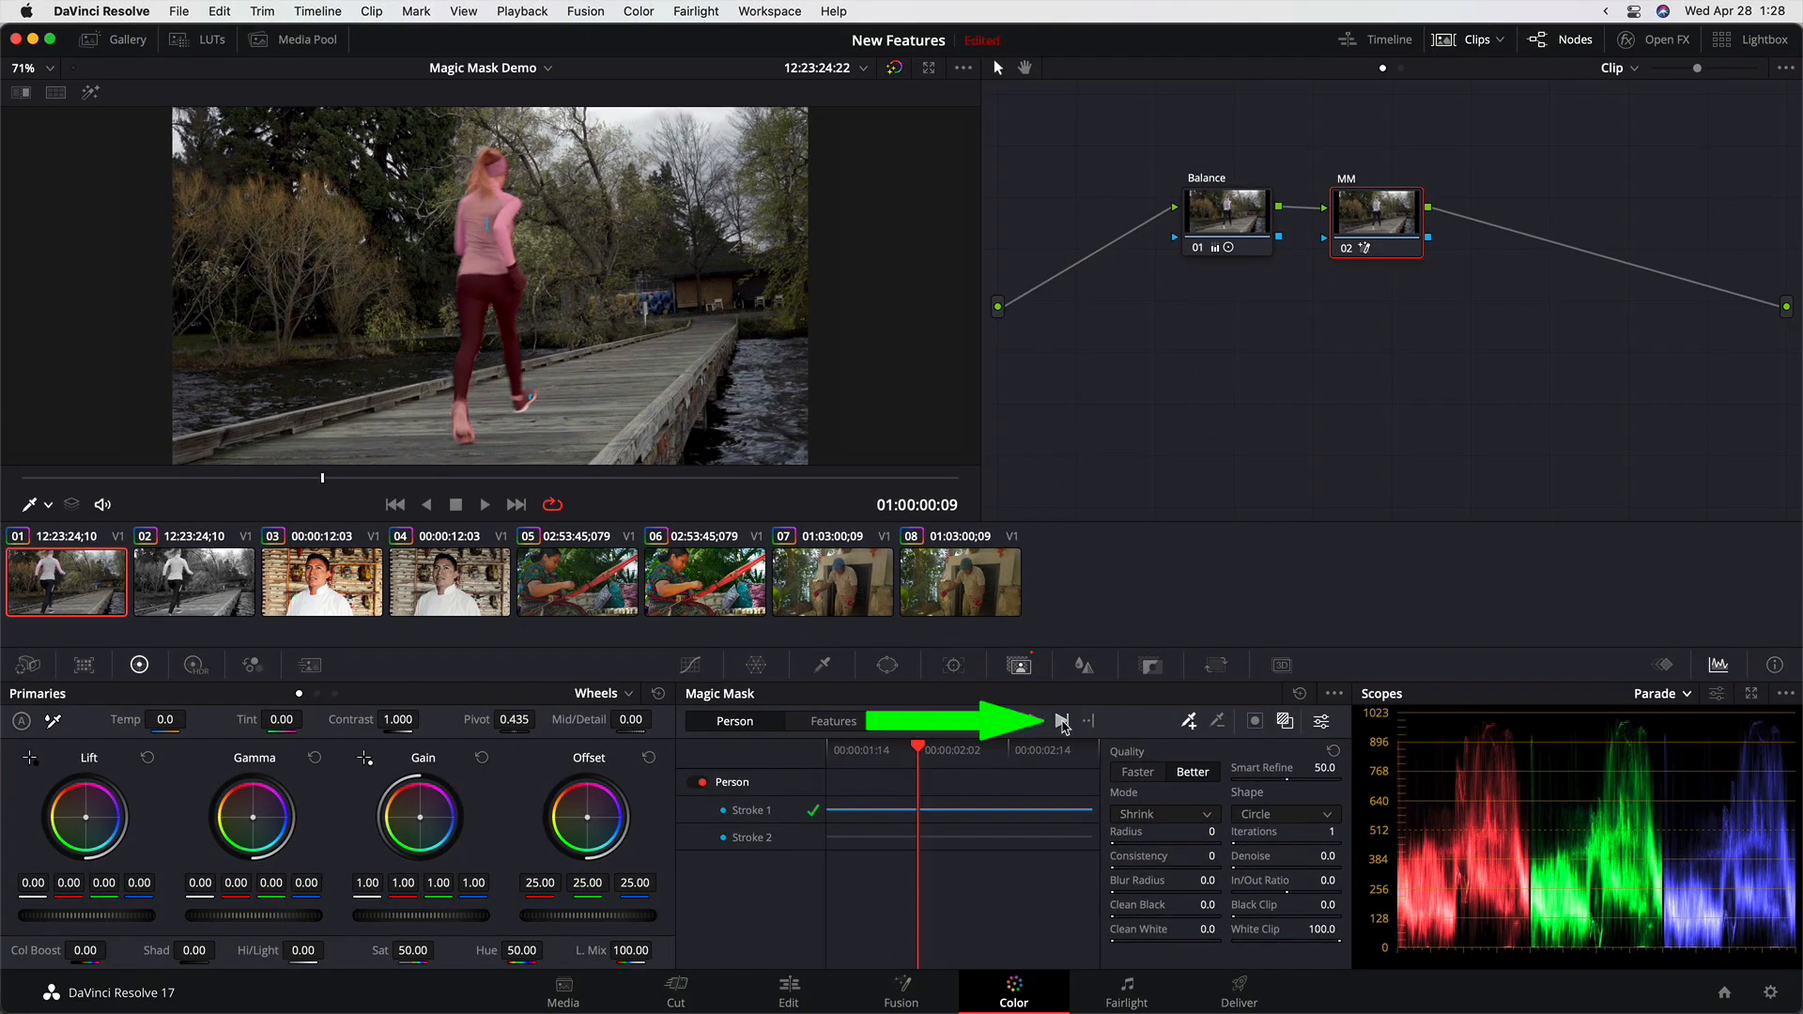
Track the second runner stroke forward frame by frame.
left_click(1033, 722)
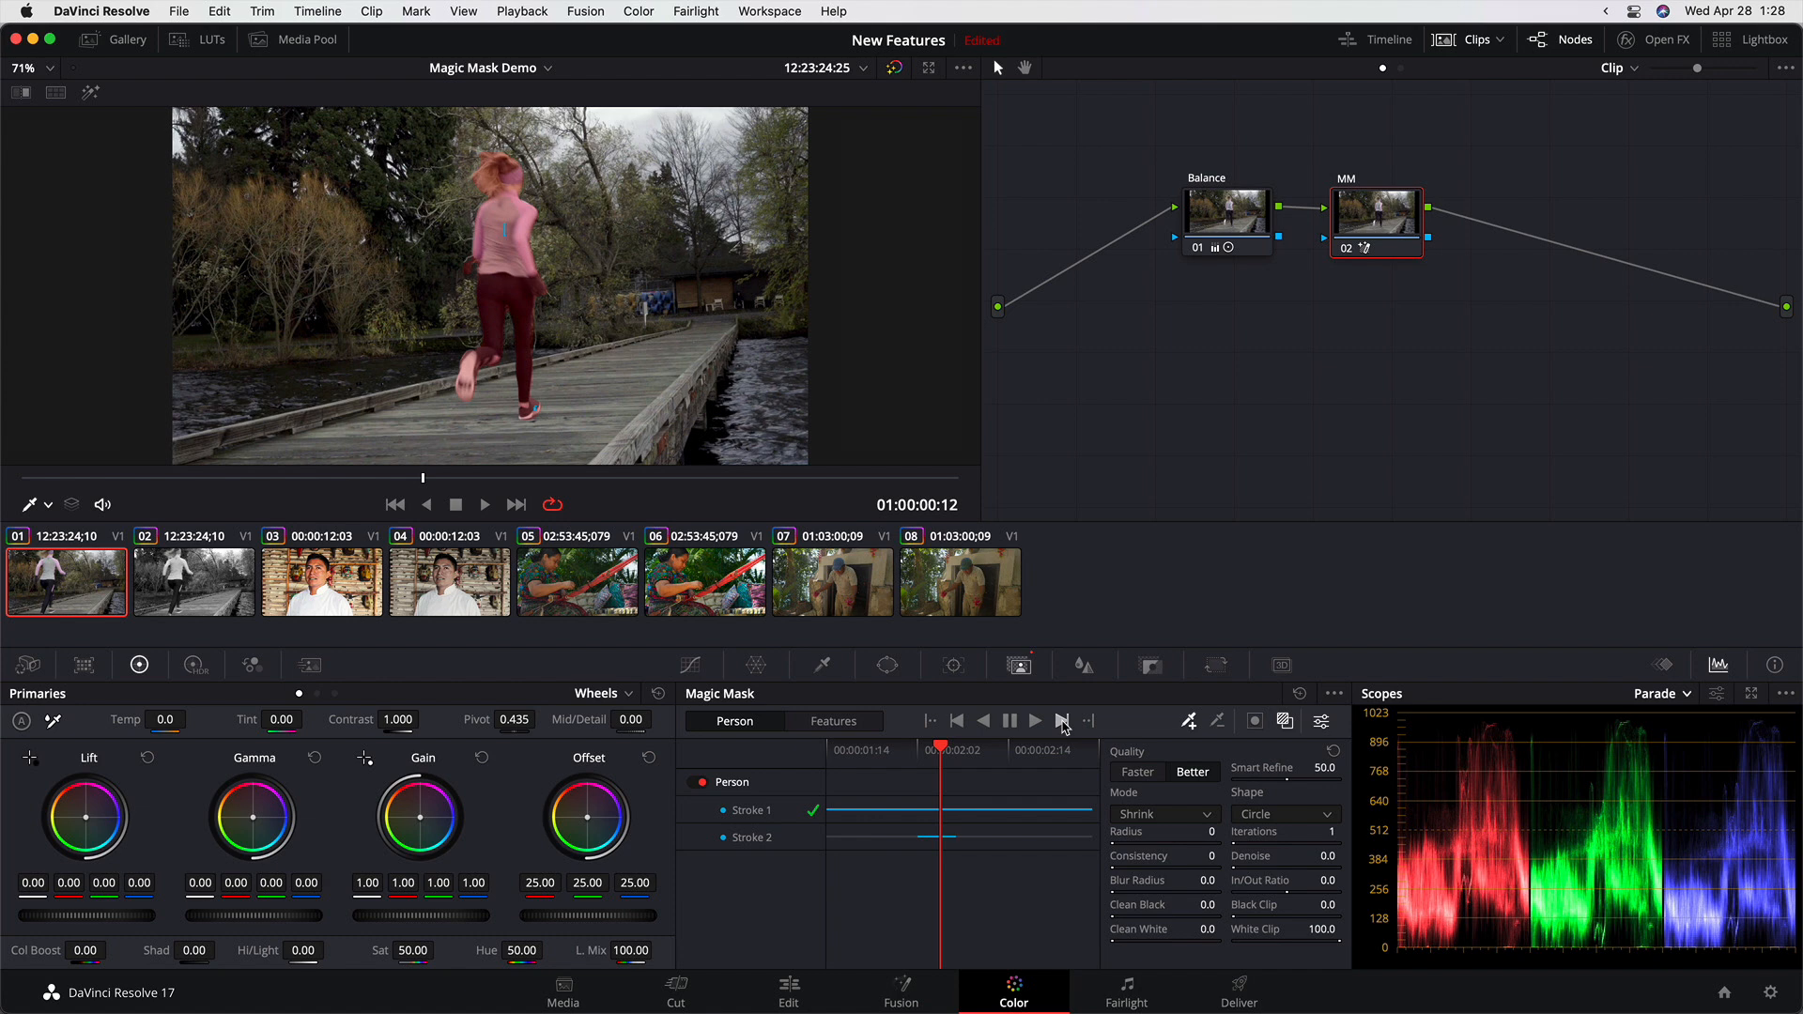
left_click(1034, 722)
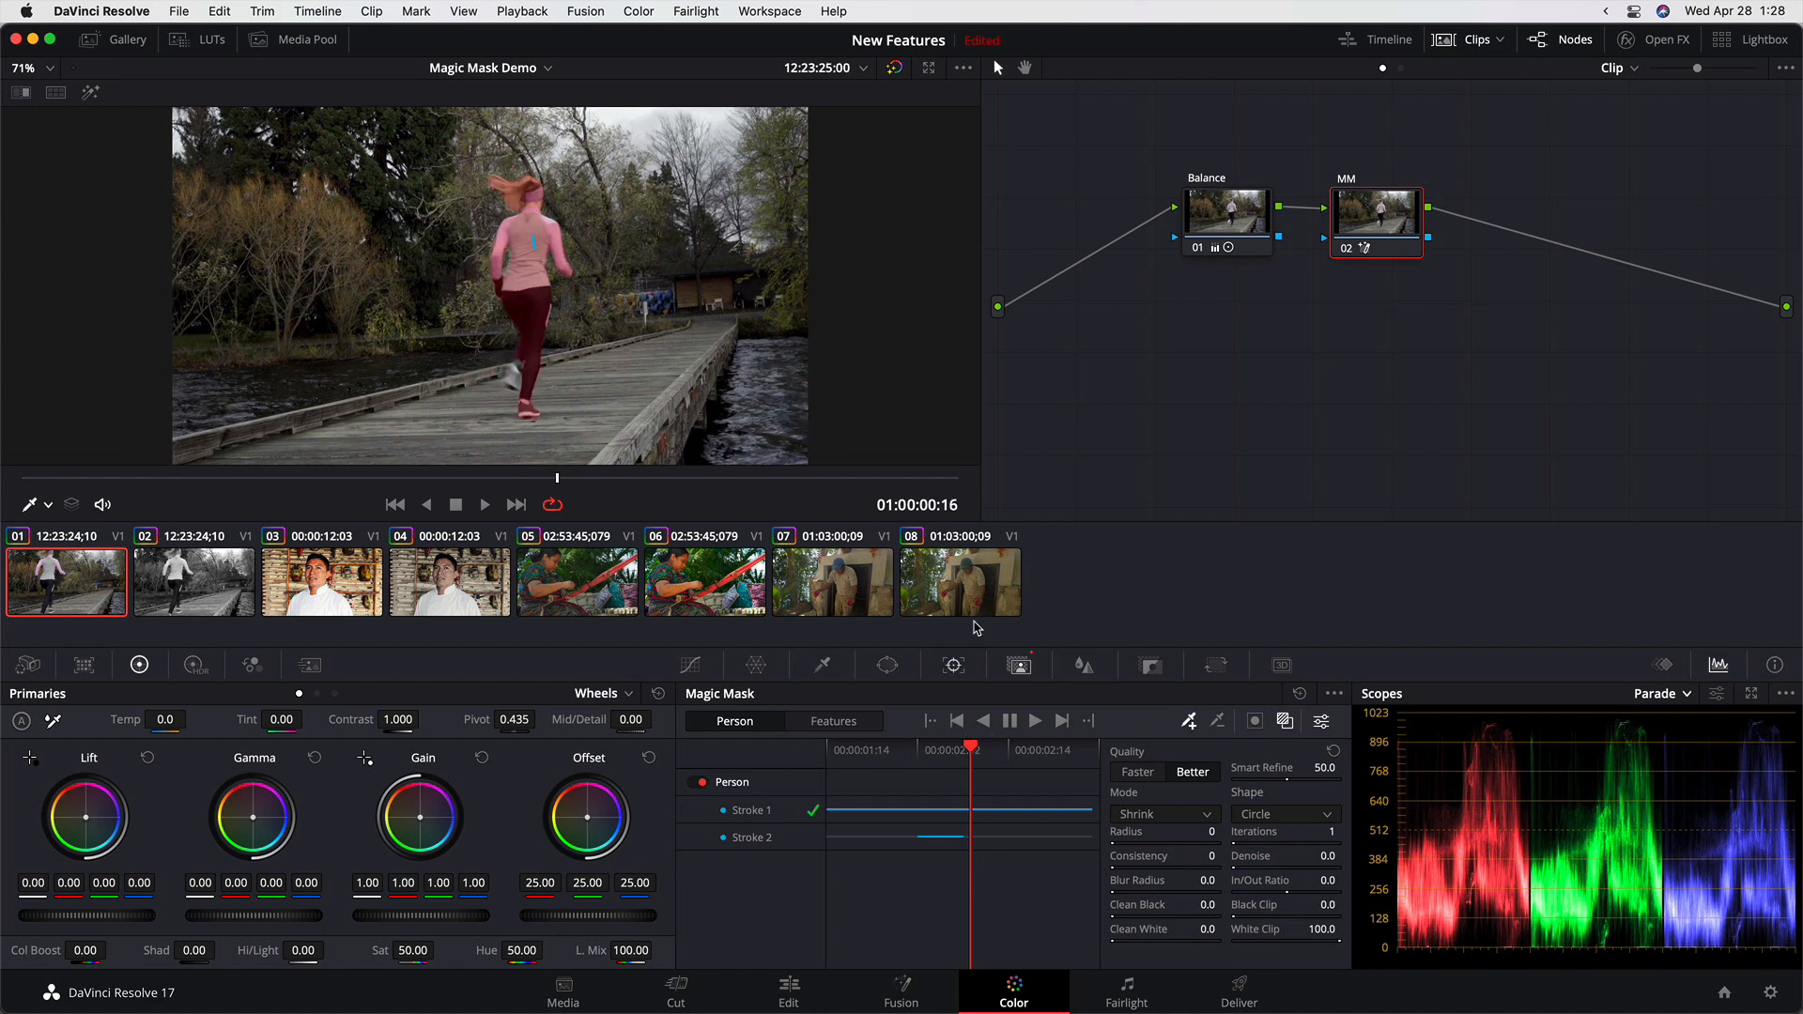
mouse_move(526, 359)
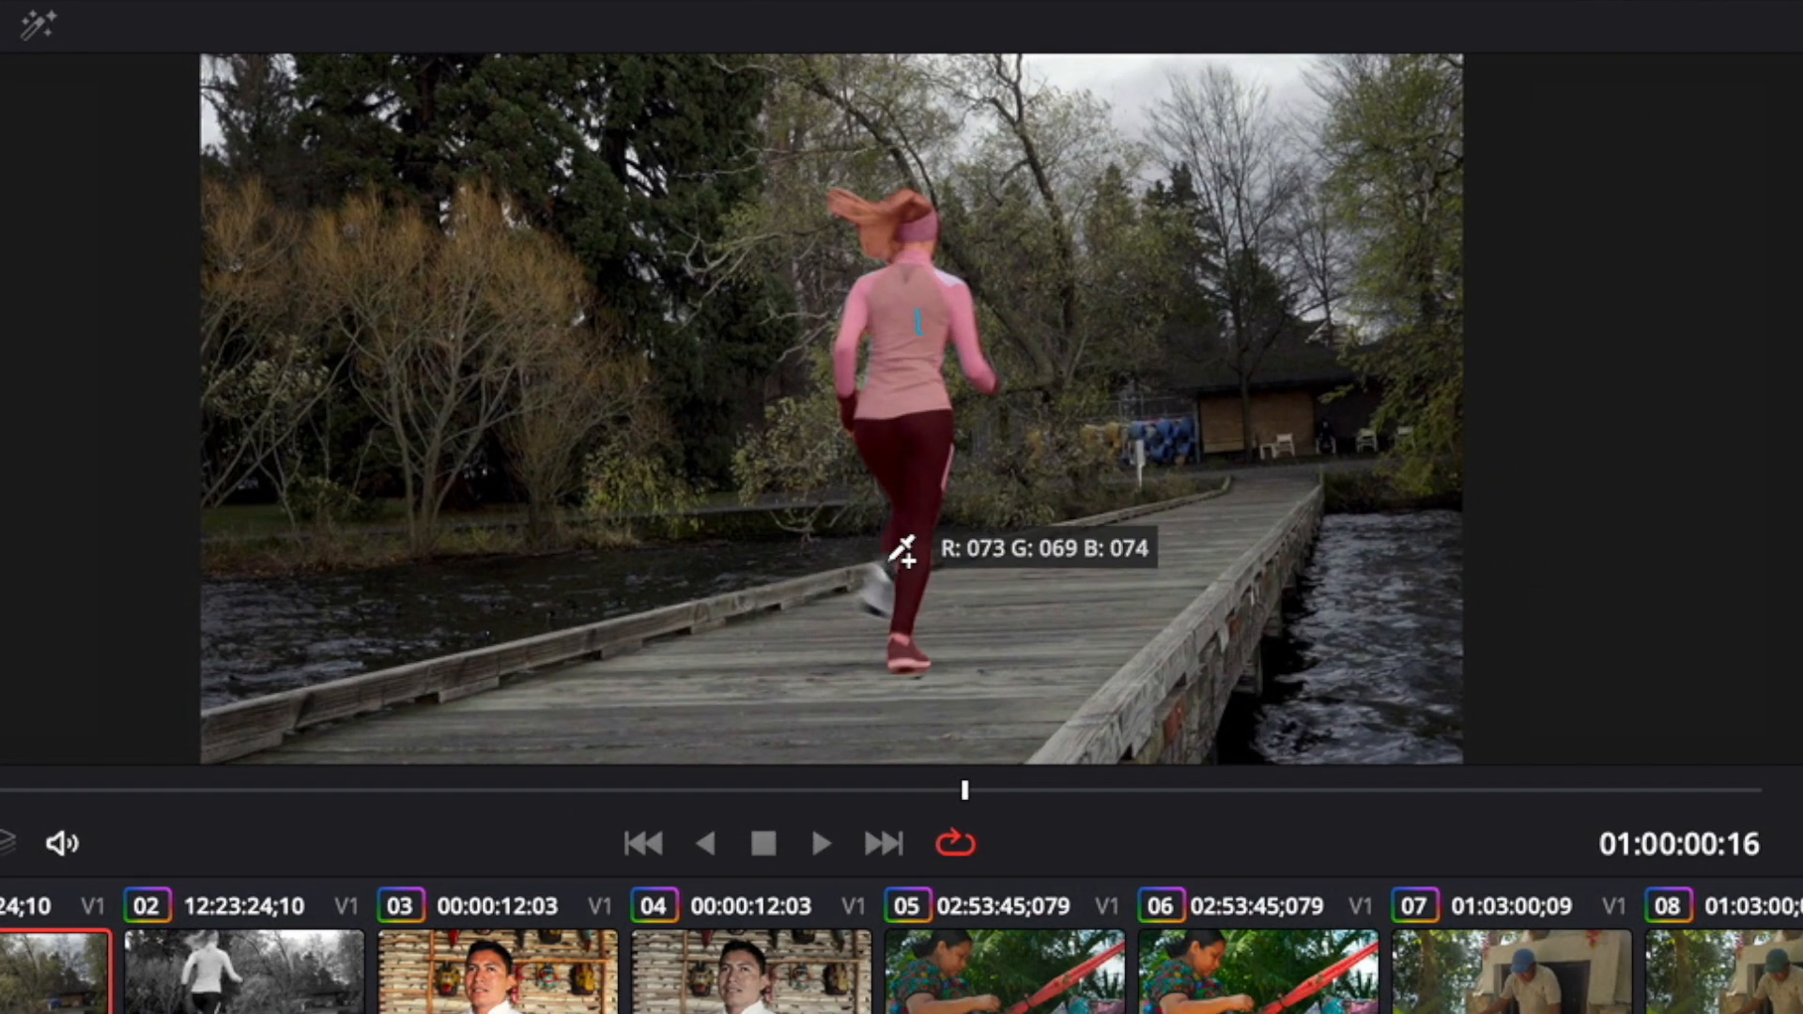
mouse_move(931, 628)
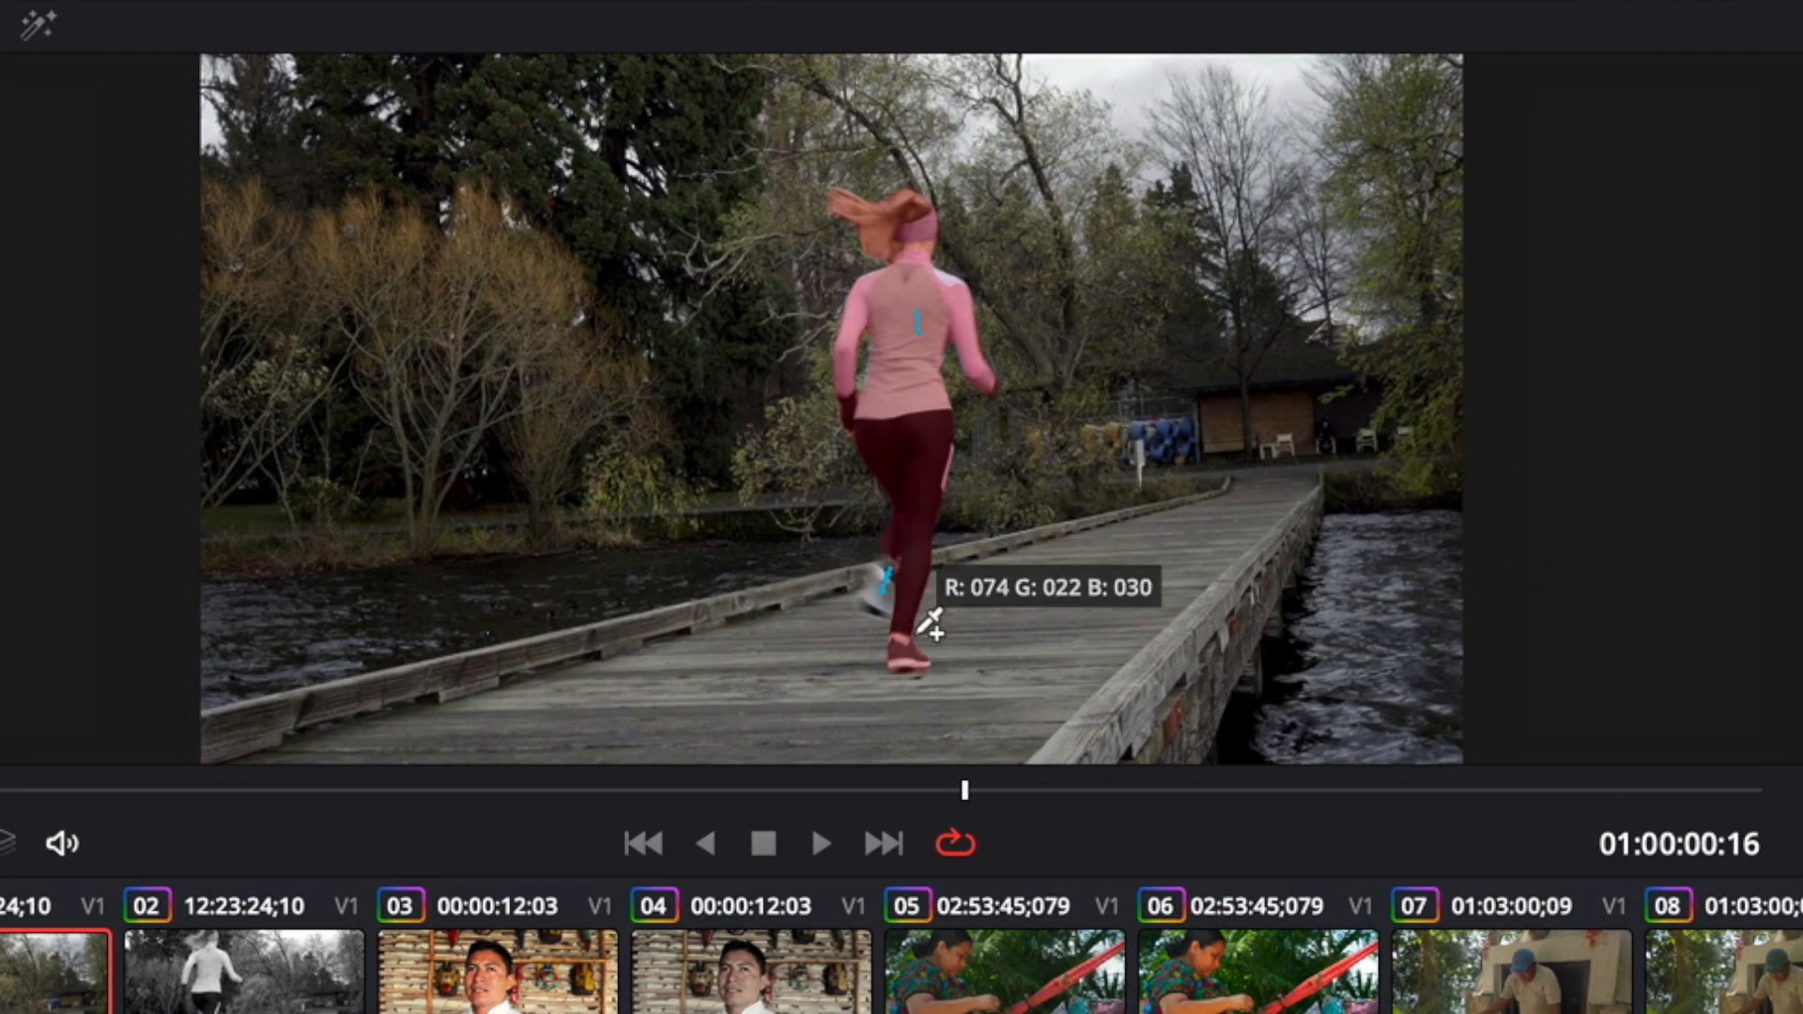
mouse_move(1437, 759)
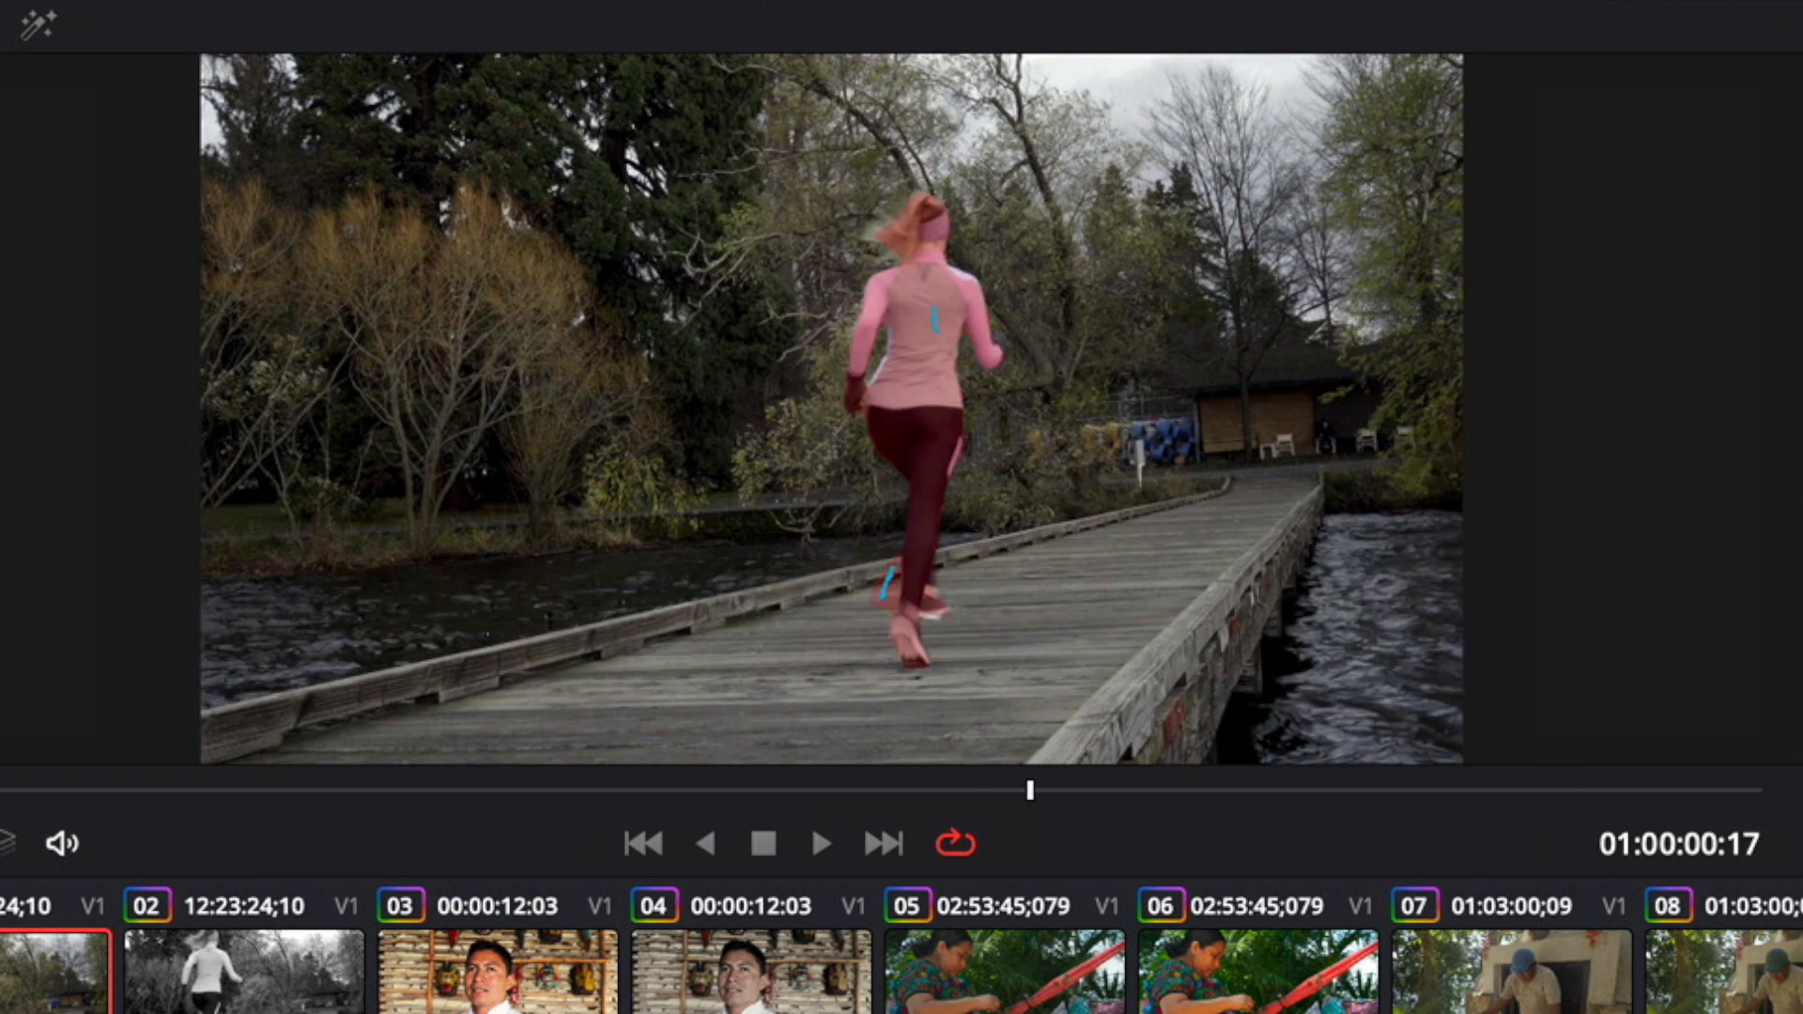
mouse_move(885, 595)
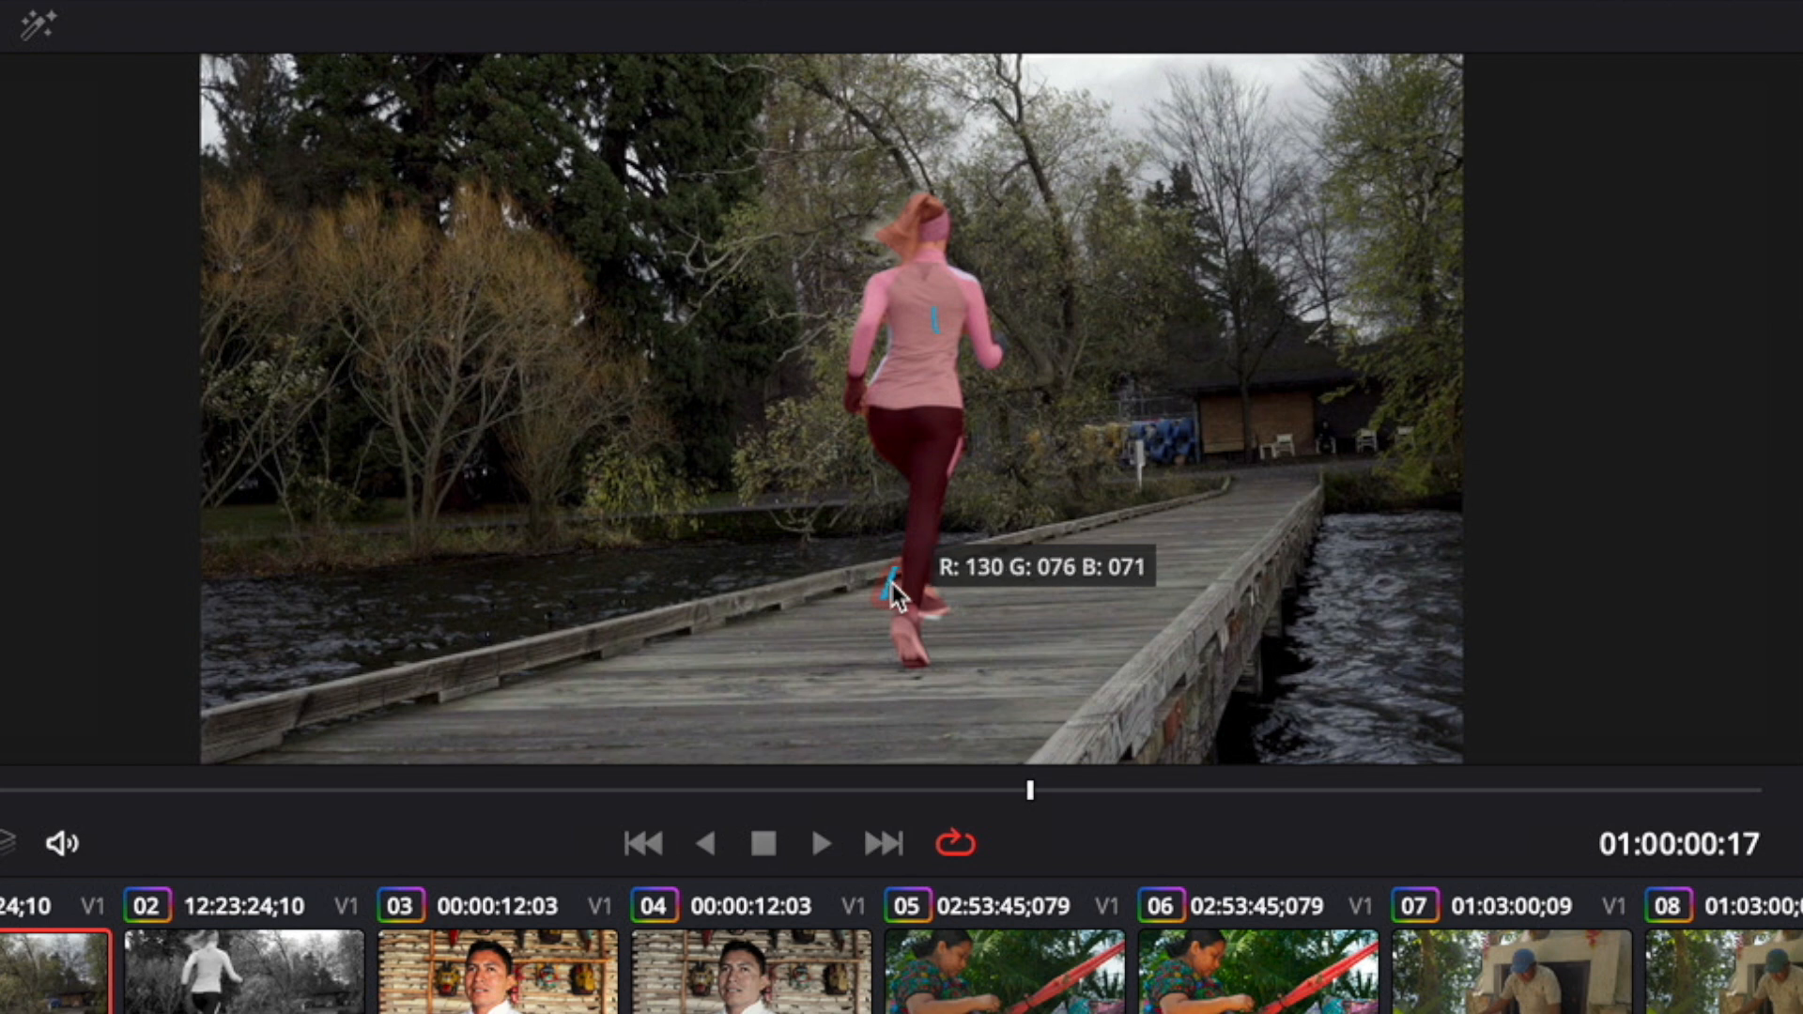
mouse_move(932, 606)
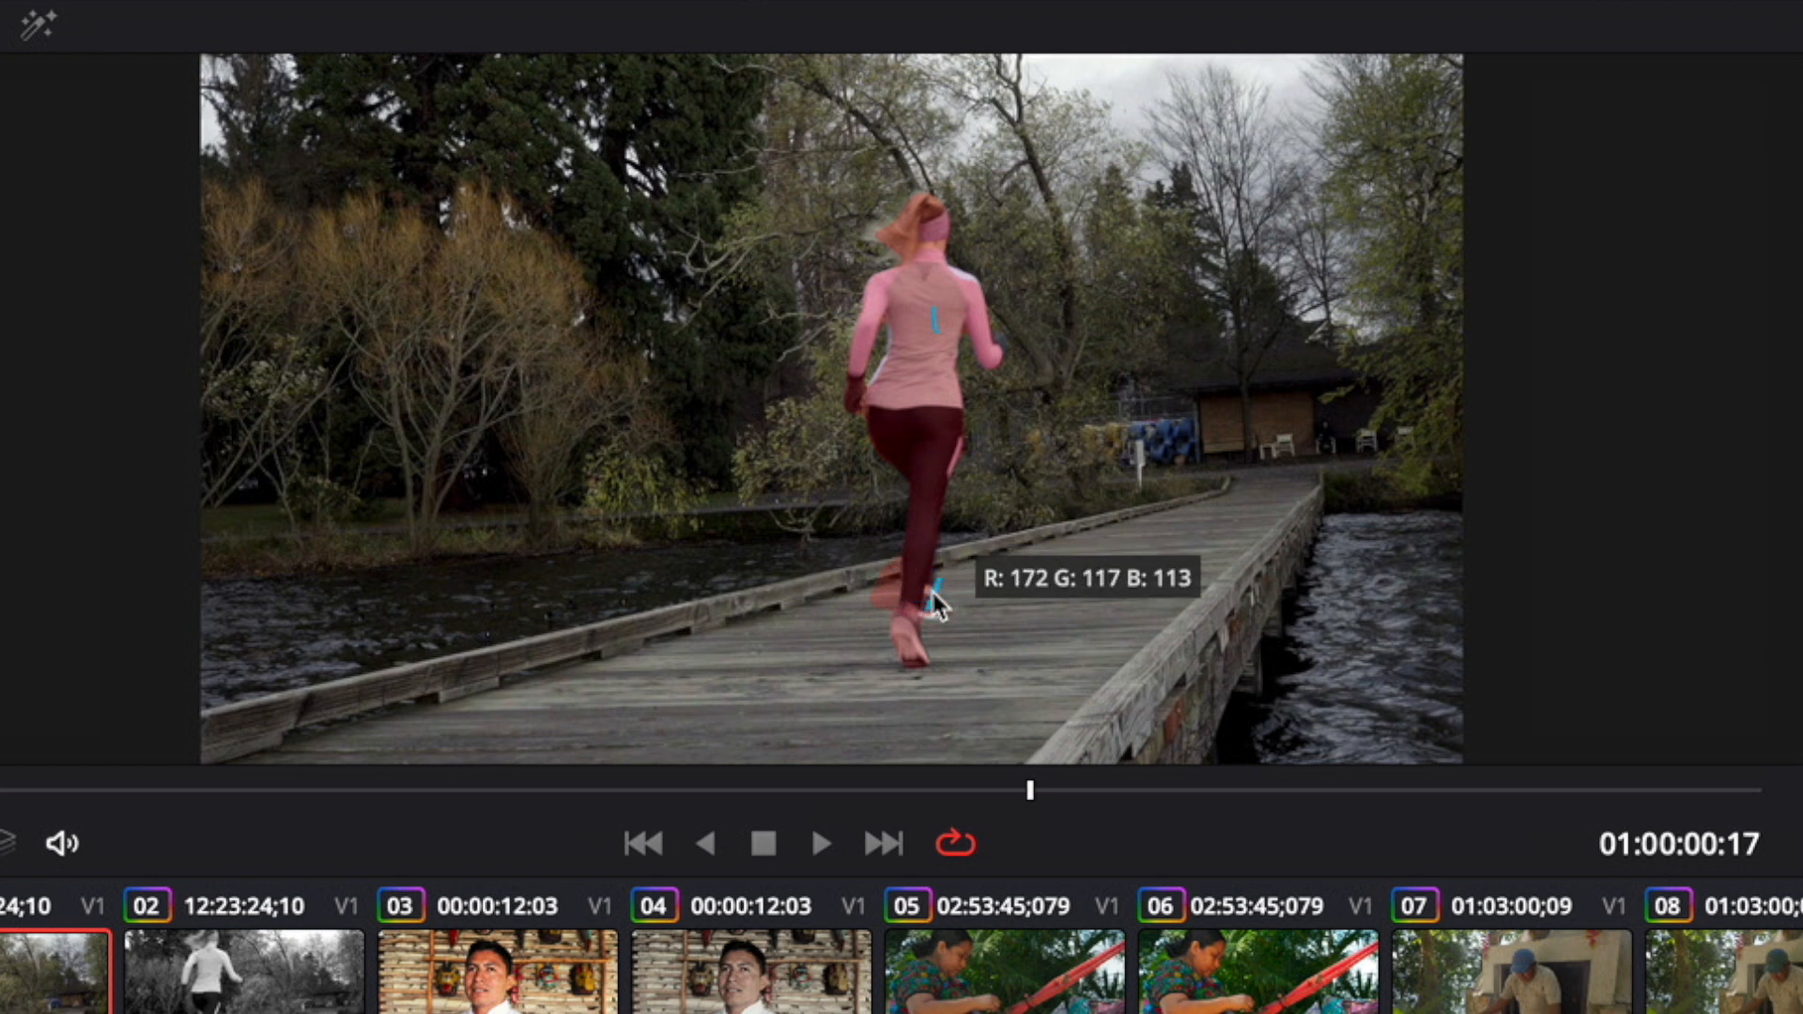
mouse_move(890, 590)
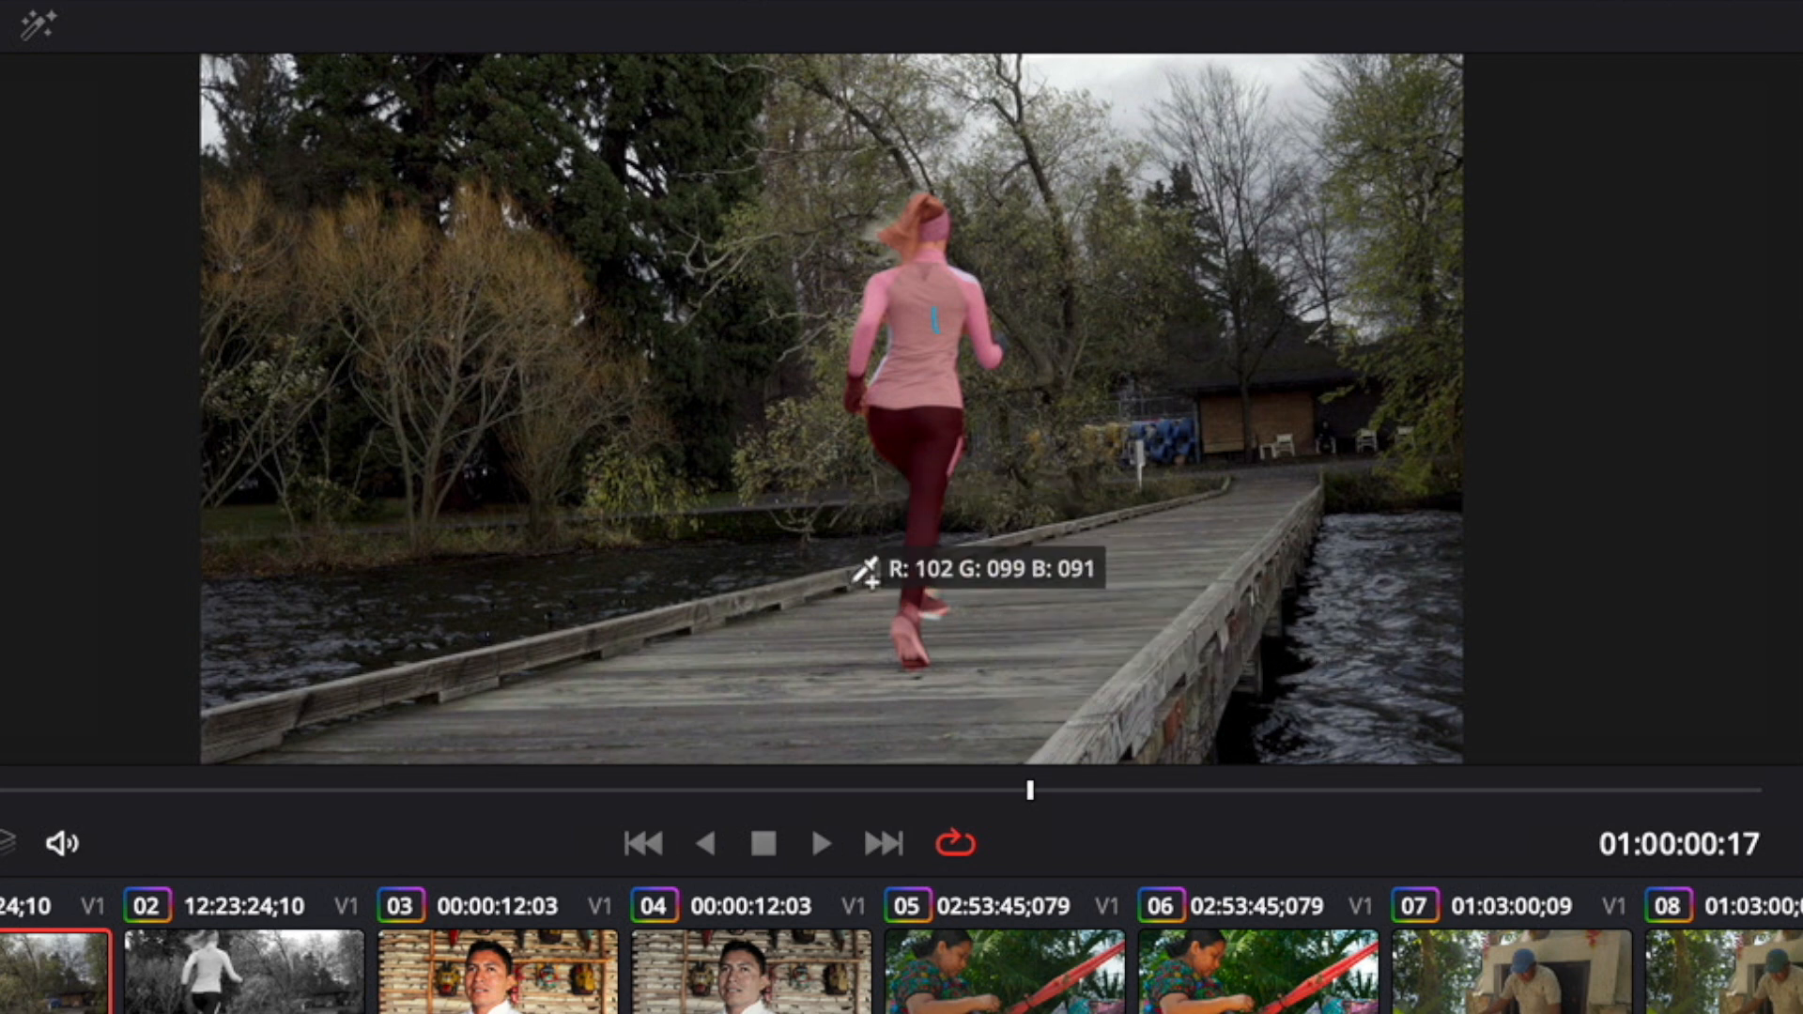
mouse_move(1069, 635)
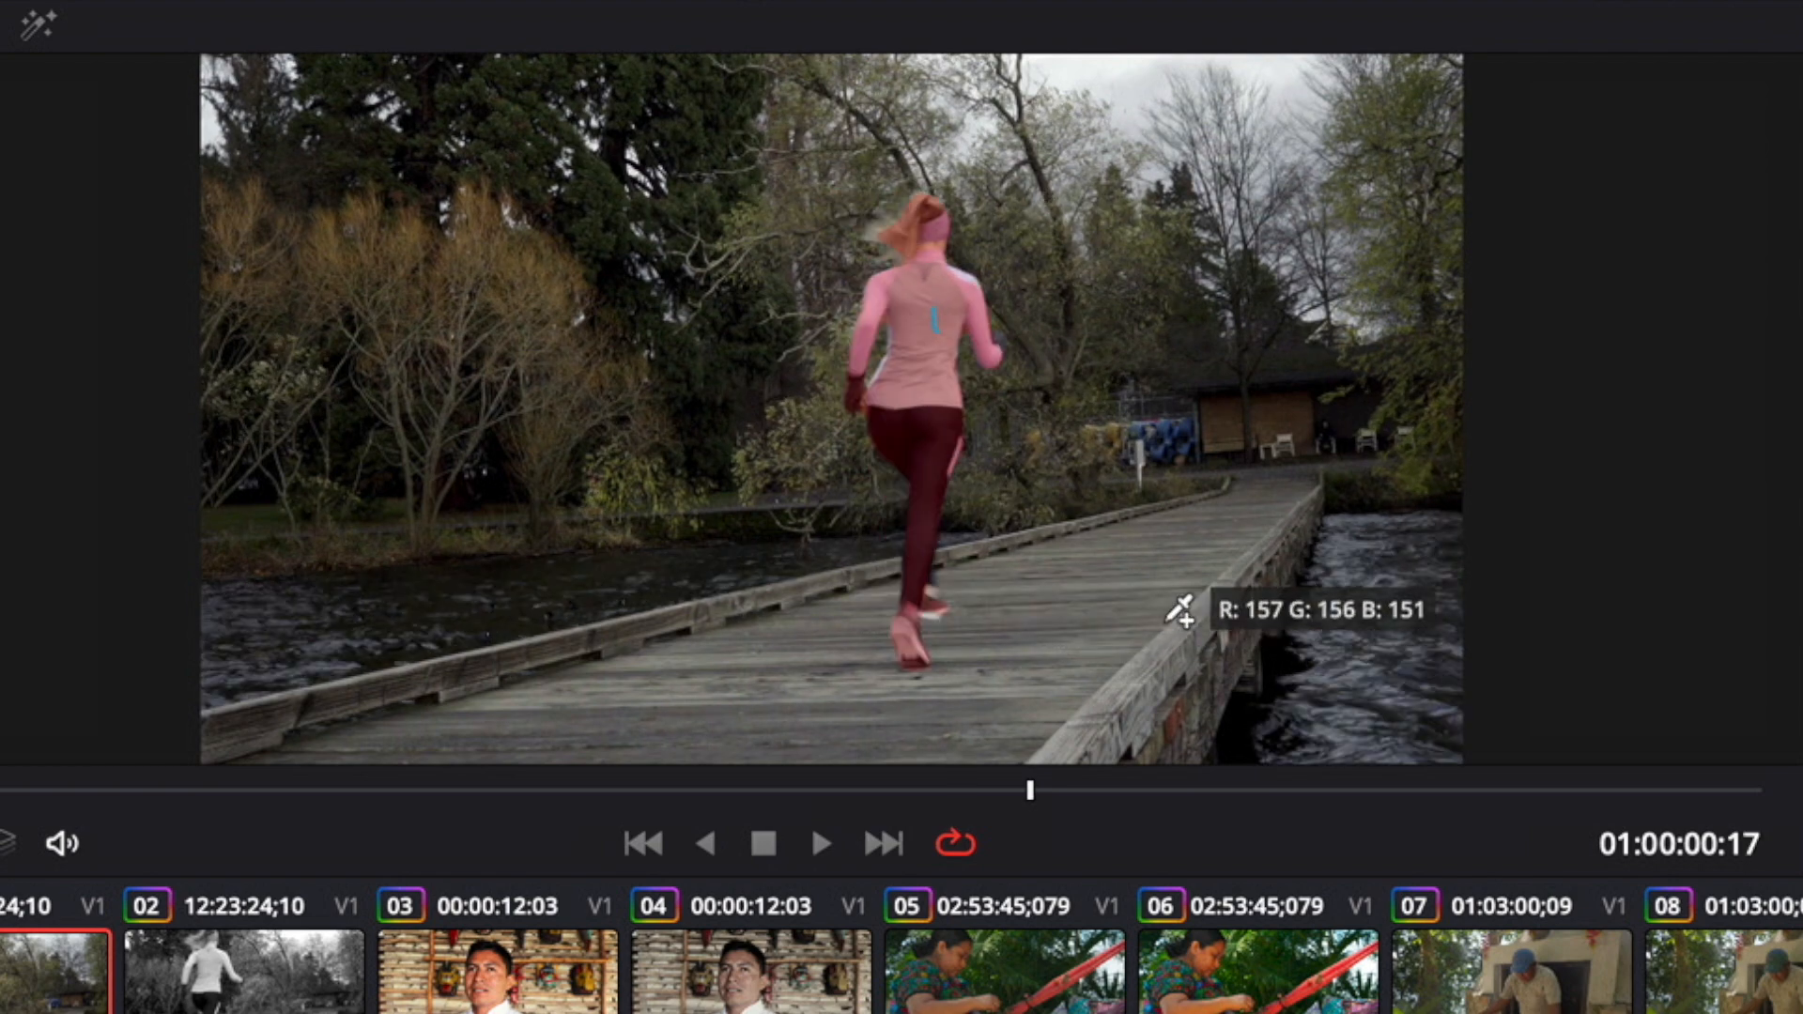
mouse_move(1111, 443)
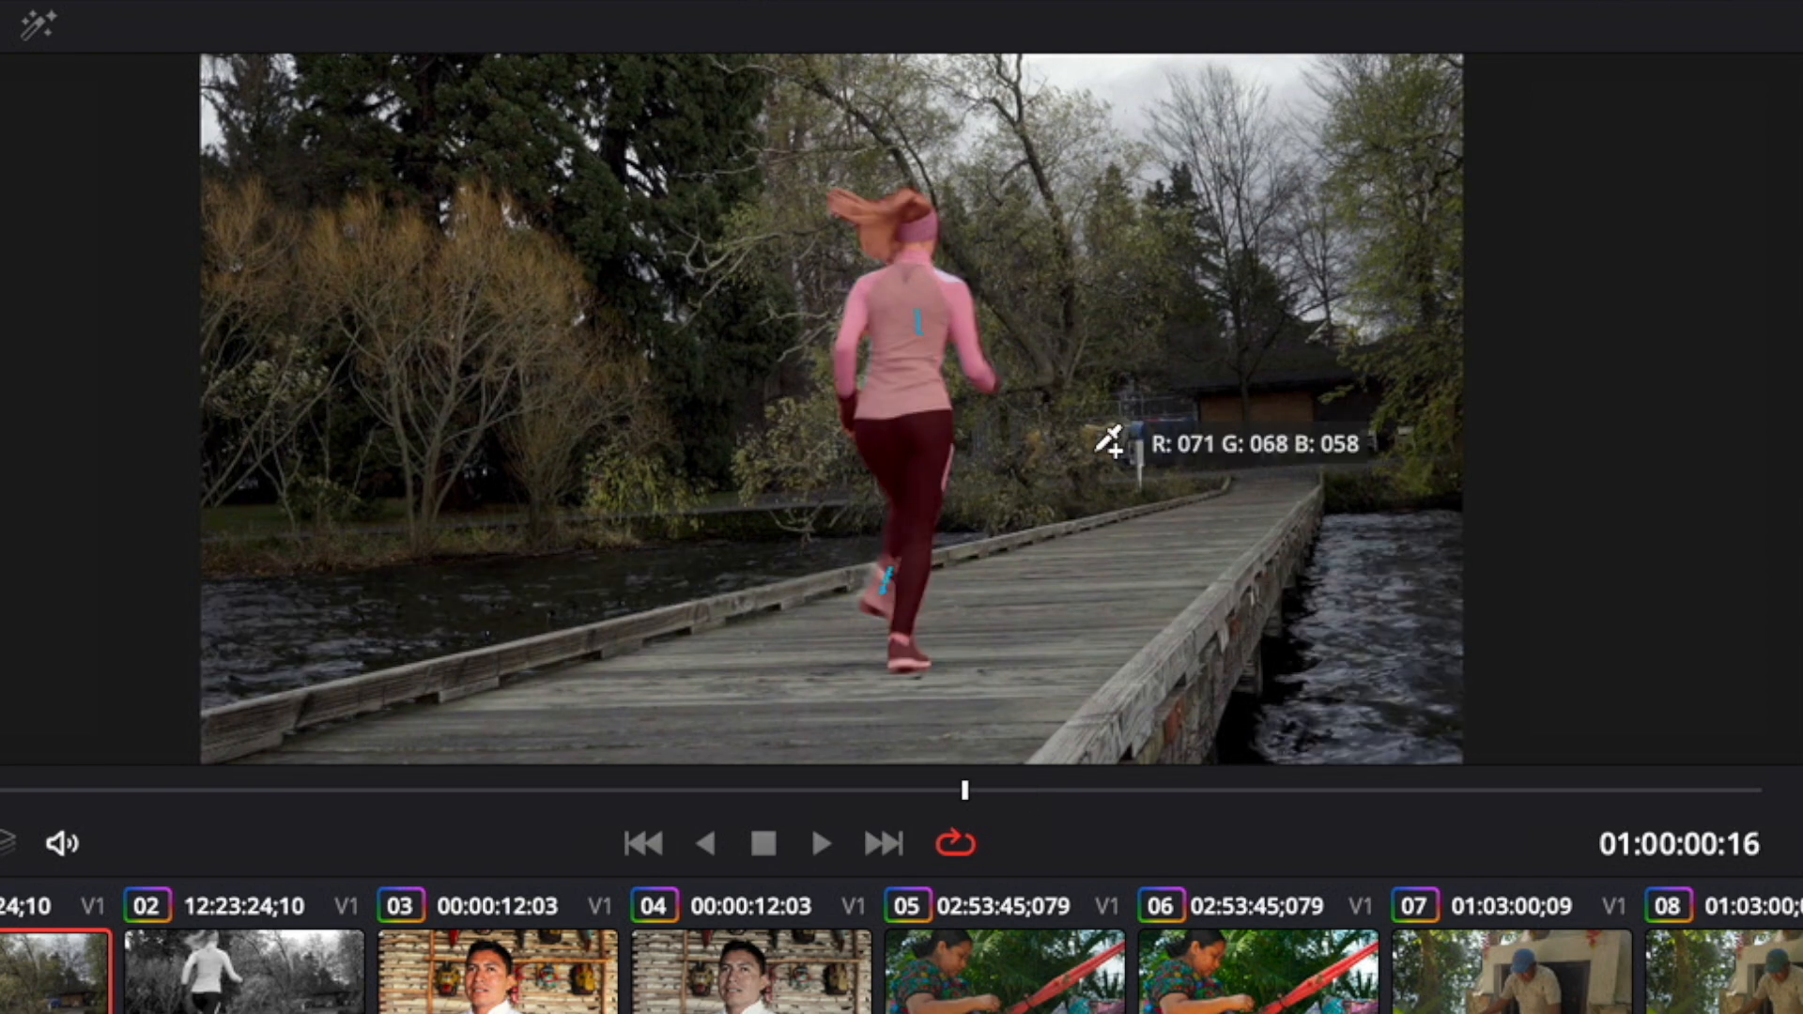
mouse_move(958, 270)
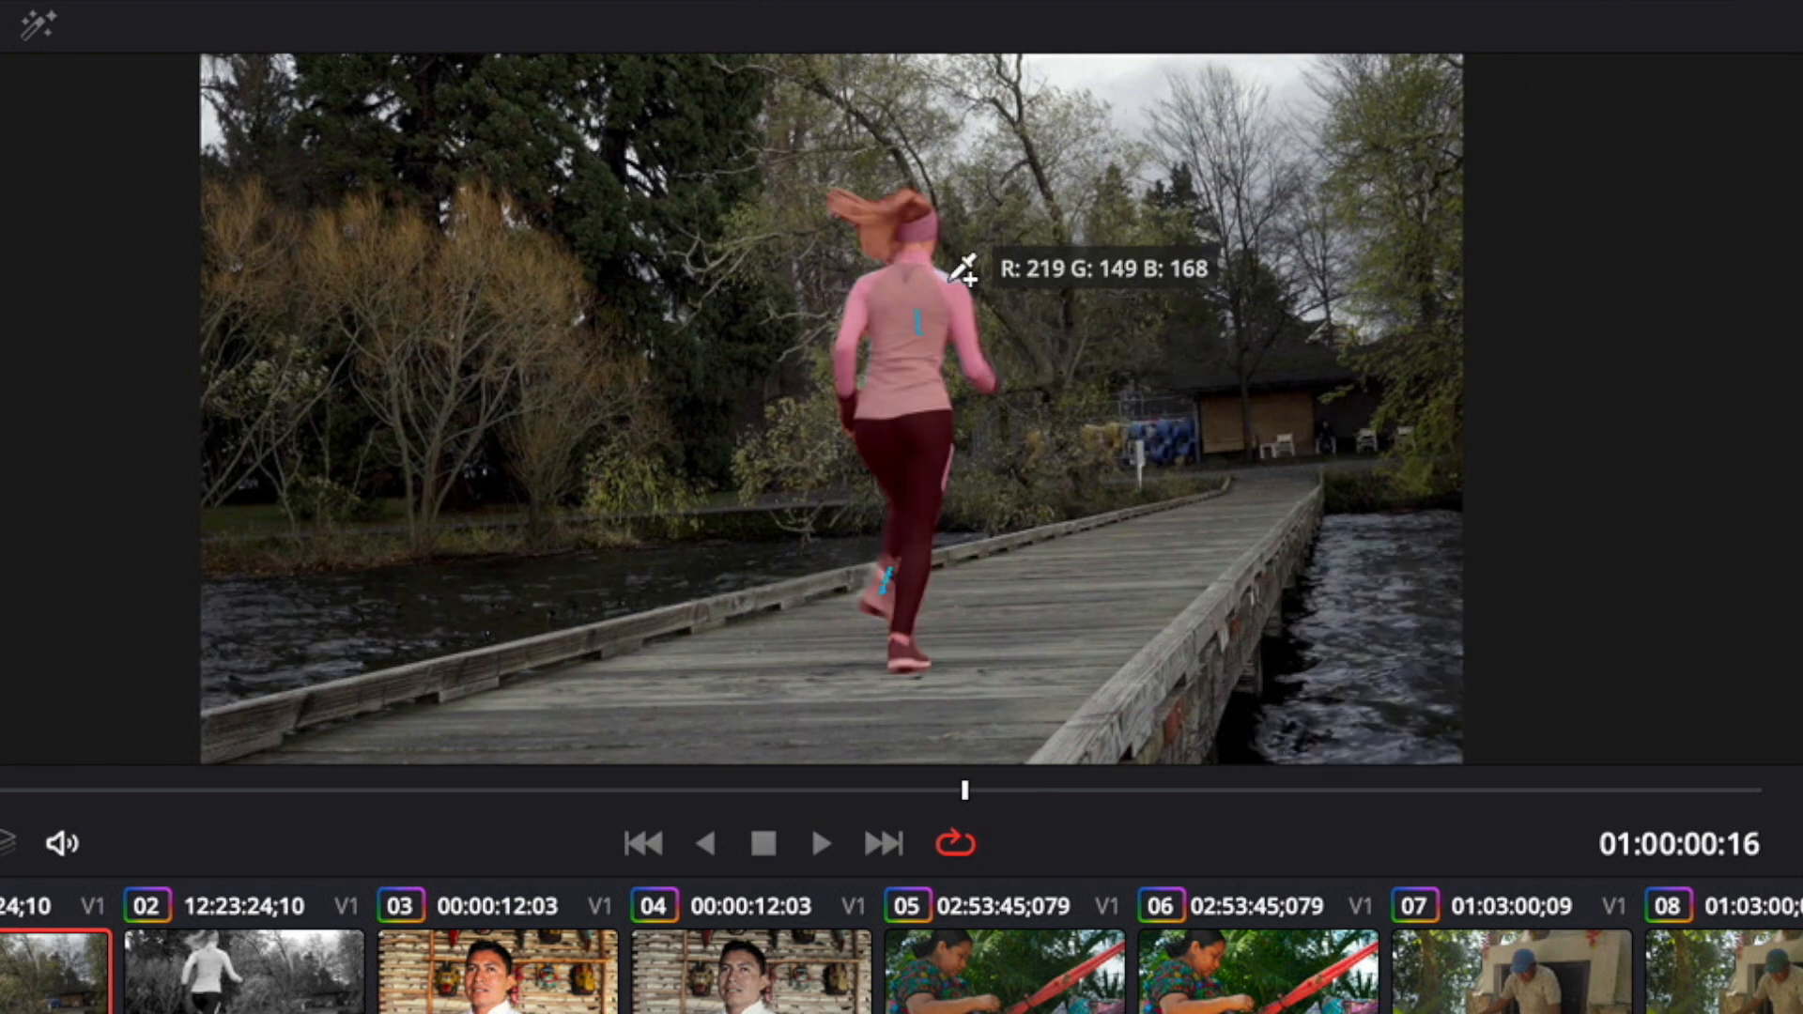
mouse_move(1032, 408)
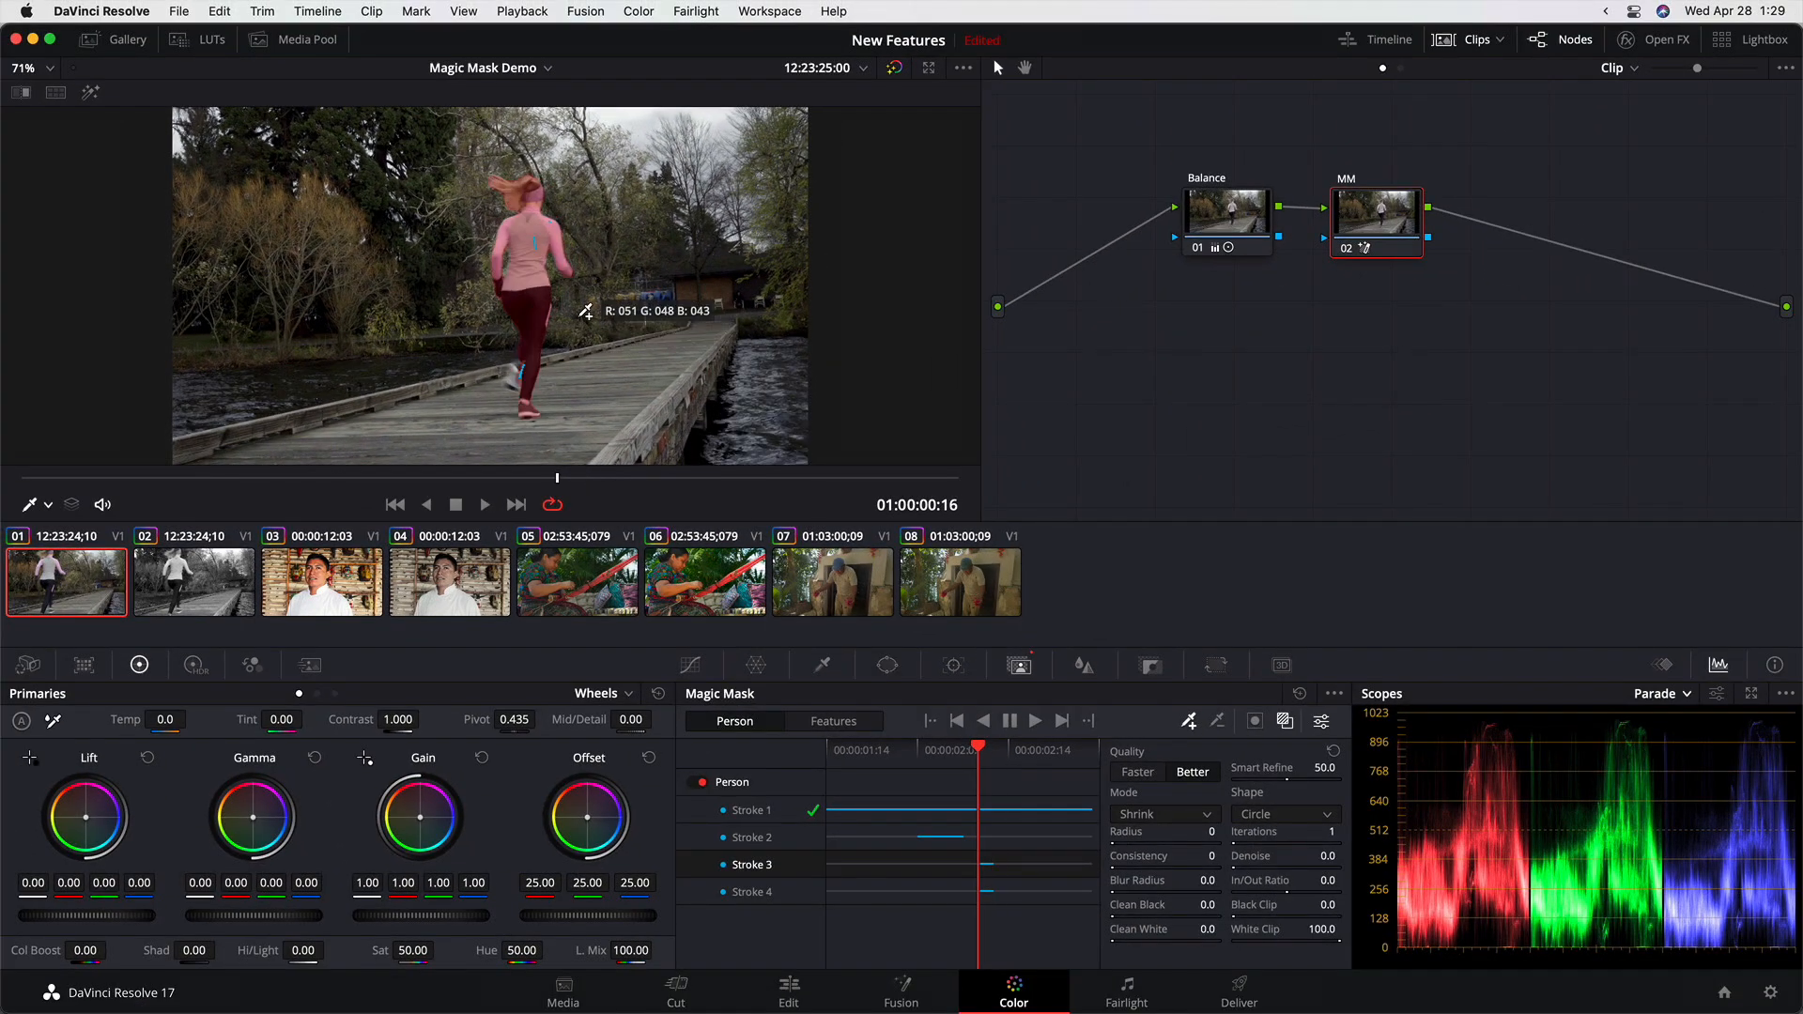
mouse_move(525, 368)
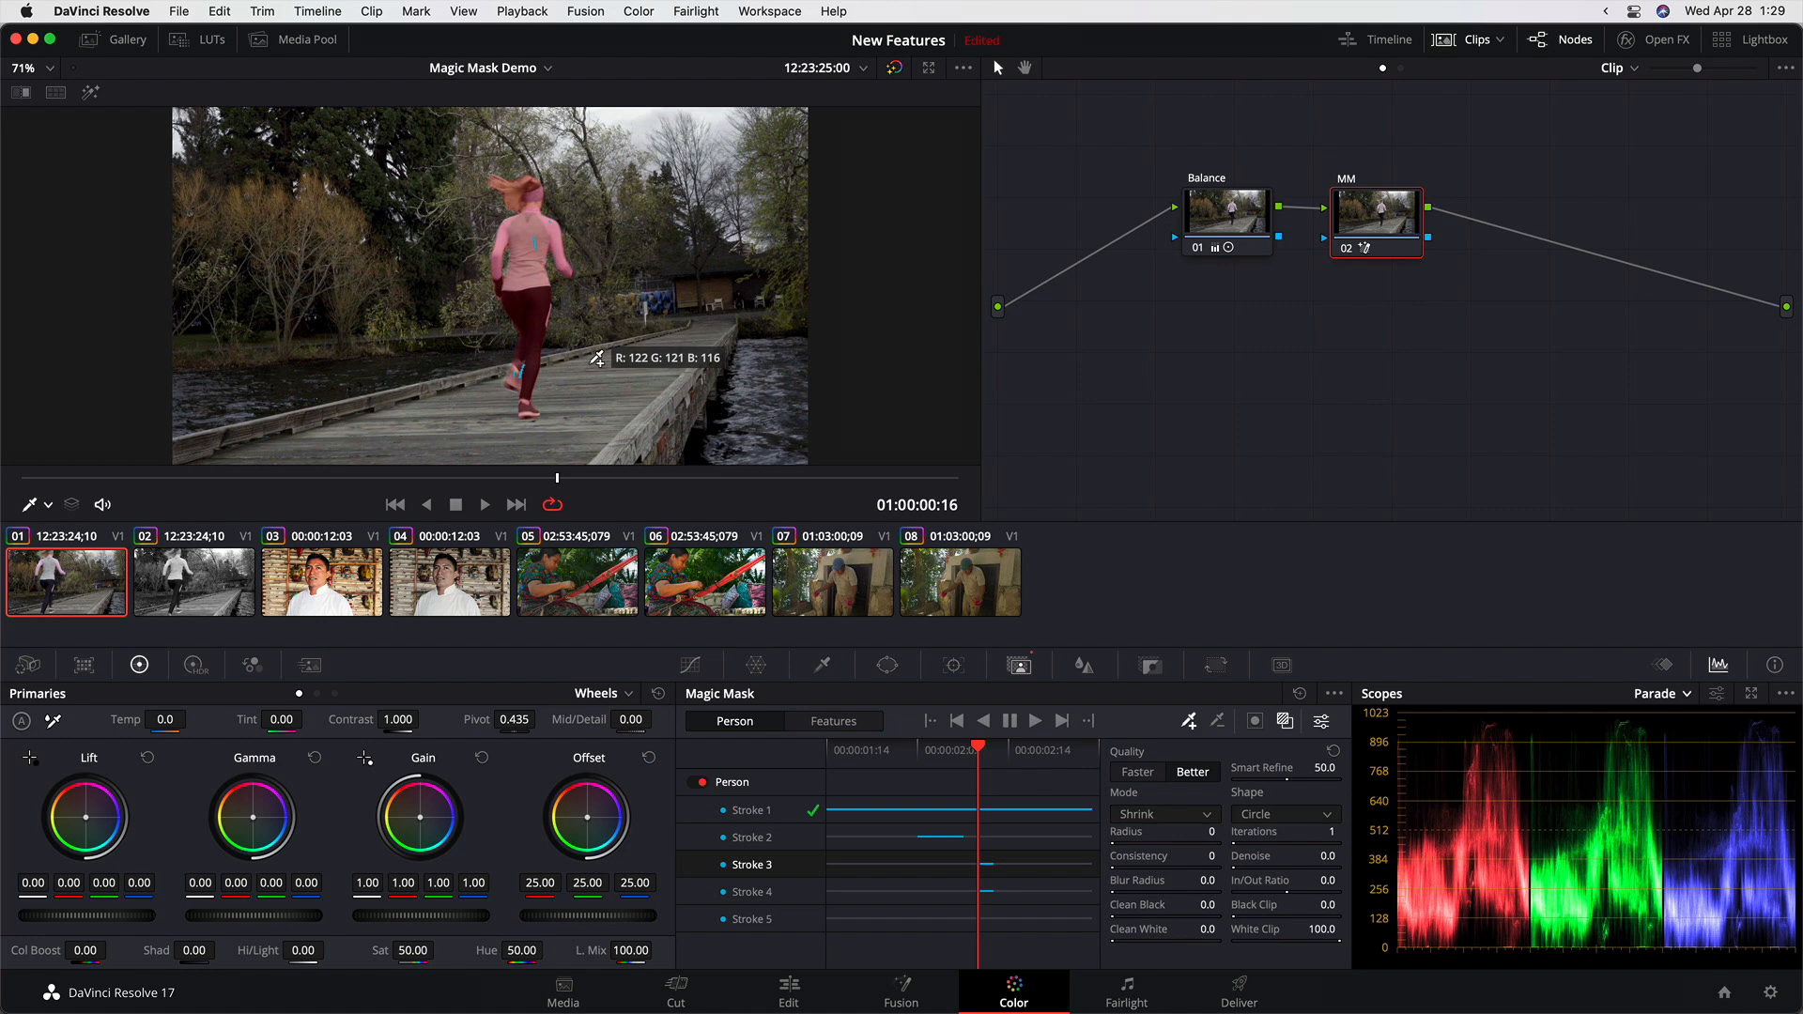
mouse_move(1229, 687)
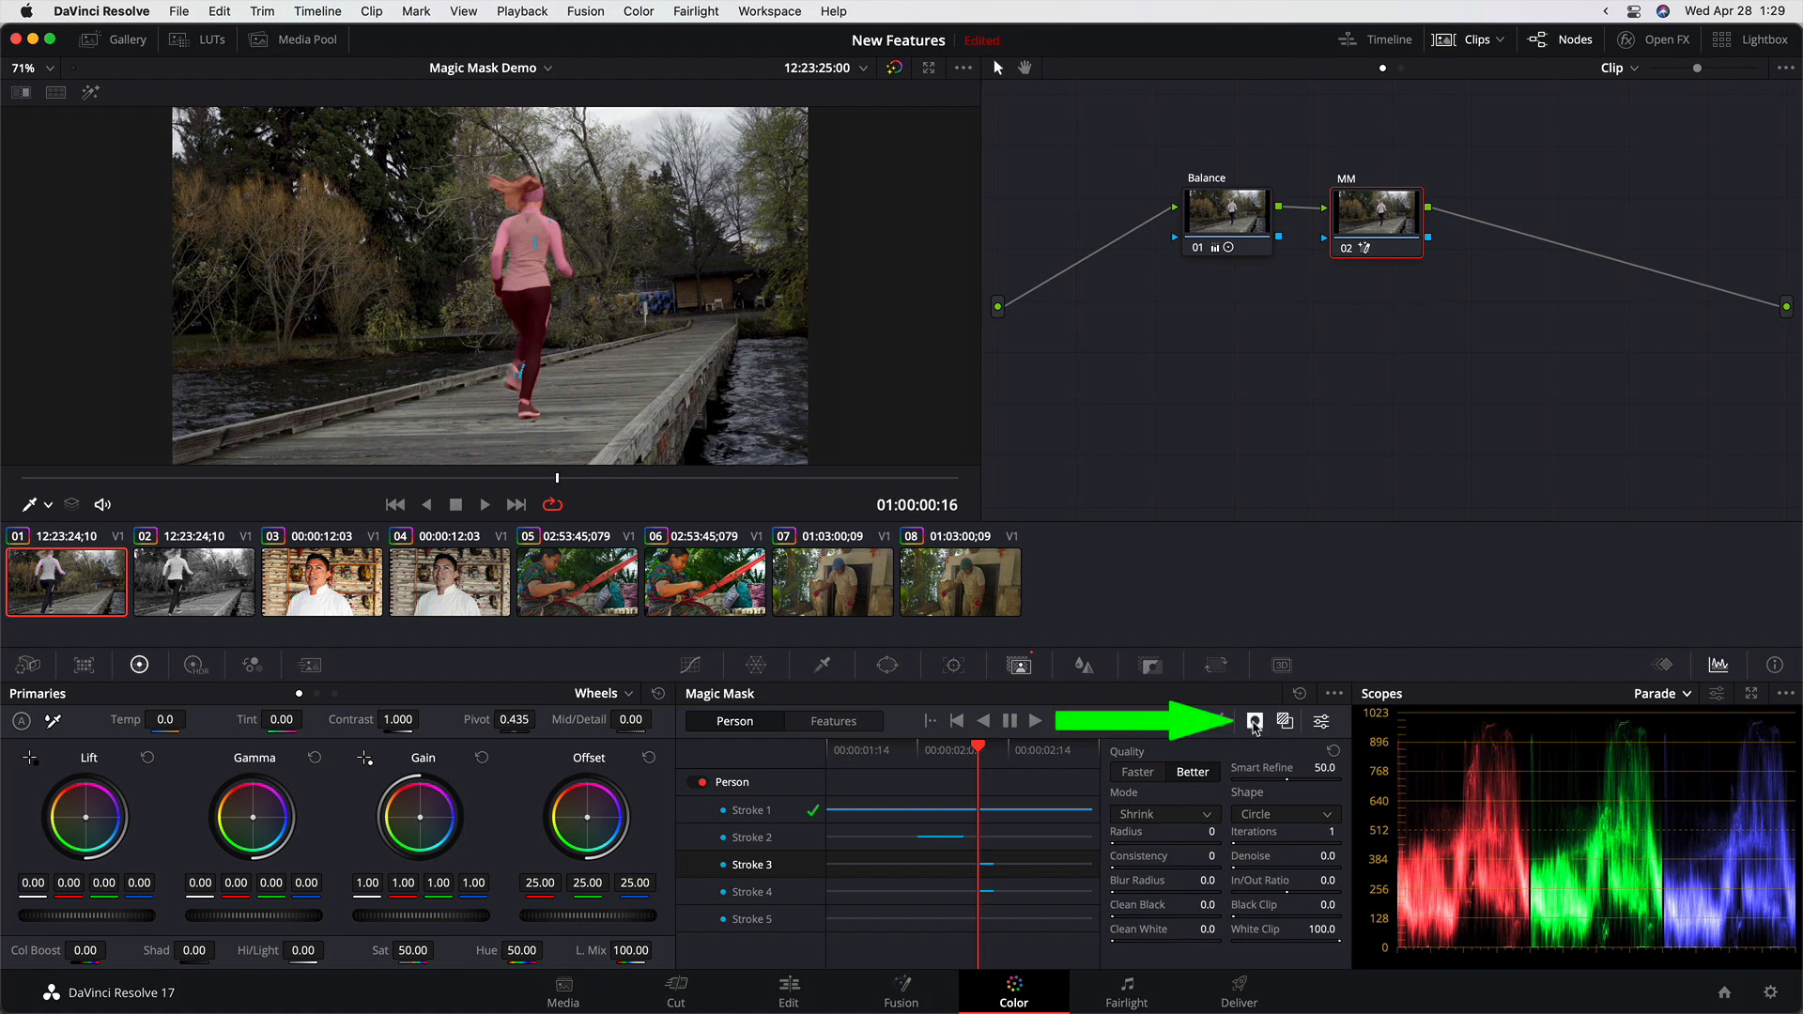
Invert the runner's mask so the desaturated grade hits the background, then view the result.
left_click(1253, 721)
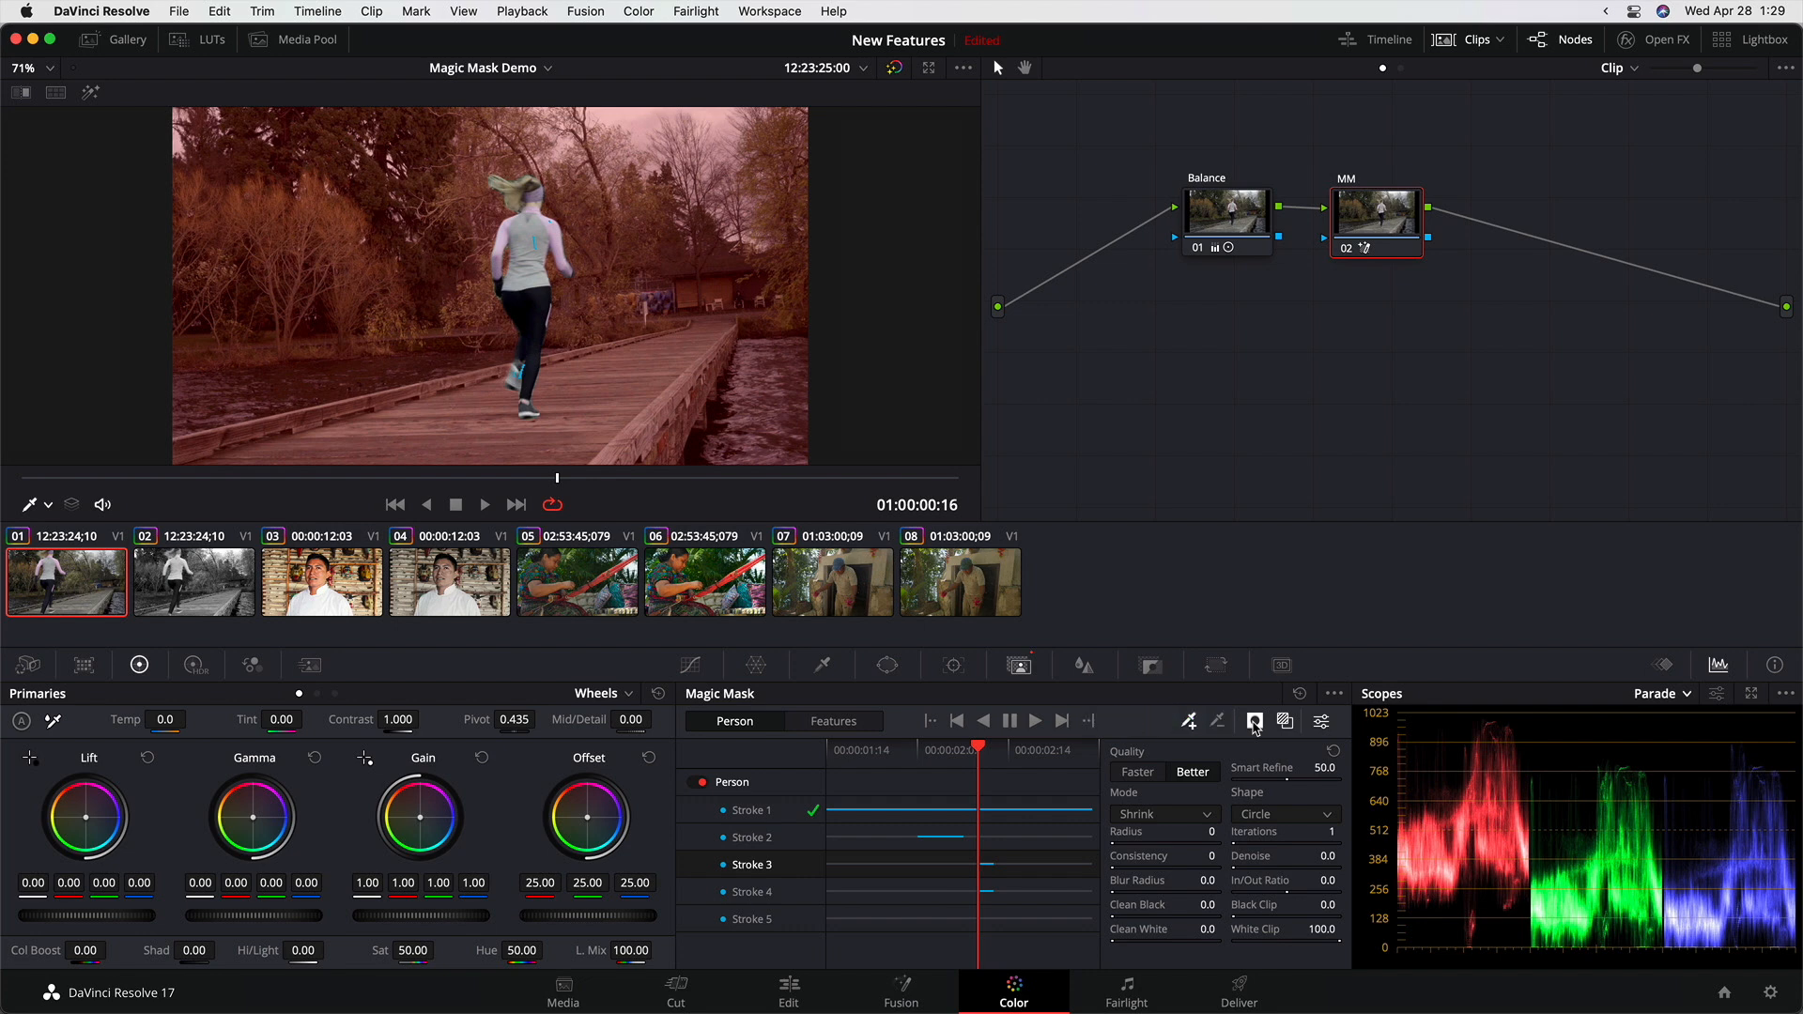
left_click(1255, 721)
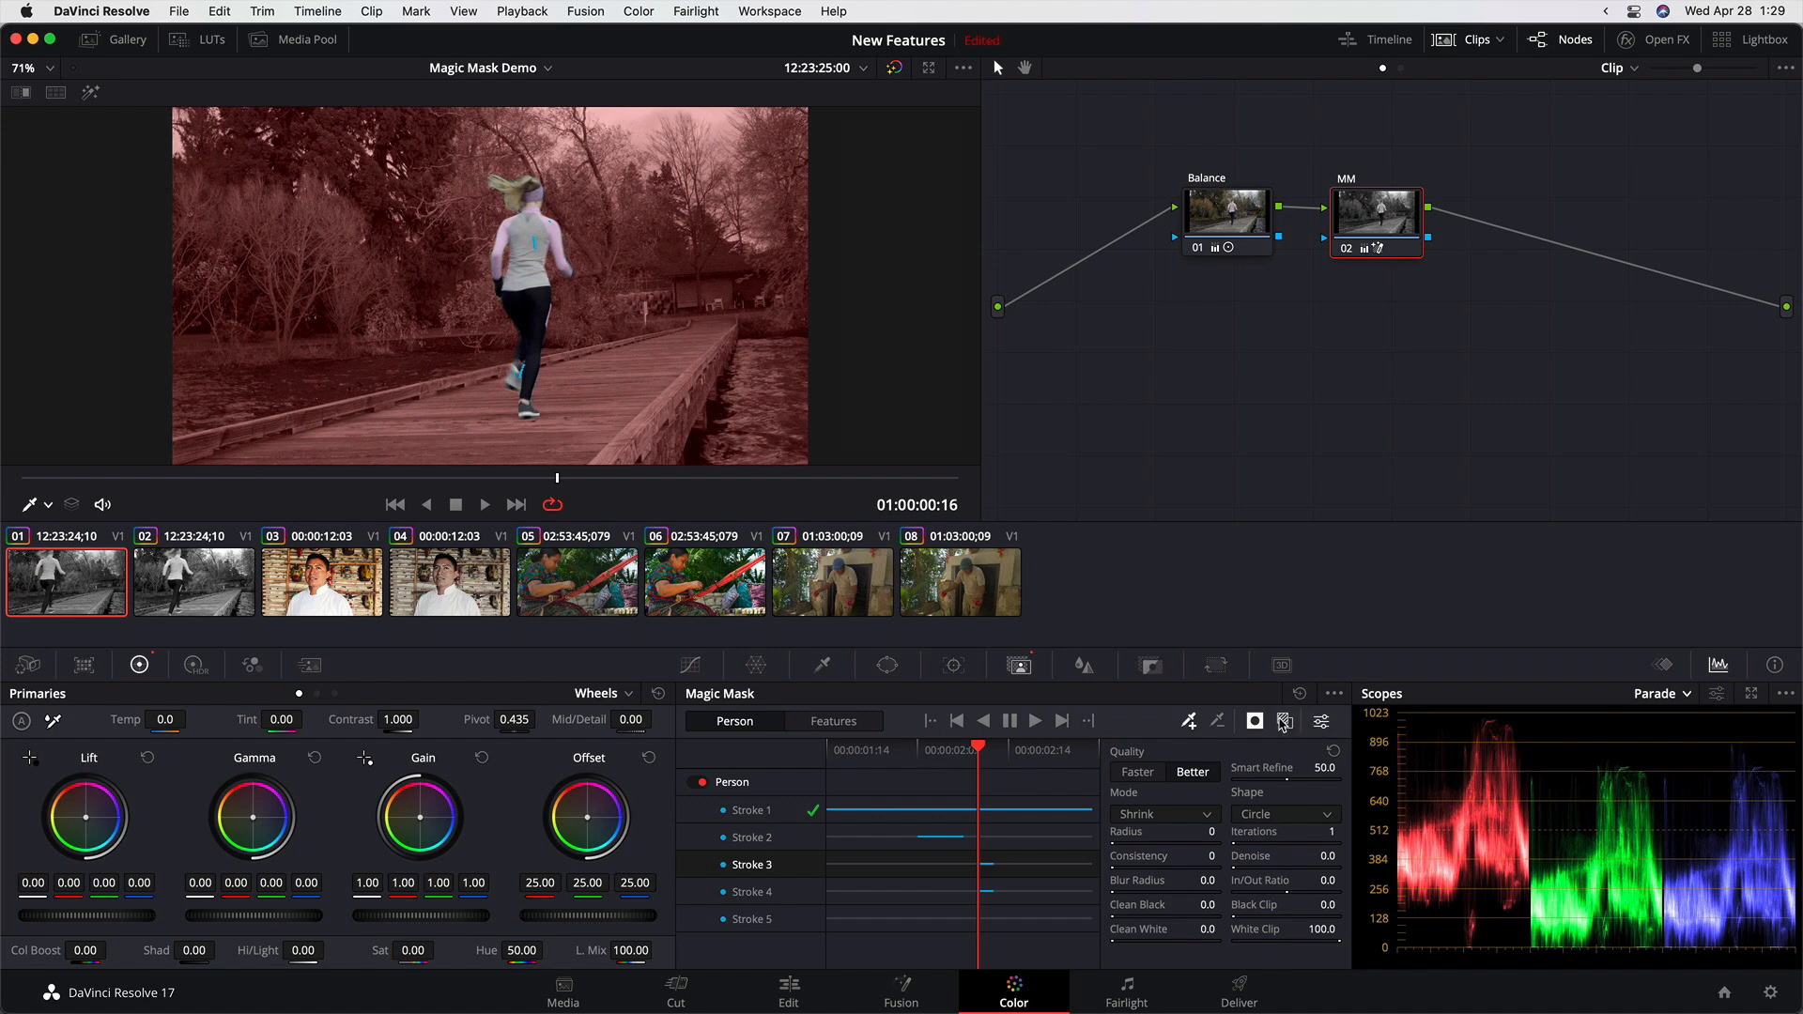
left_click(1285, 722)
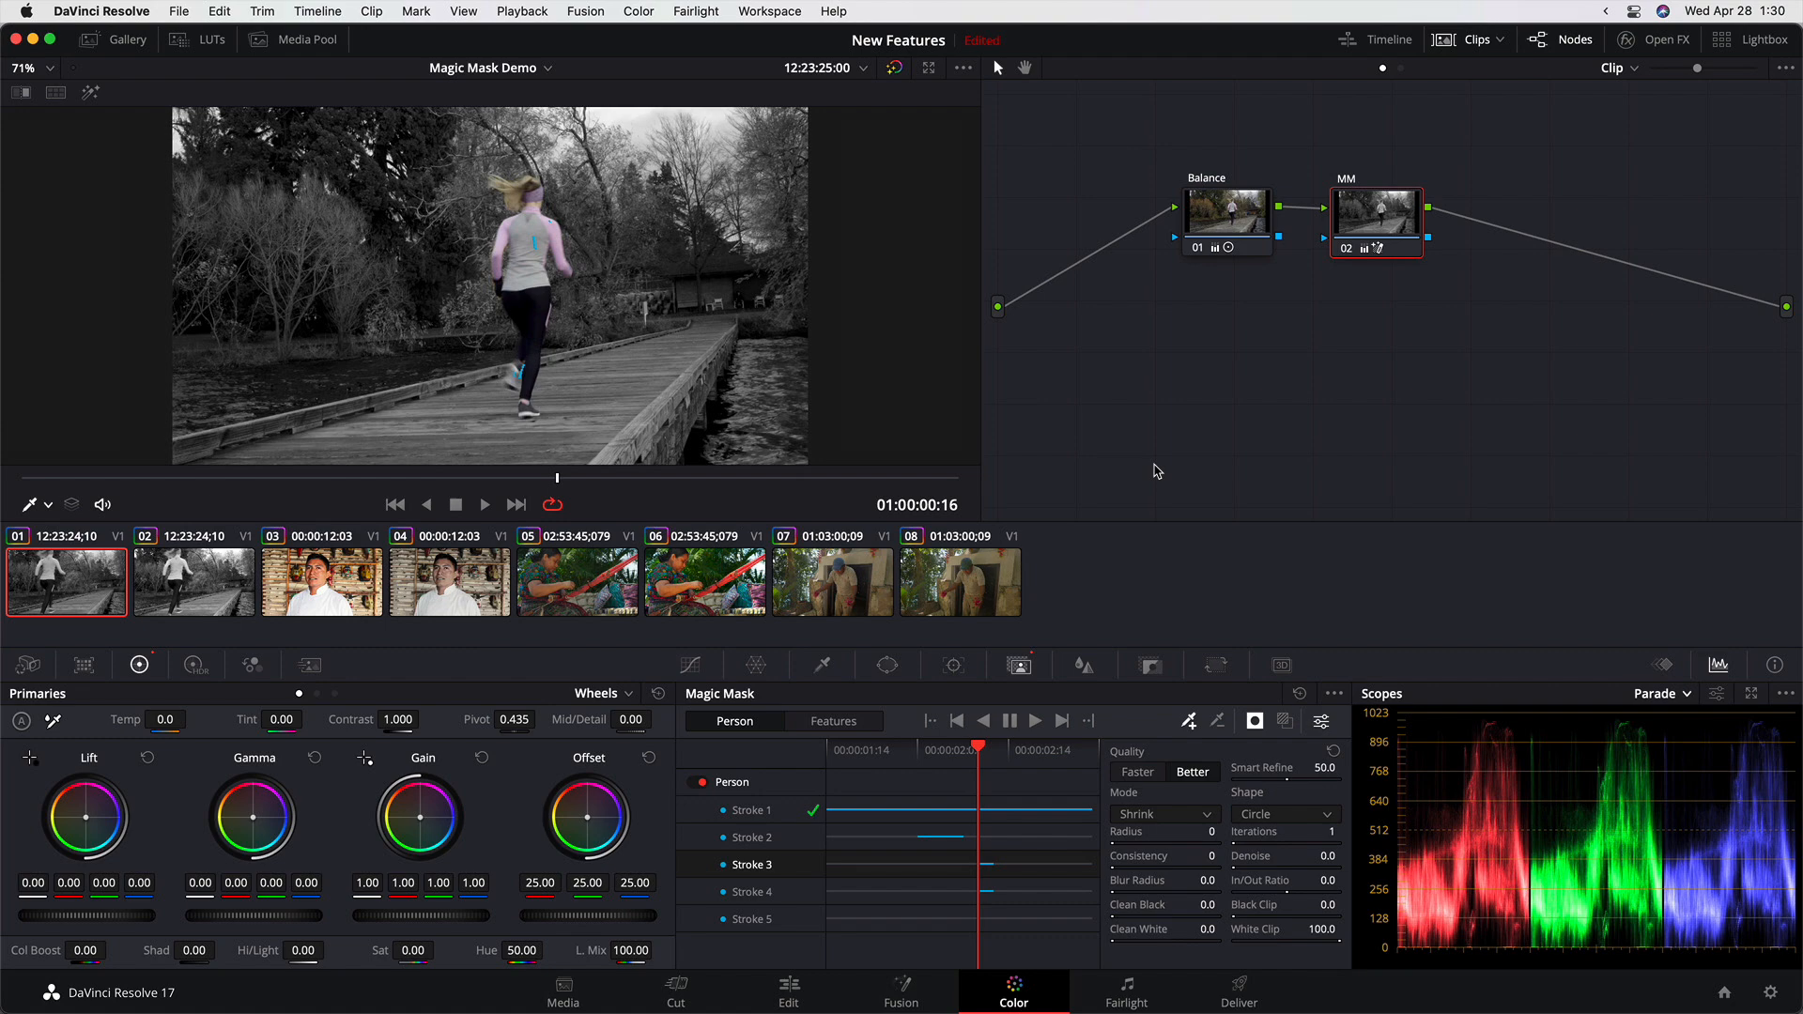
mouse_move(1194, 764)
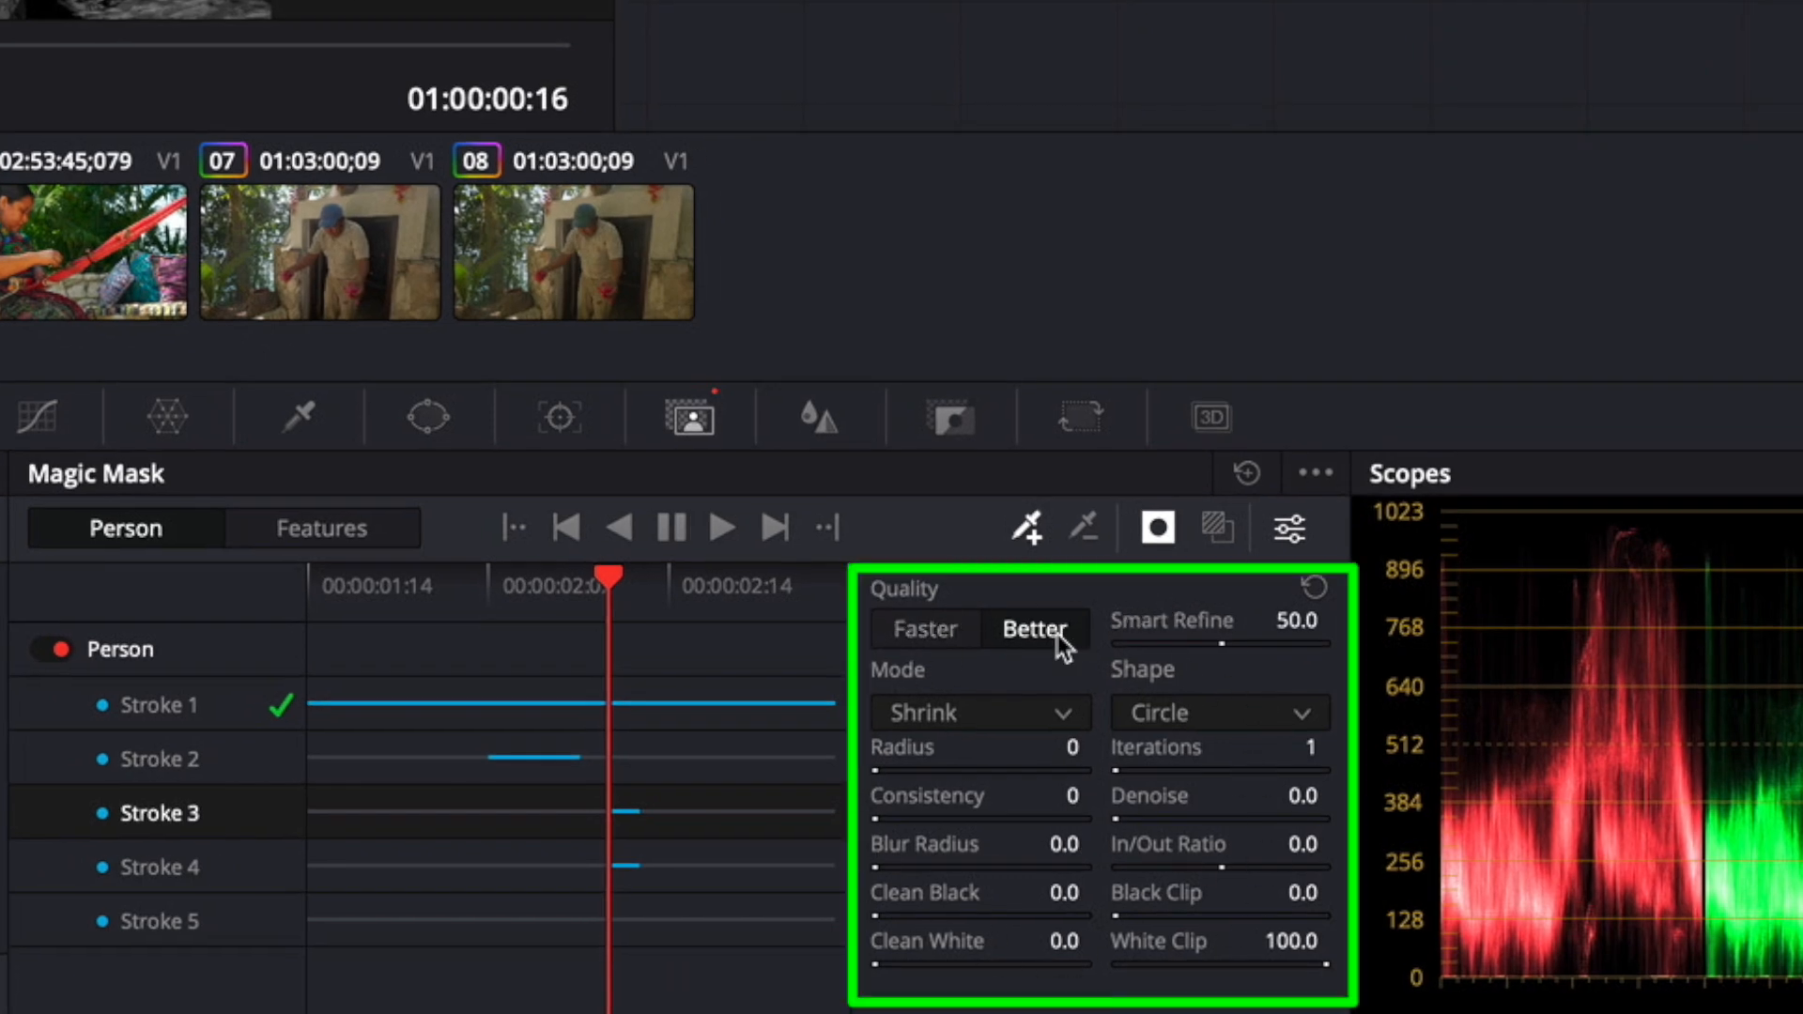
mouse_move(975, 673)
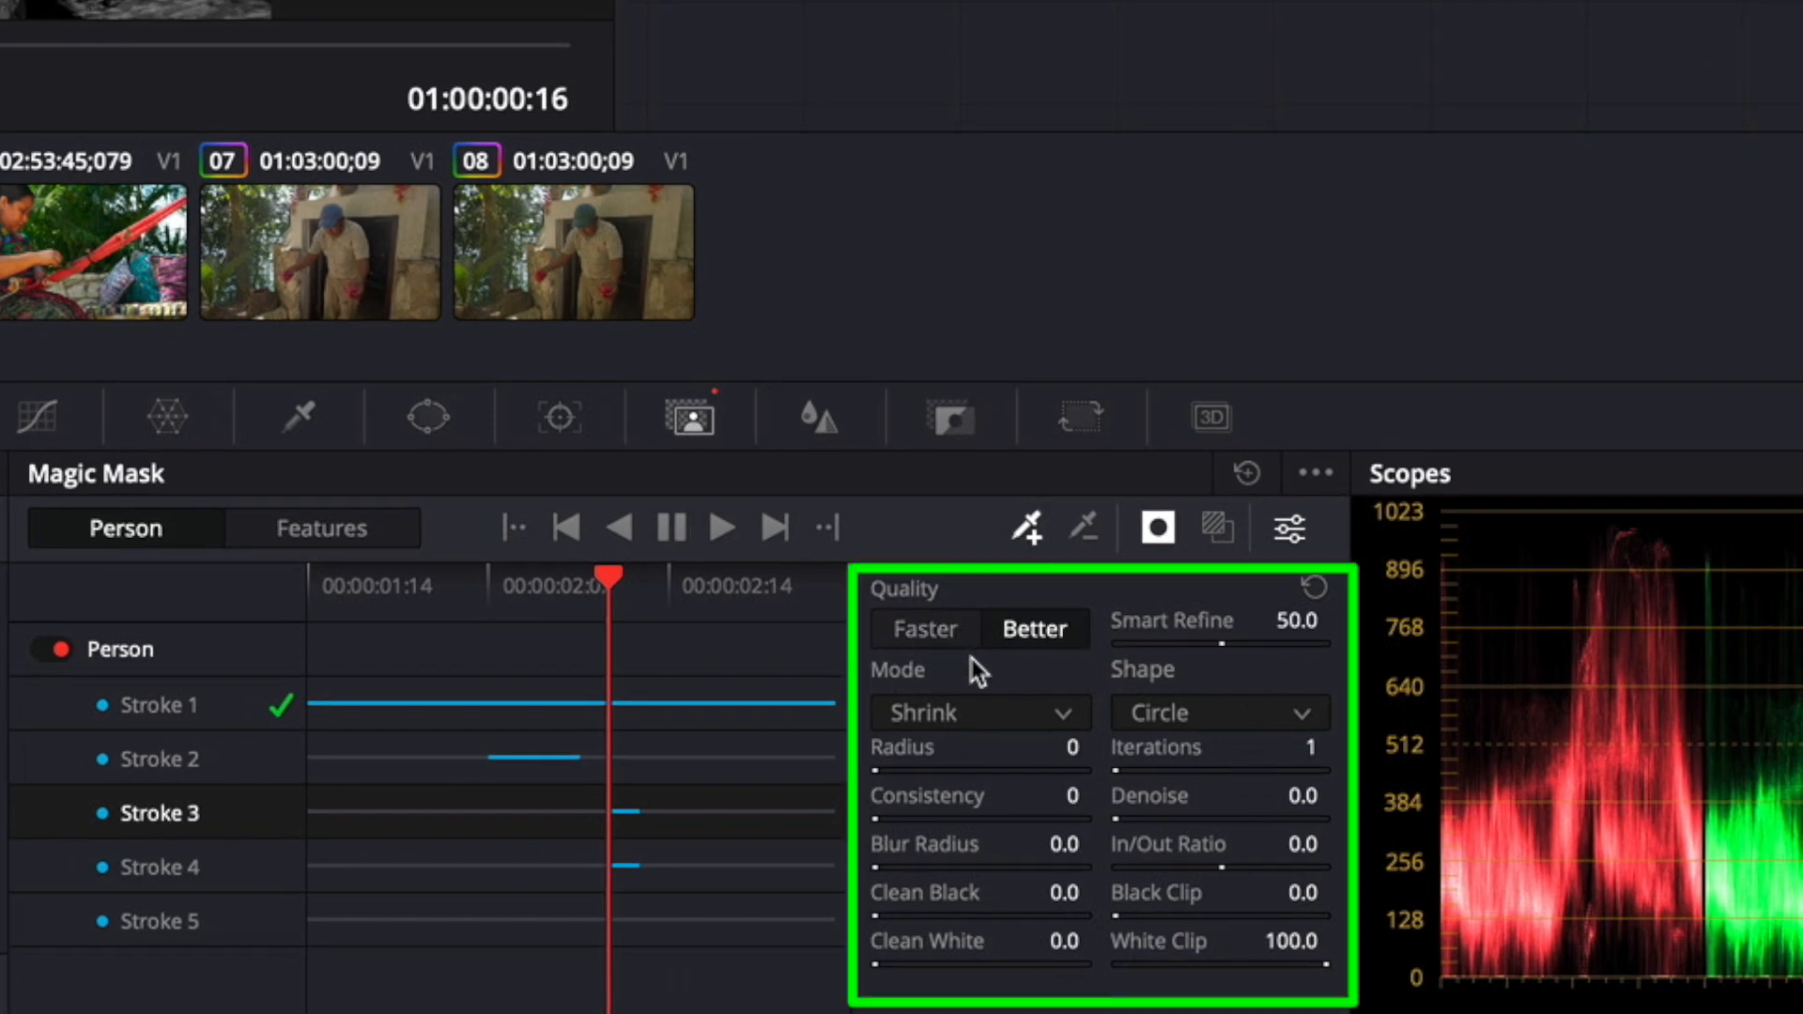
mouse_move(977, 721)
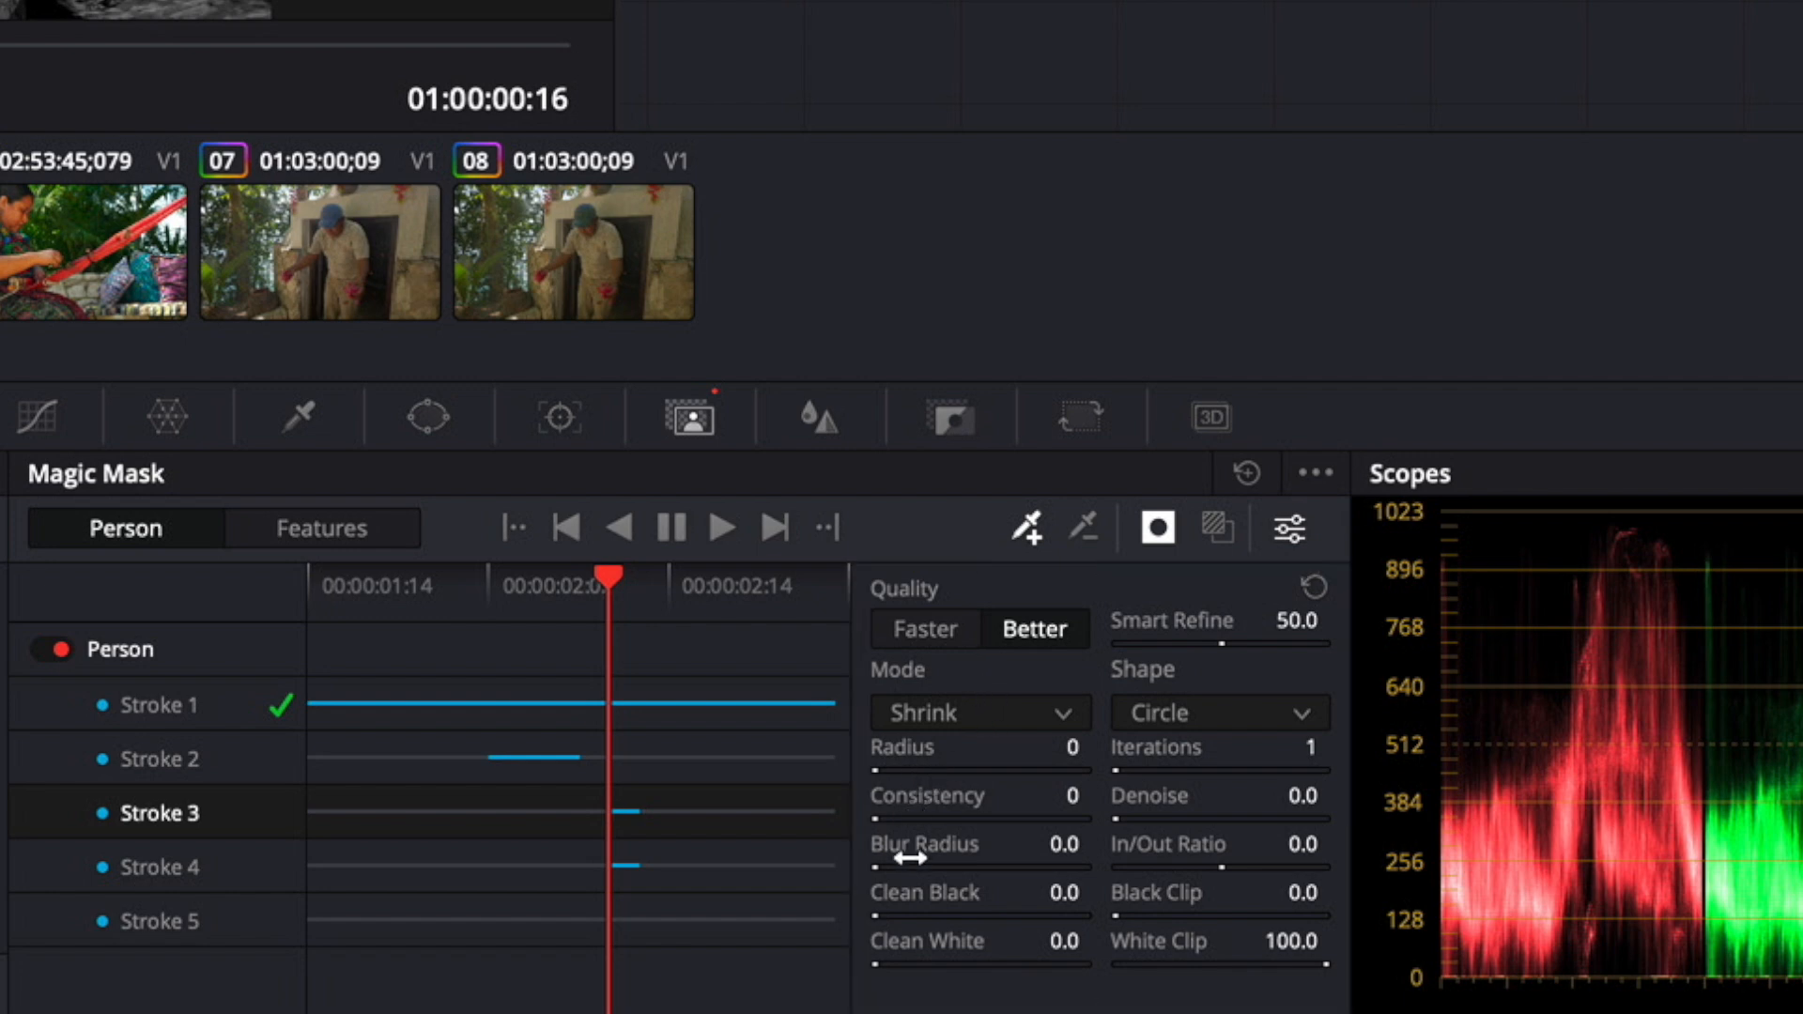
mouse_move(942, 811)
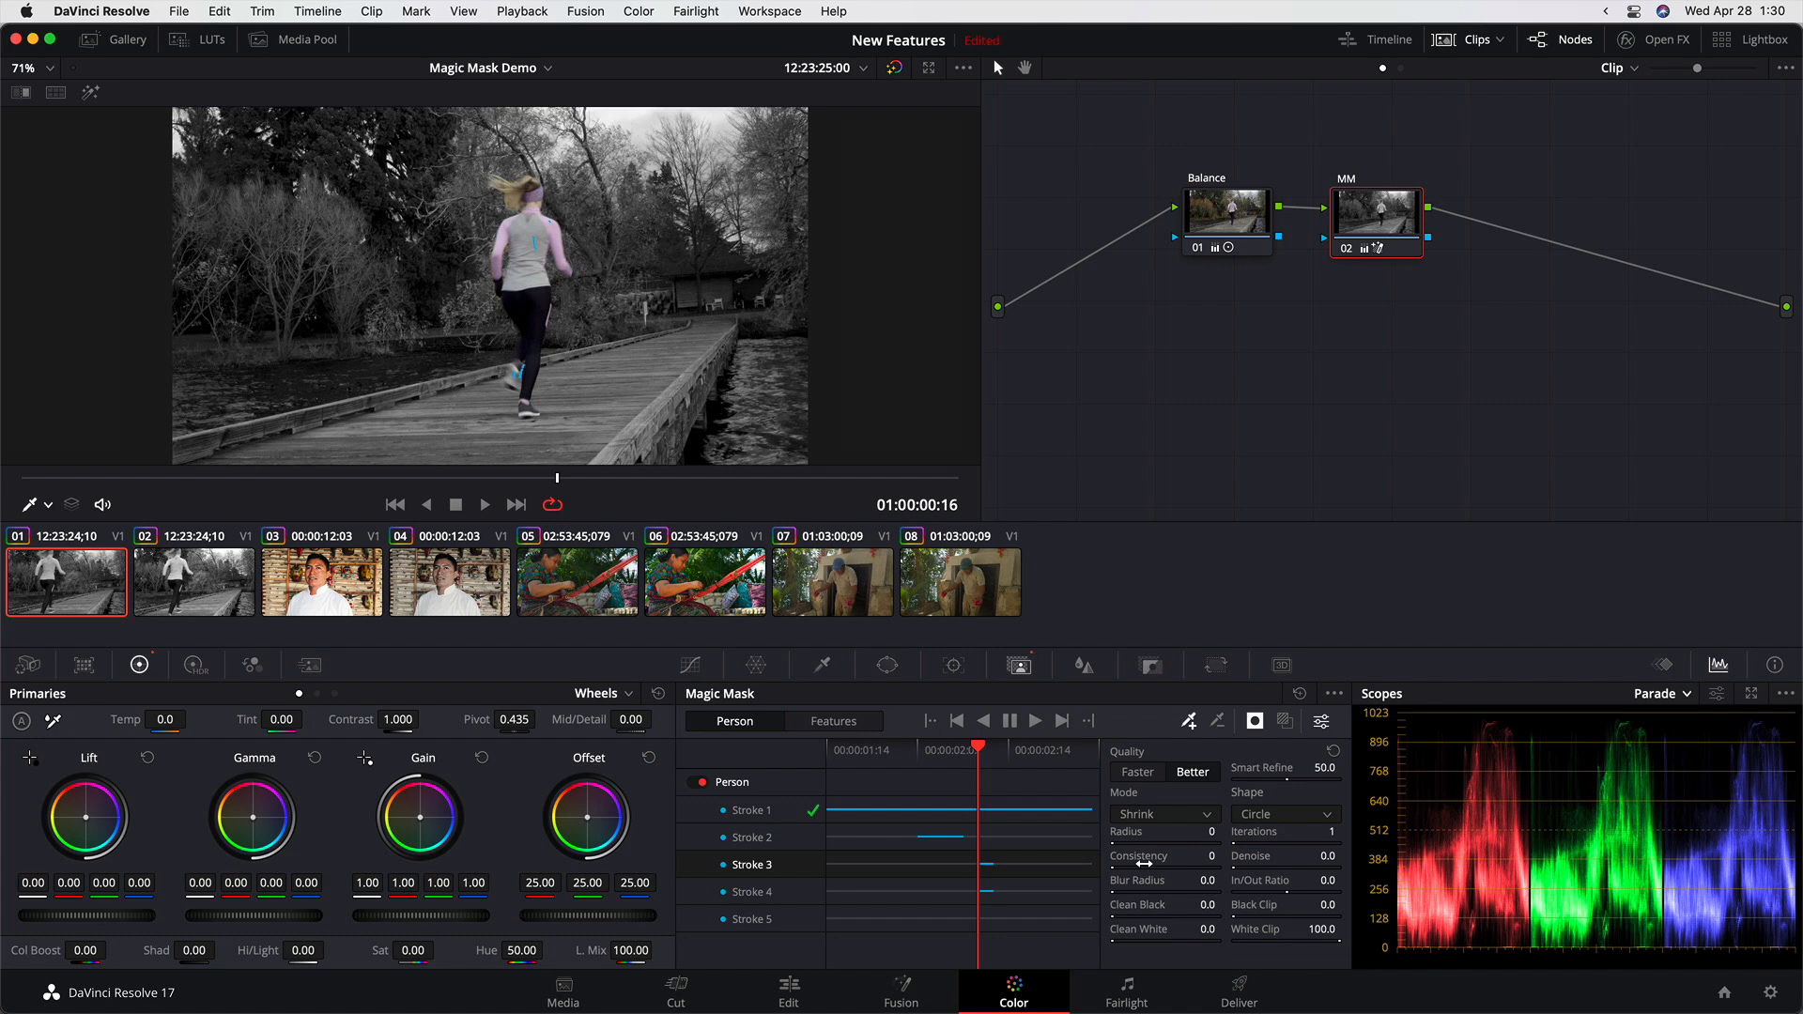
left_click(322, 582)
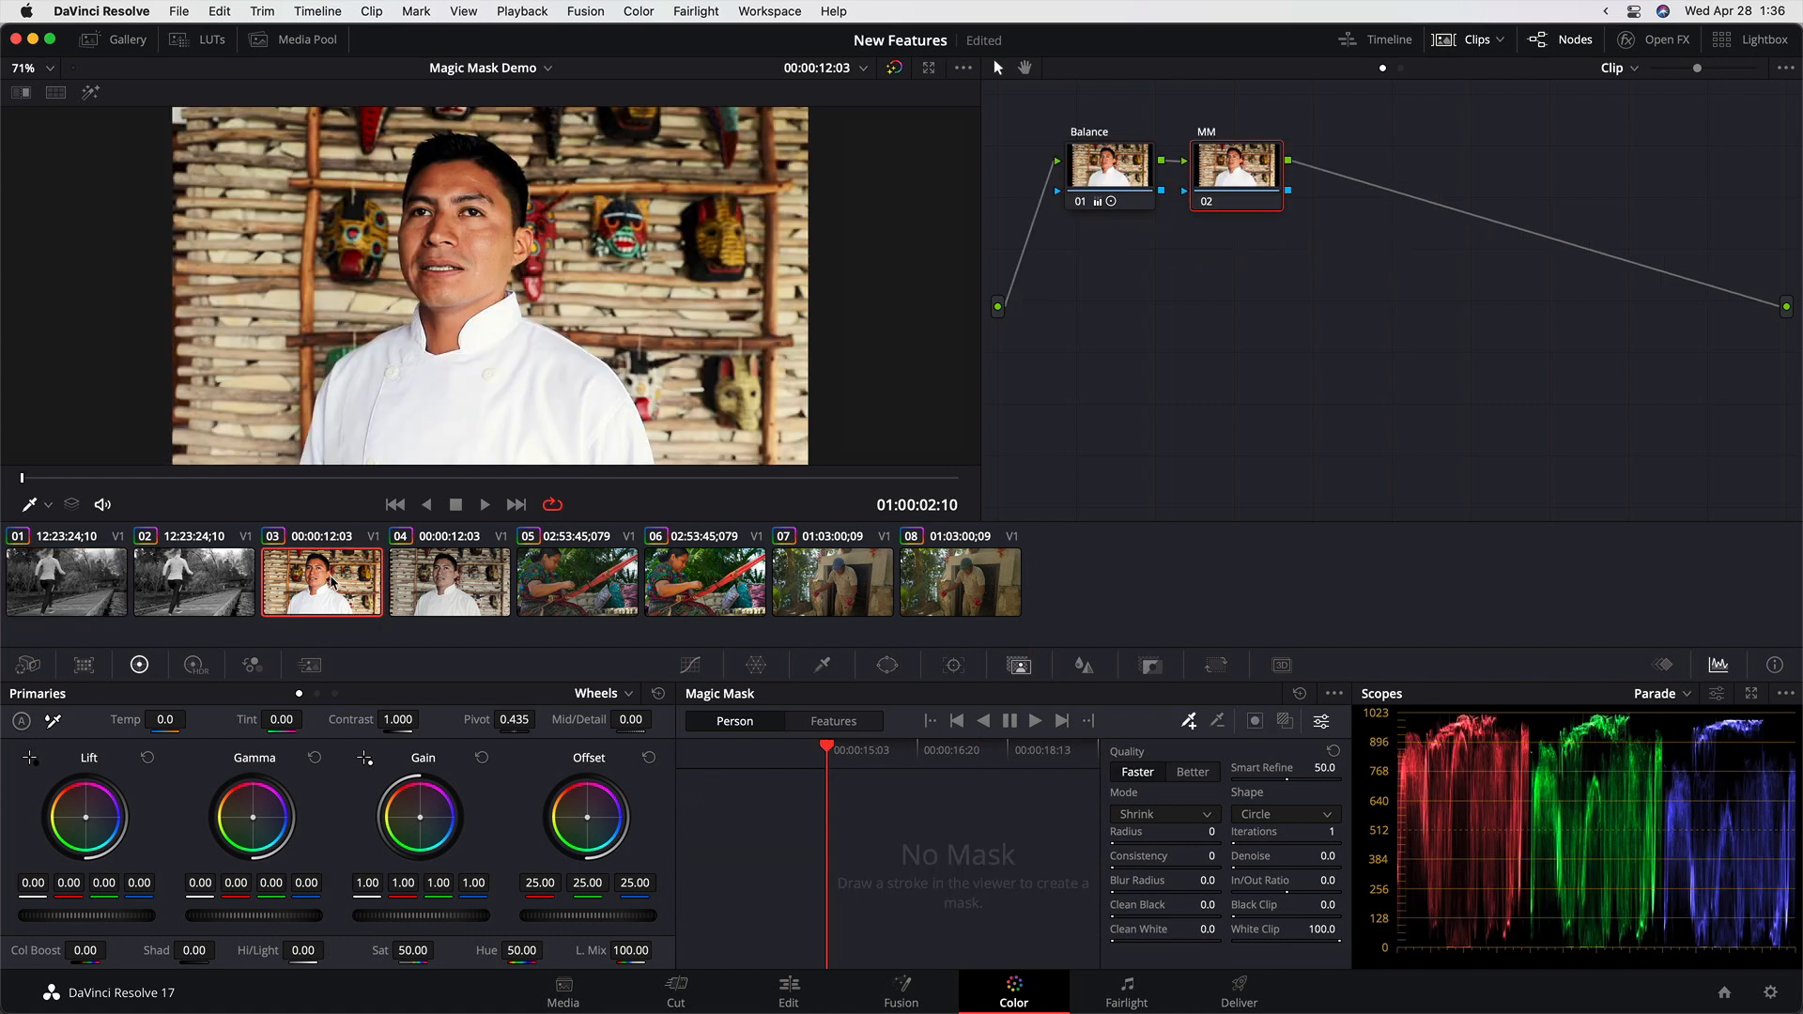
Inspect the chef clip's Balance node grade, then make the MM node current.
left_click(1108, 171)
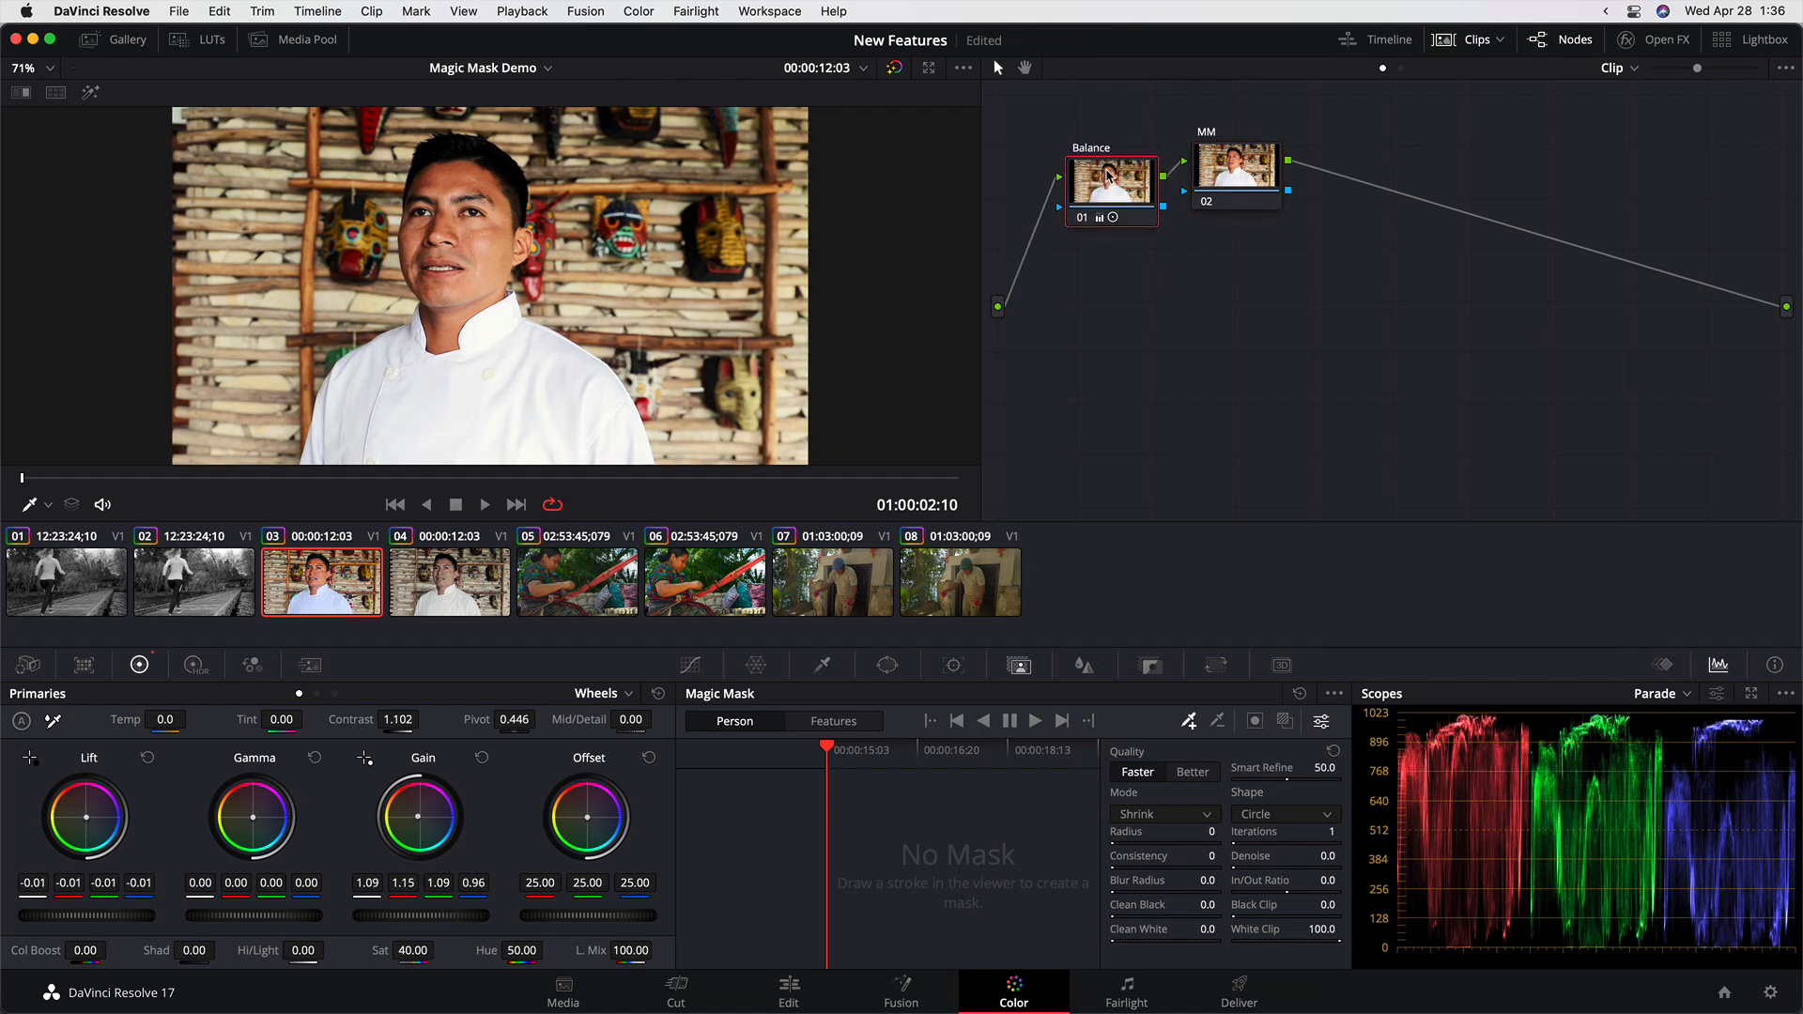
left_click(1236, 175)
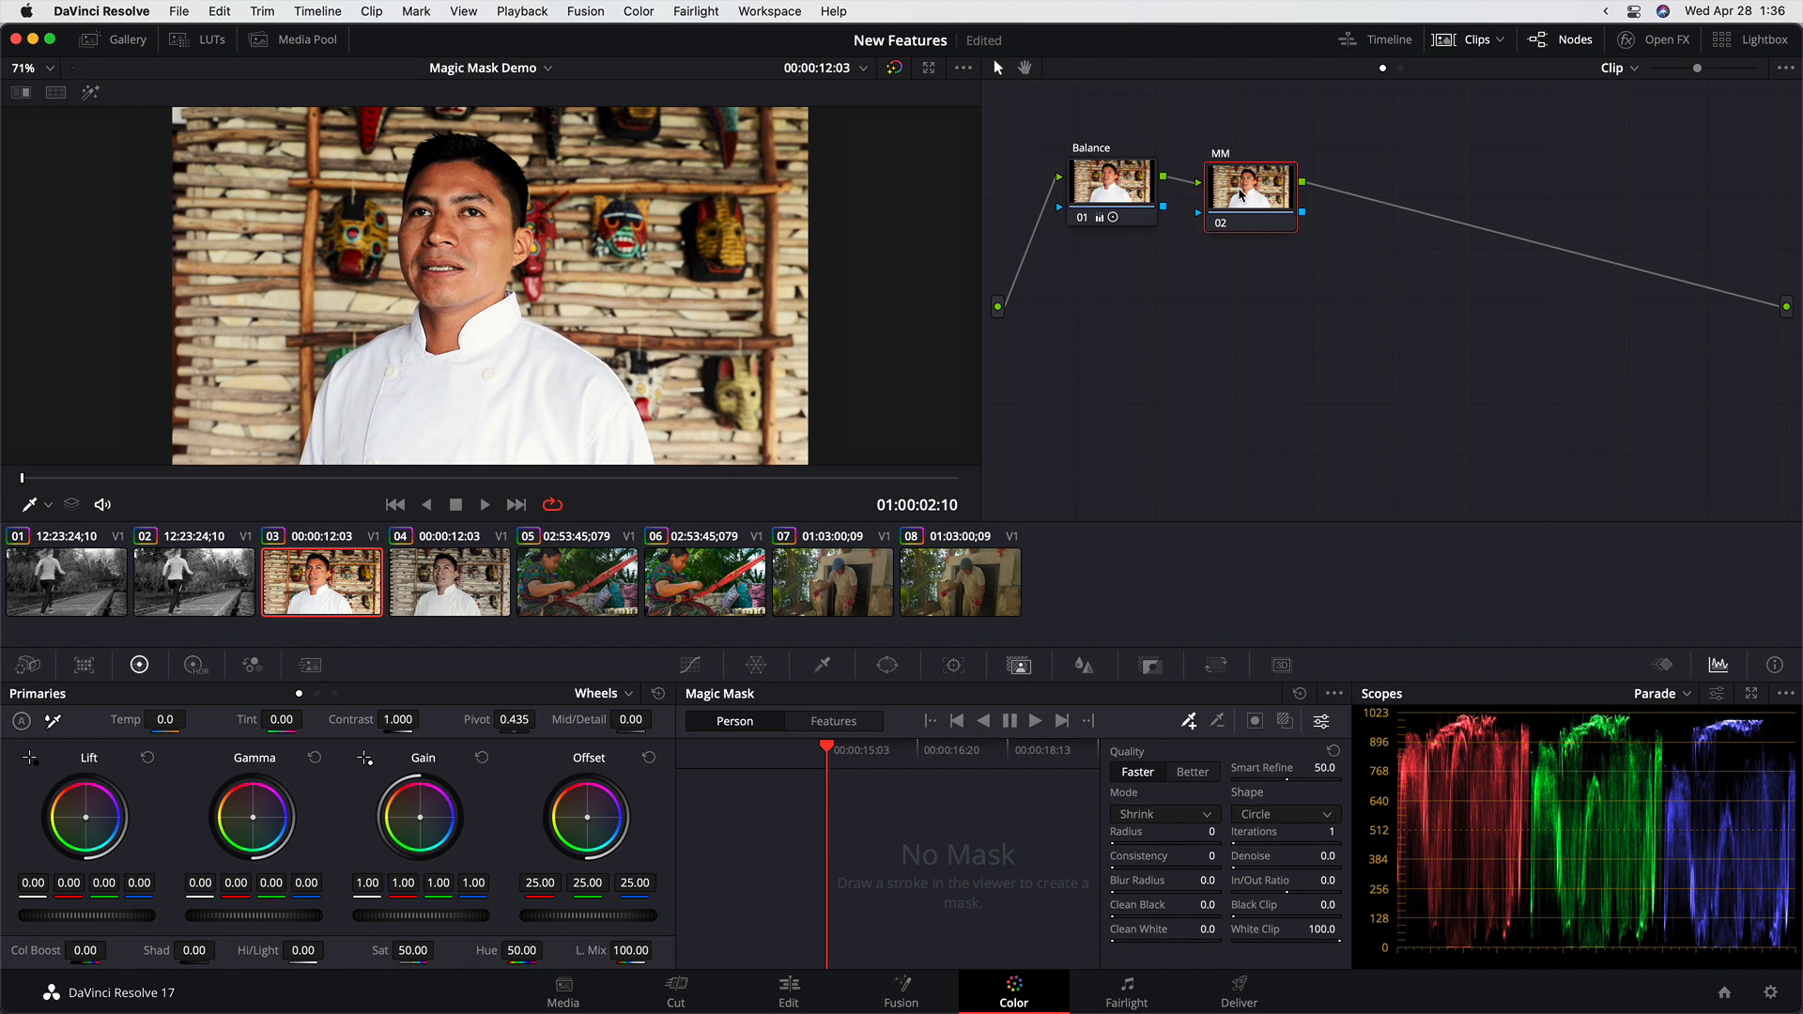
mouse_move(1044, 687)
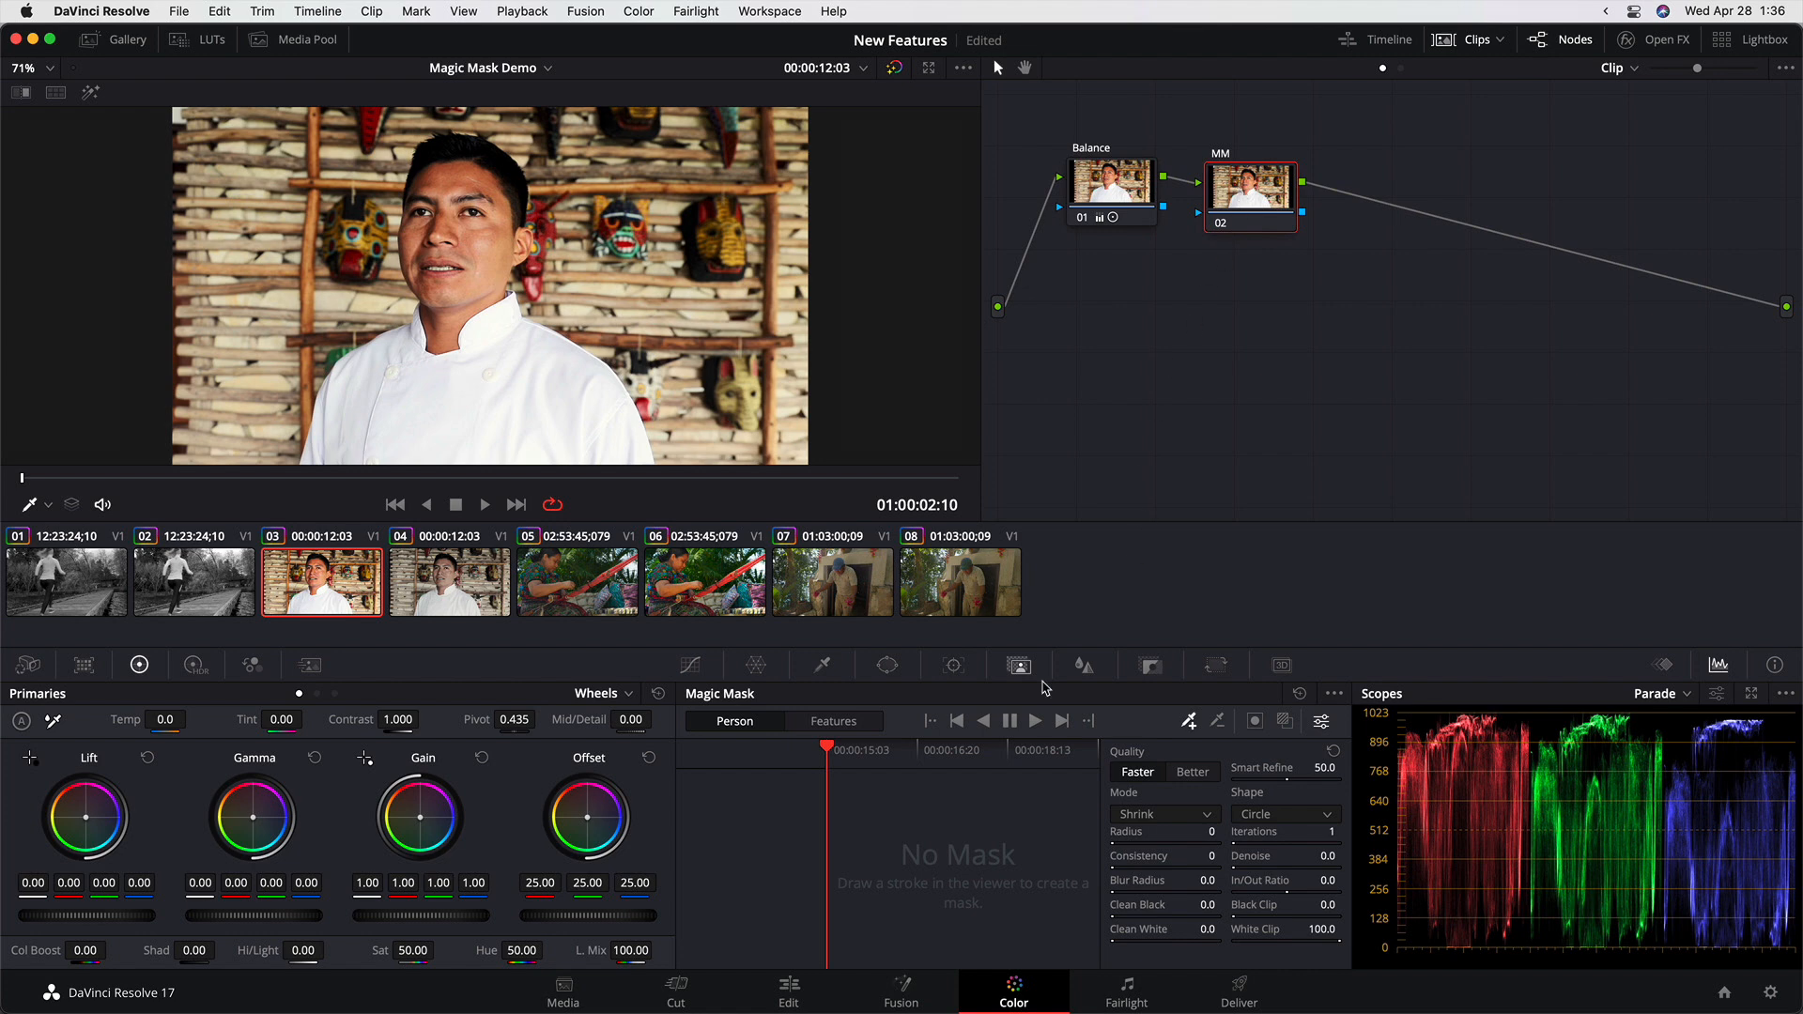
mouse_move(826, 665)
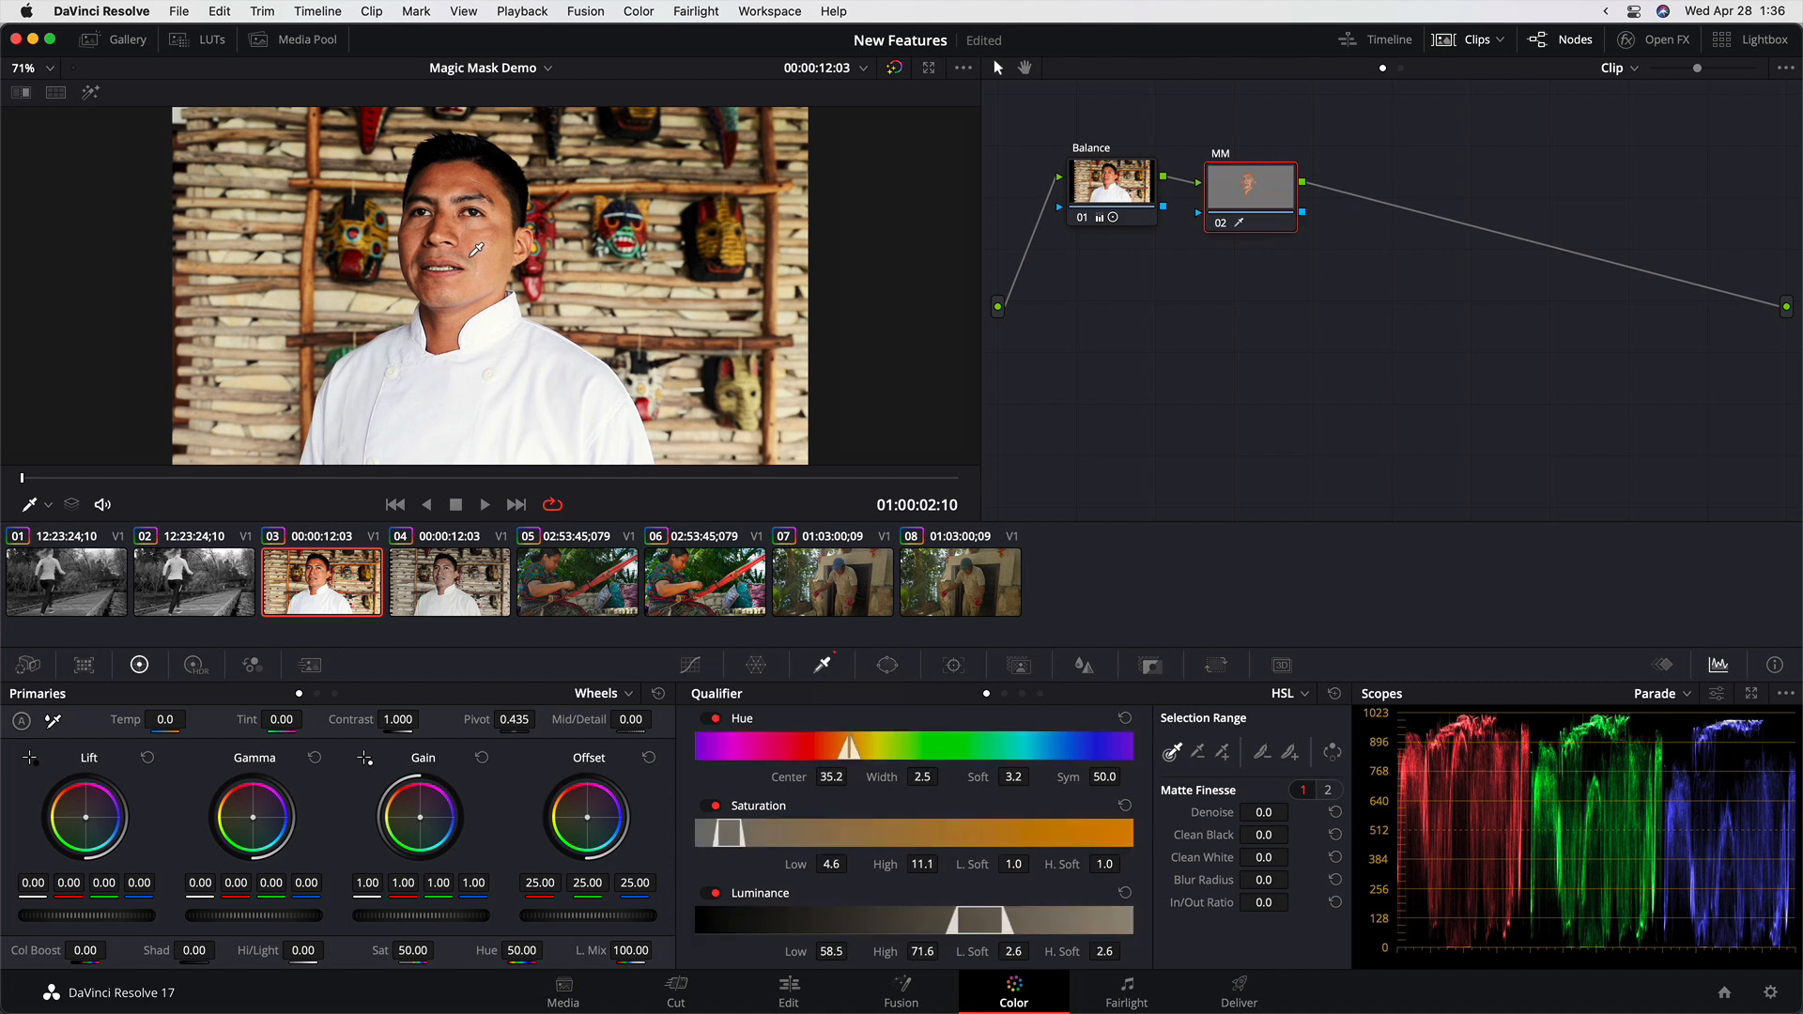
Preview the skin qualifier selection on the chef's face in the viewer.
left_click(921, 67)
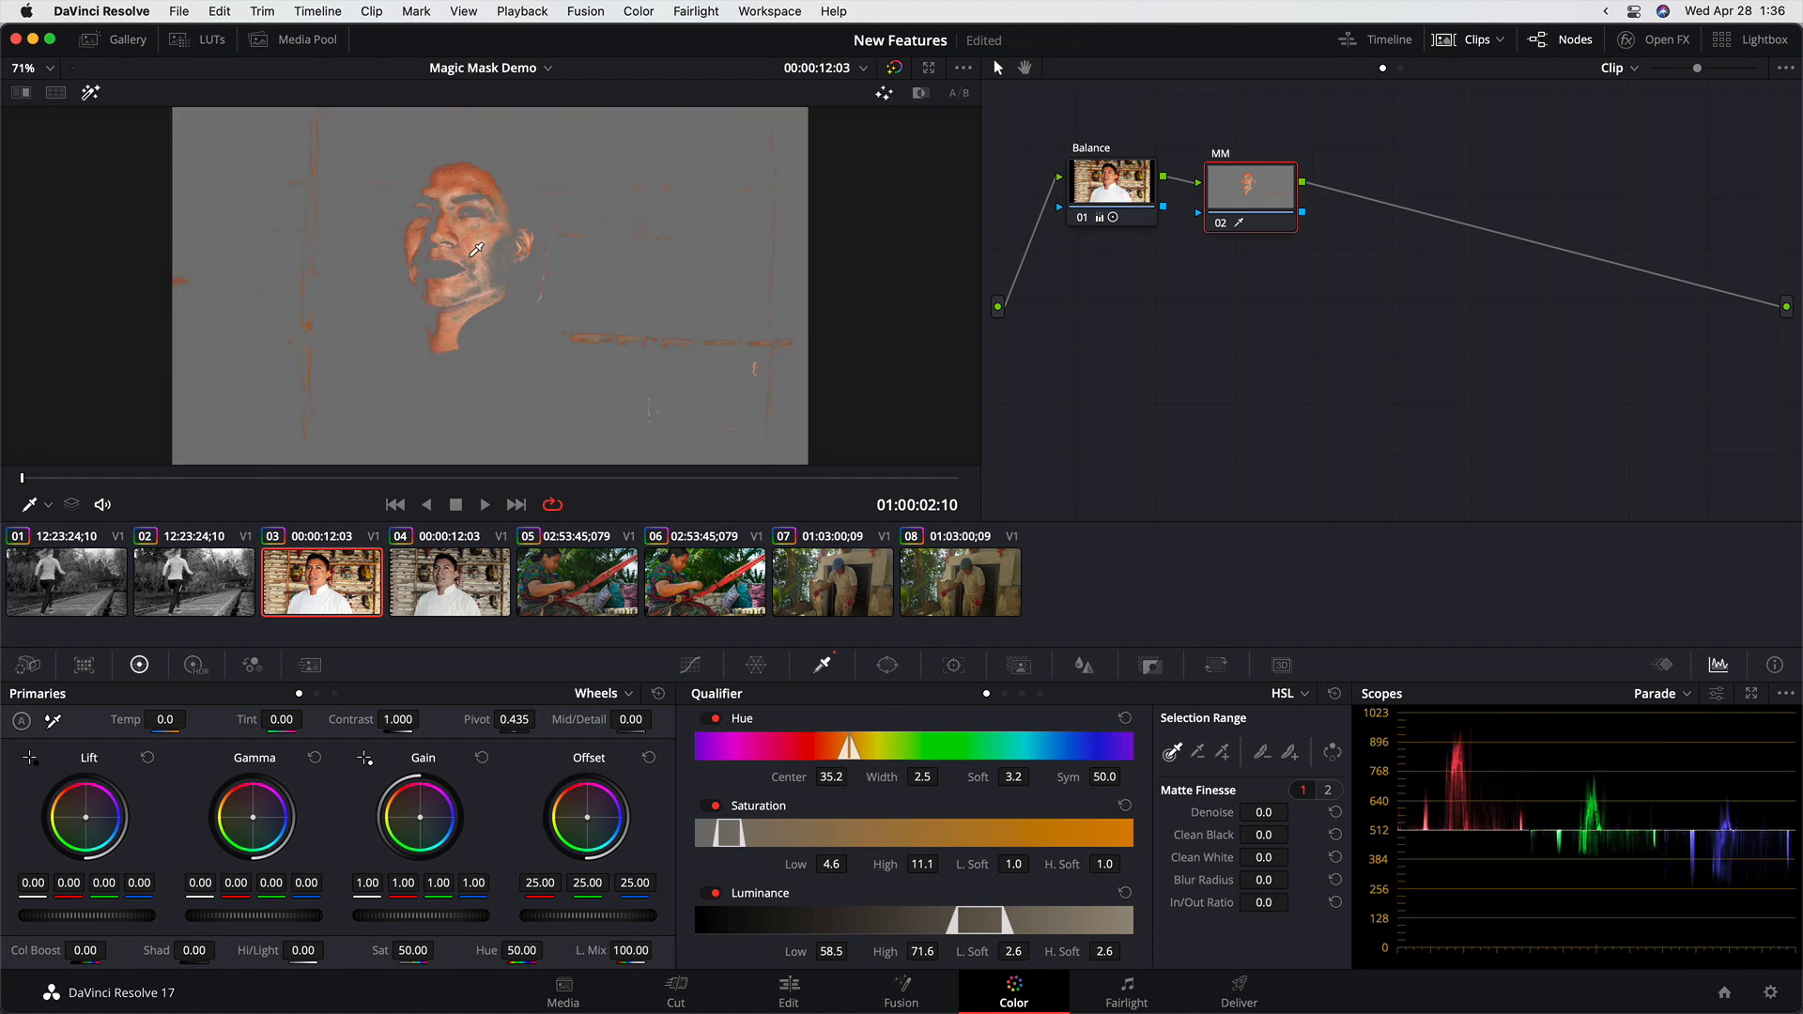
left_click(945, 776)
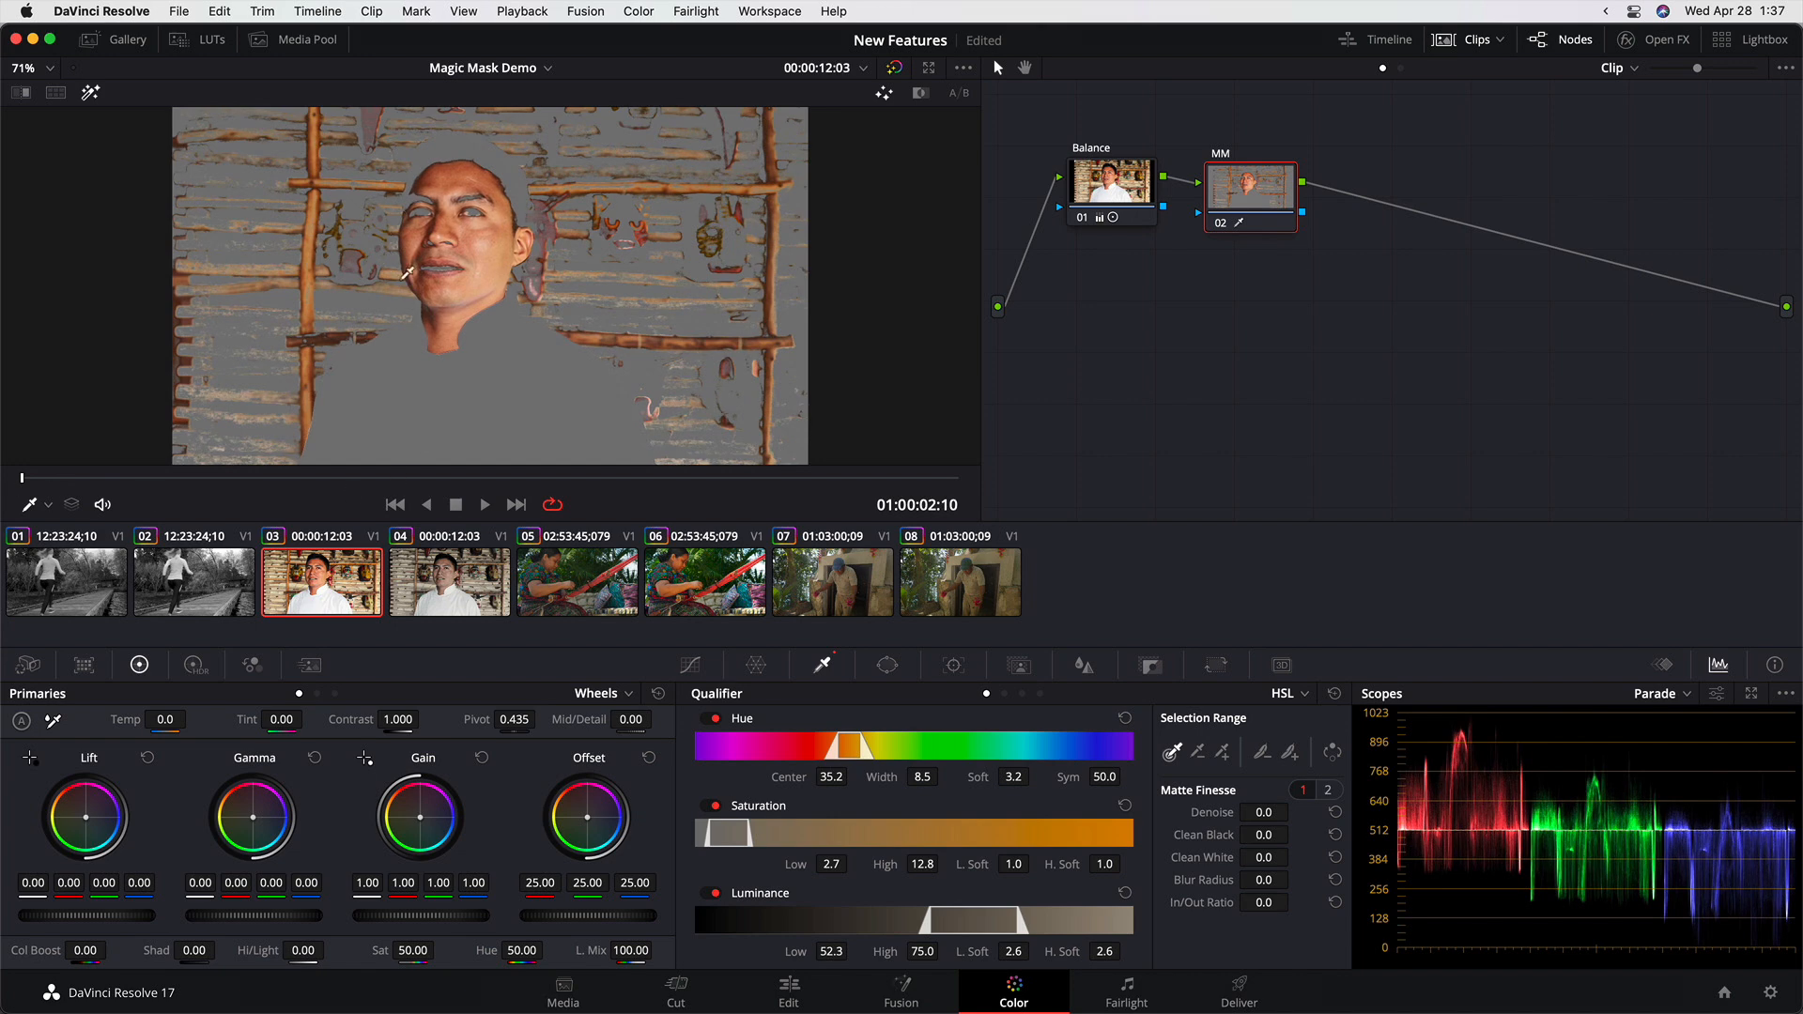
mouse_move(418, 175)
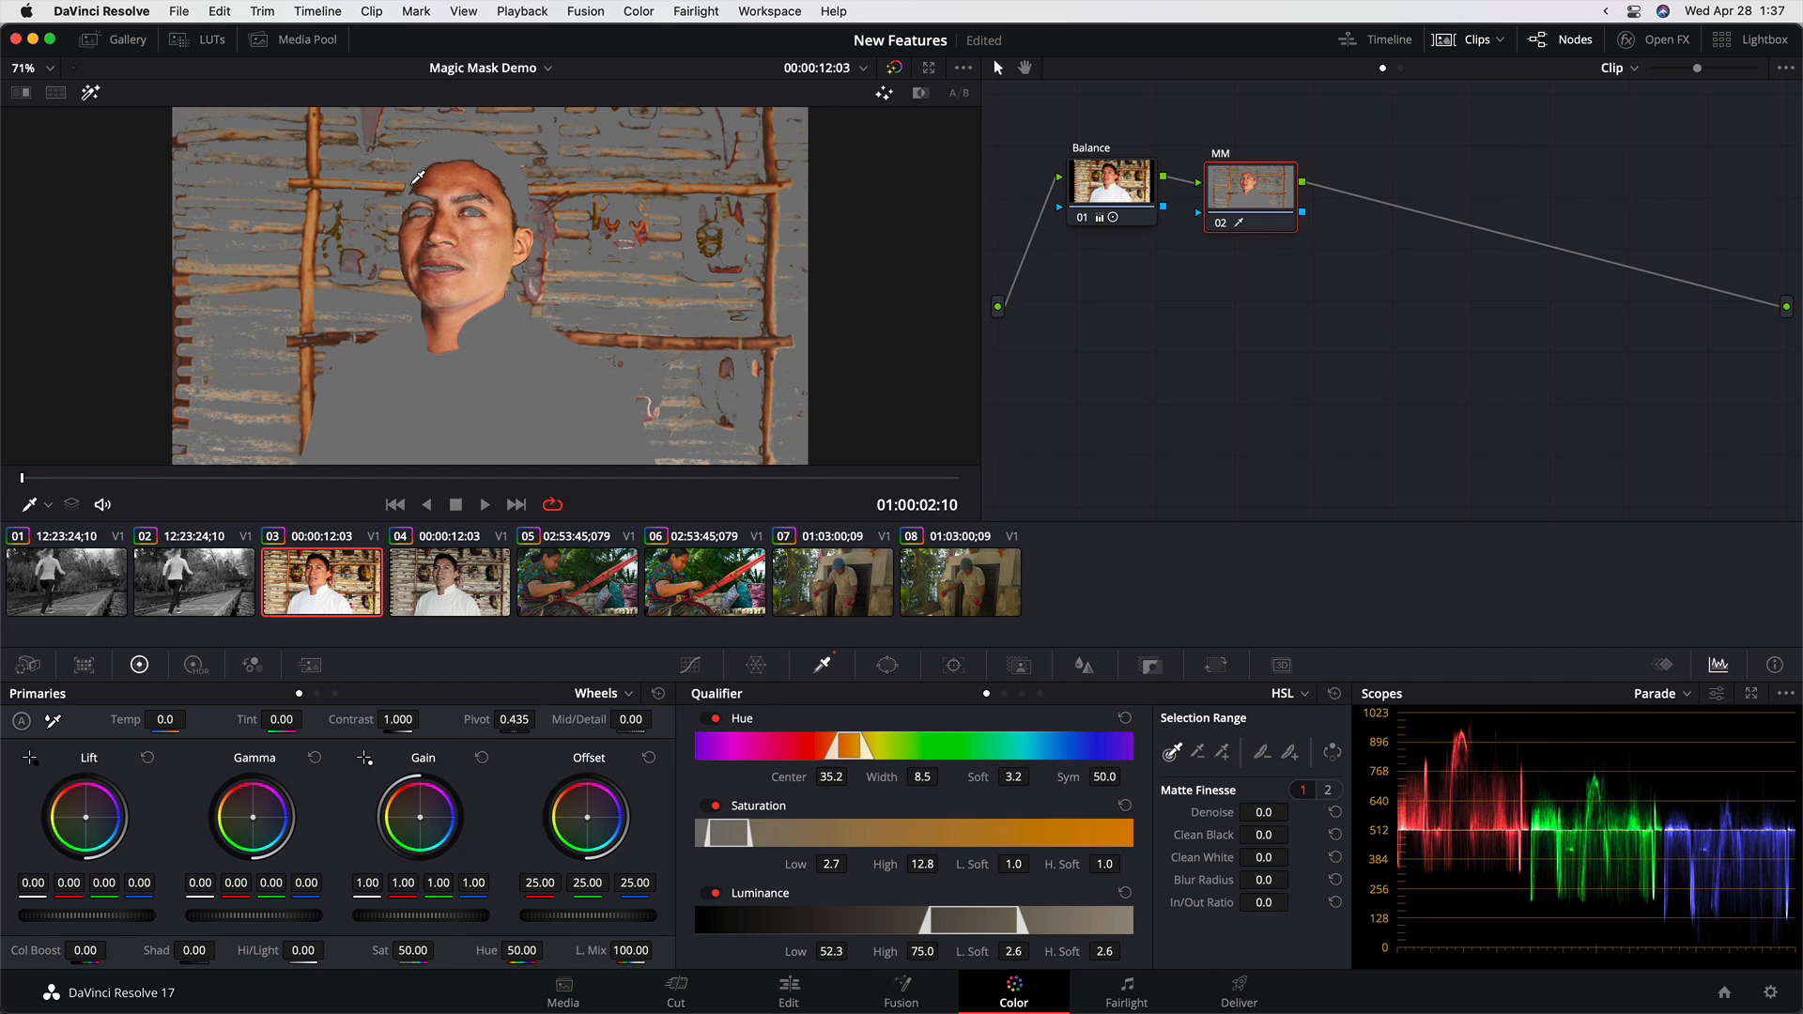
mouse_move(411, 280)
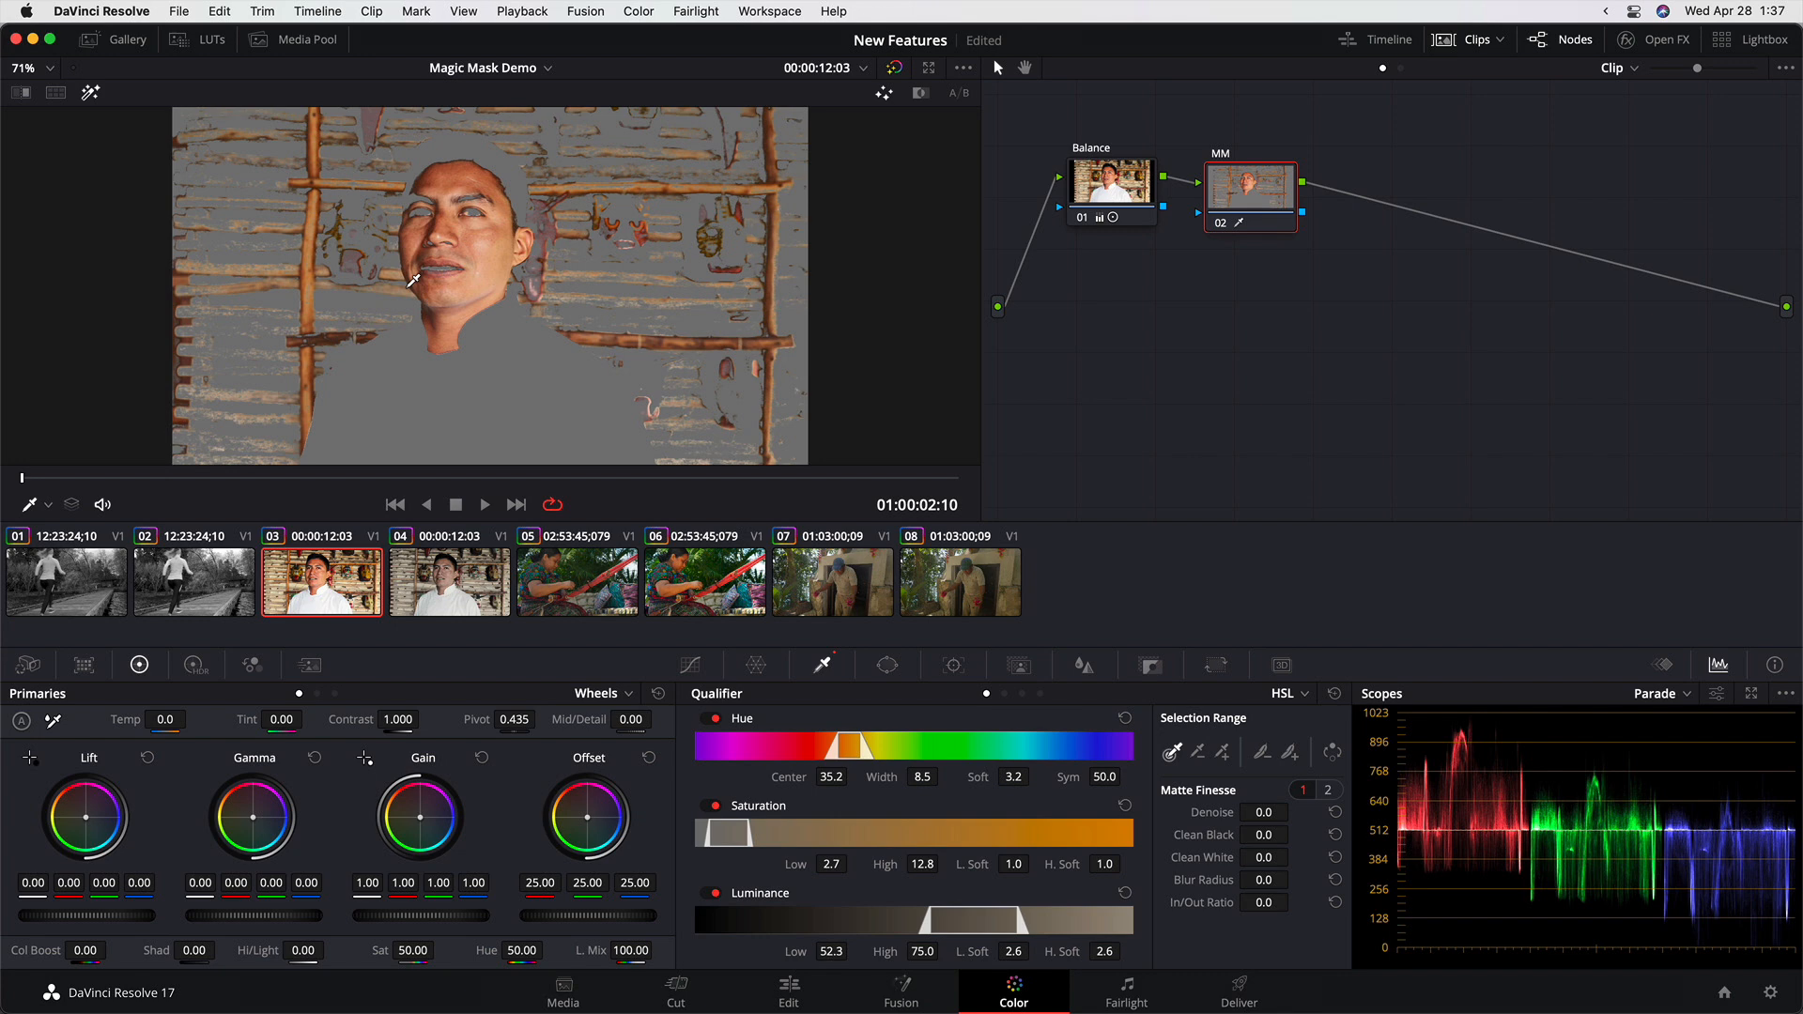
mouse_move(459, 222)
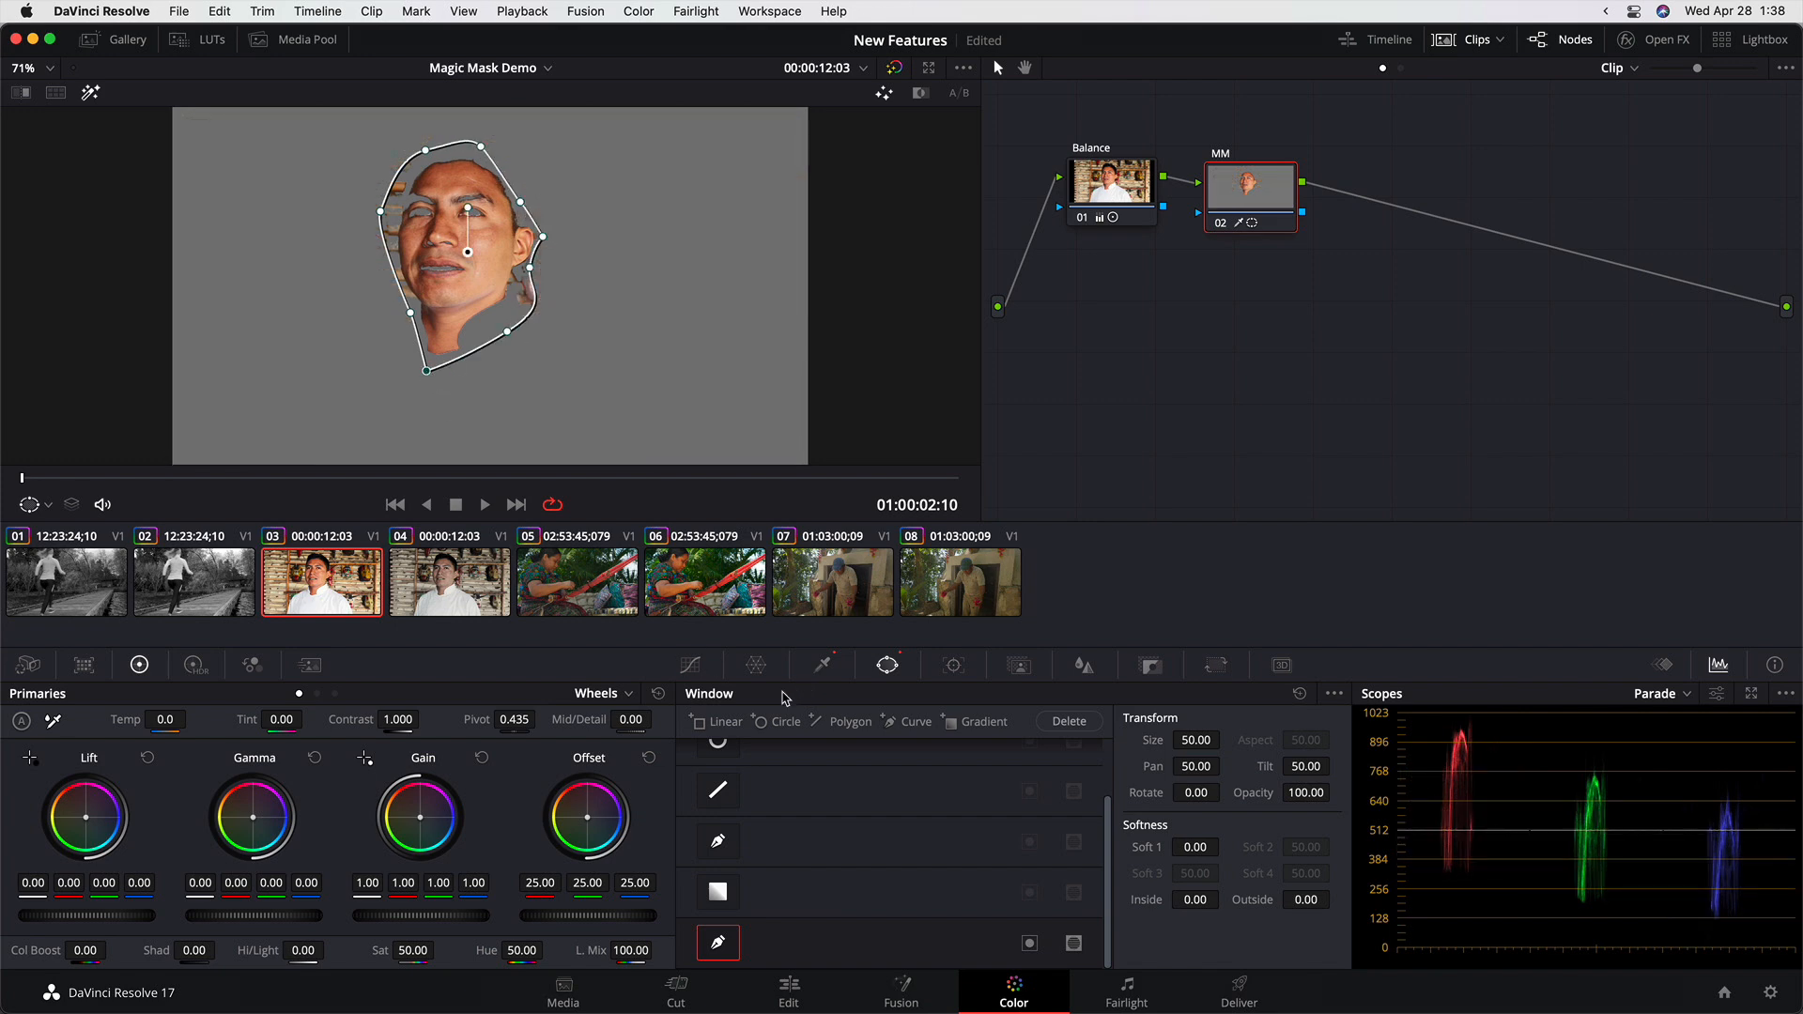
Track the face shape forward through the clip, then disable the skin qualifier.
left_click(952, 665)
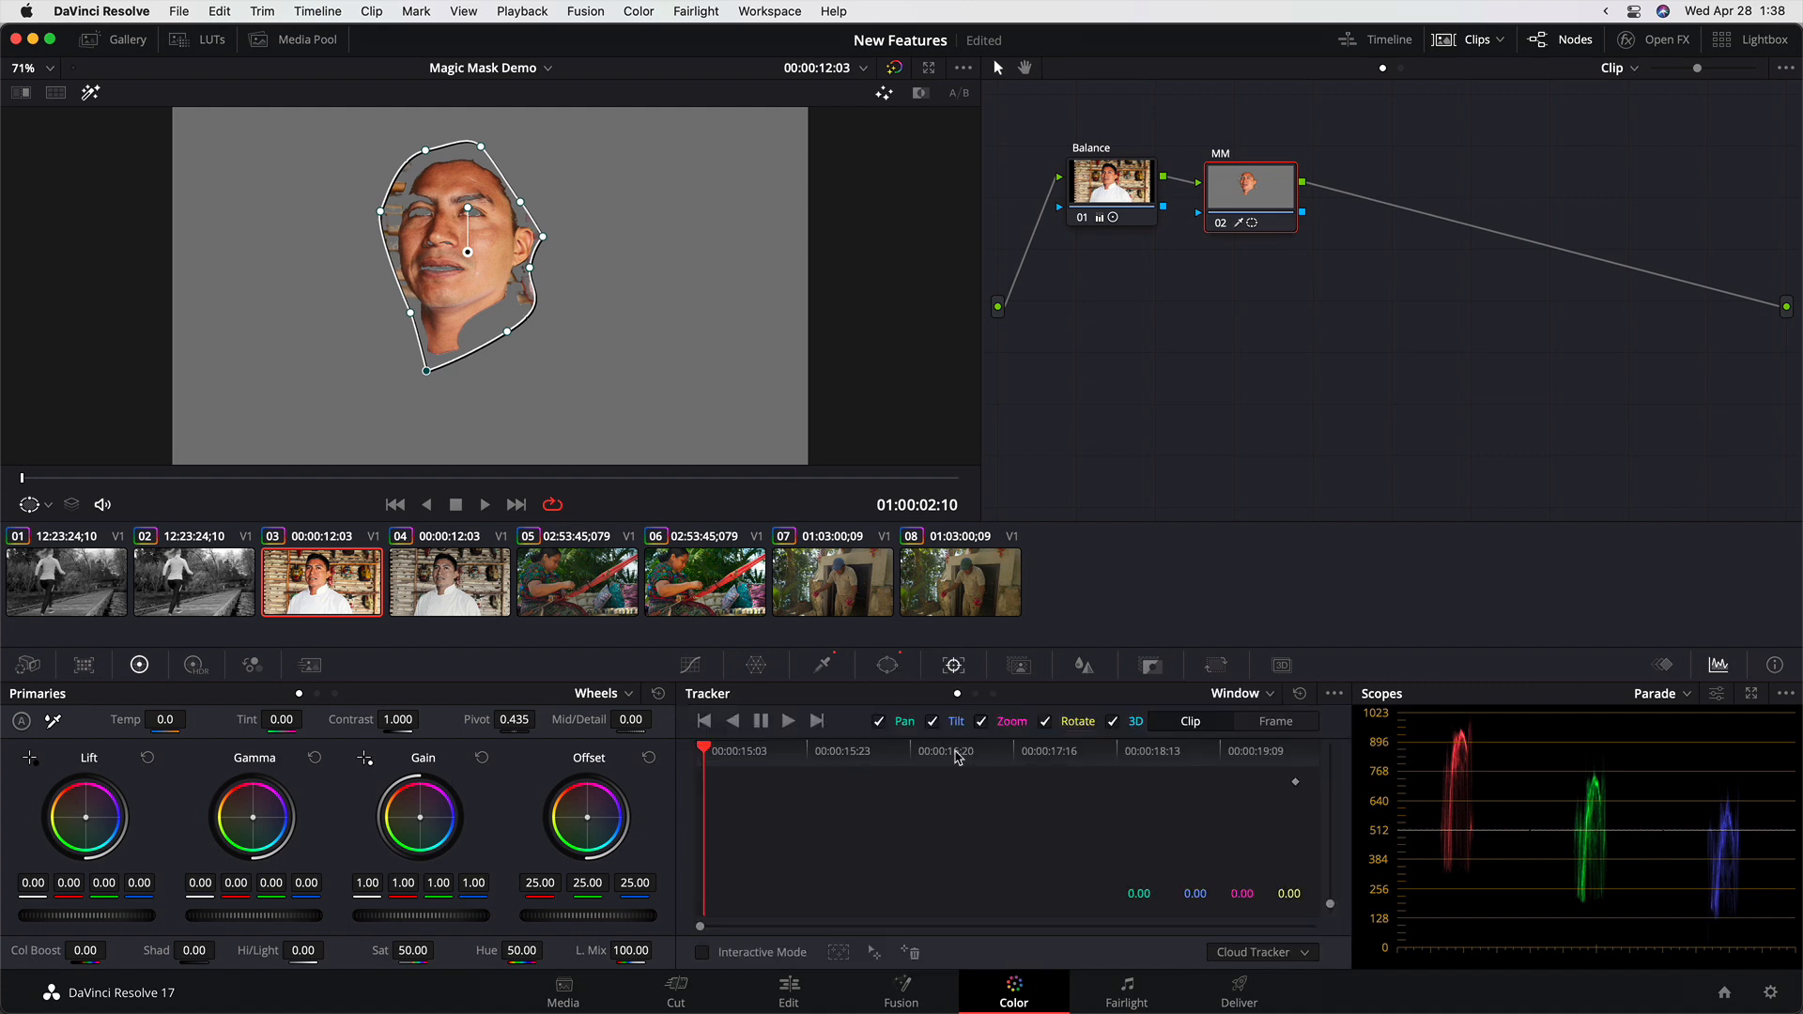
left_click(760, 722)
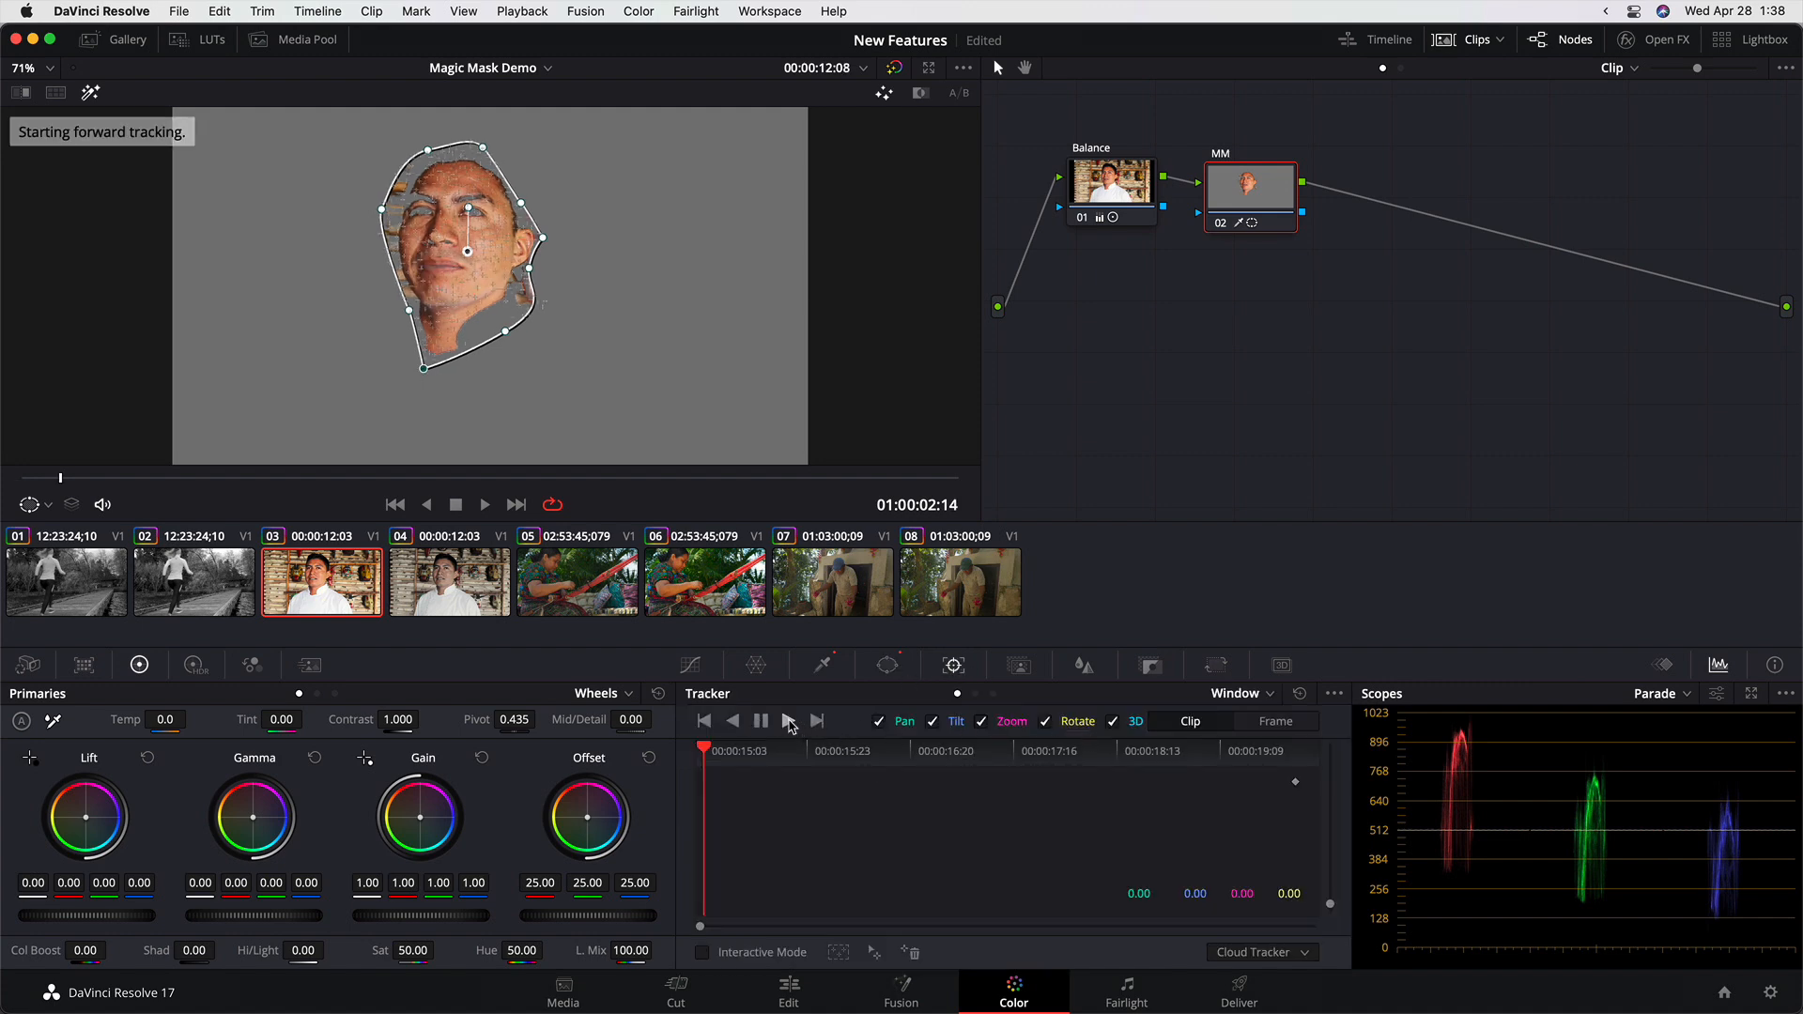
left_click(817, 721)
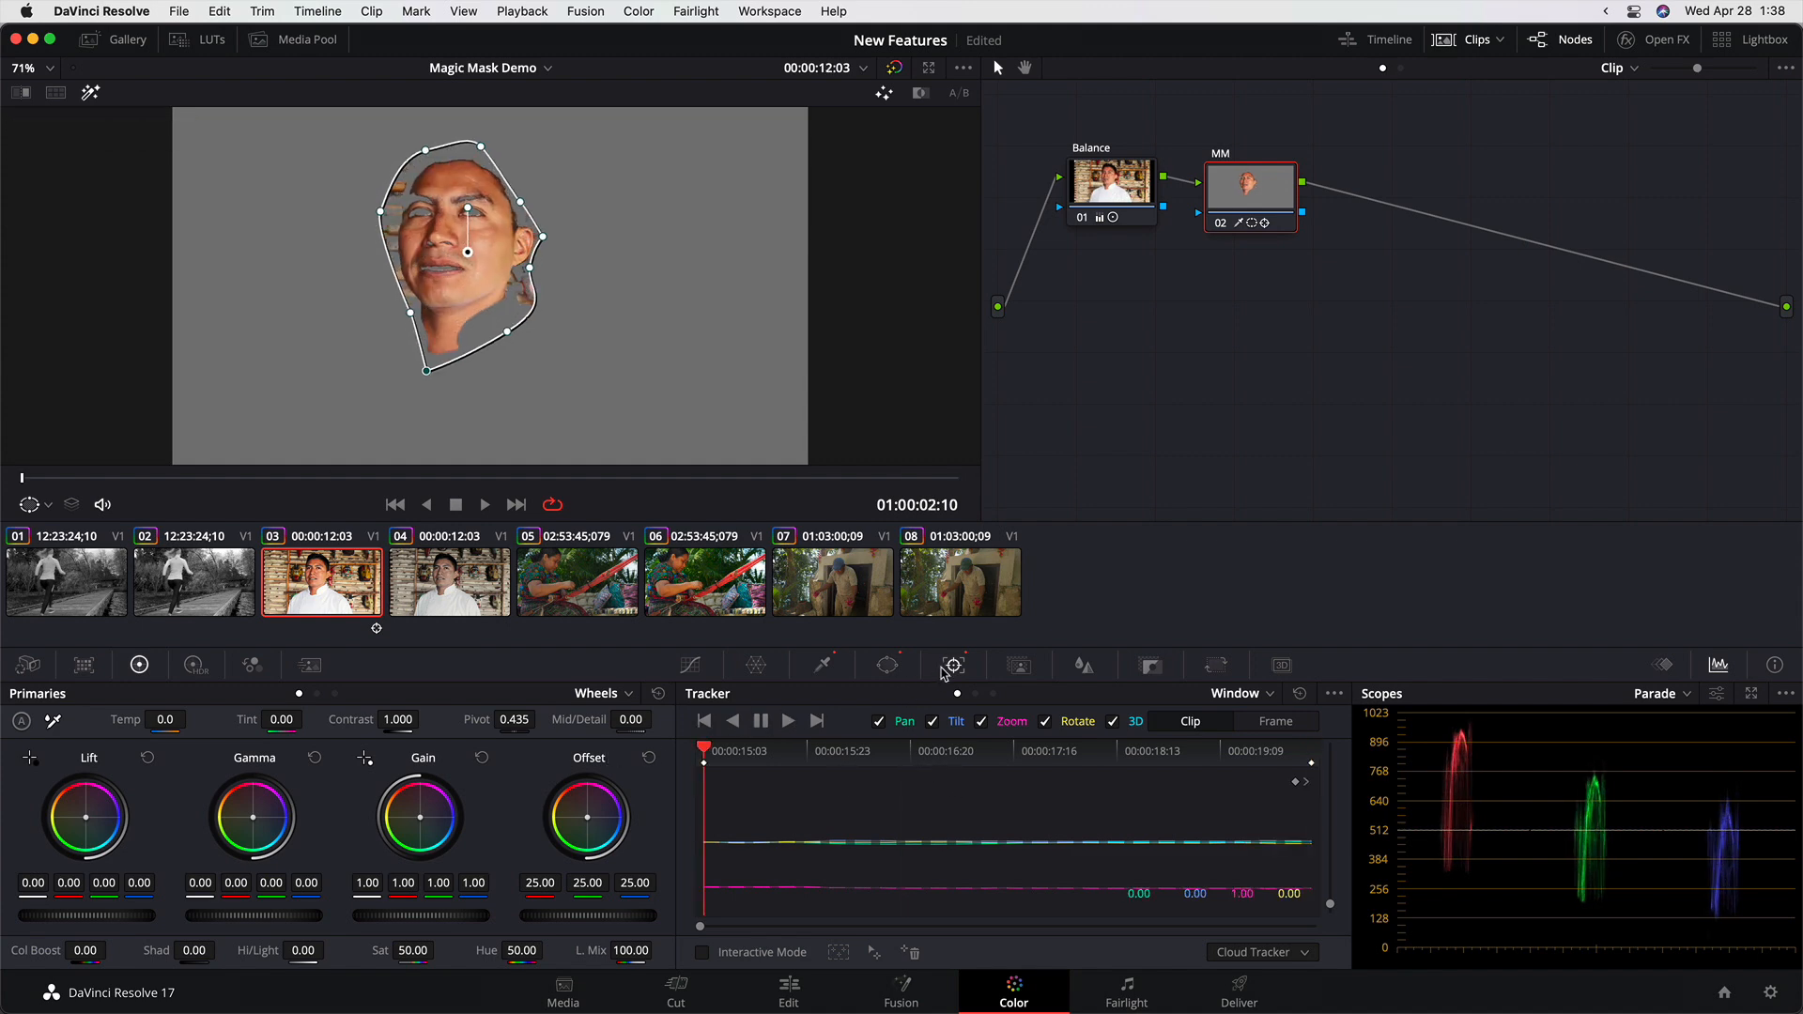
left_click(952, 665)
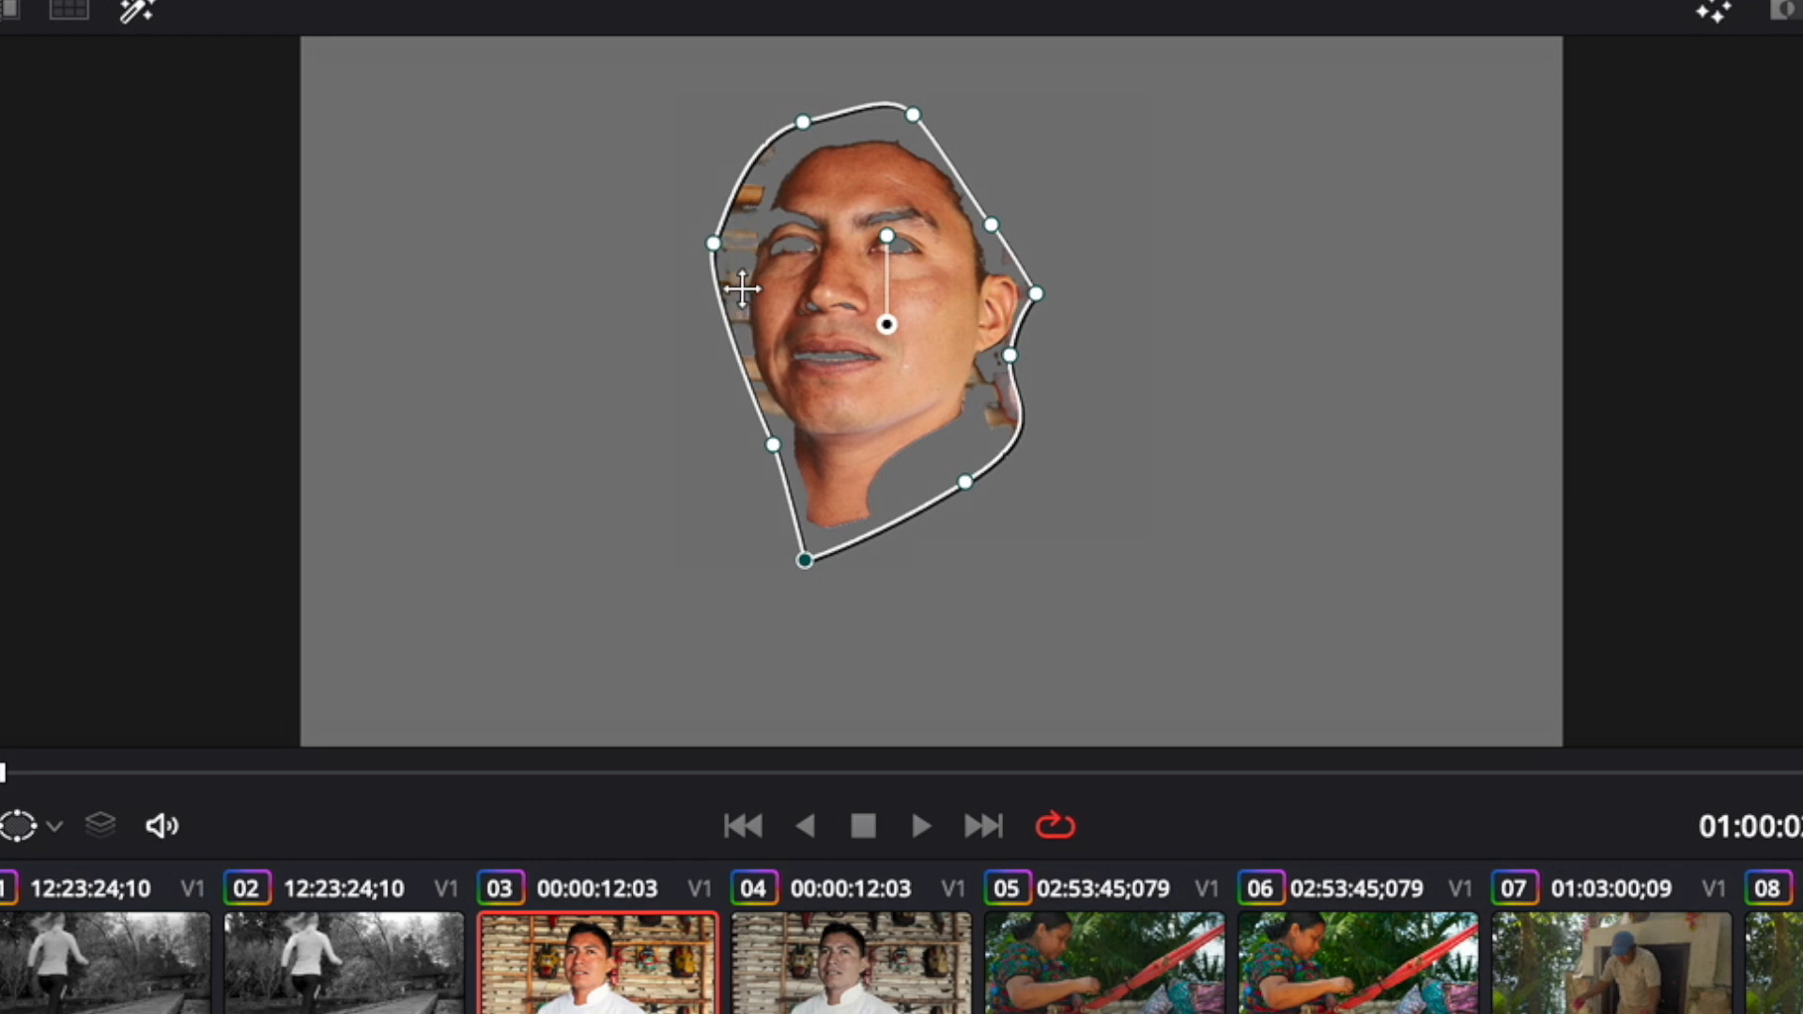
mouse_move(763, 320)
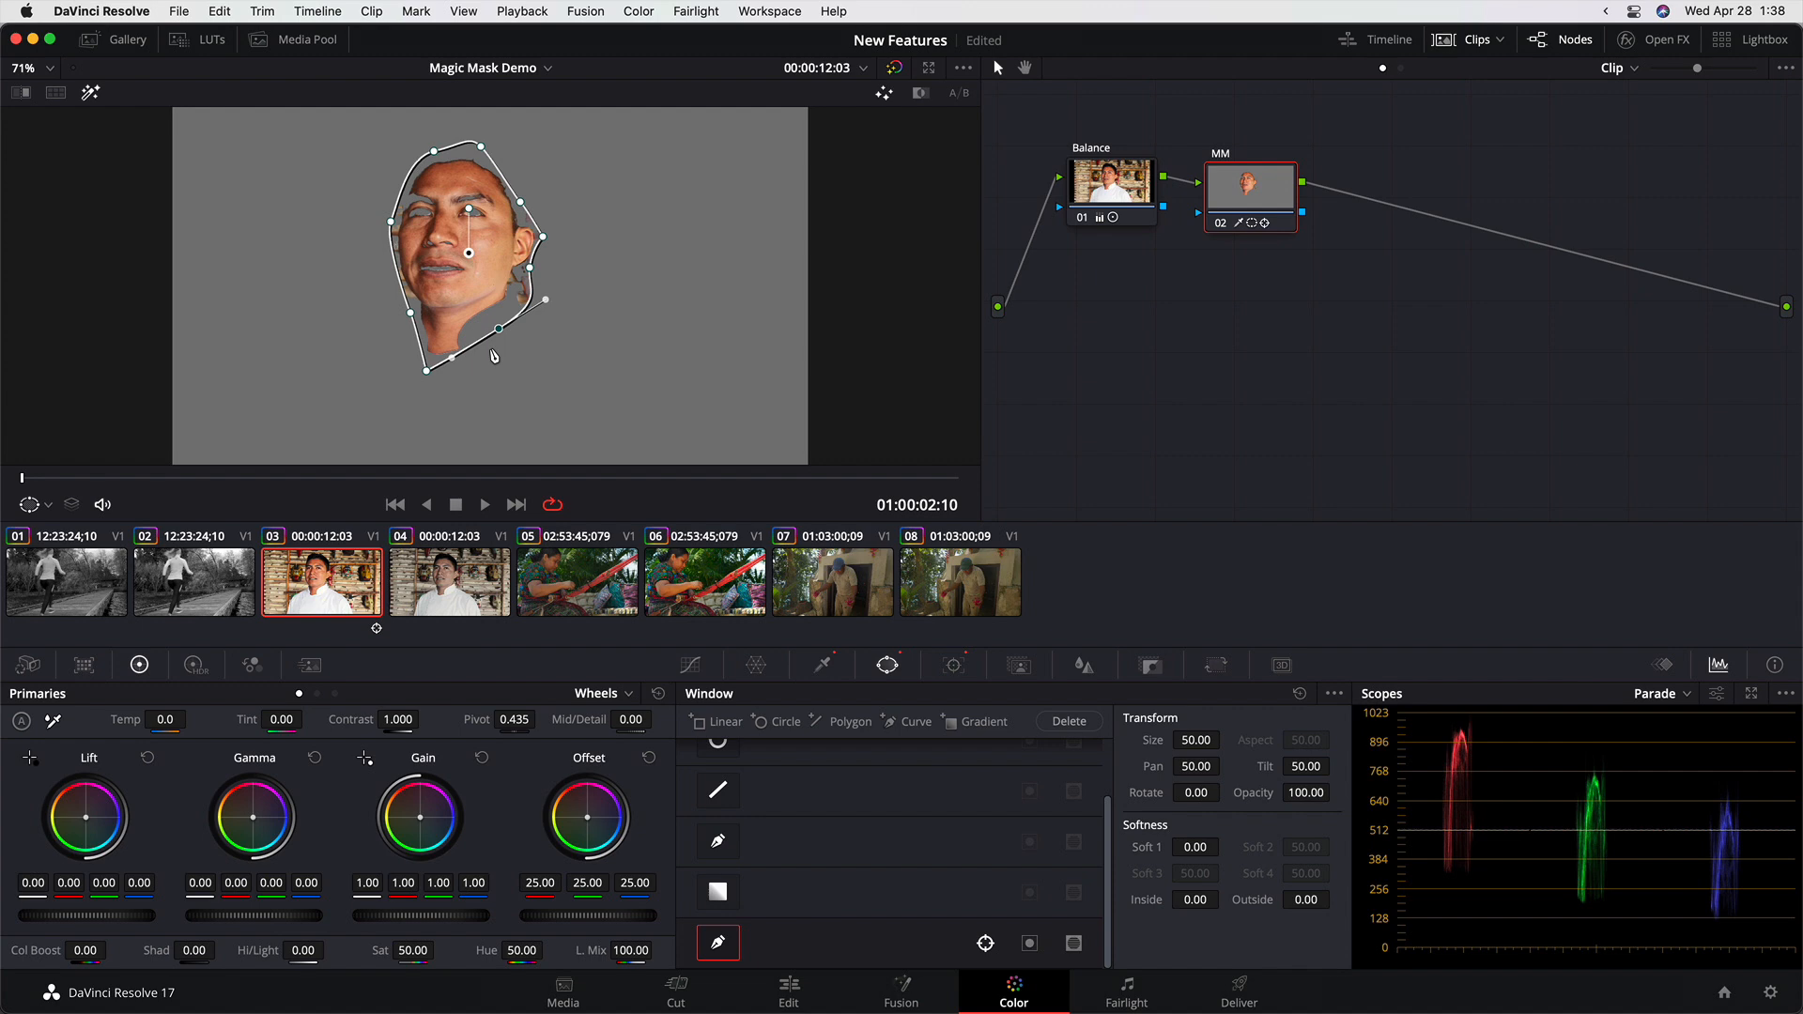
left_click(821, 665)
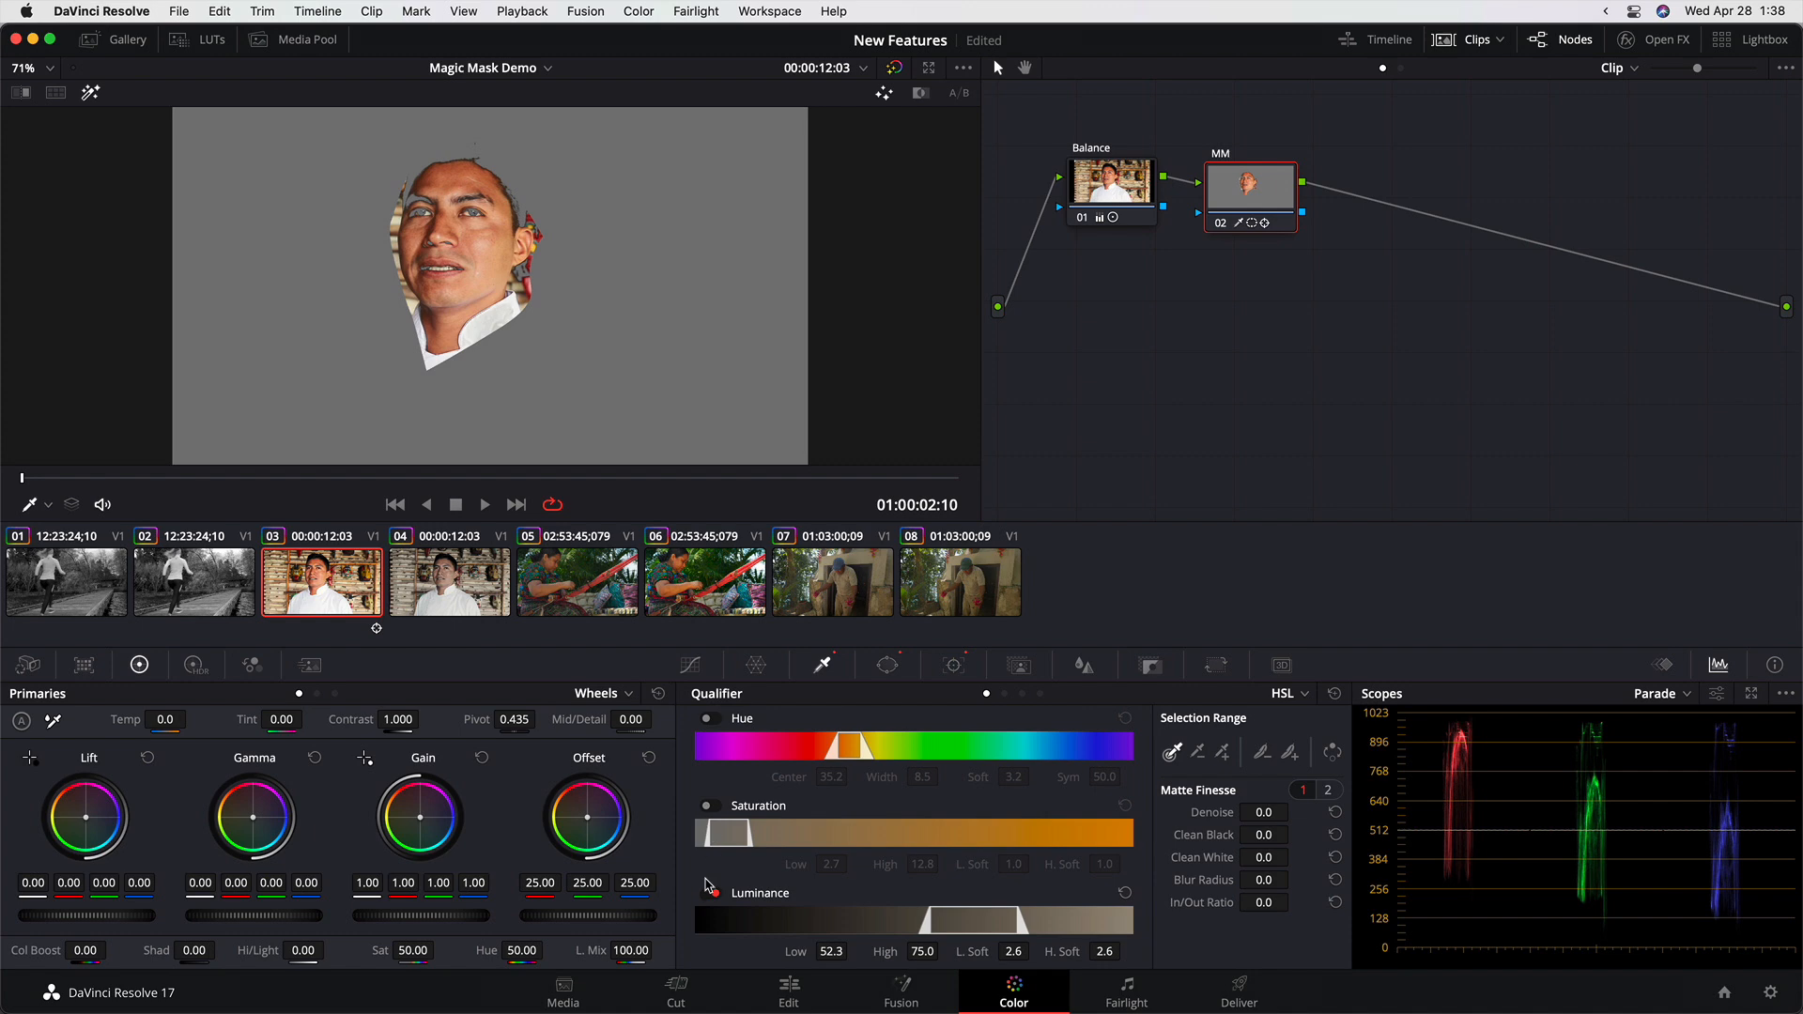
Disable the face shape window on the MM node and bring up the Magic Mask palette.
left_click(888, 665)
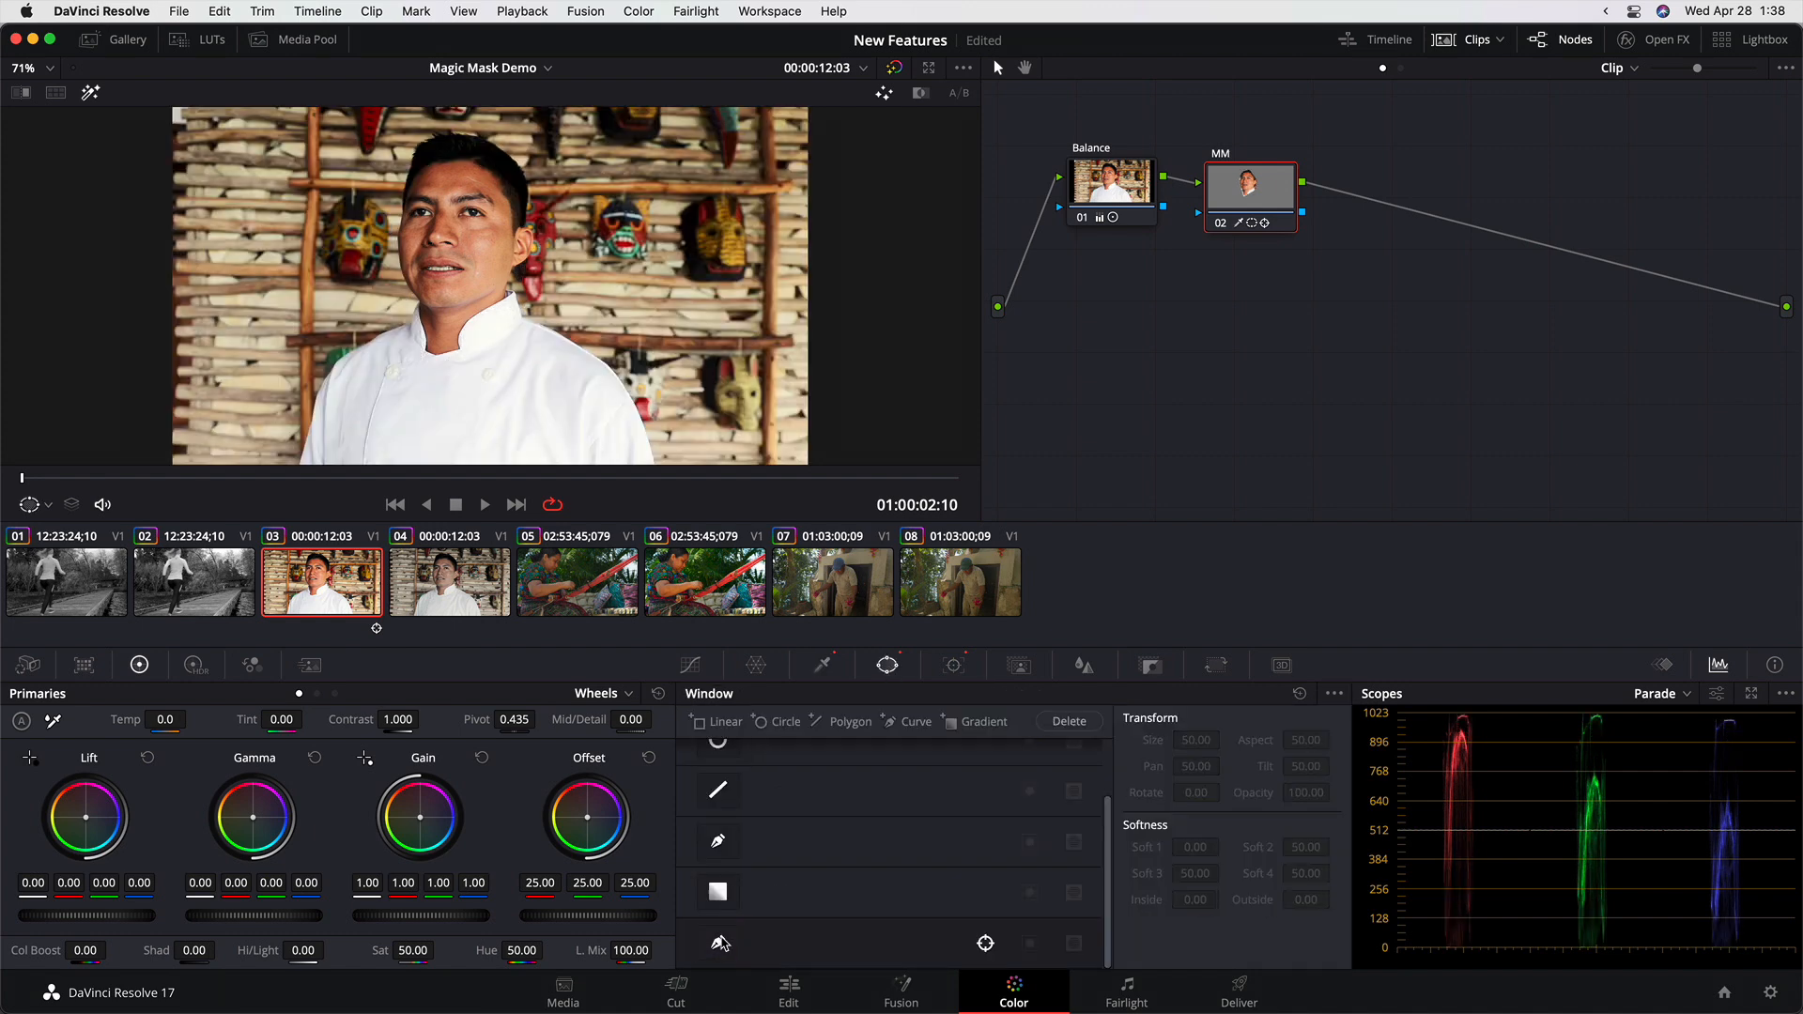
left_click(1022, 665)
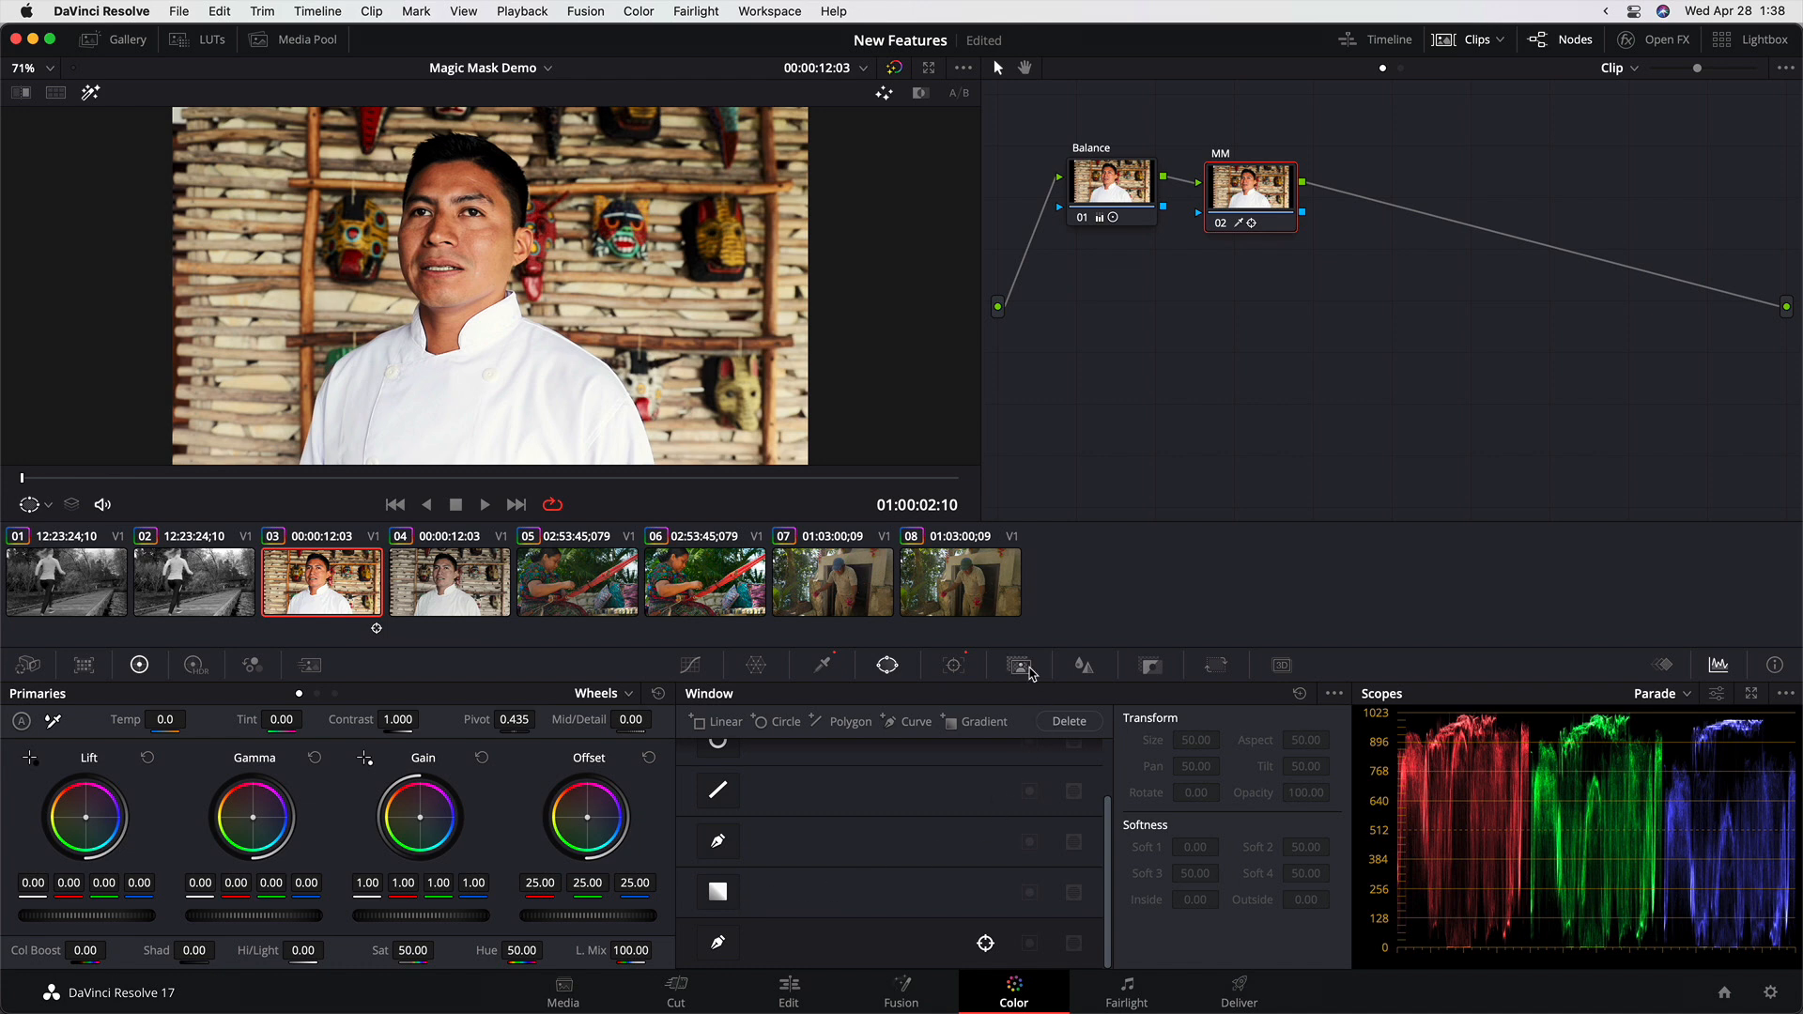
left_click(1017, 665)
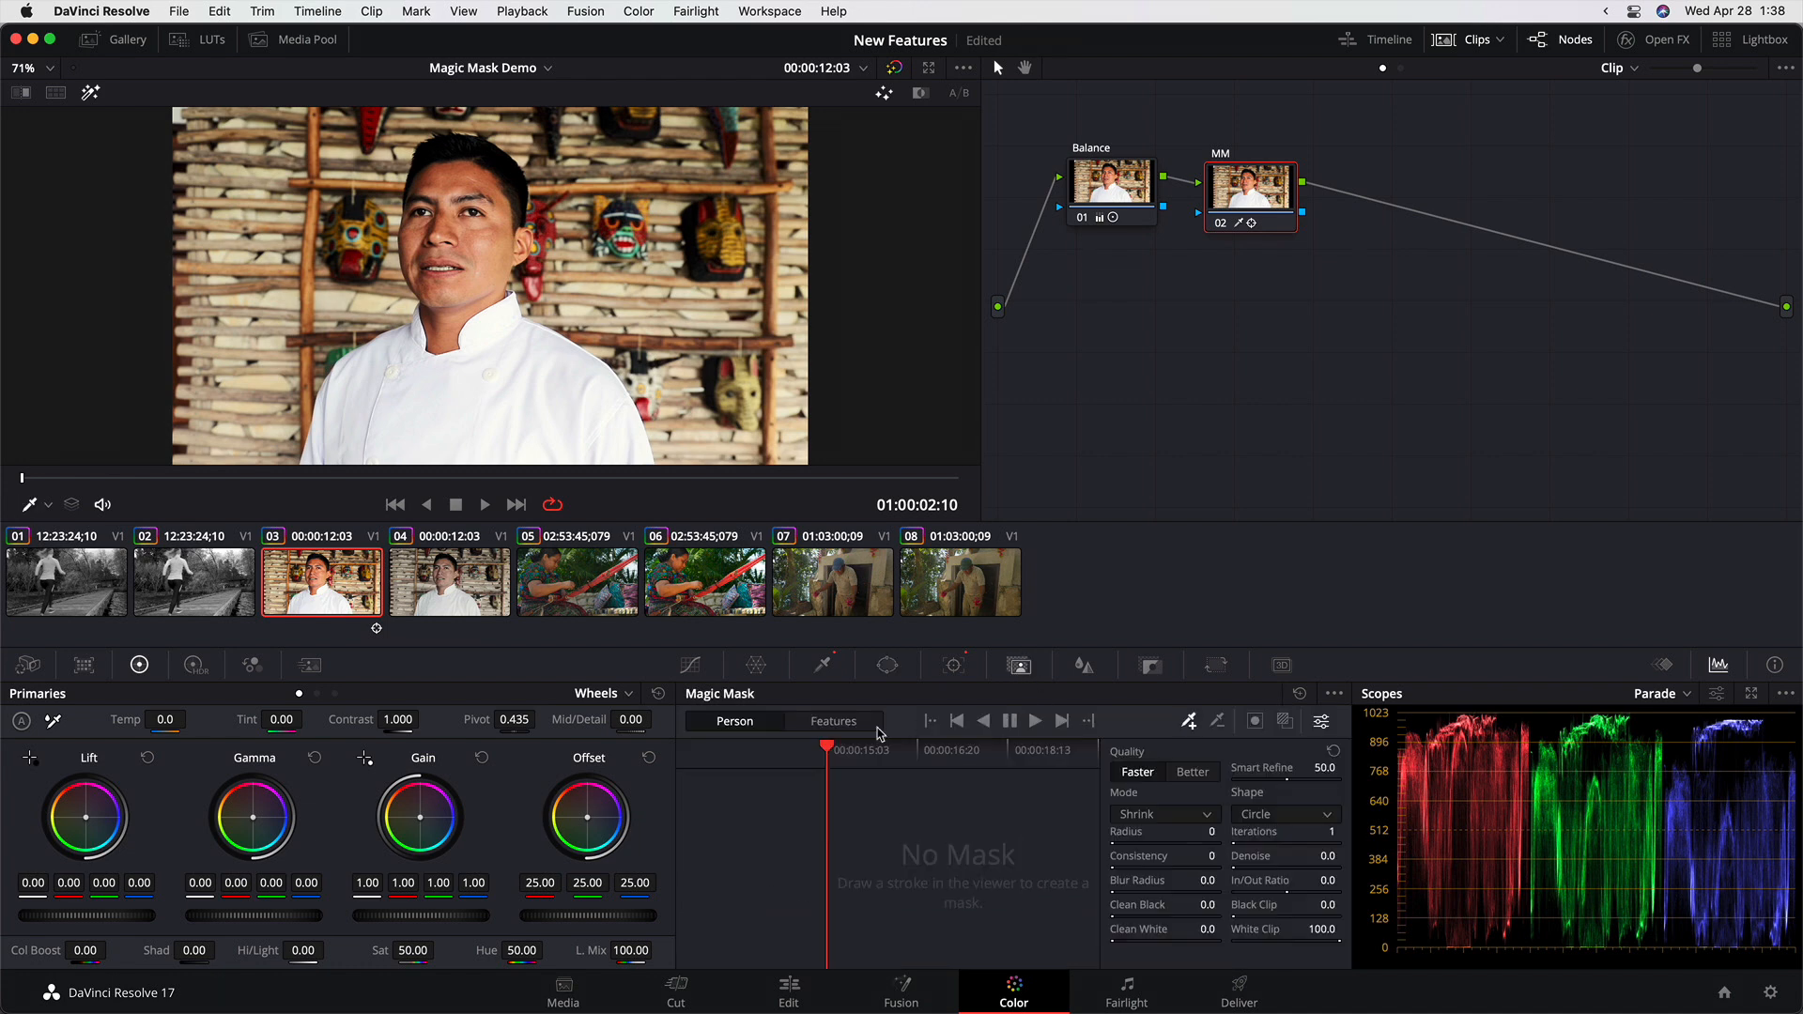
mouse_move(434, 293)
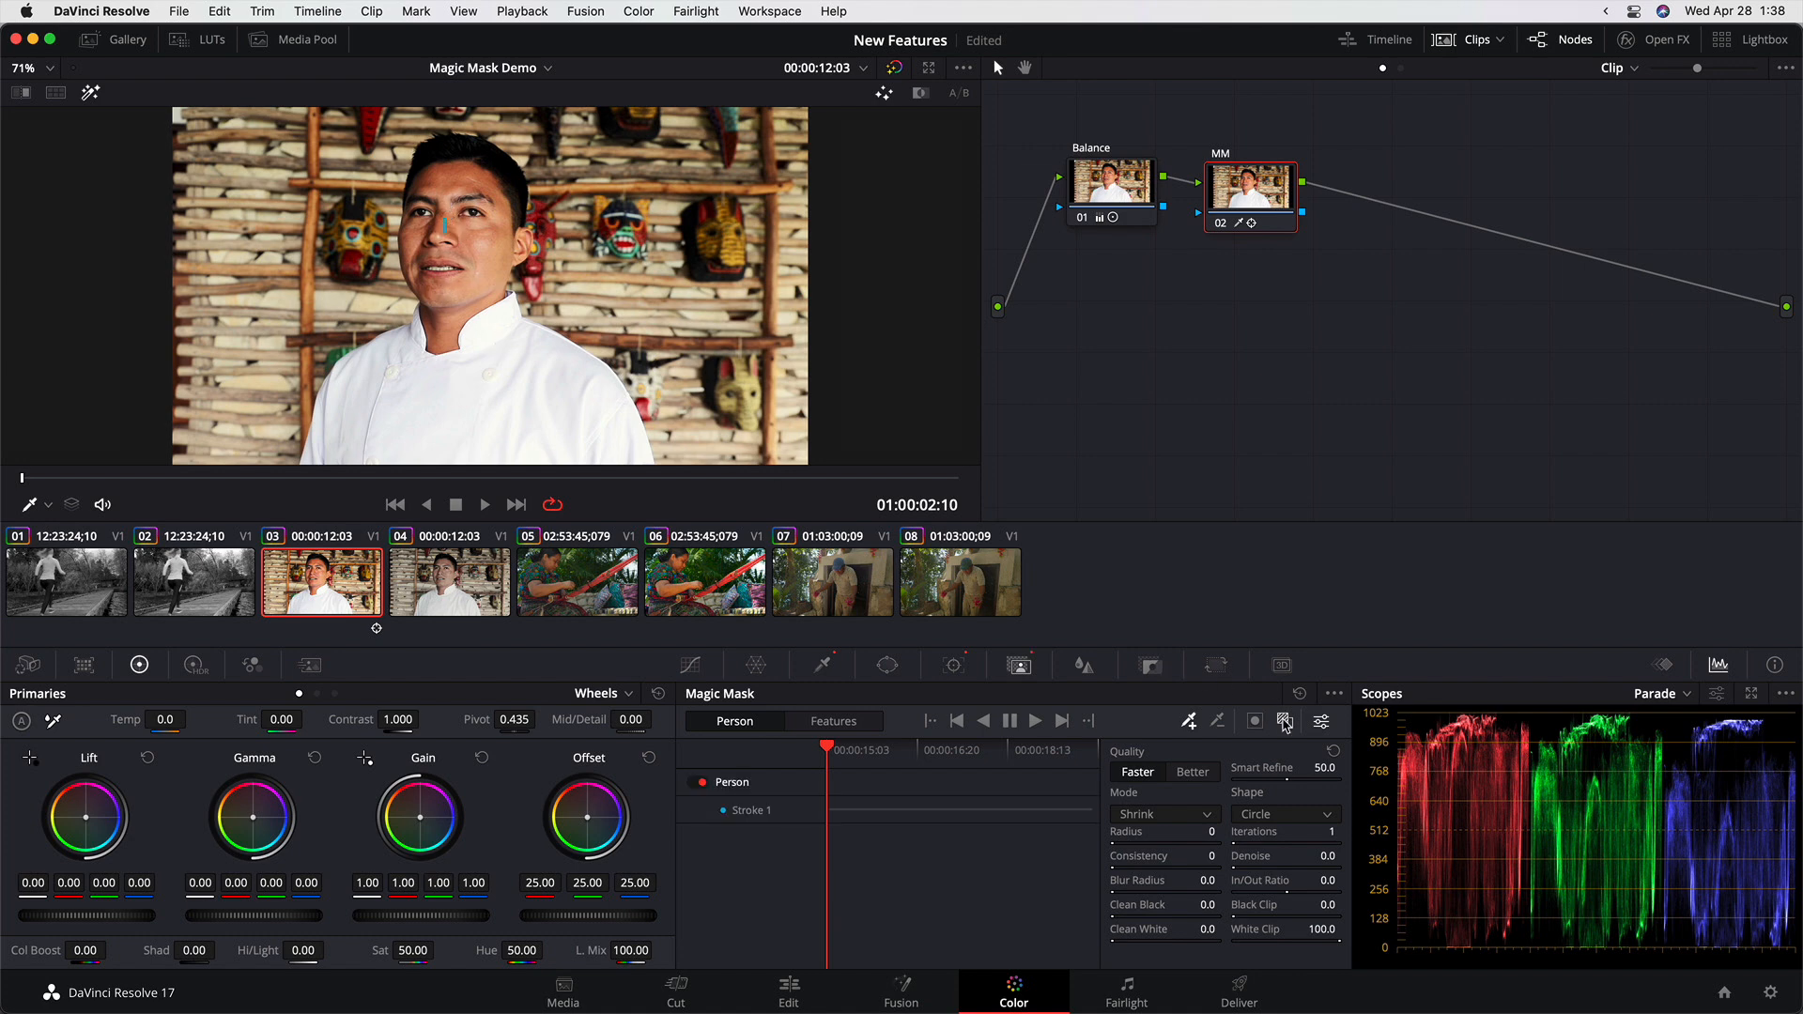
Calculate the Person mask on this frame and raise its Quality to Better.
left_click(1259, 721)
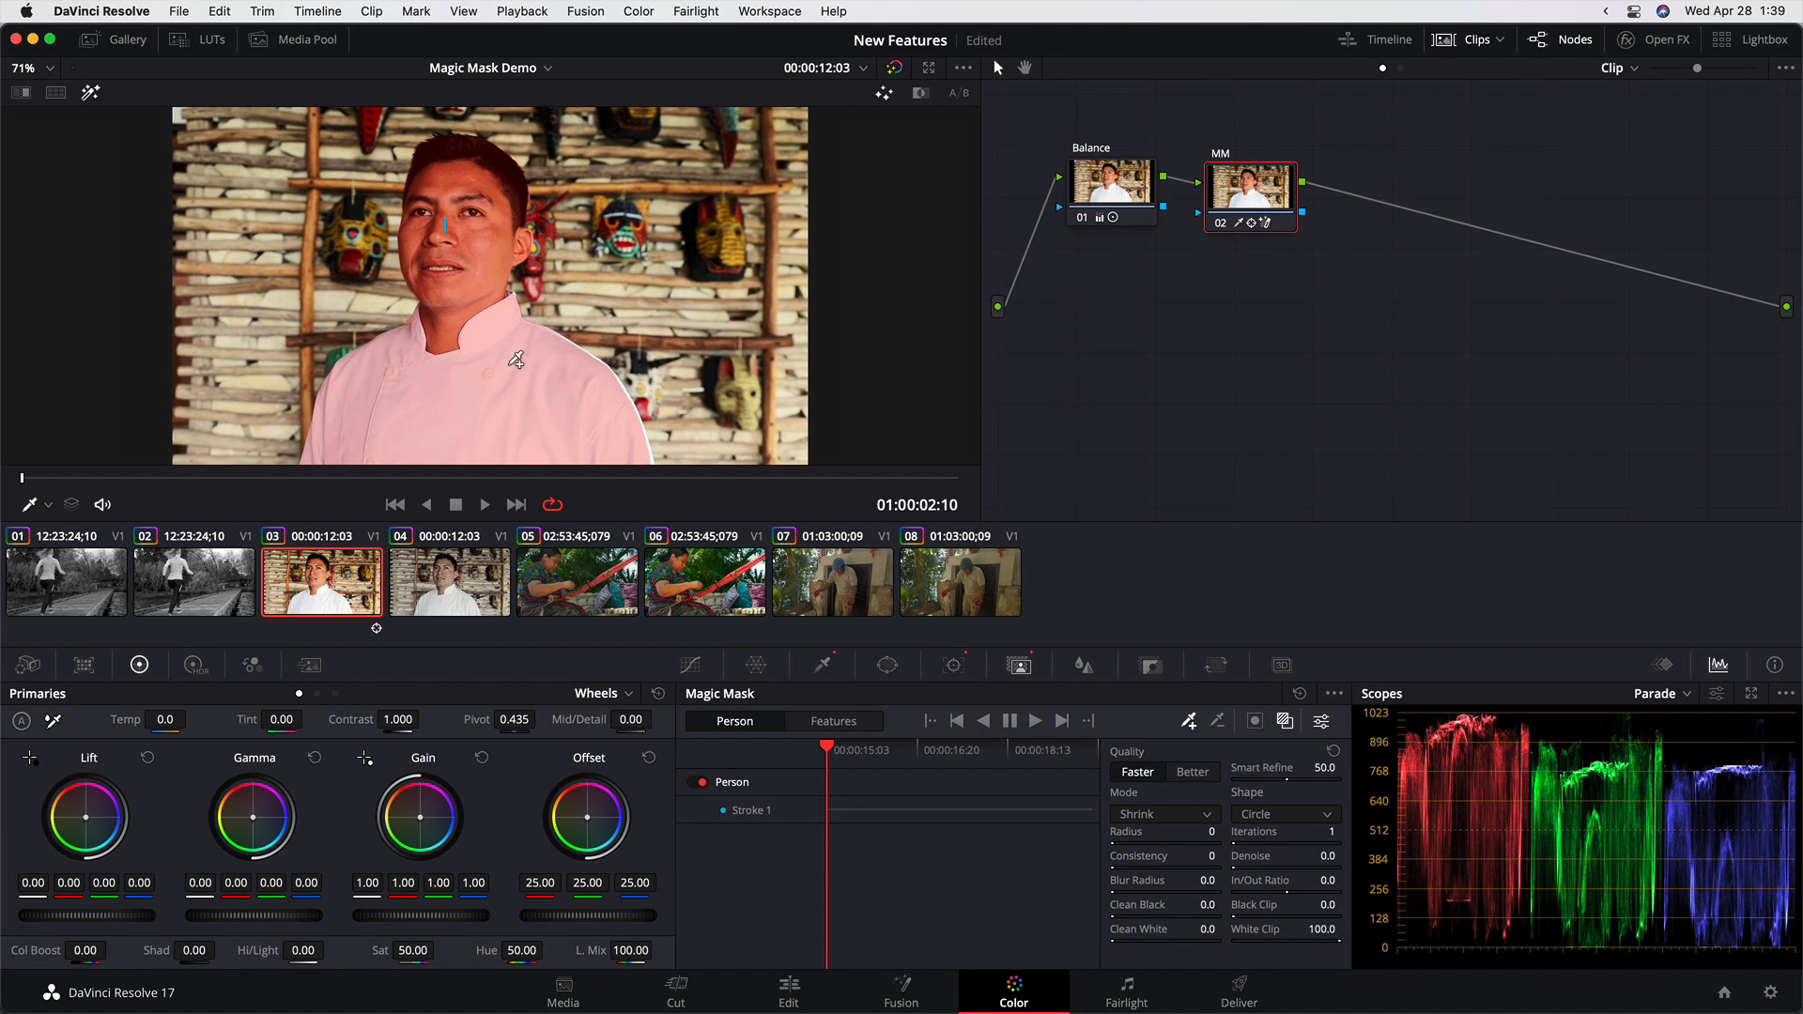
mouse_move(918, 628)
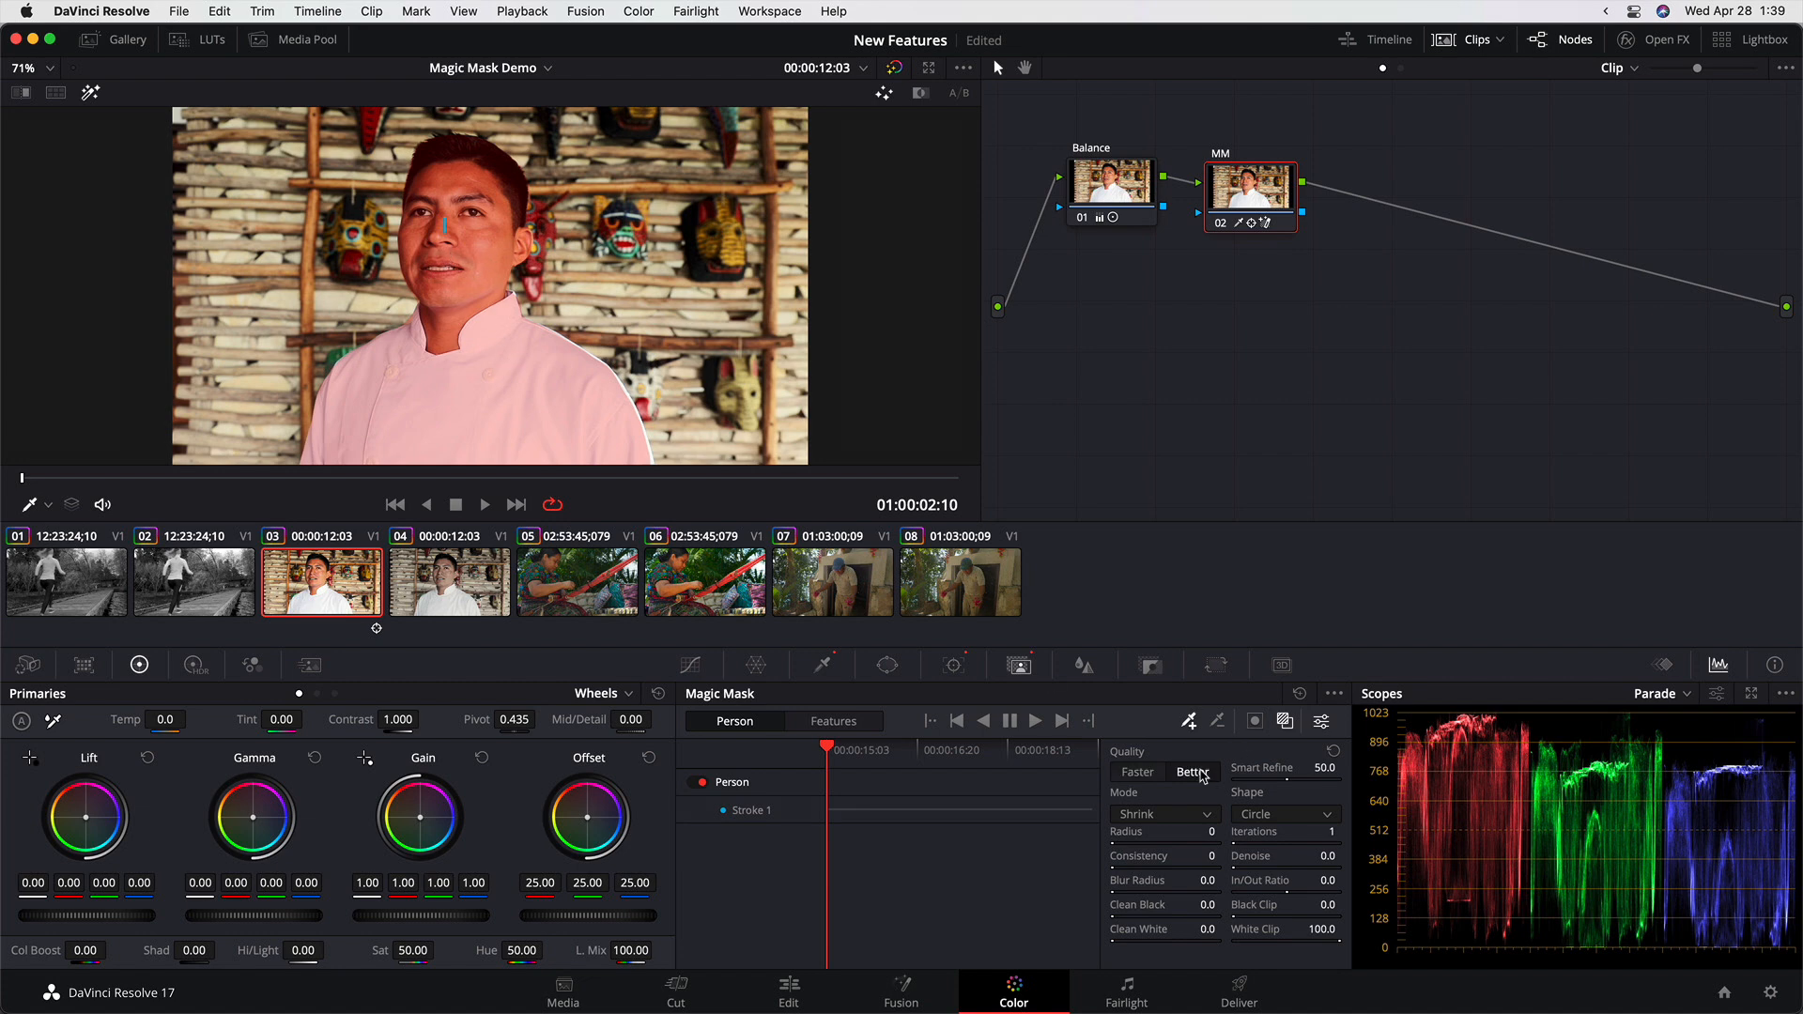
left_click(1193, 772)
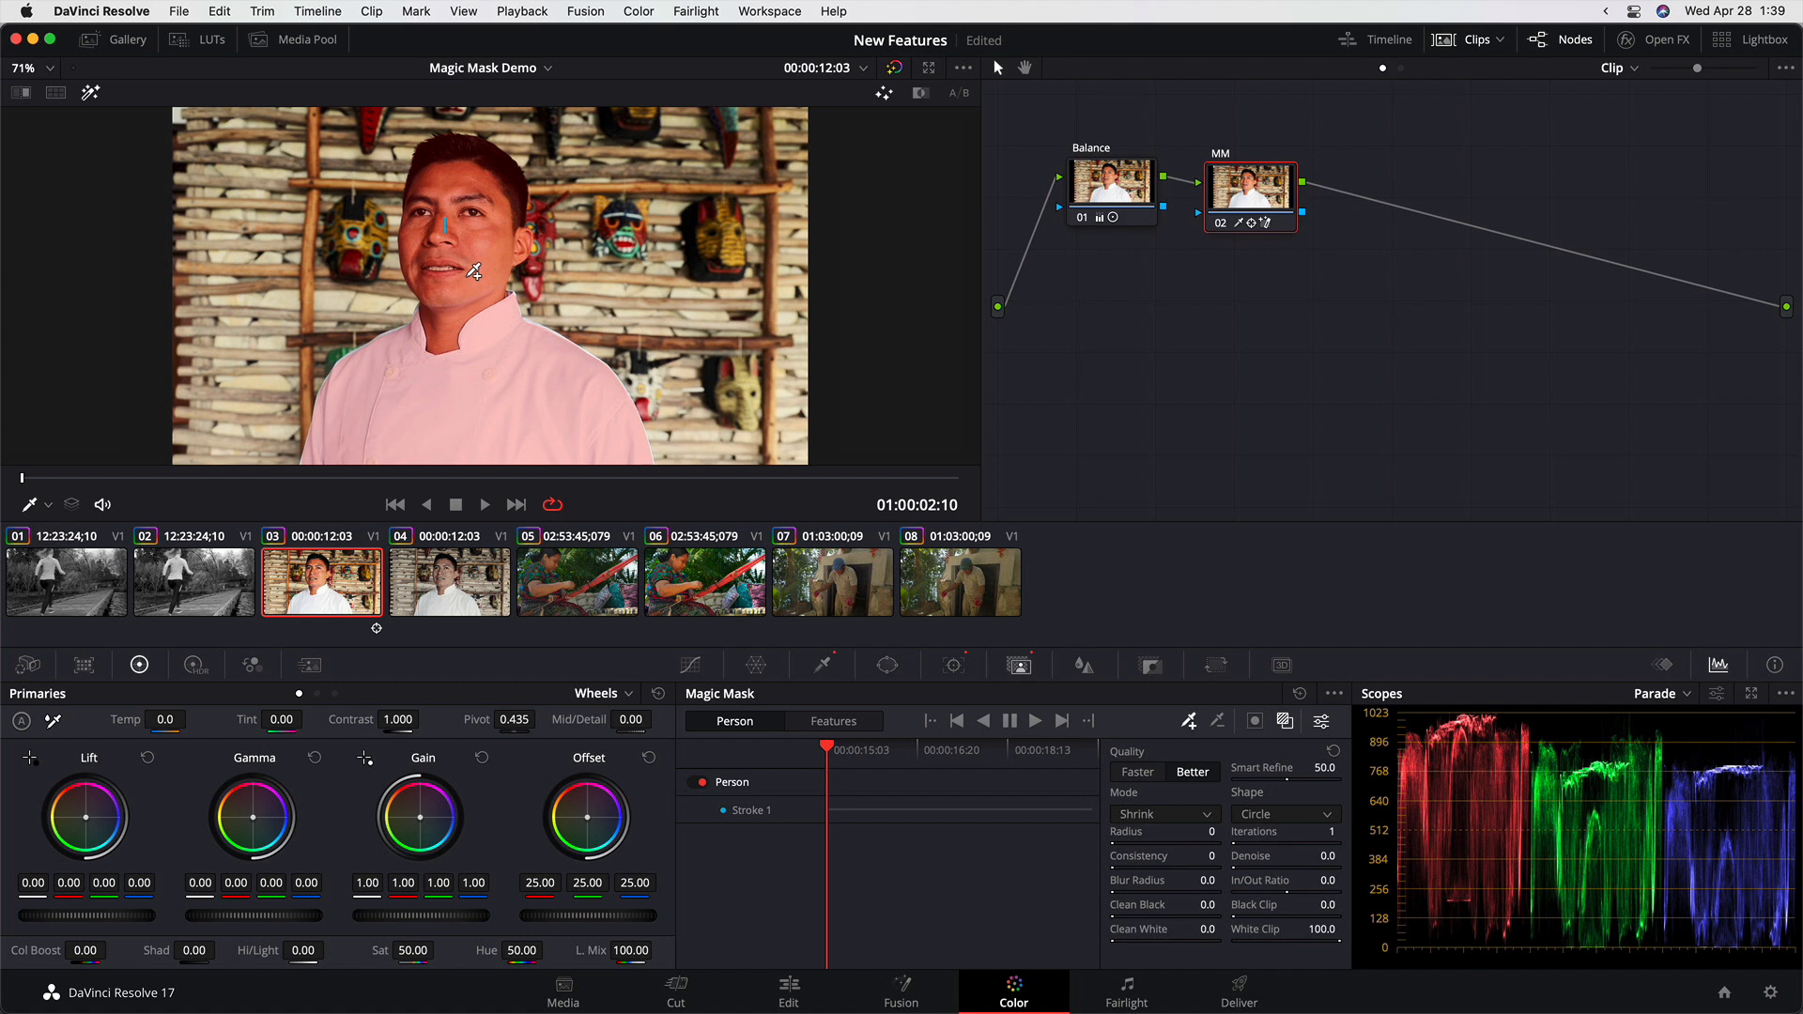
mouse_move(490, 245)
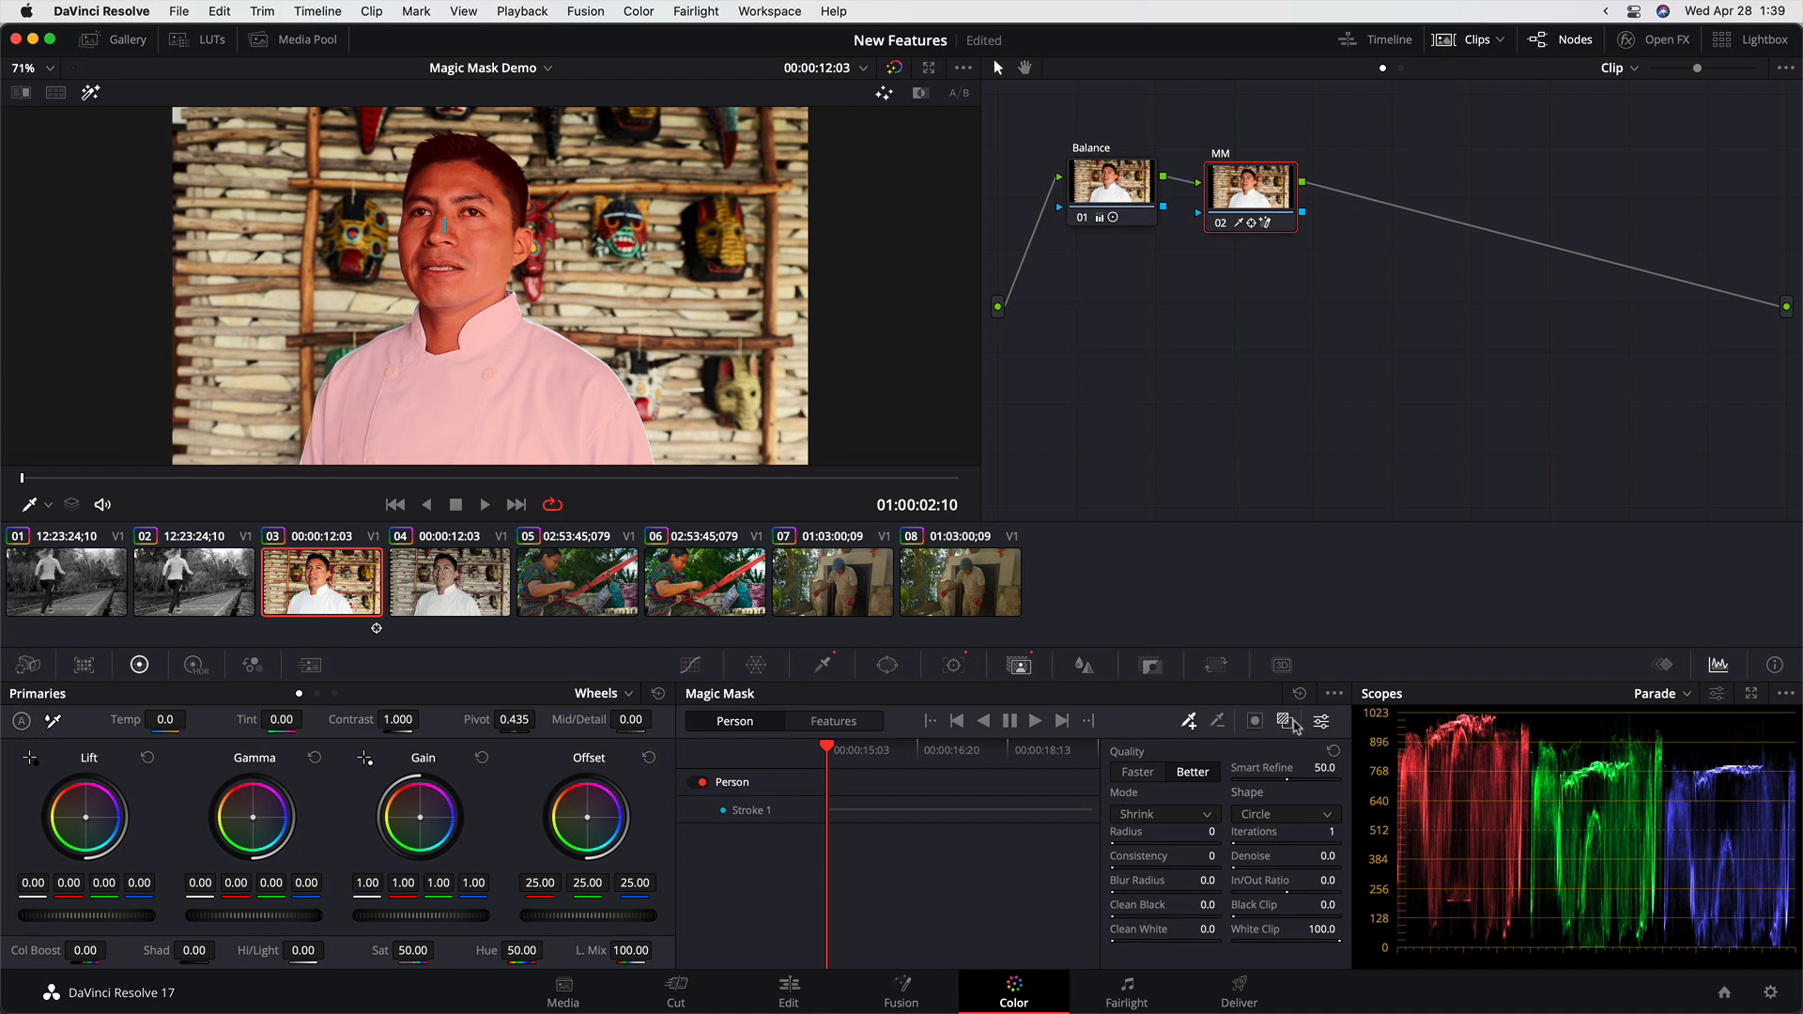
Show the masked man against grey in Highlight mode, then return to the Qualifier palette.
left_click(1283, 721)
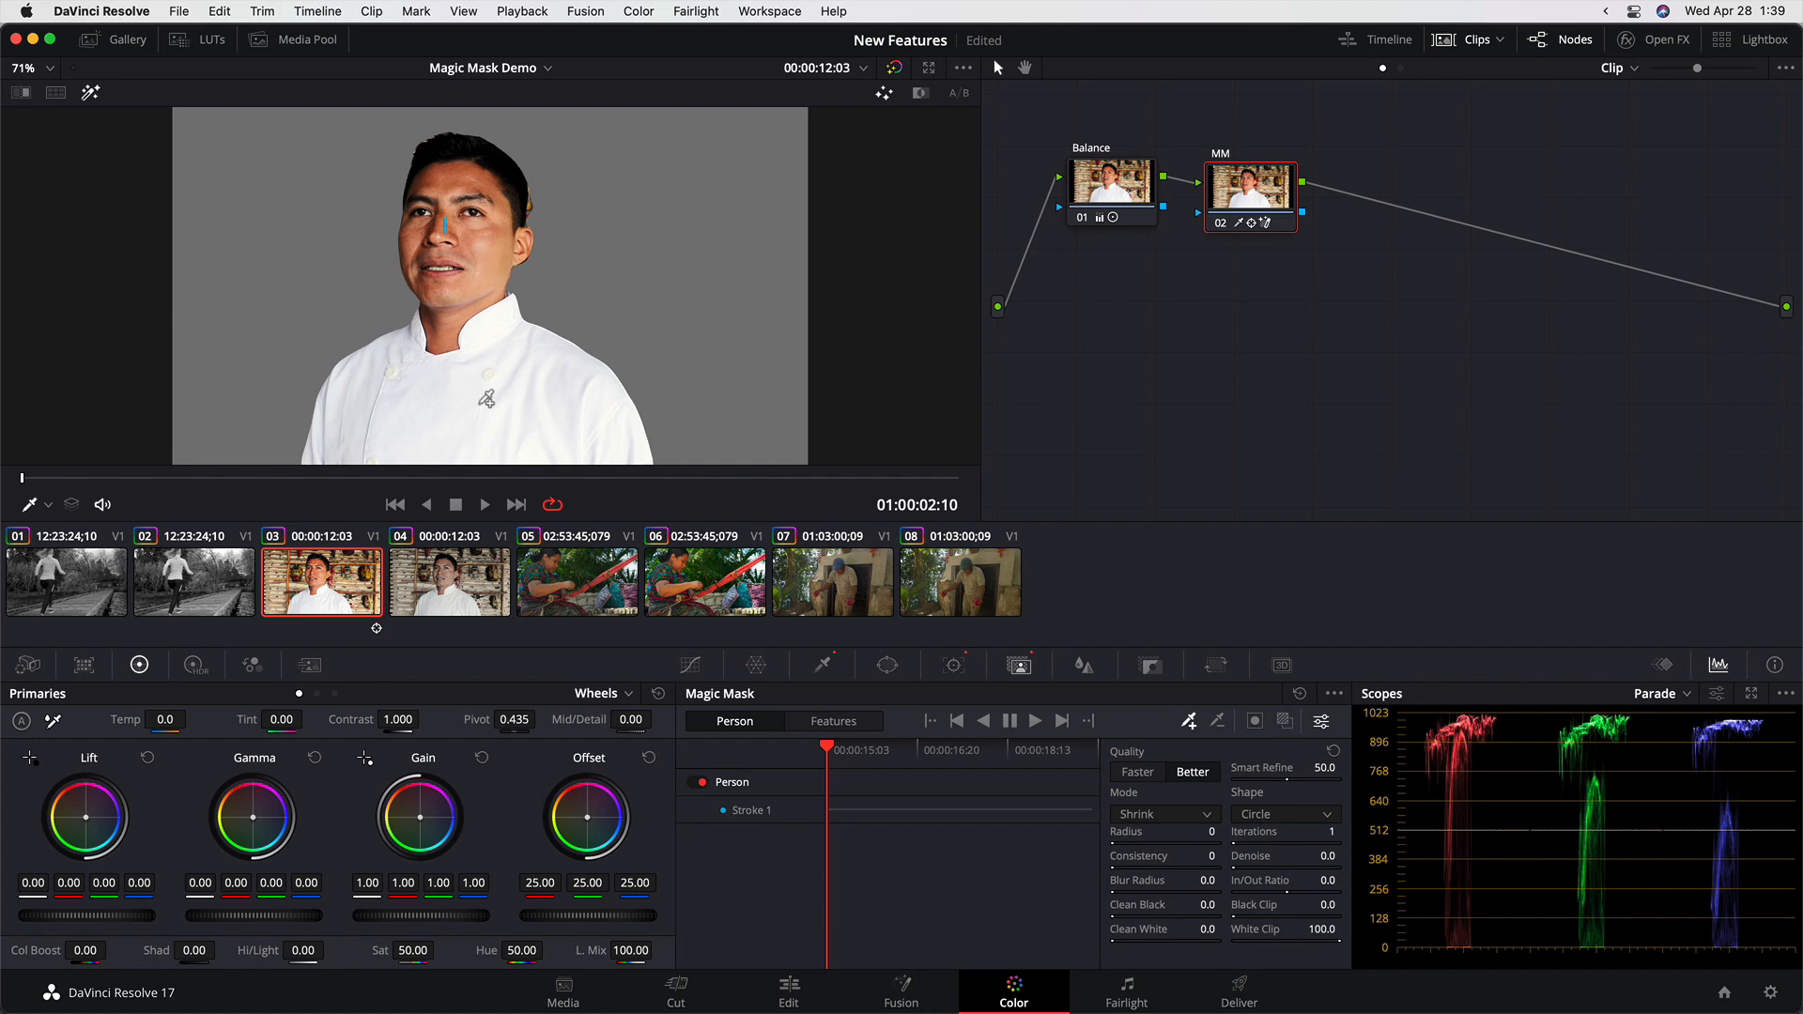
mouse_move(532, 199)
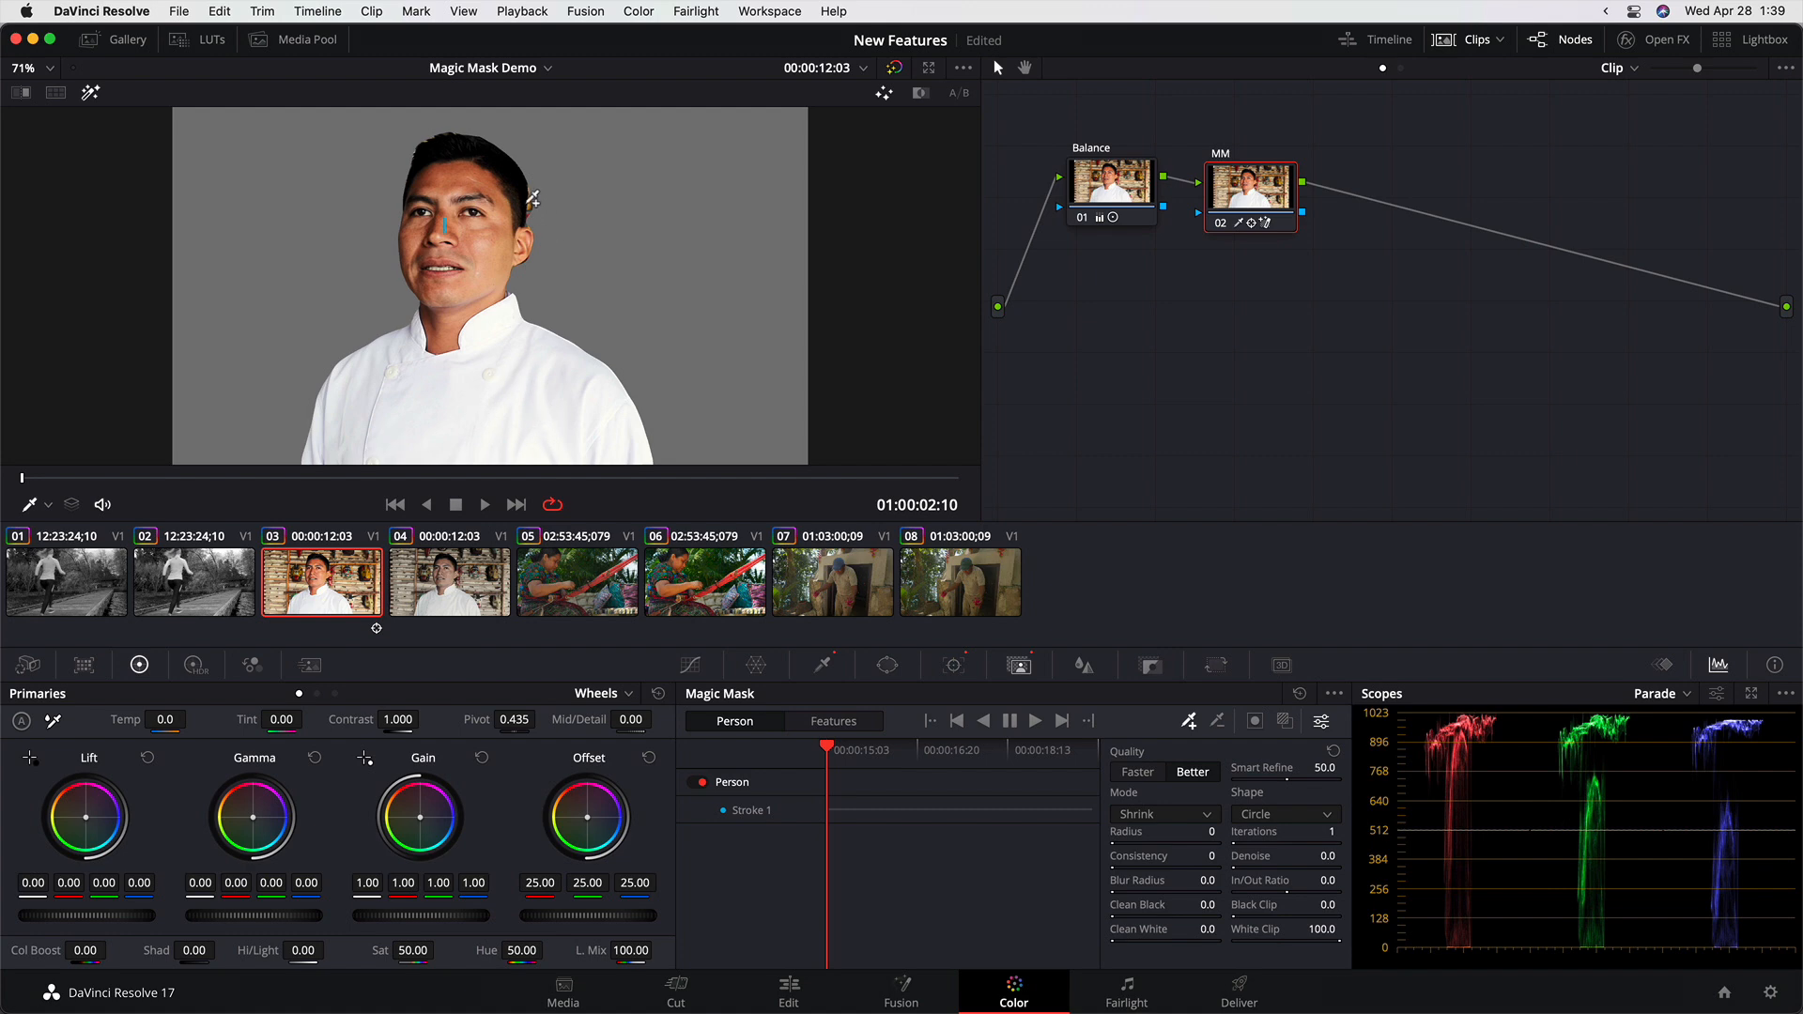
mouse_move(474, 271)
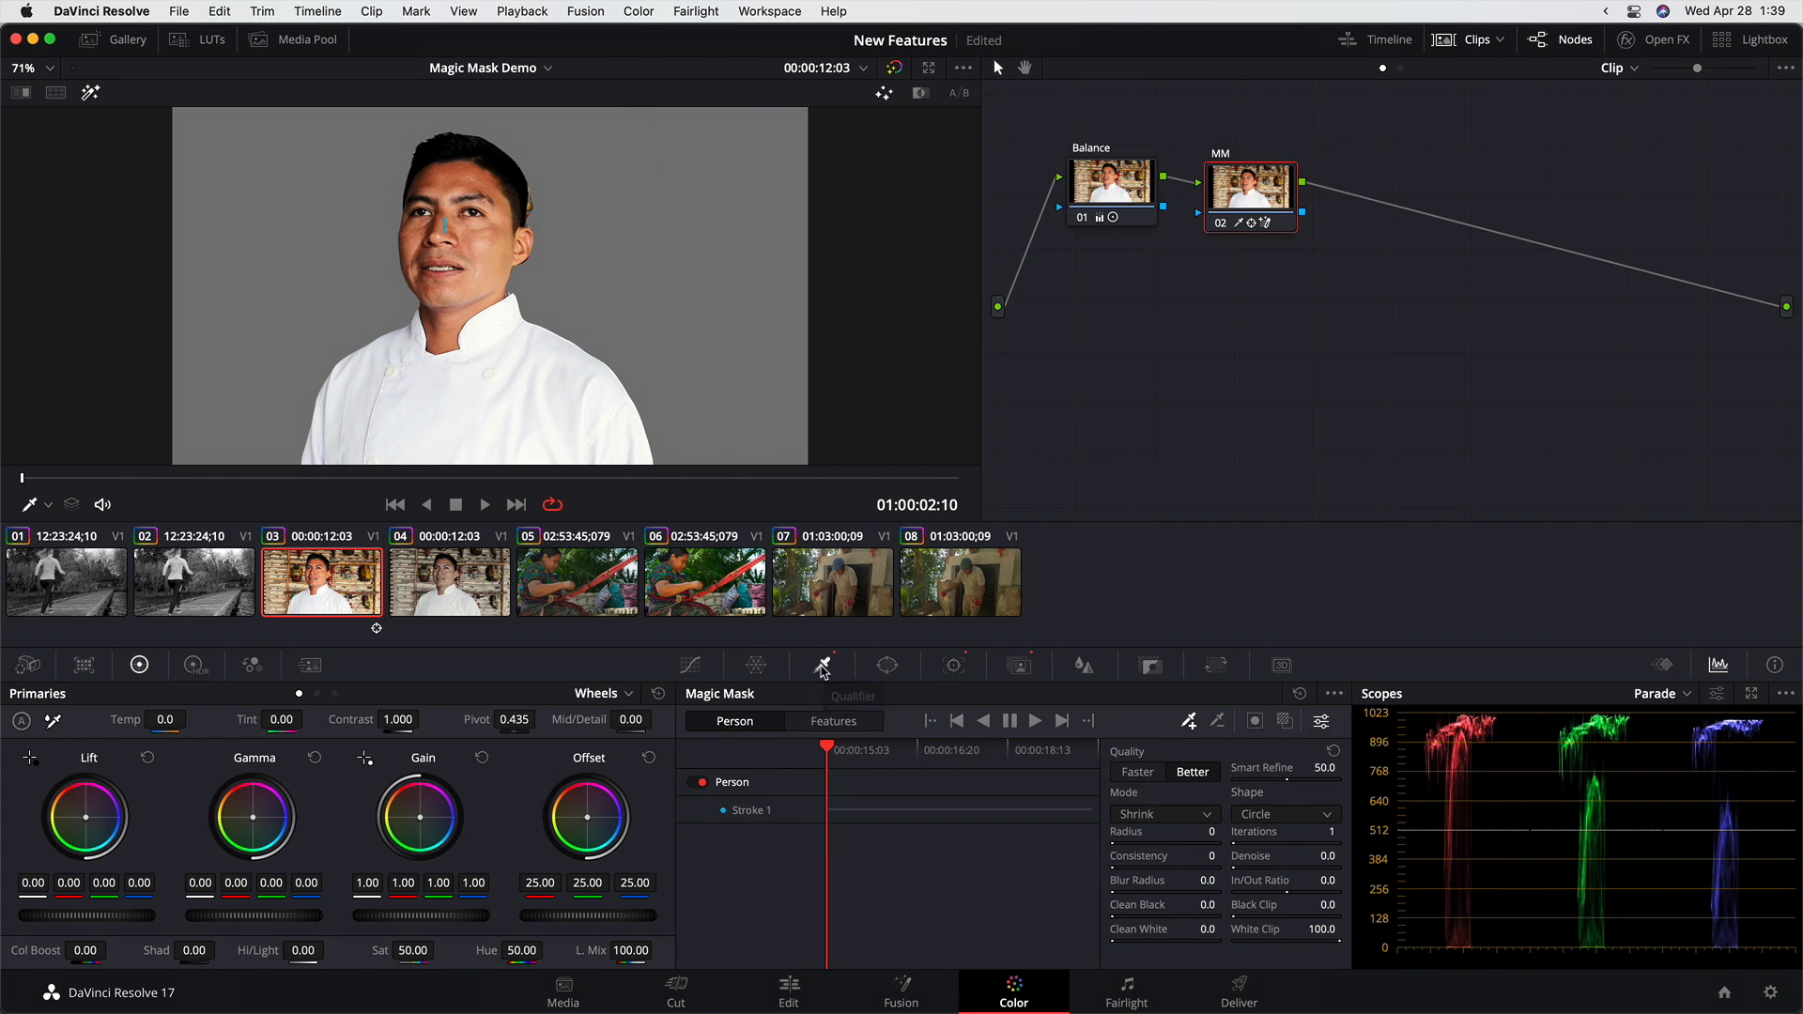
left_click(823, 665)
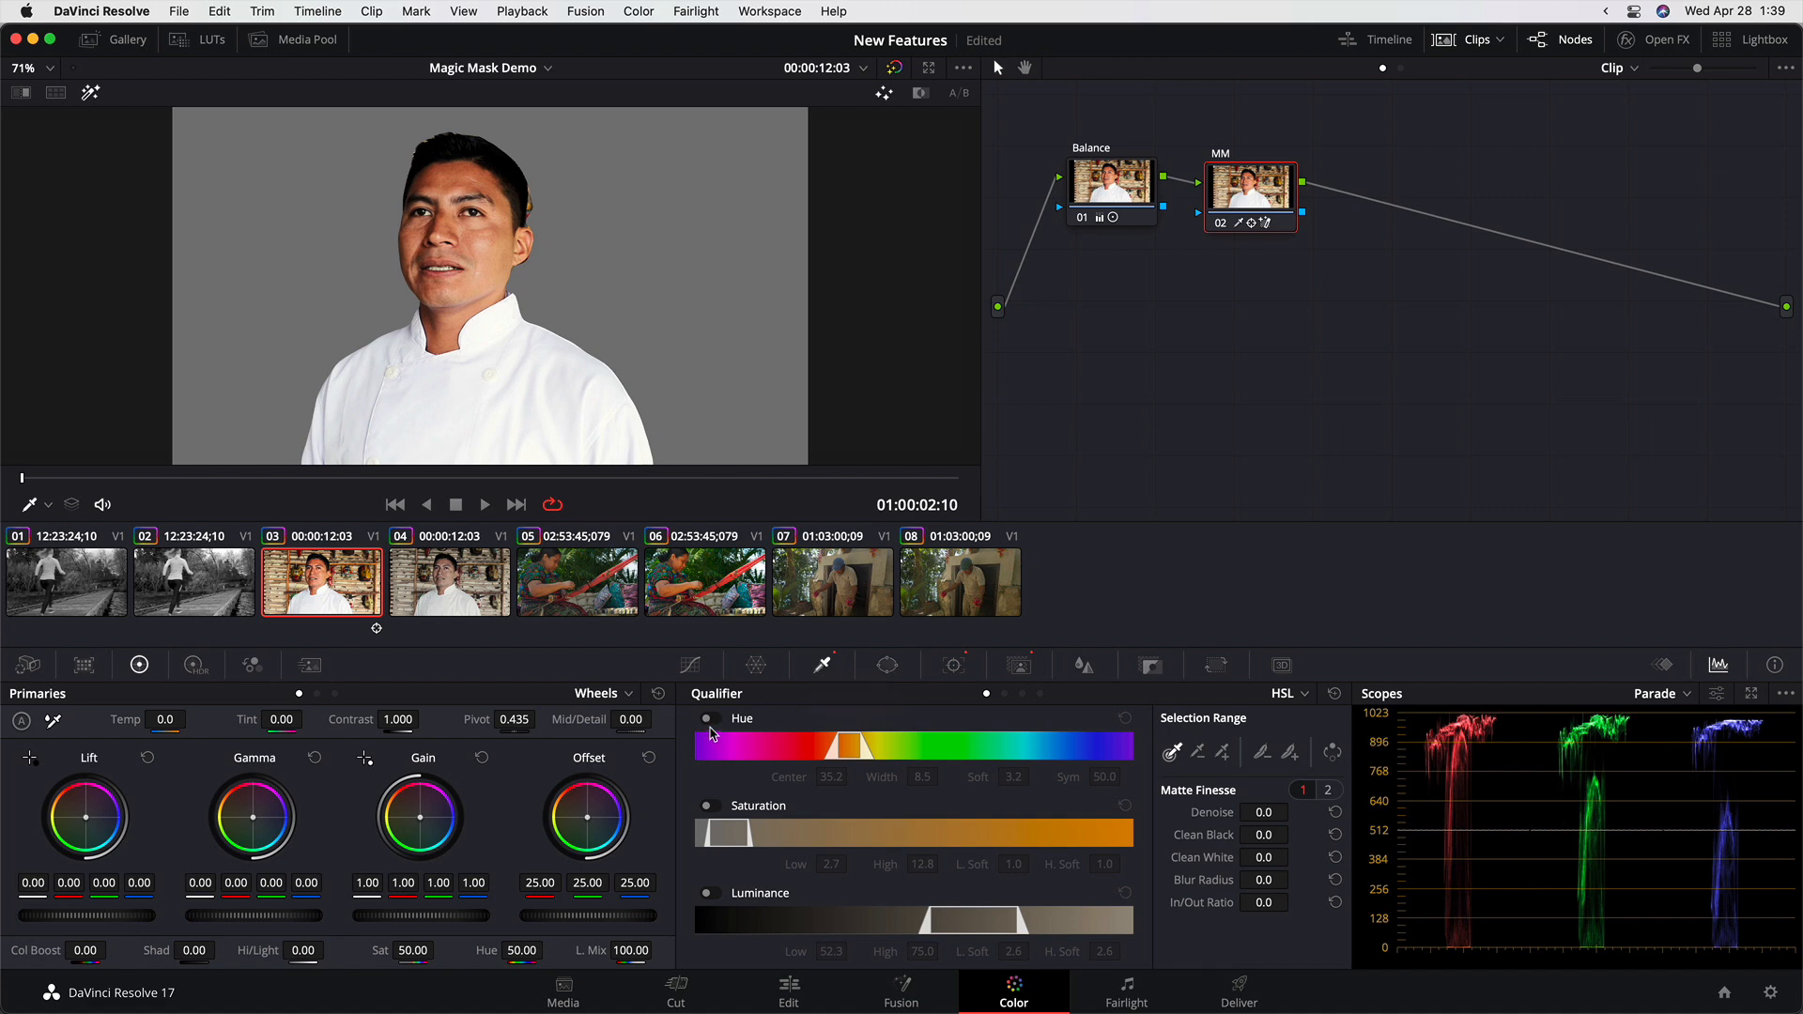
Re-enable the skin hue and saturation selection without luminance, then set the Magic Mask radius to 1.
left_click(706, 719)
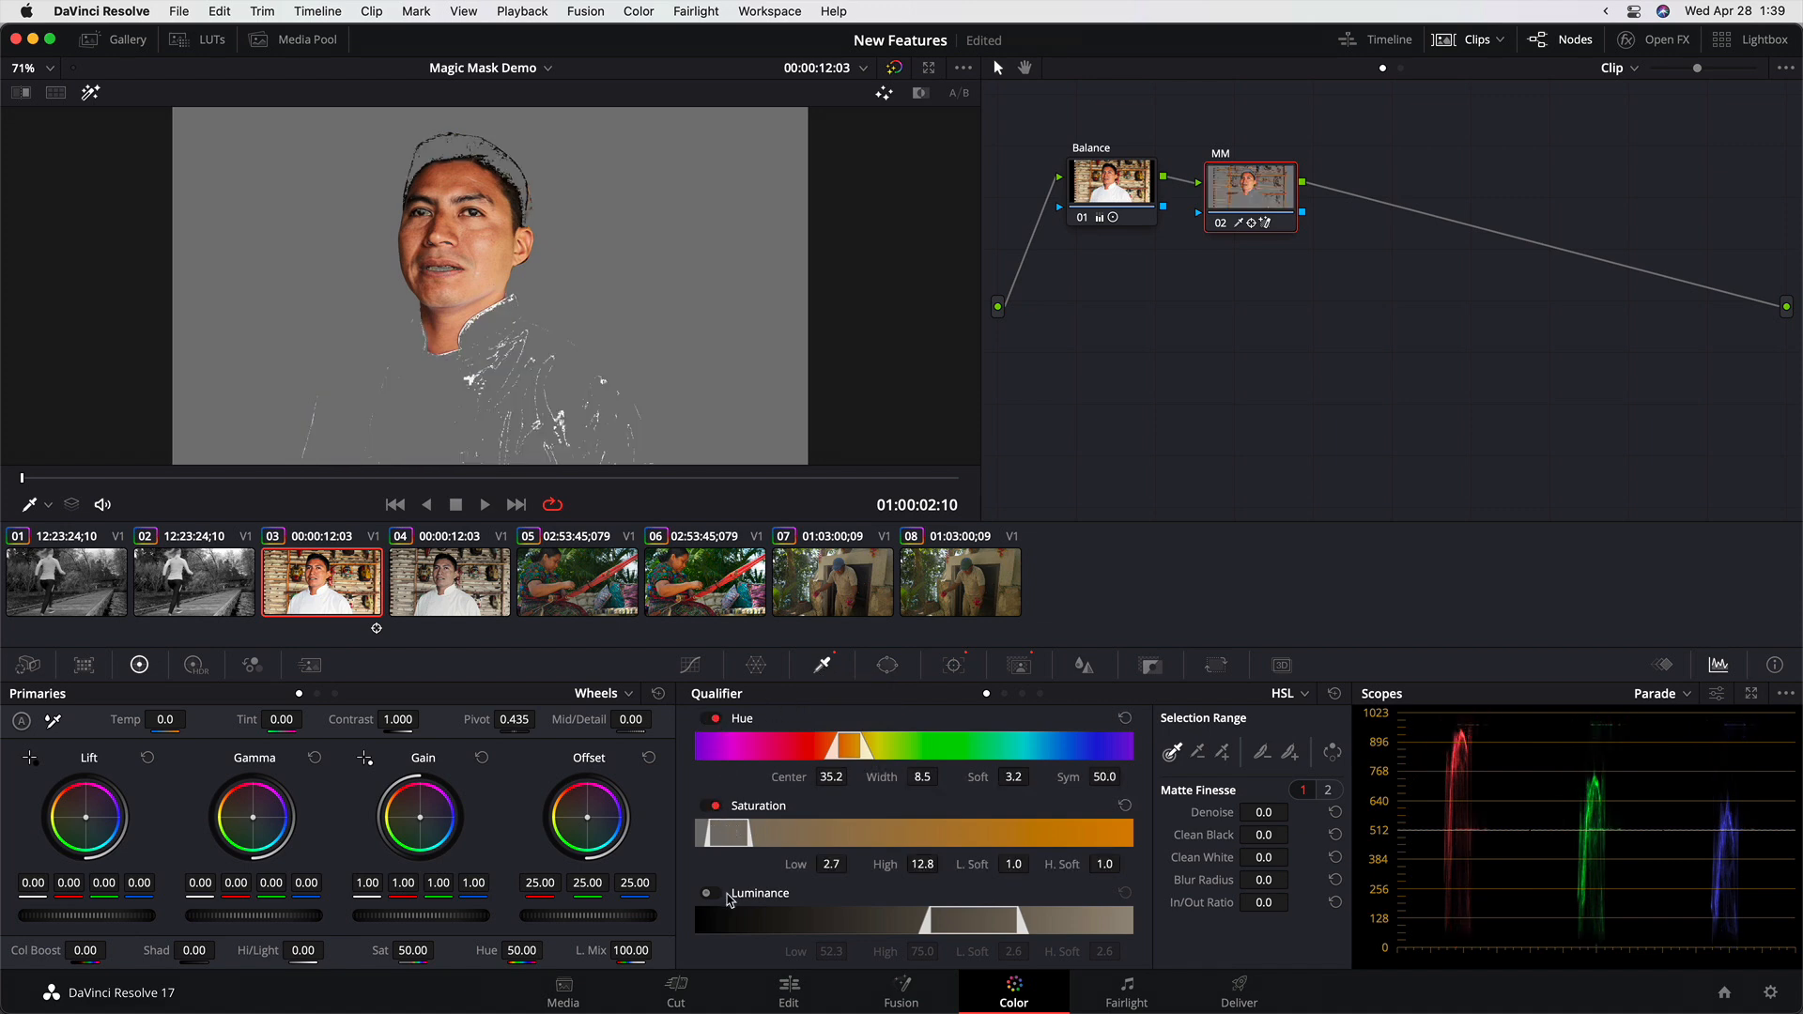
left_click(706, 894)
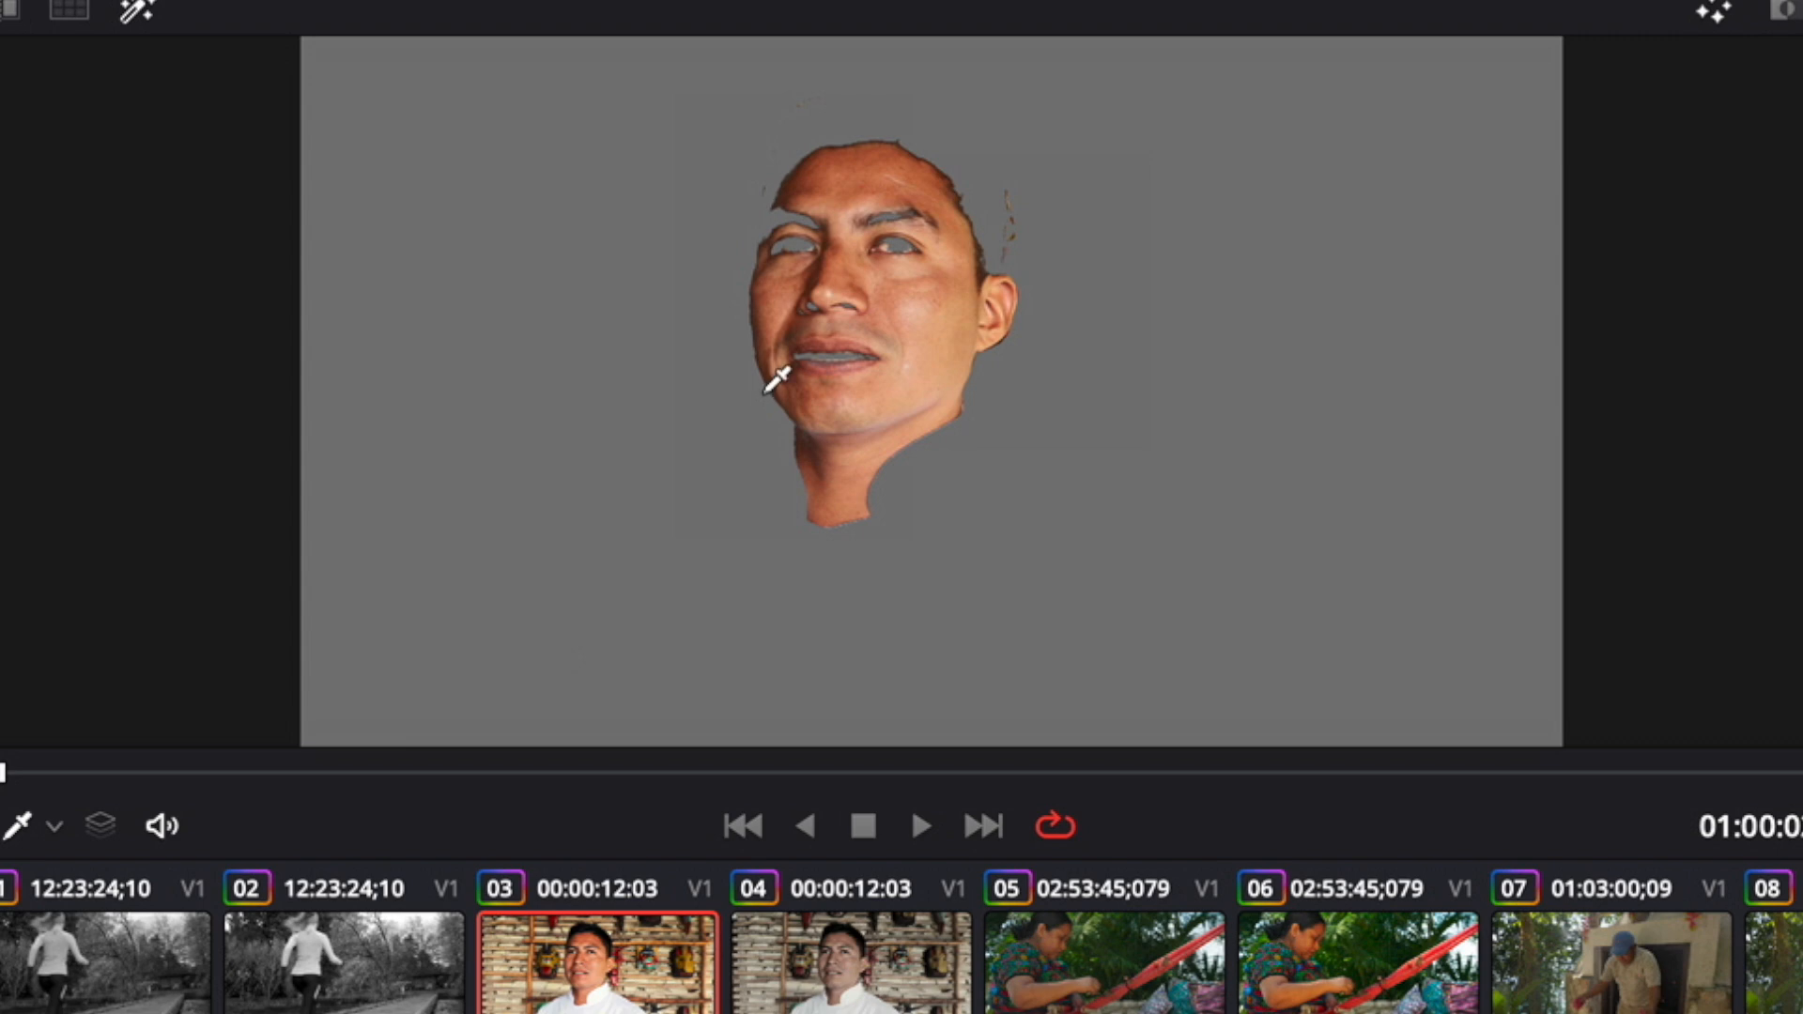
mouse_move(802, 327)
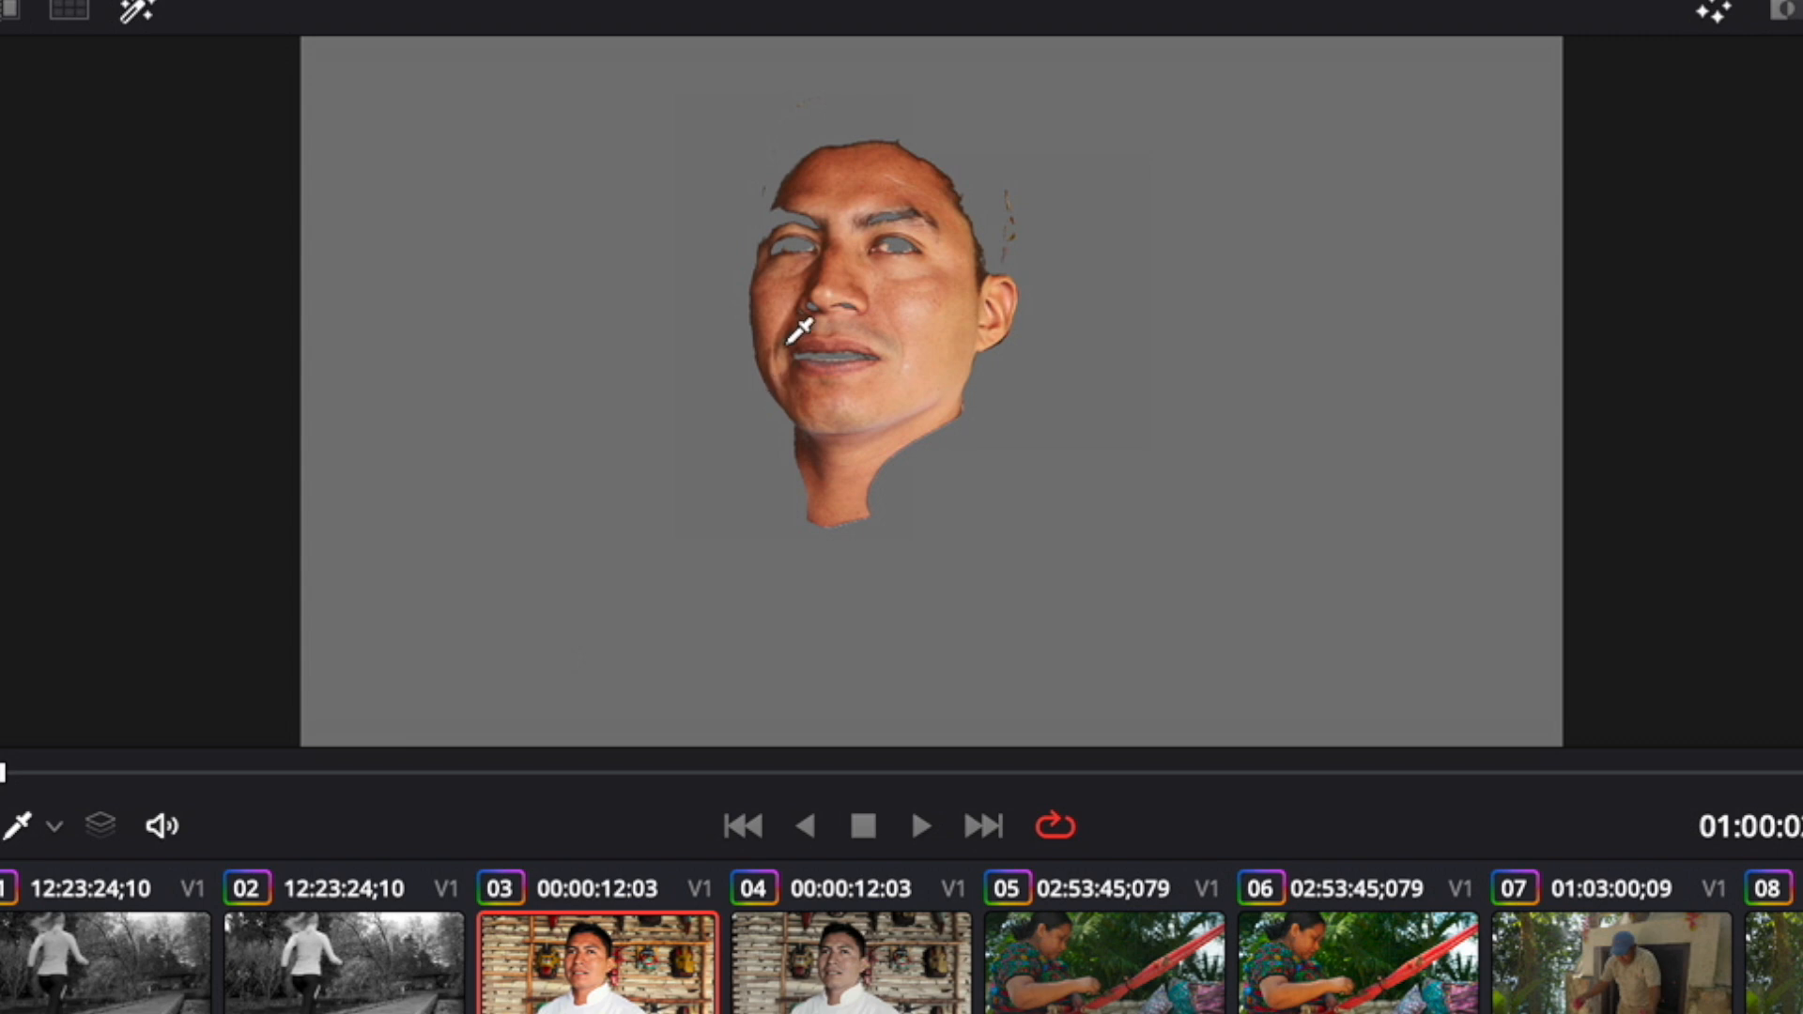
mouse_move(1339, 671)
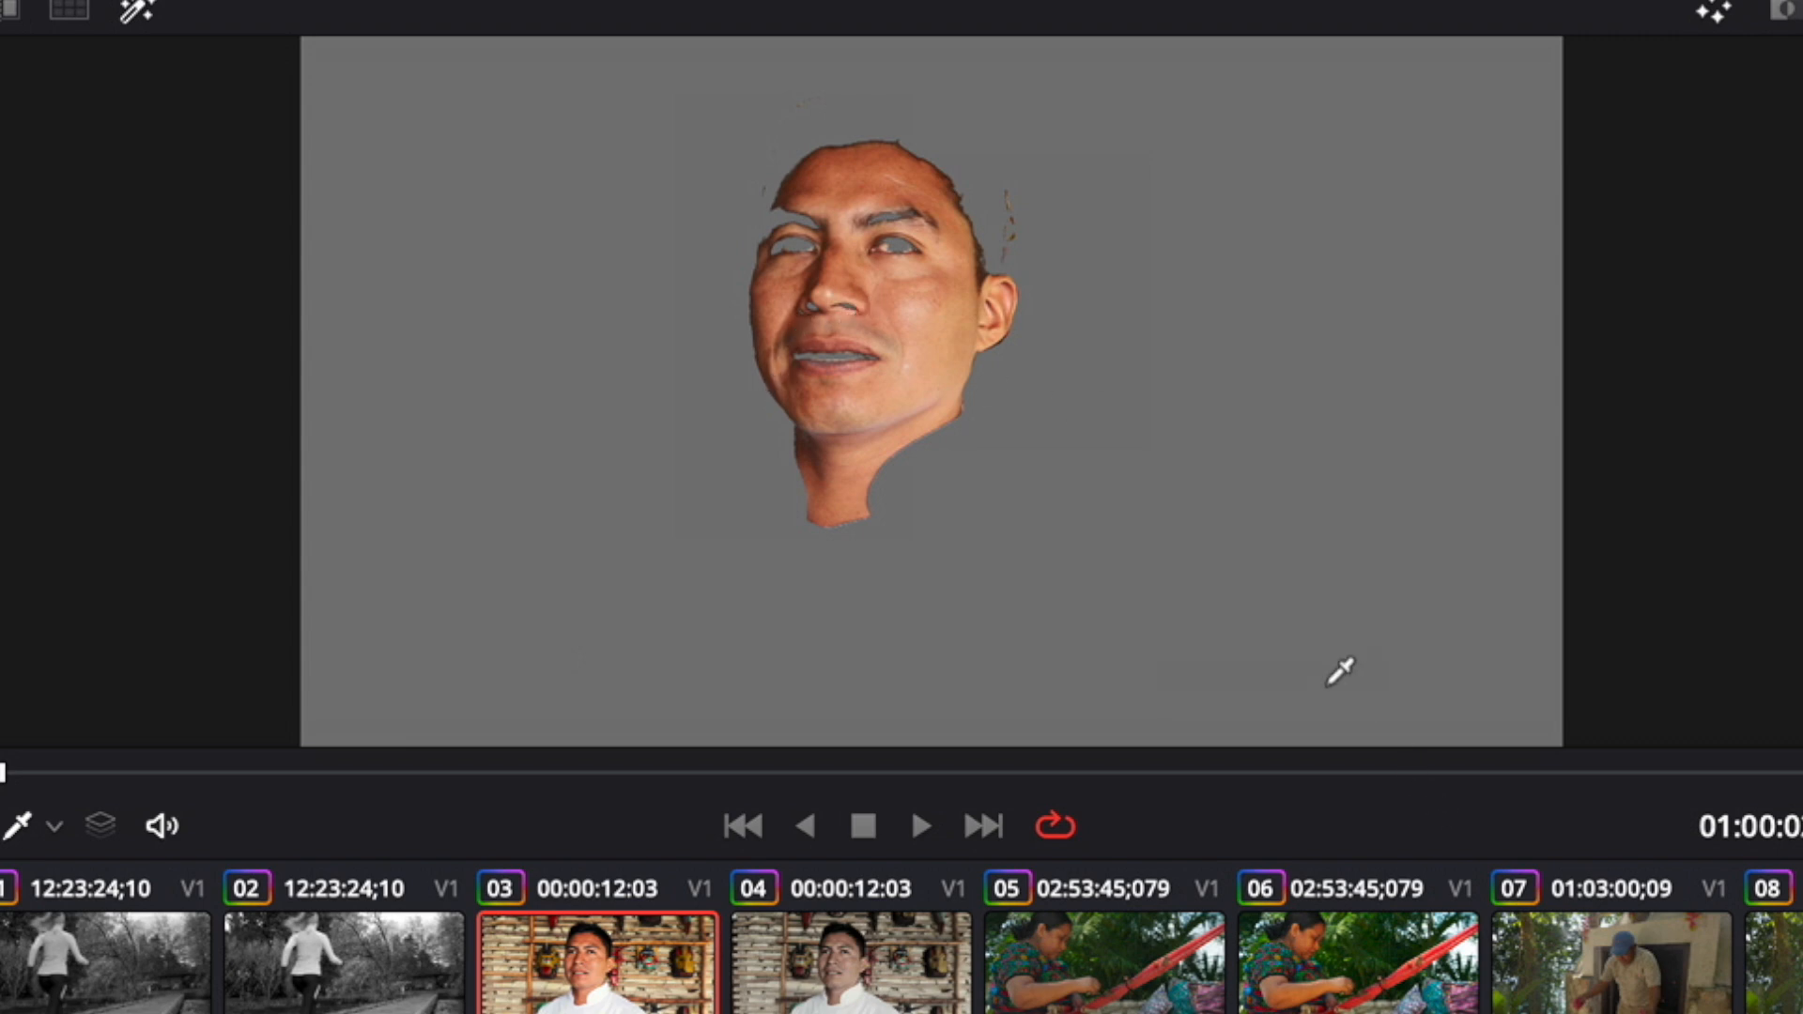
mouse_move(950, 275)
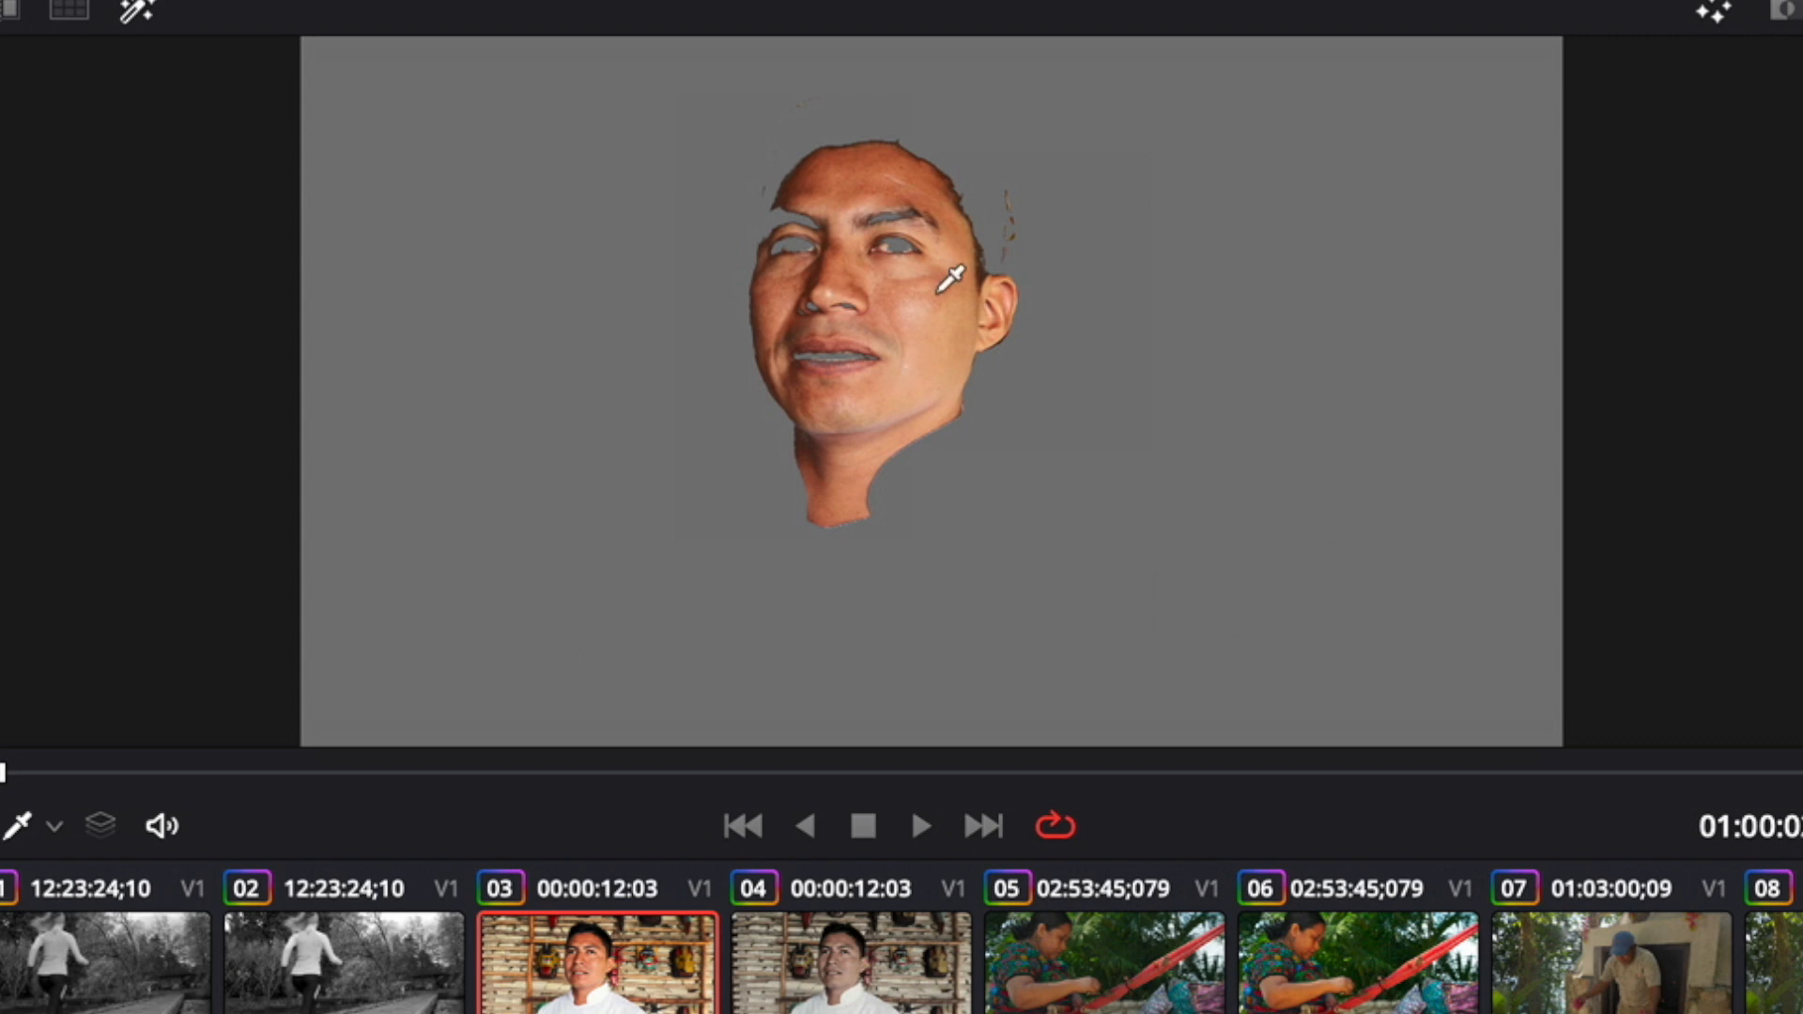
mouse_move(802, 212)
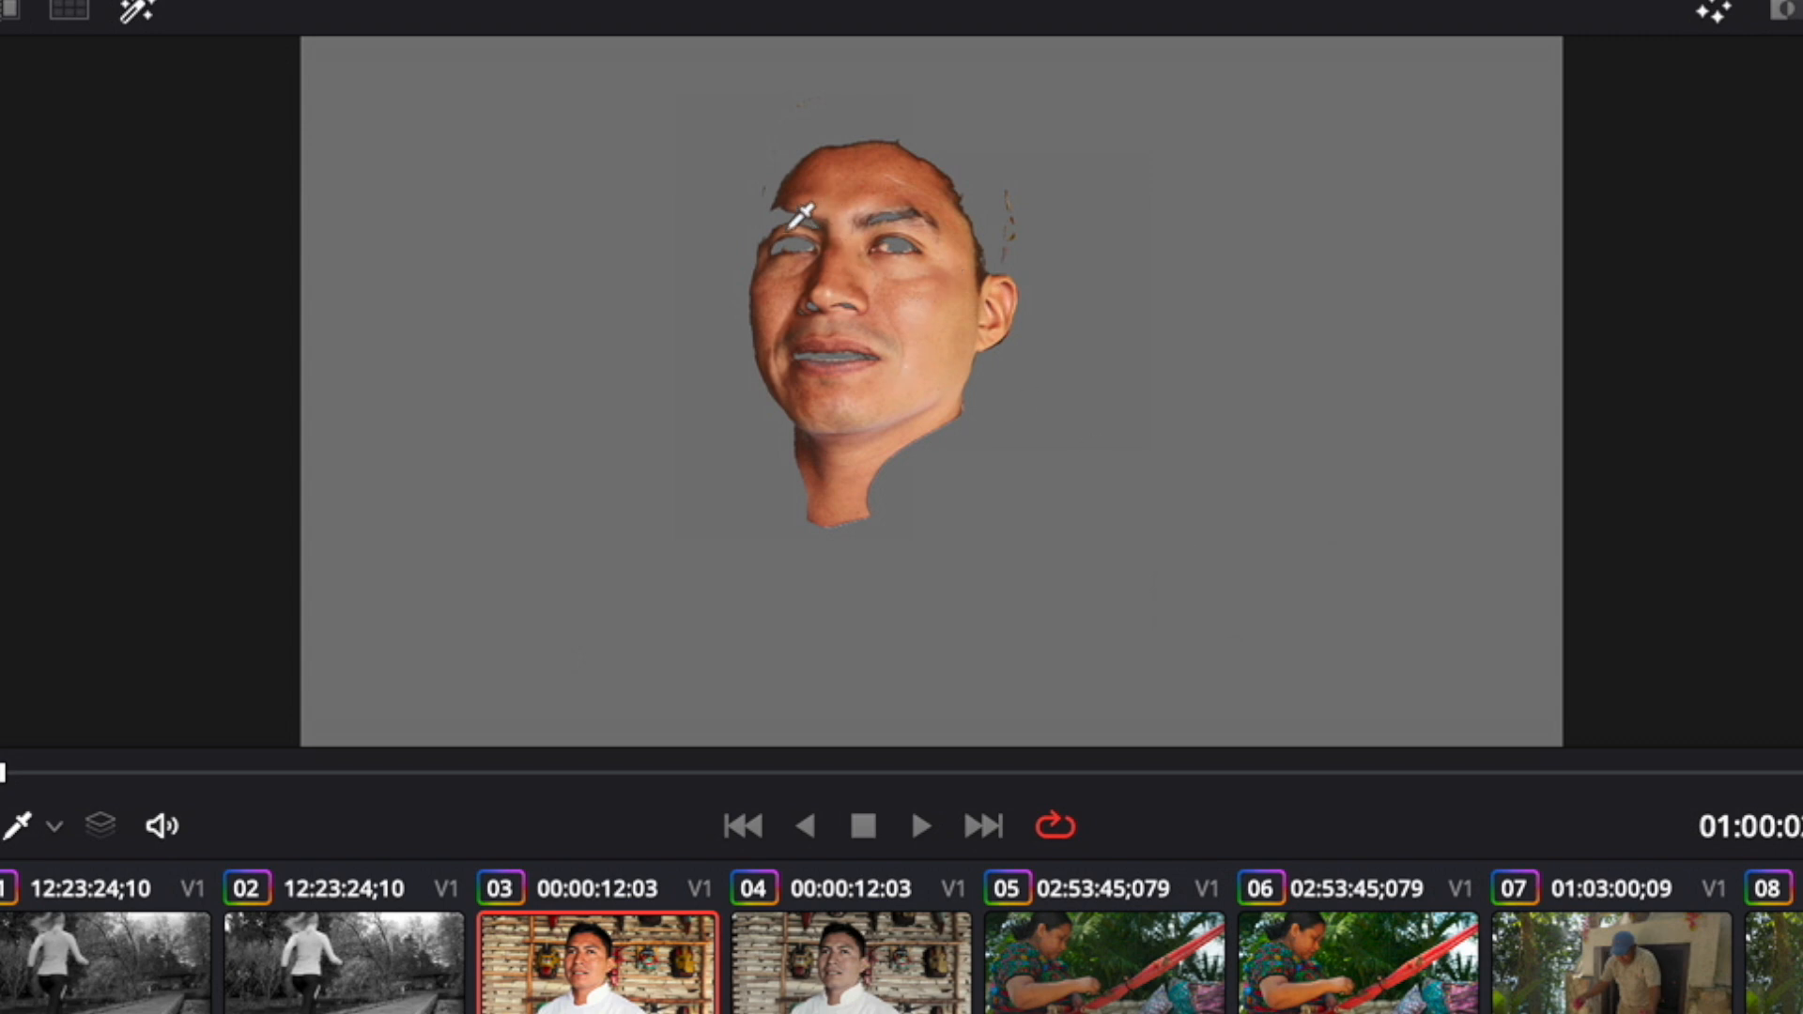
mouse_move(761, 255)
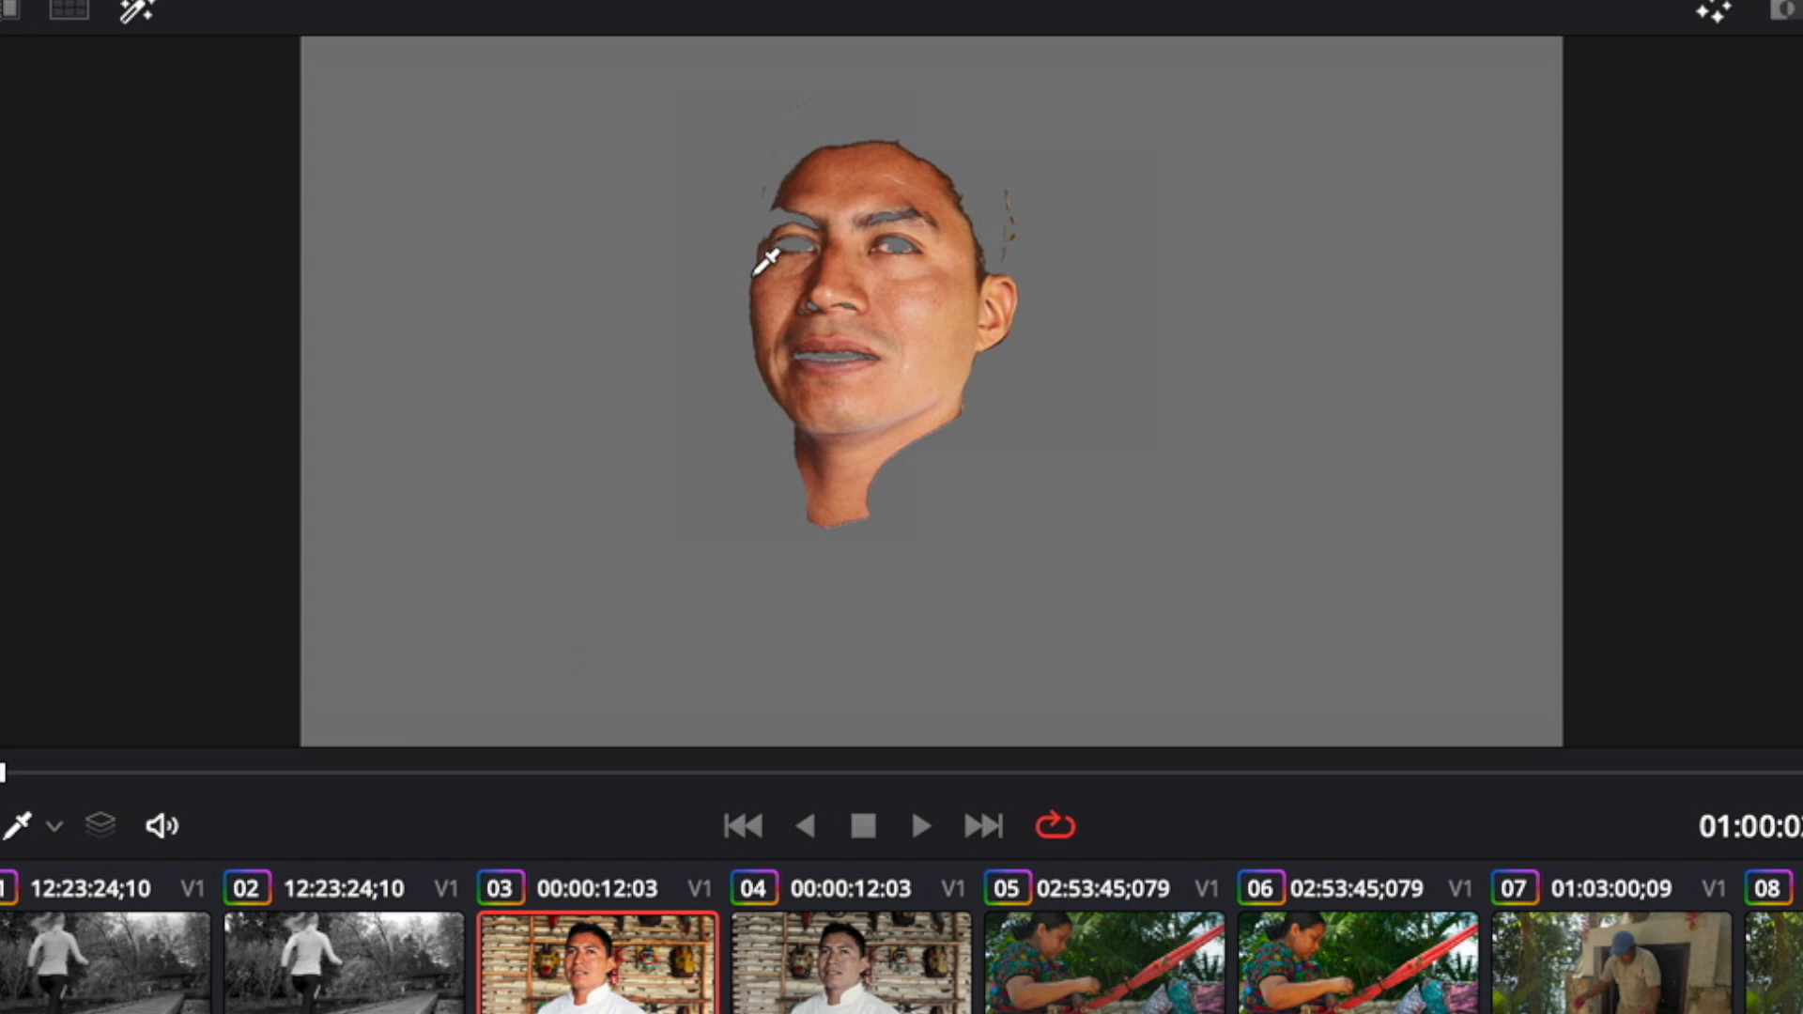
mouse_move(787, 243)
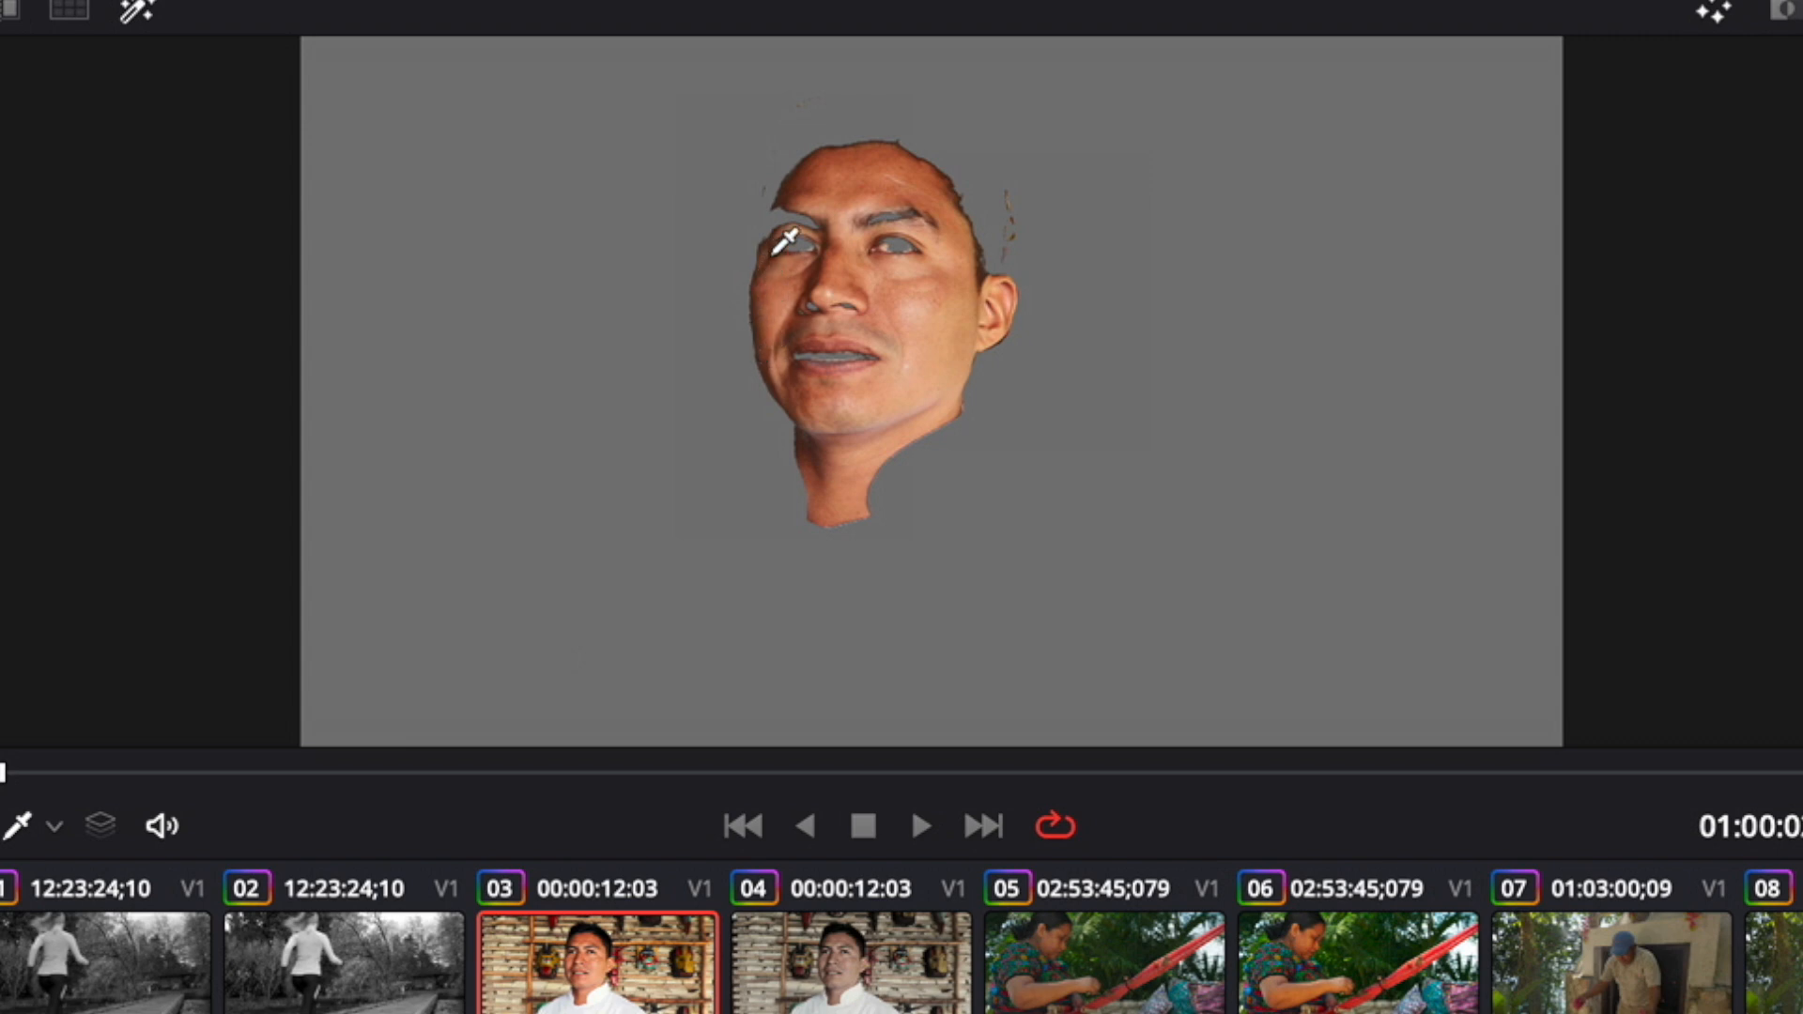
mouse_move(782, 206)
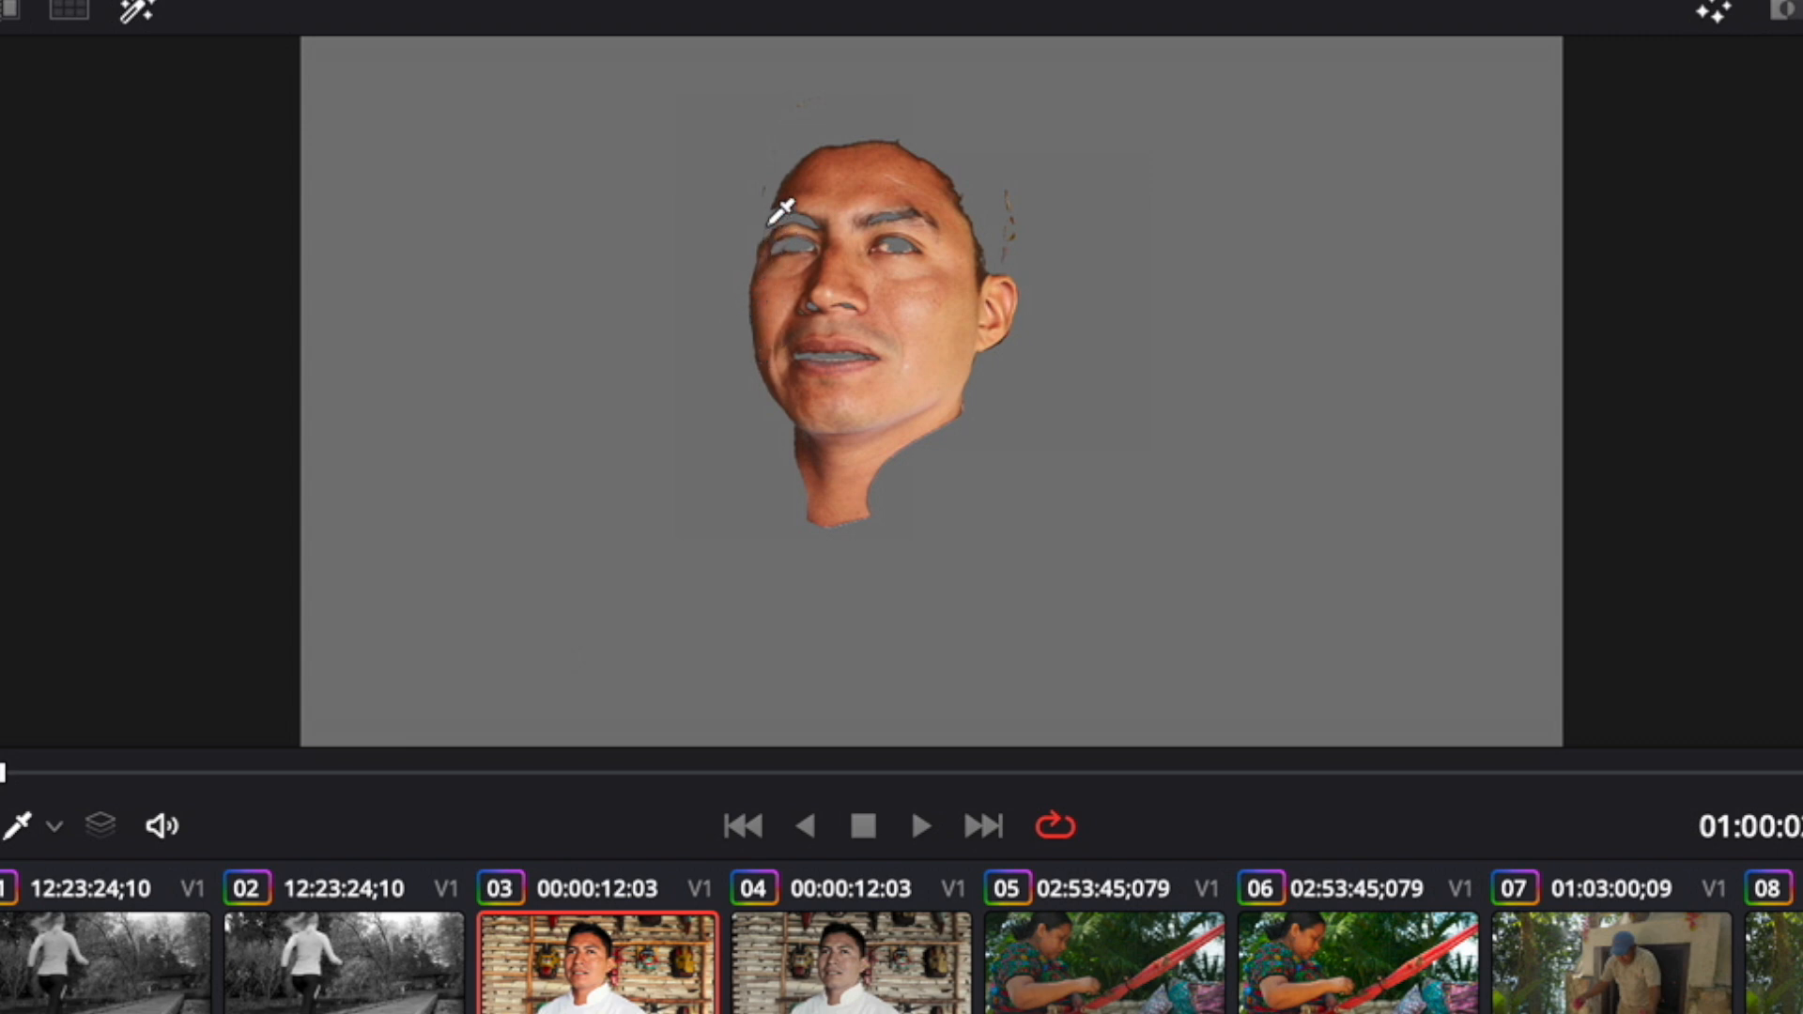
mouse_move(736, 271)
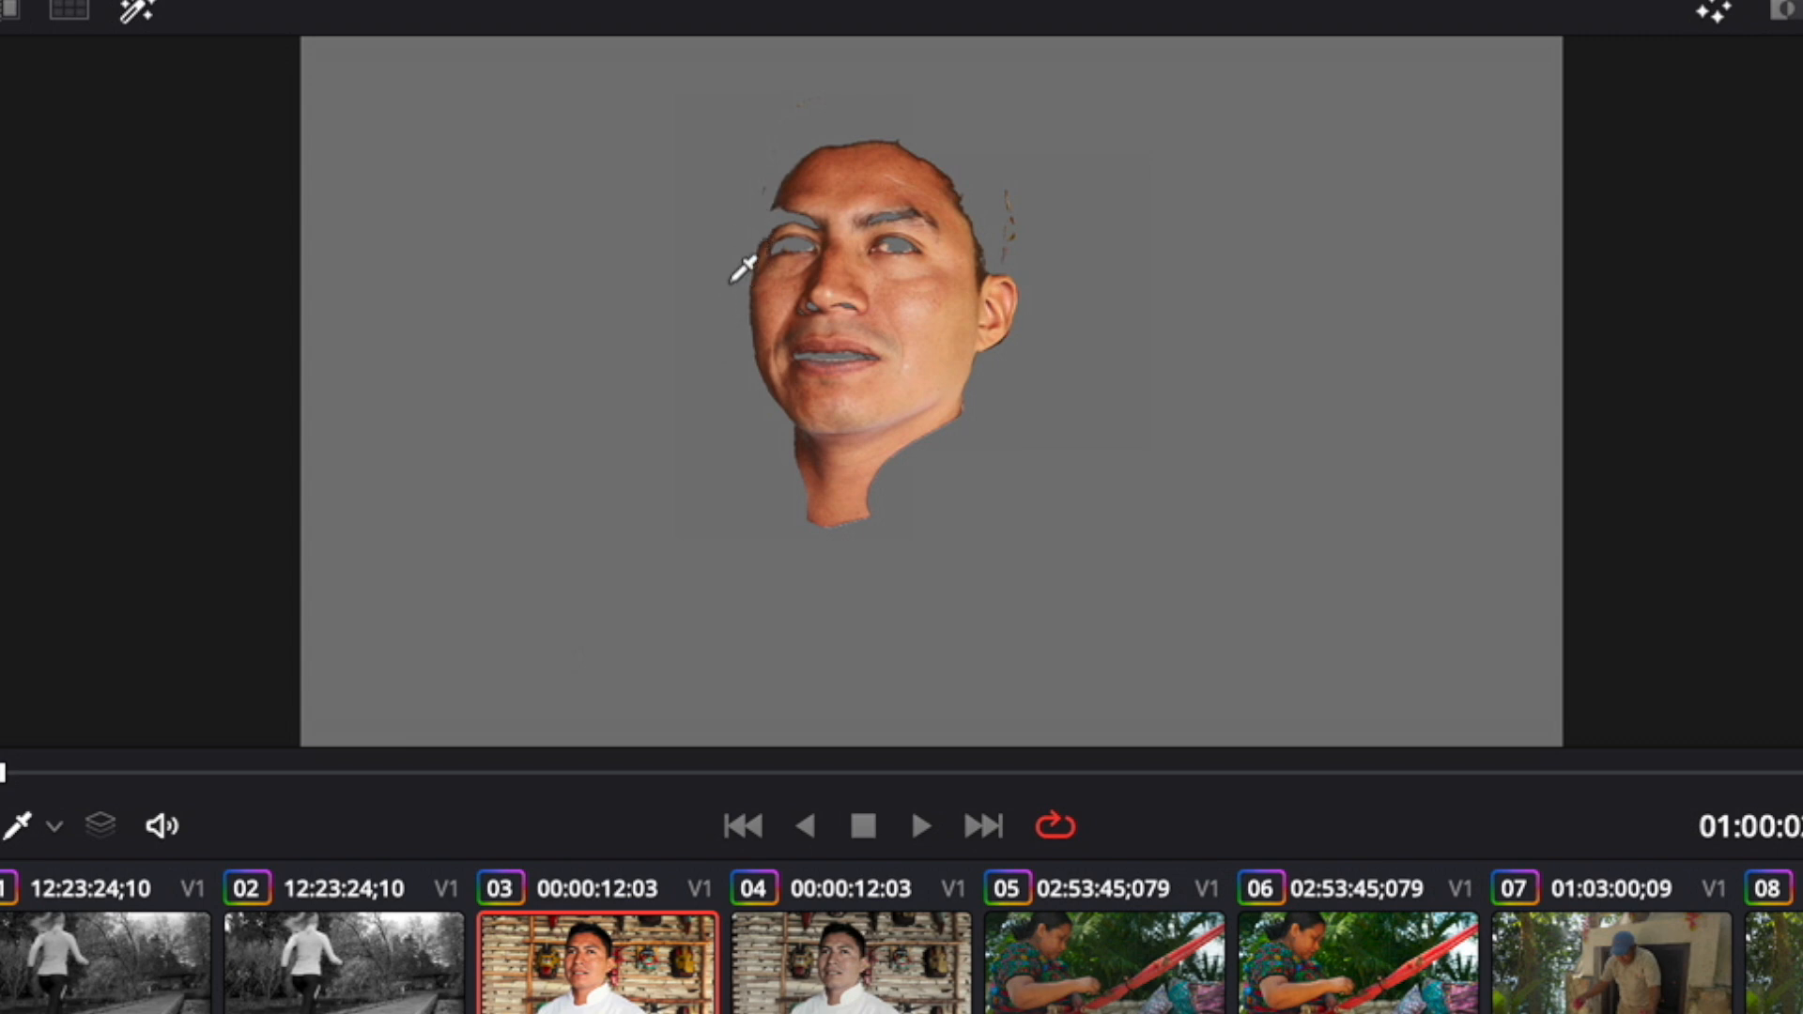
mouse_move(1052, 213)
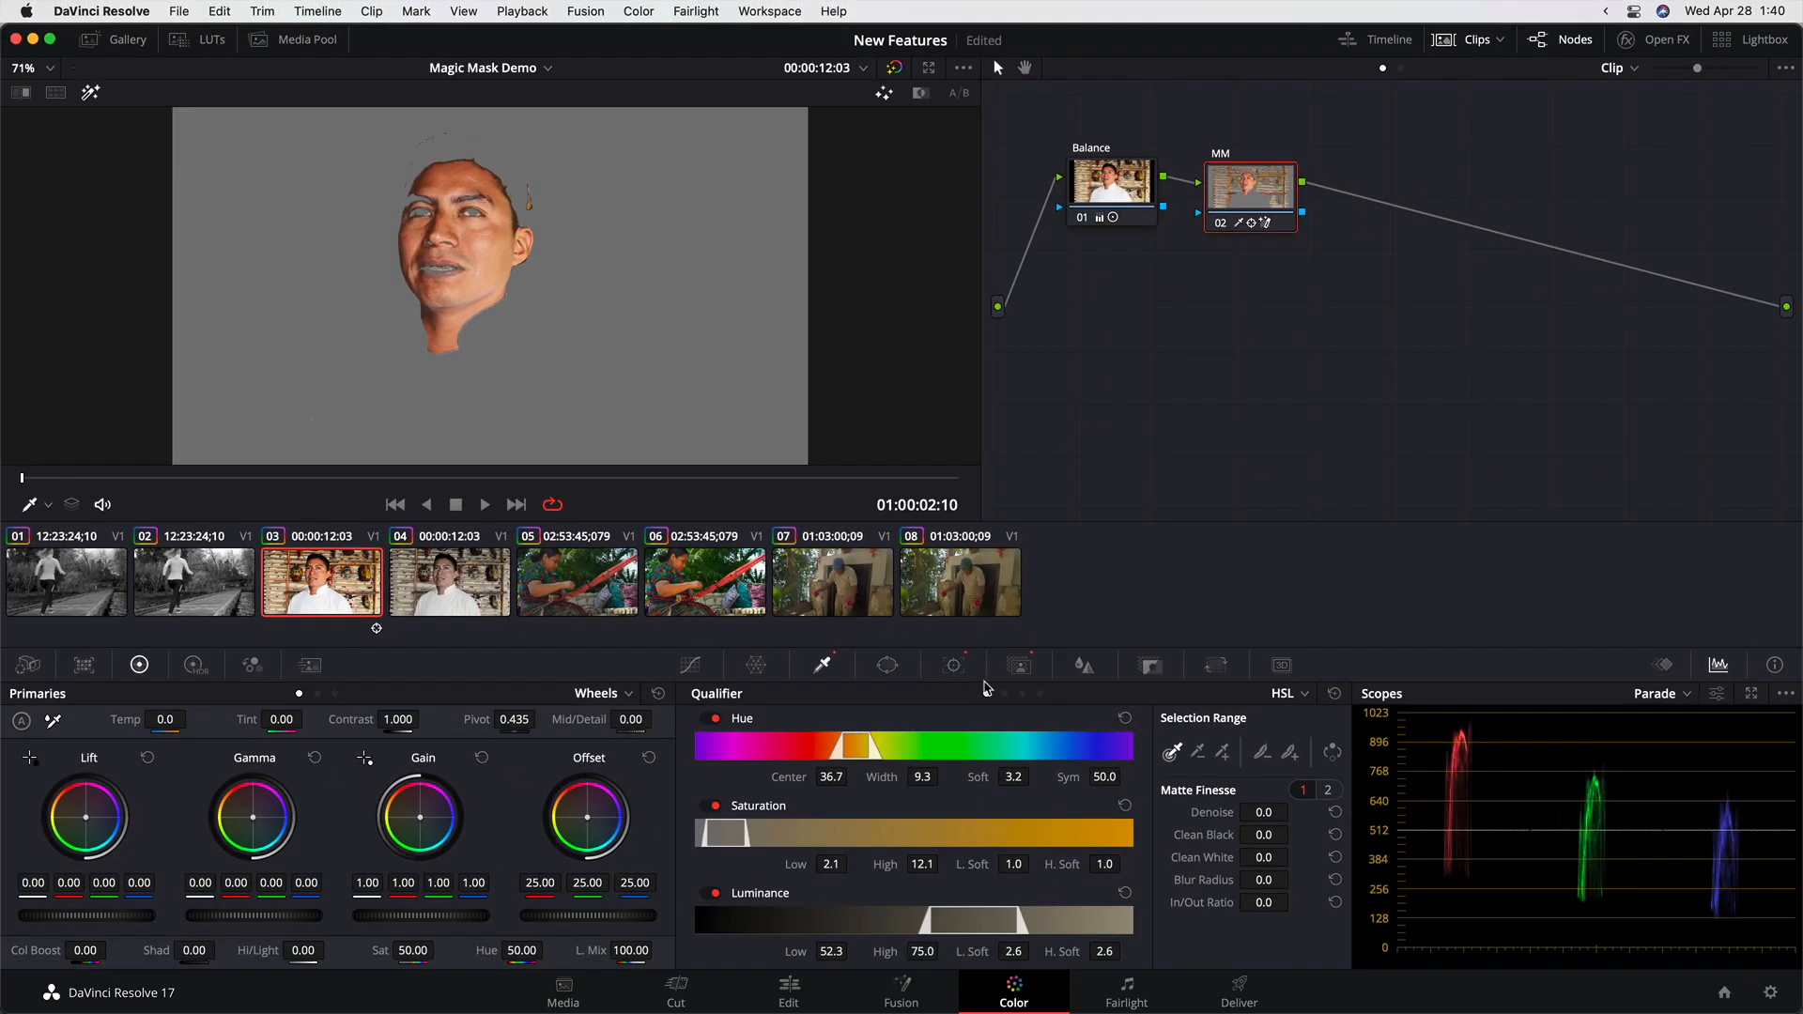
left_click(1018, 665)
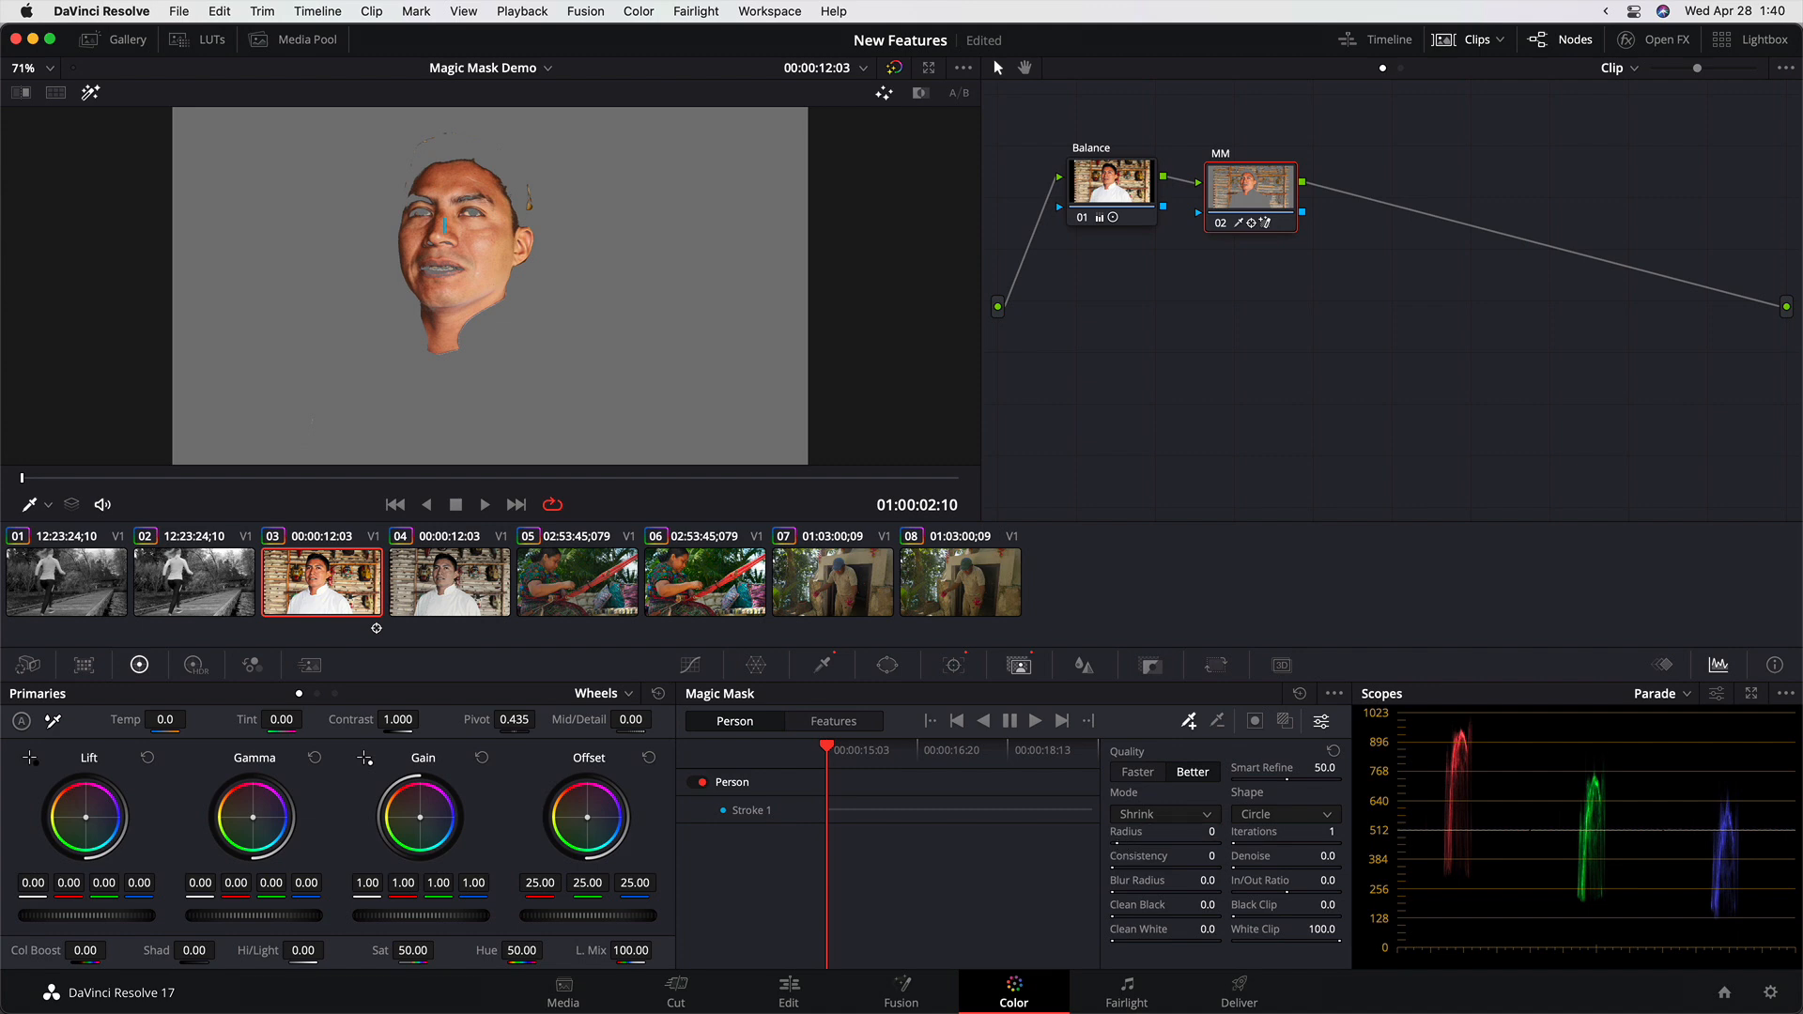
left_click(1210, 833)
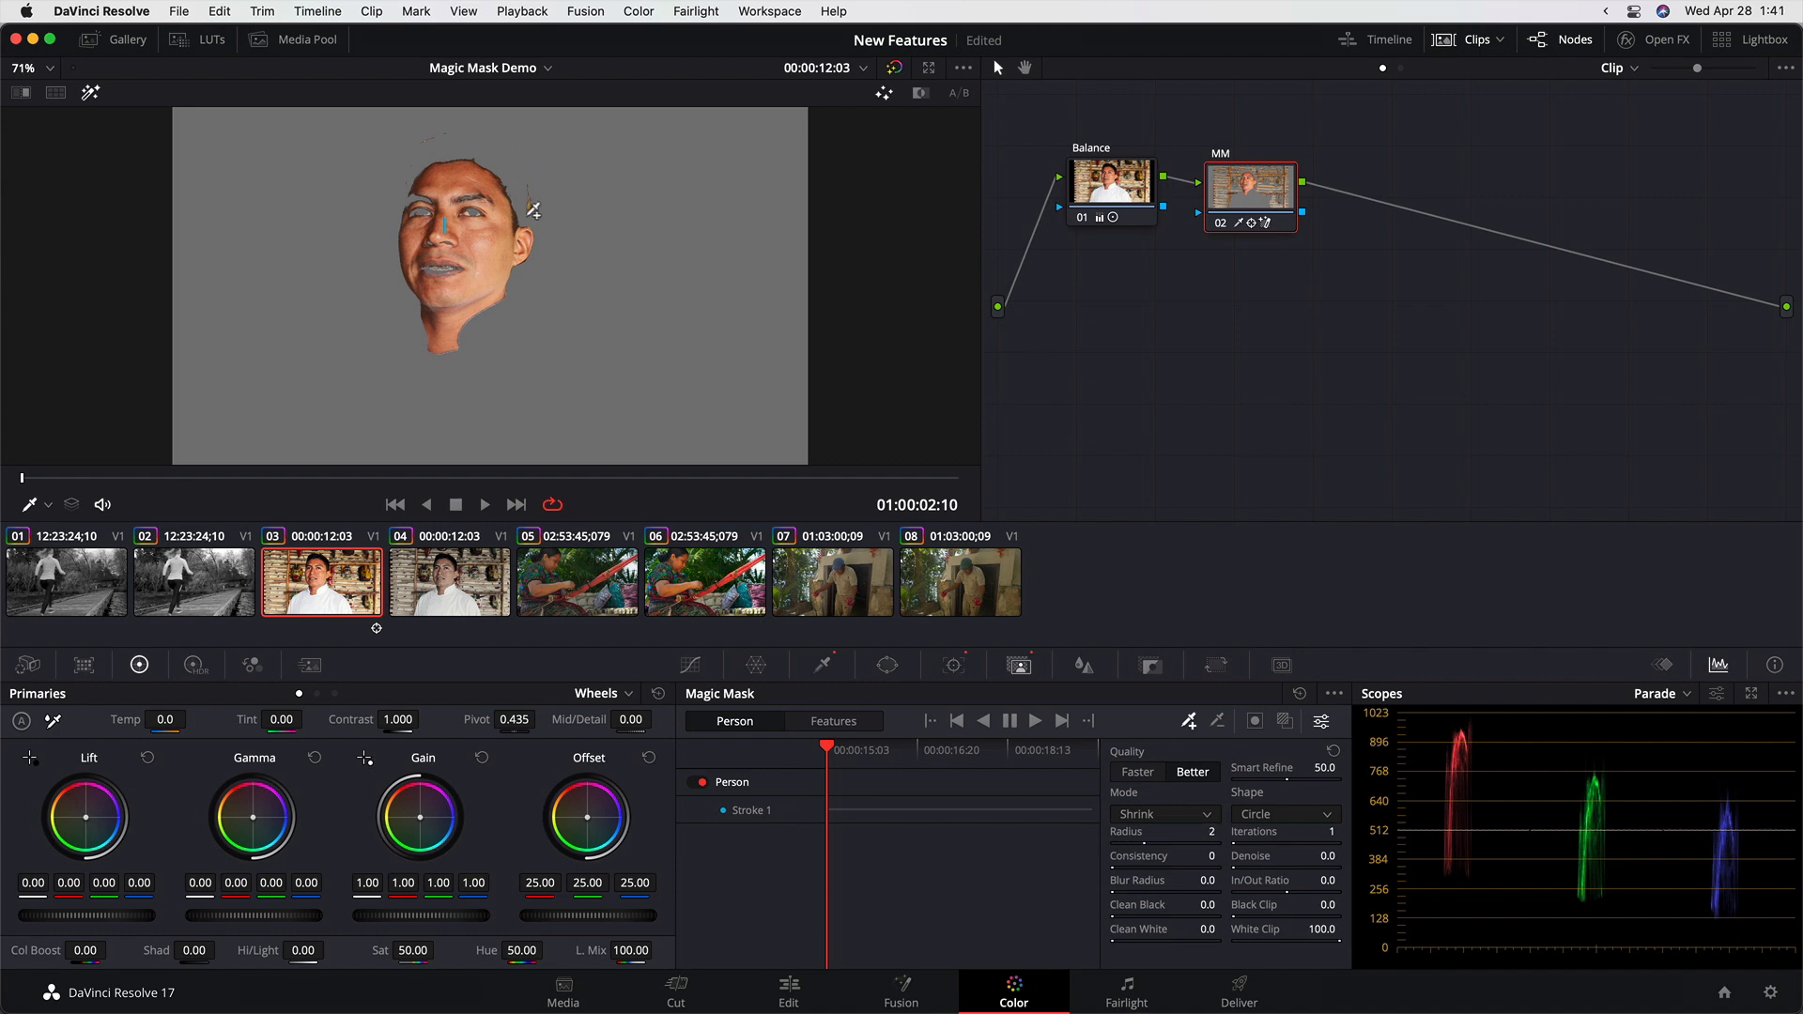
mouse_move(482, 184)
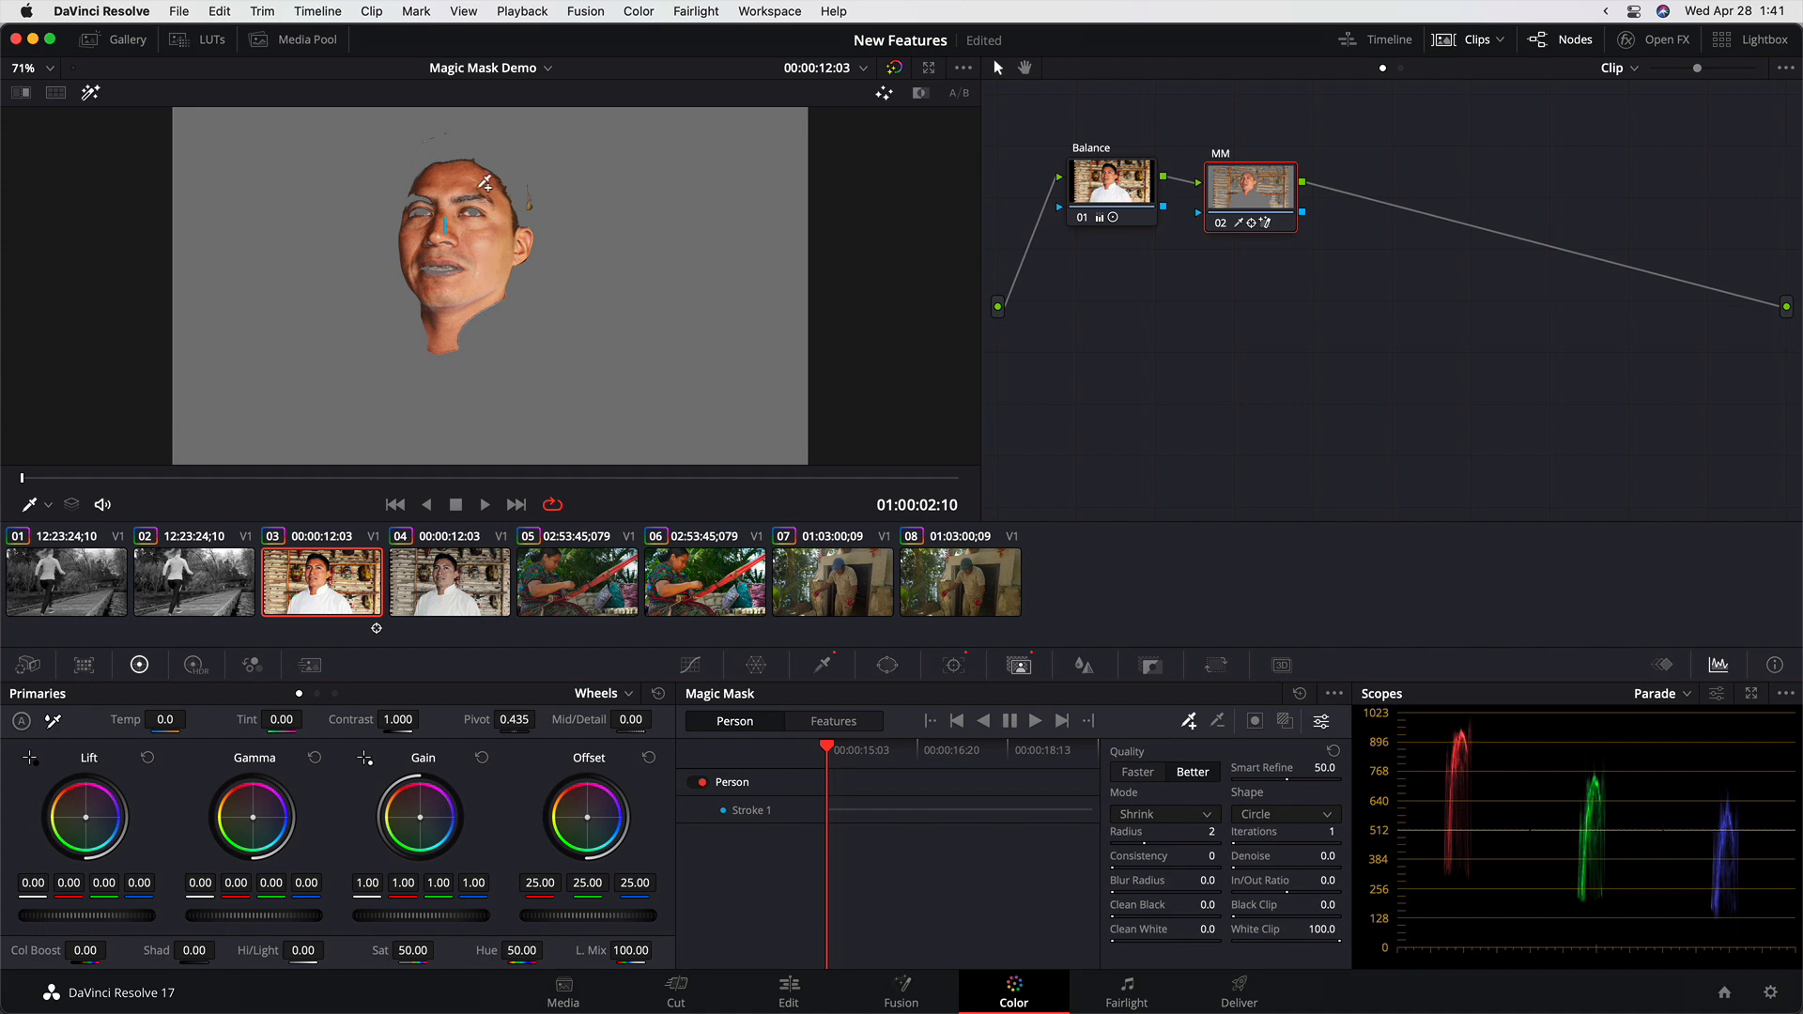
mouse_move(473, 254)
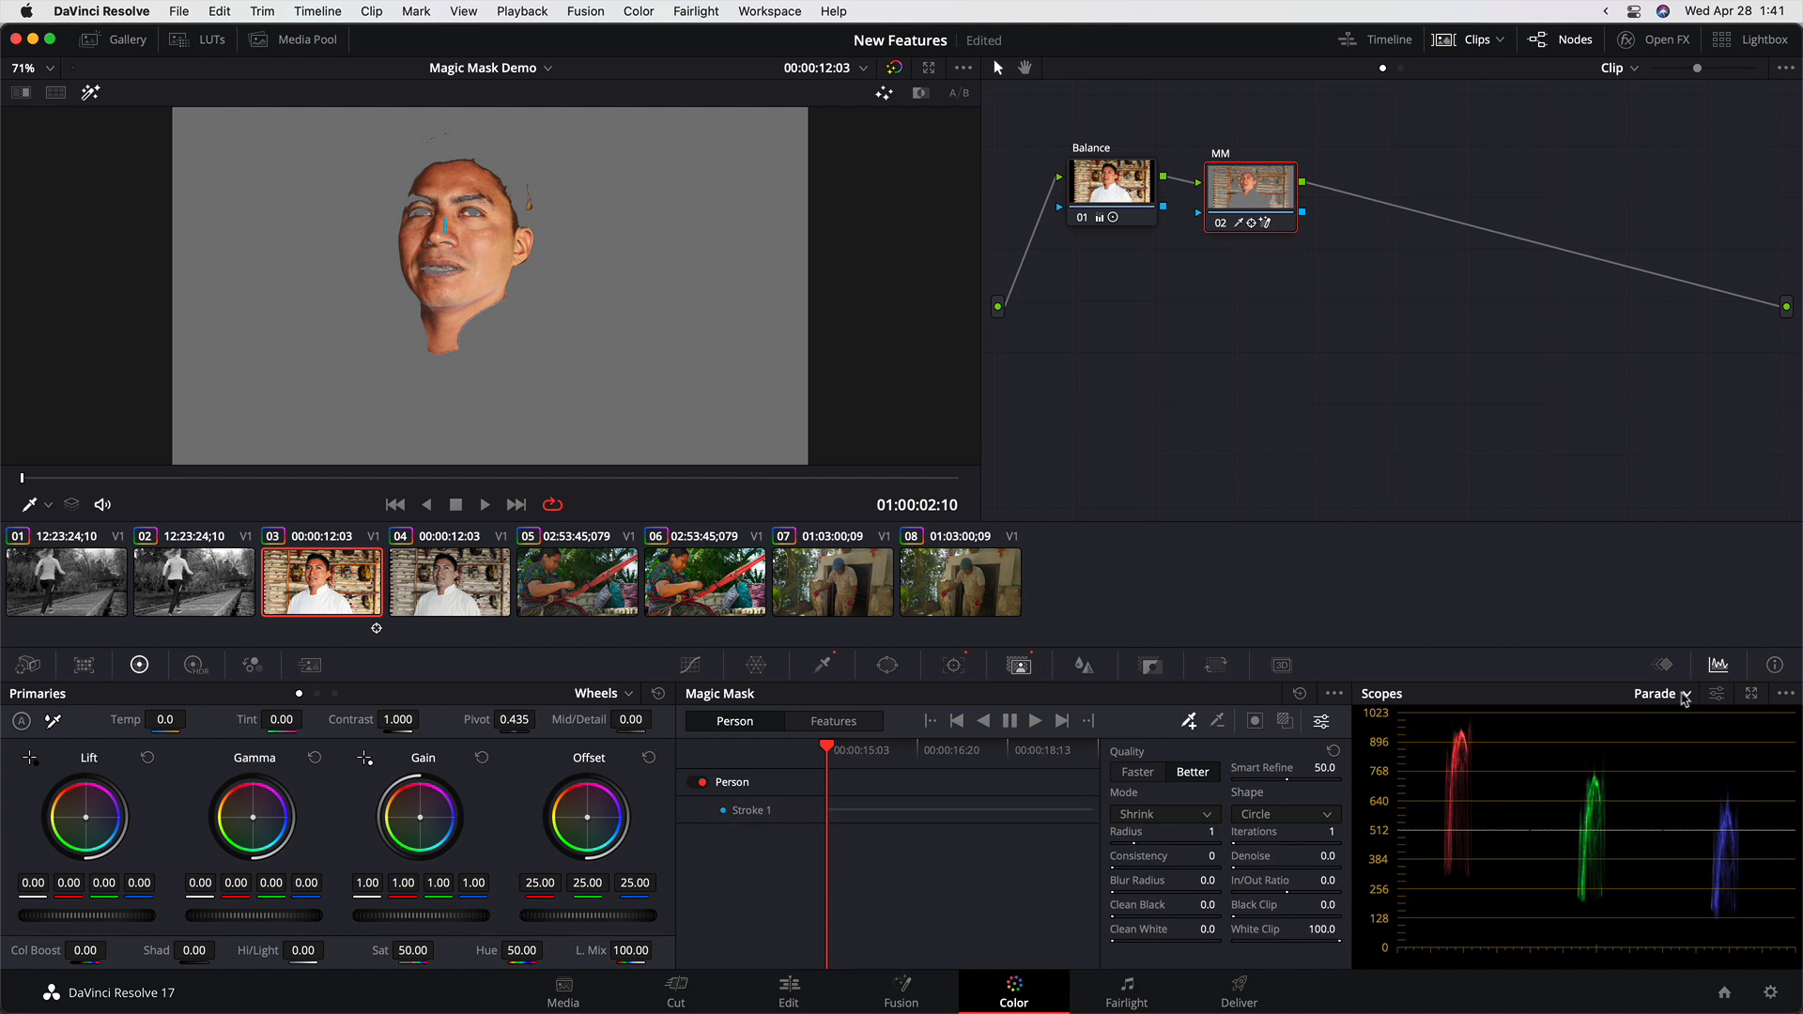
Switch the scopes to Vectorscope and leave Highlight mode to see the full chef image.
left_click(1659, 693)
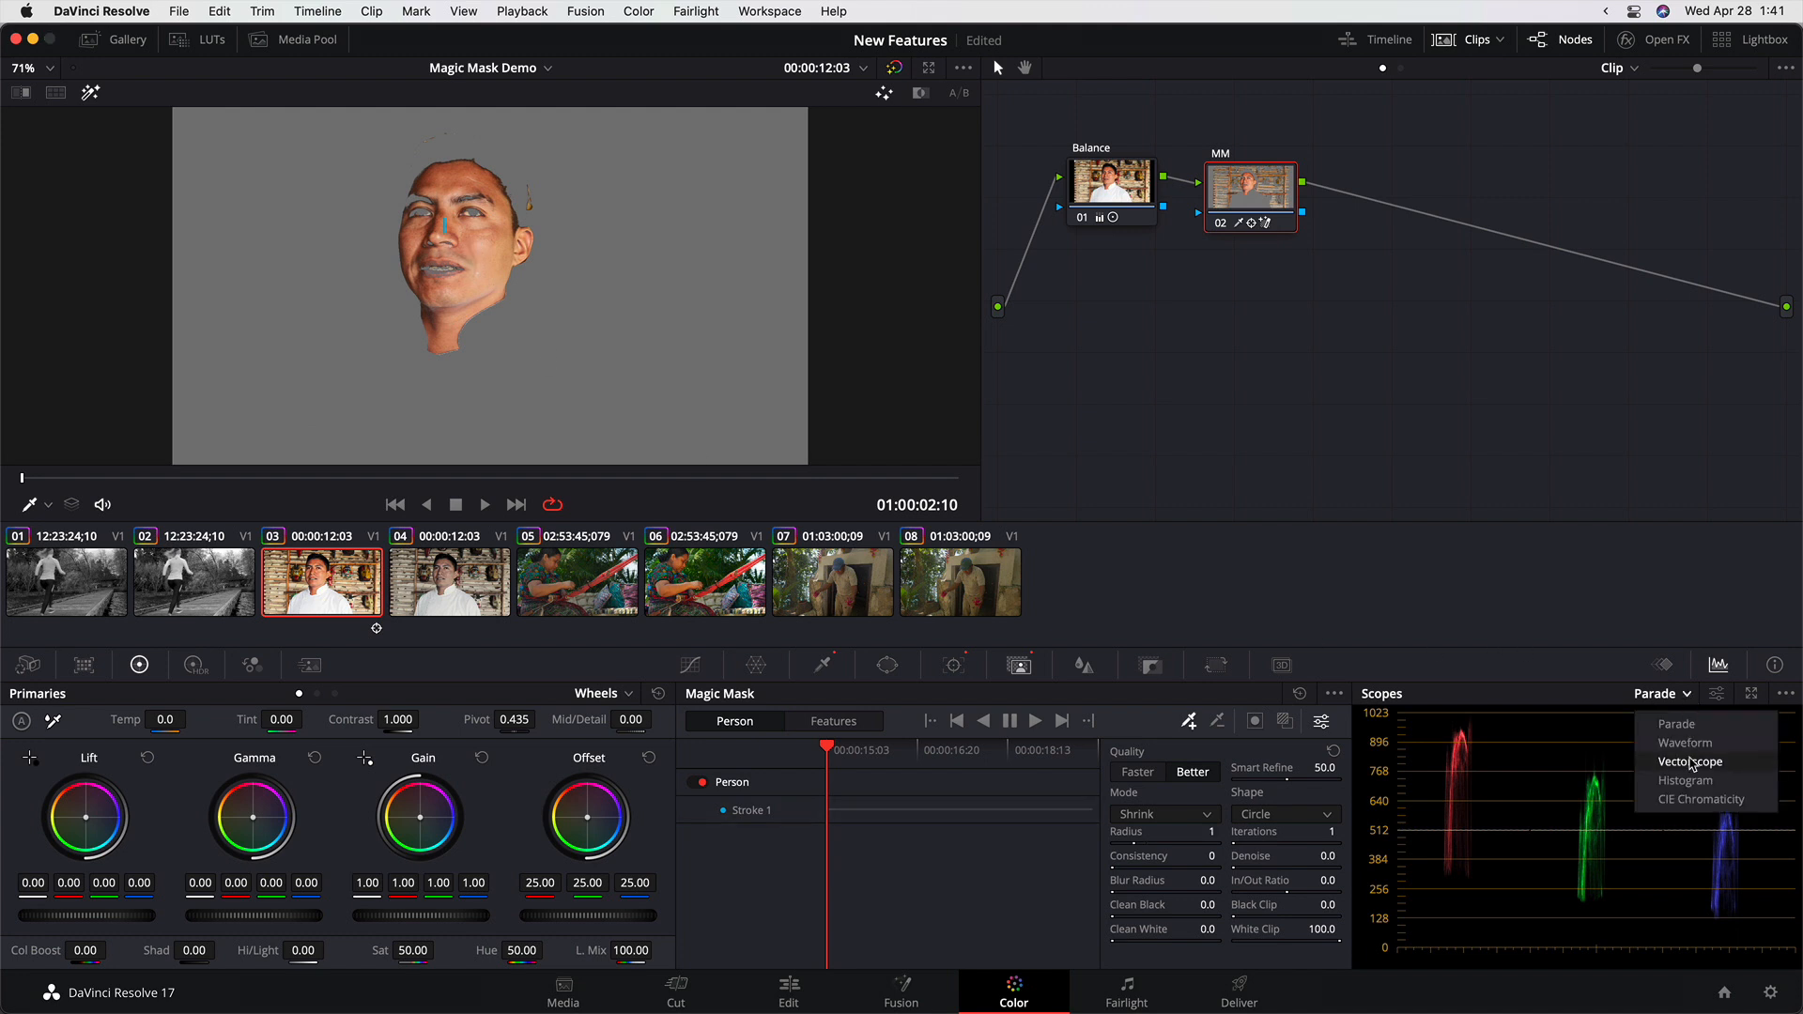
left_click(1689, 761)
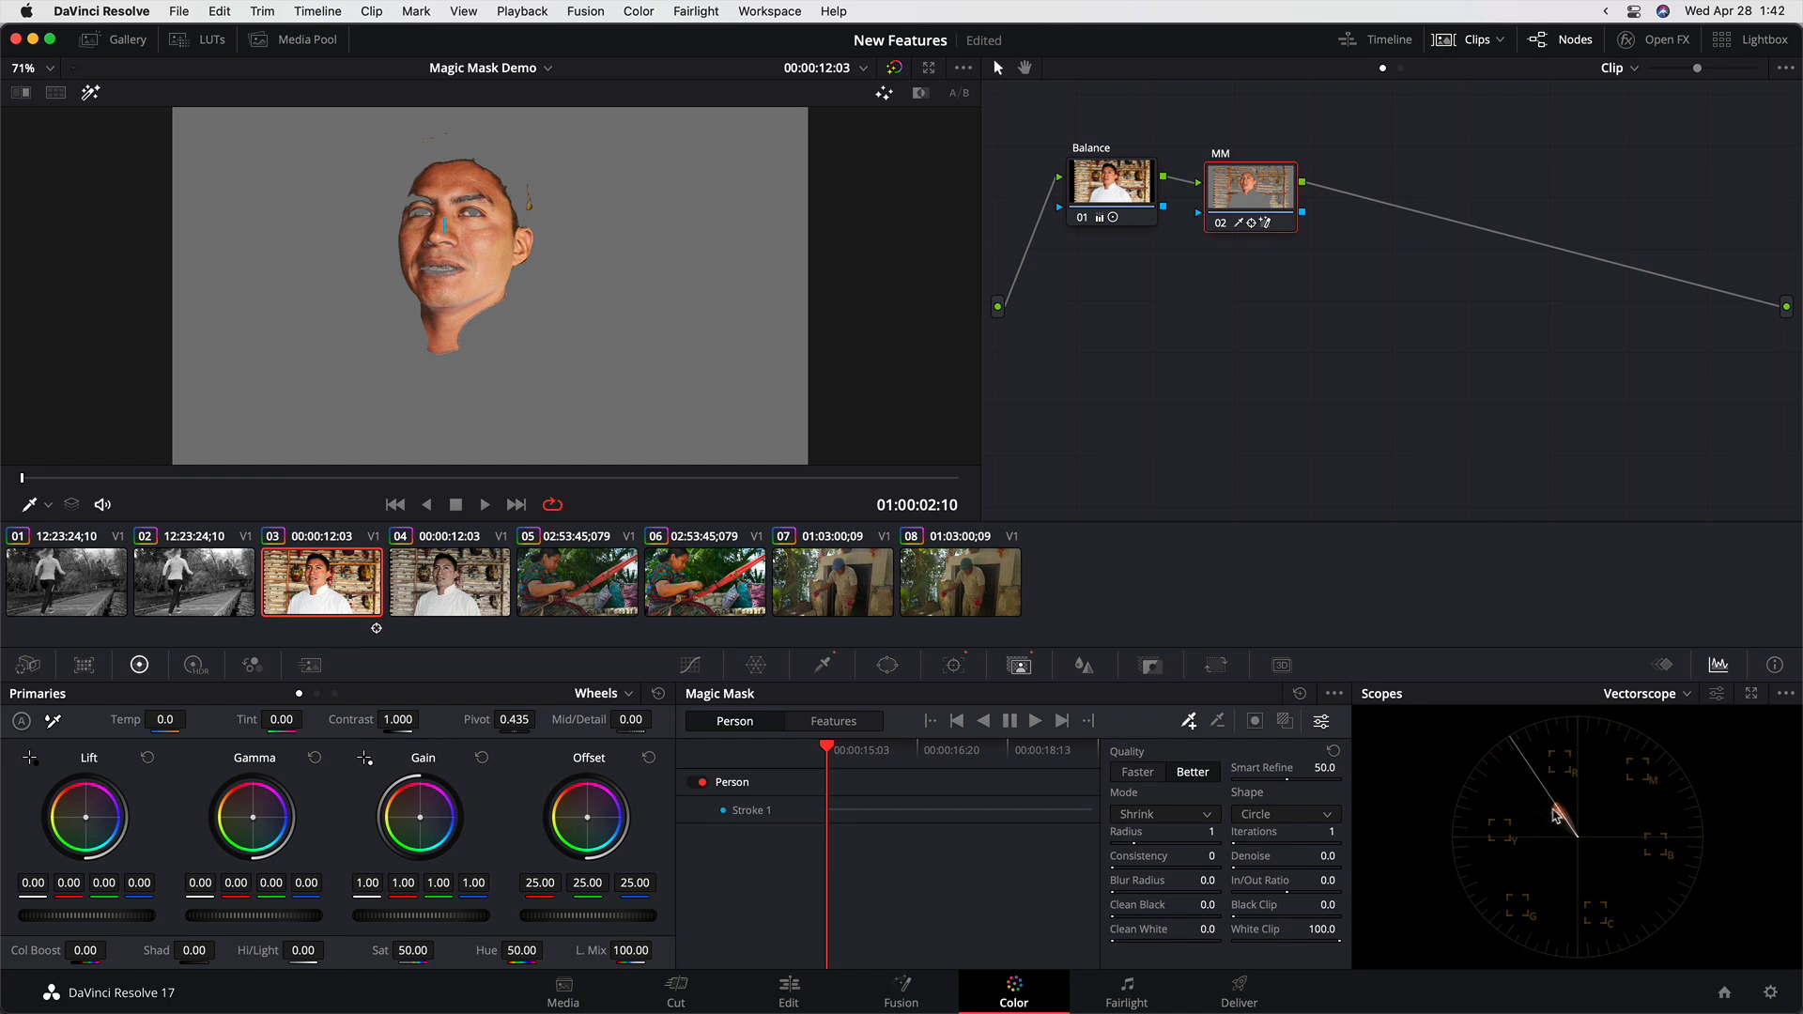
left_click(422, 719)
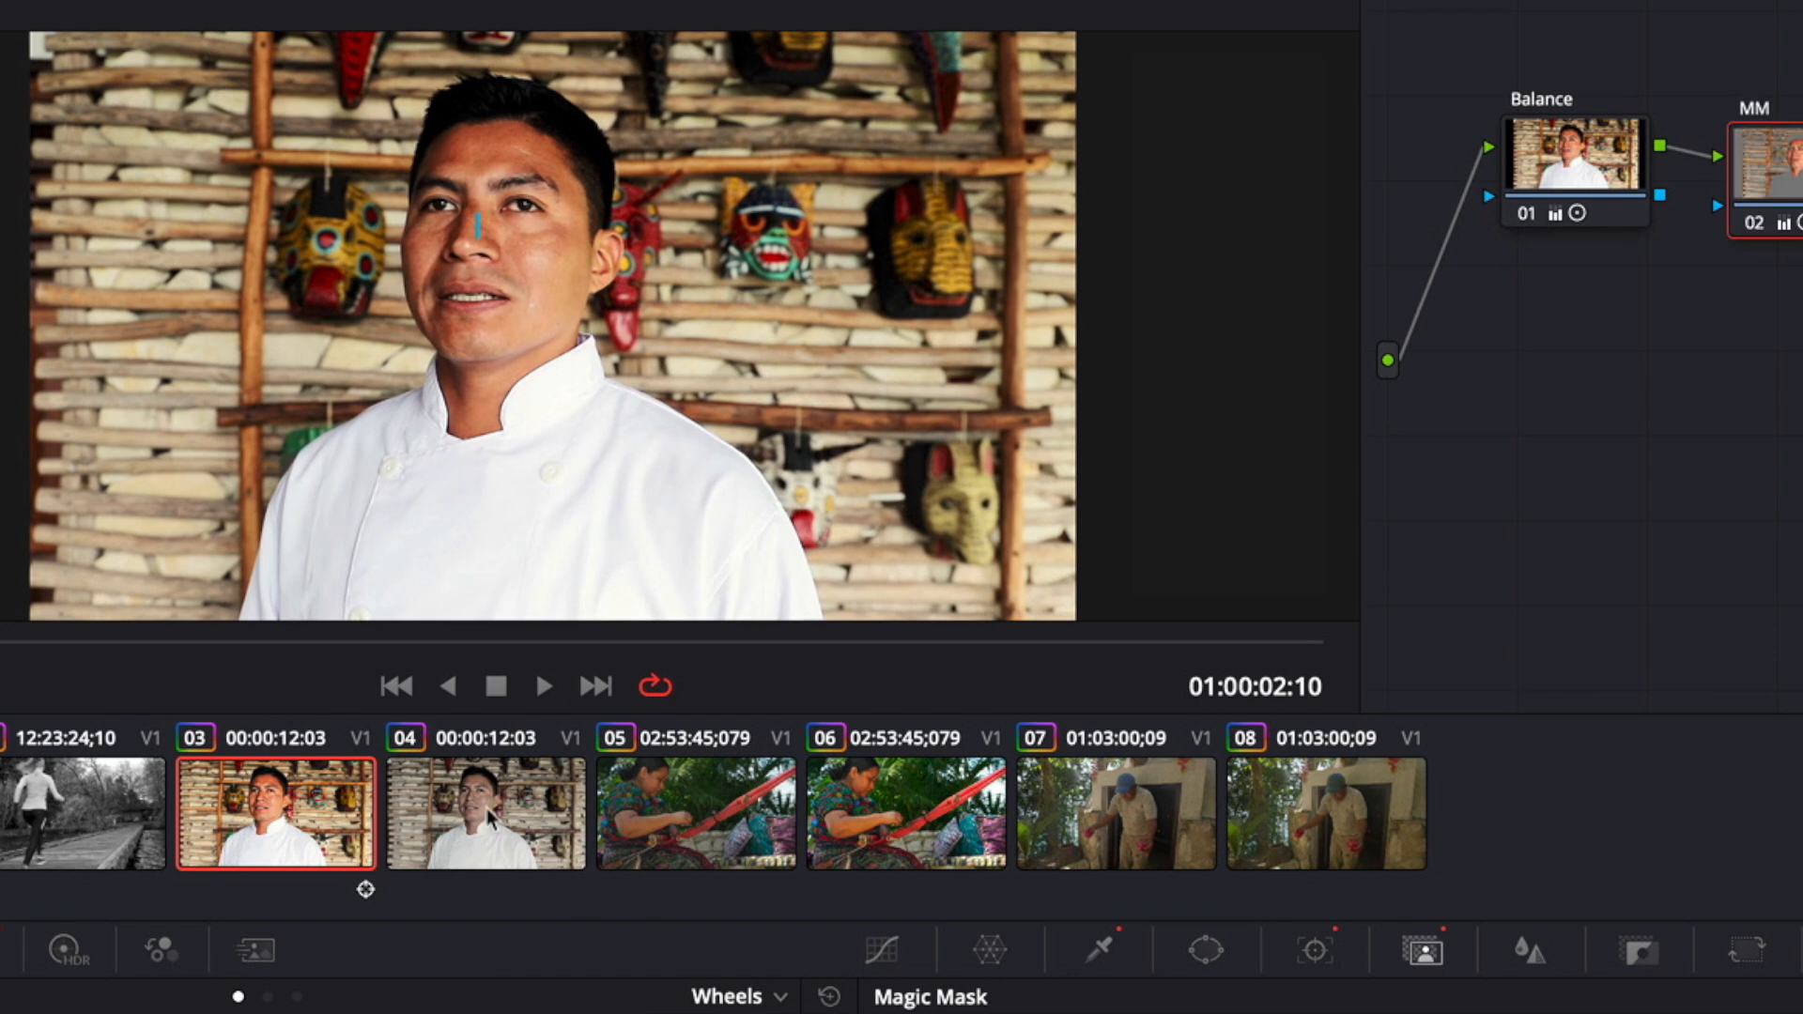
Load the second chef clip with its Balance and Blur BG node grade.
left_click(485, 813)
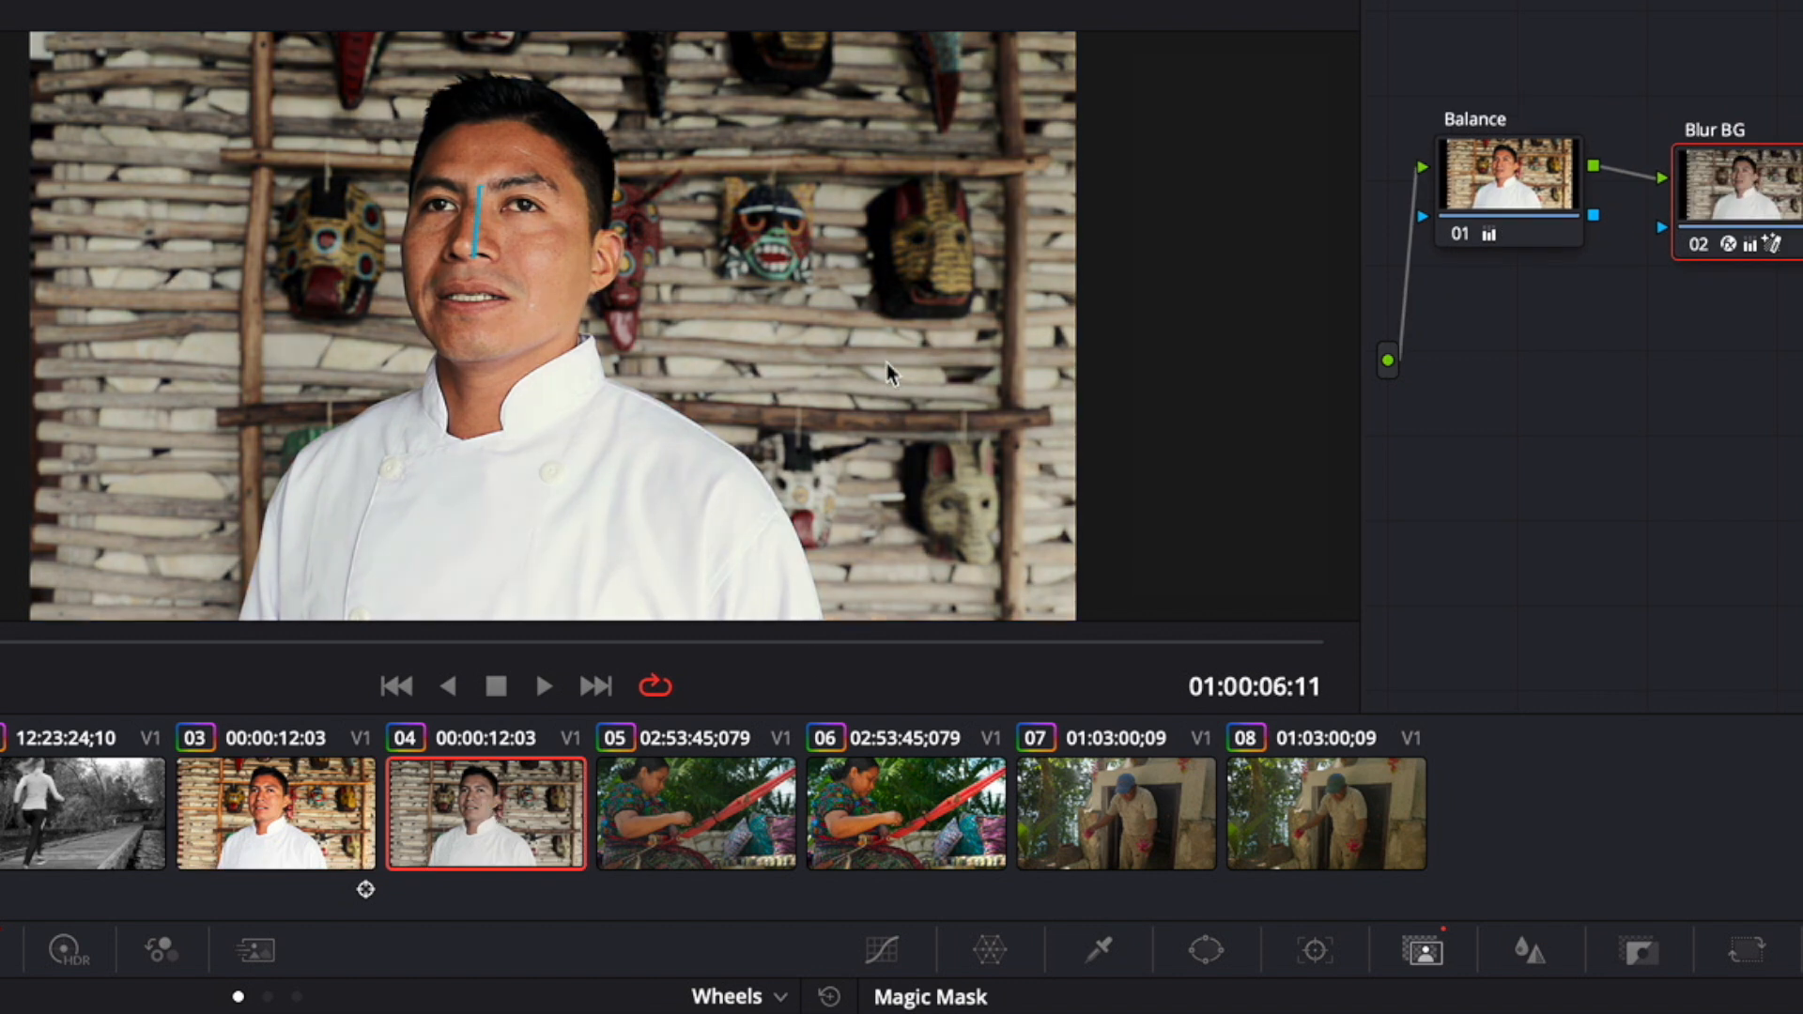
mouse_move(884, 265)
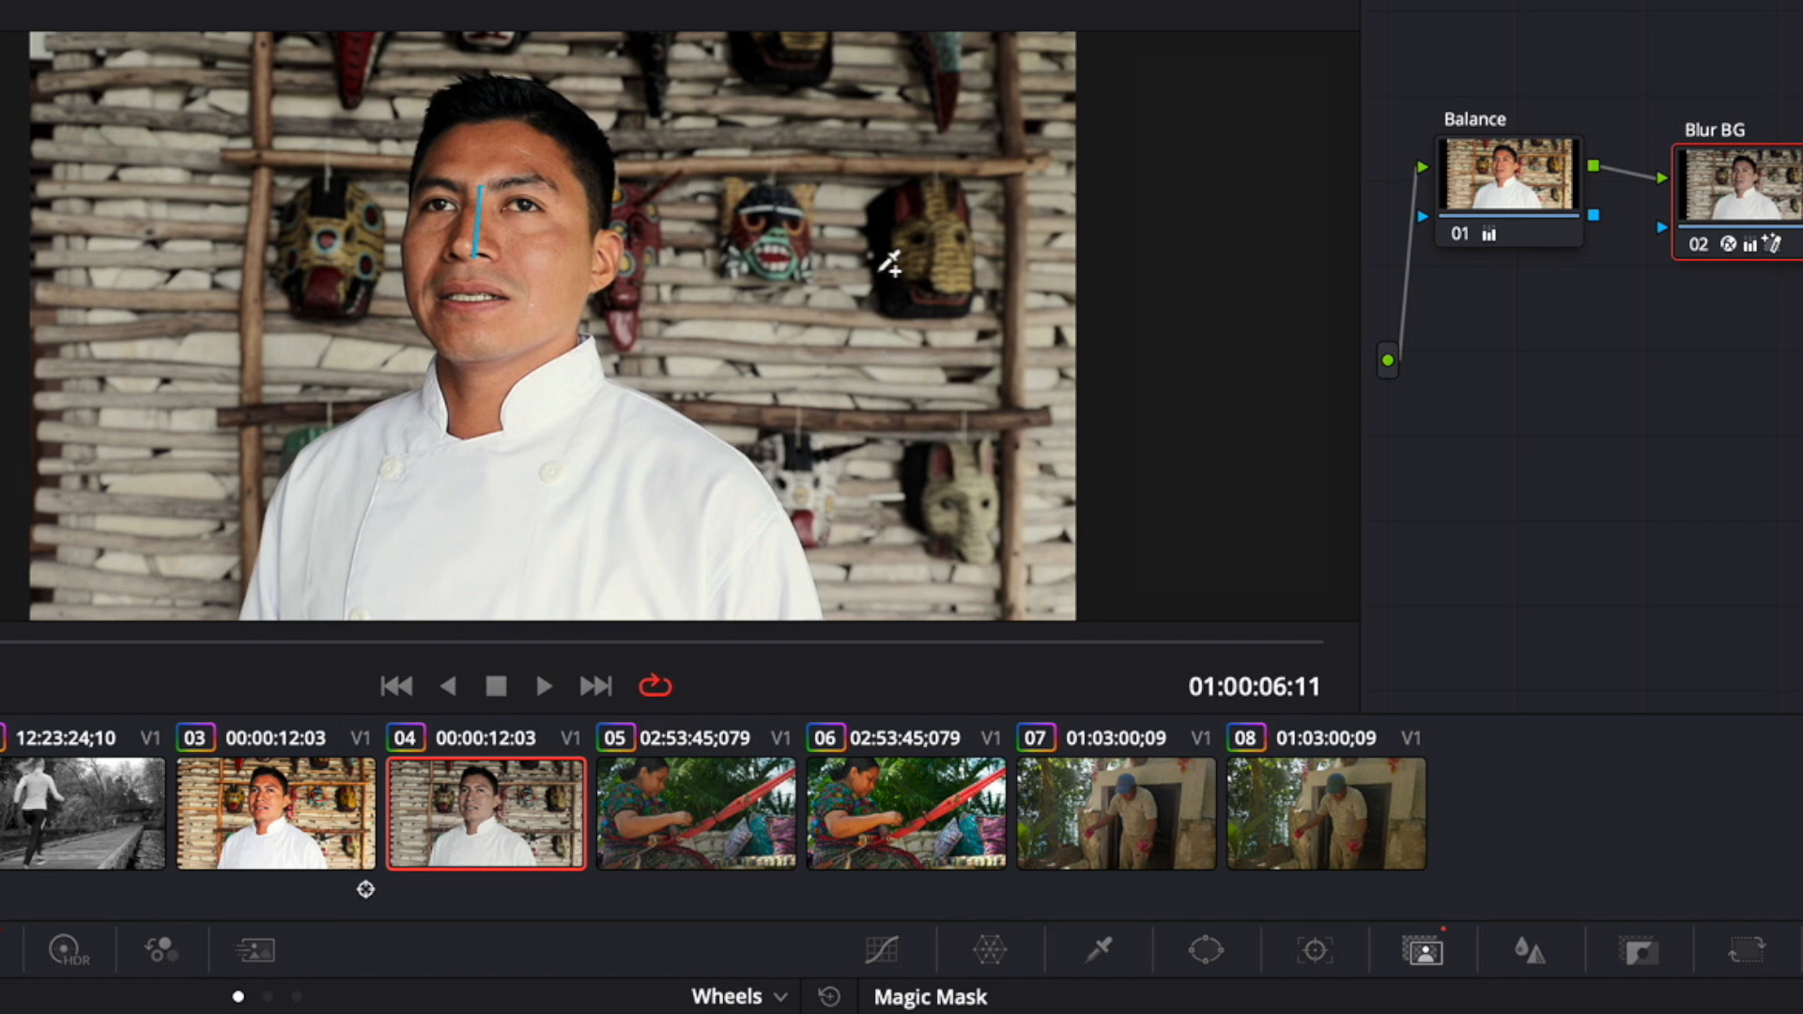
mouse_move(624, 216)
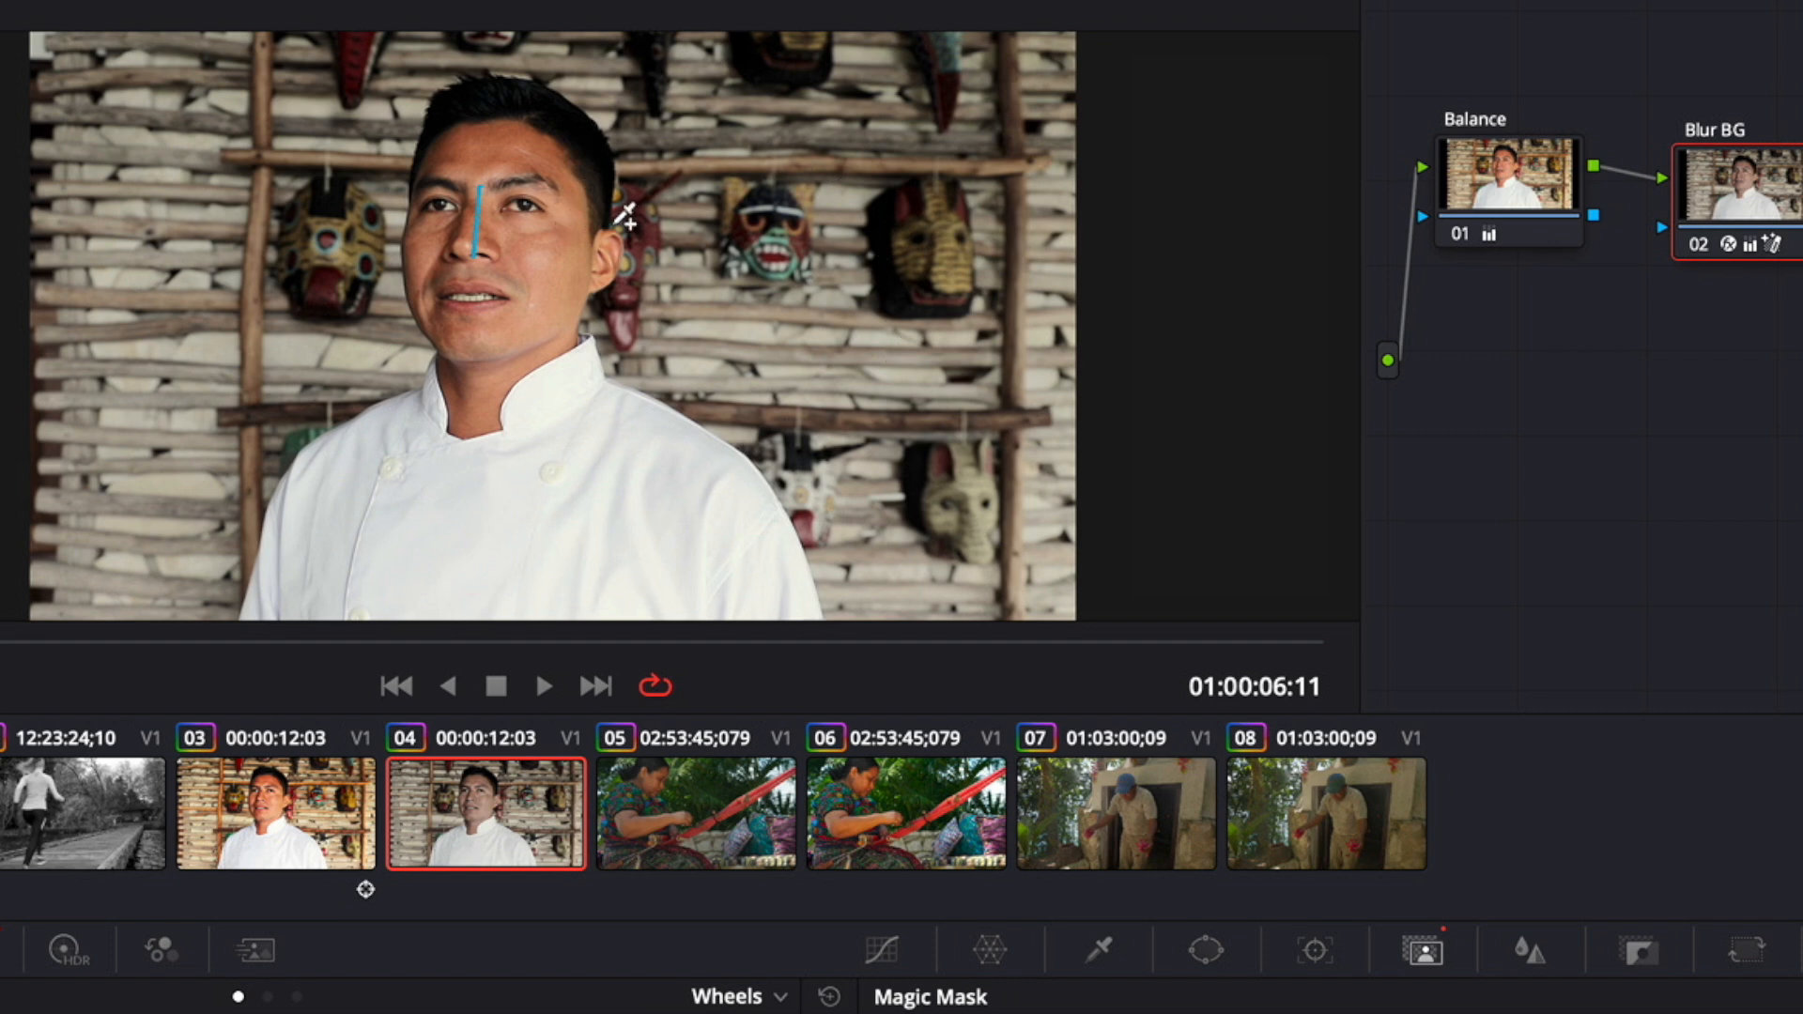
mouse_move(563, 270)
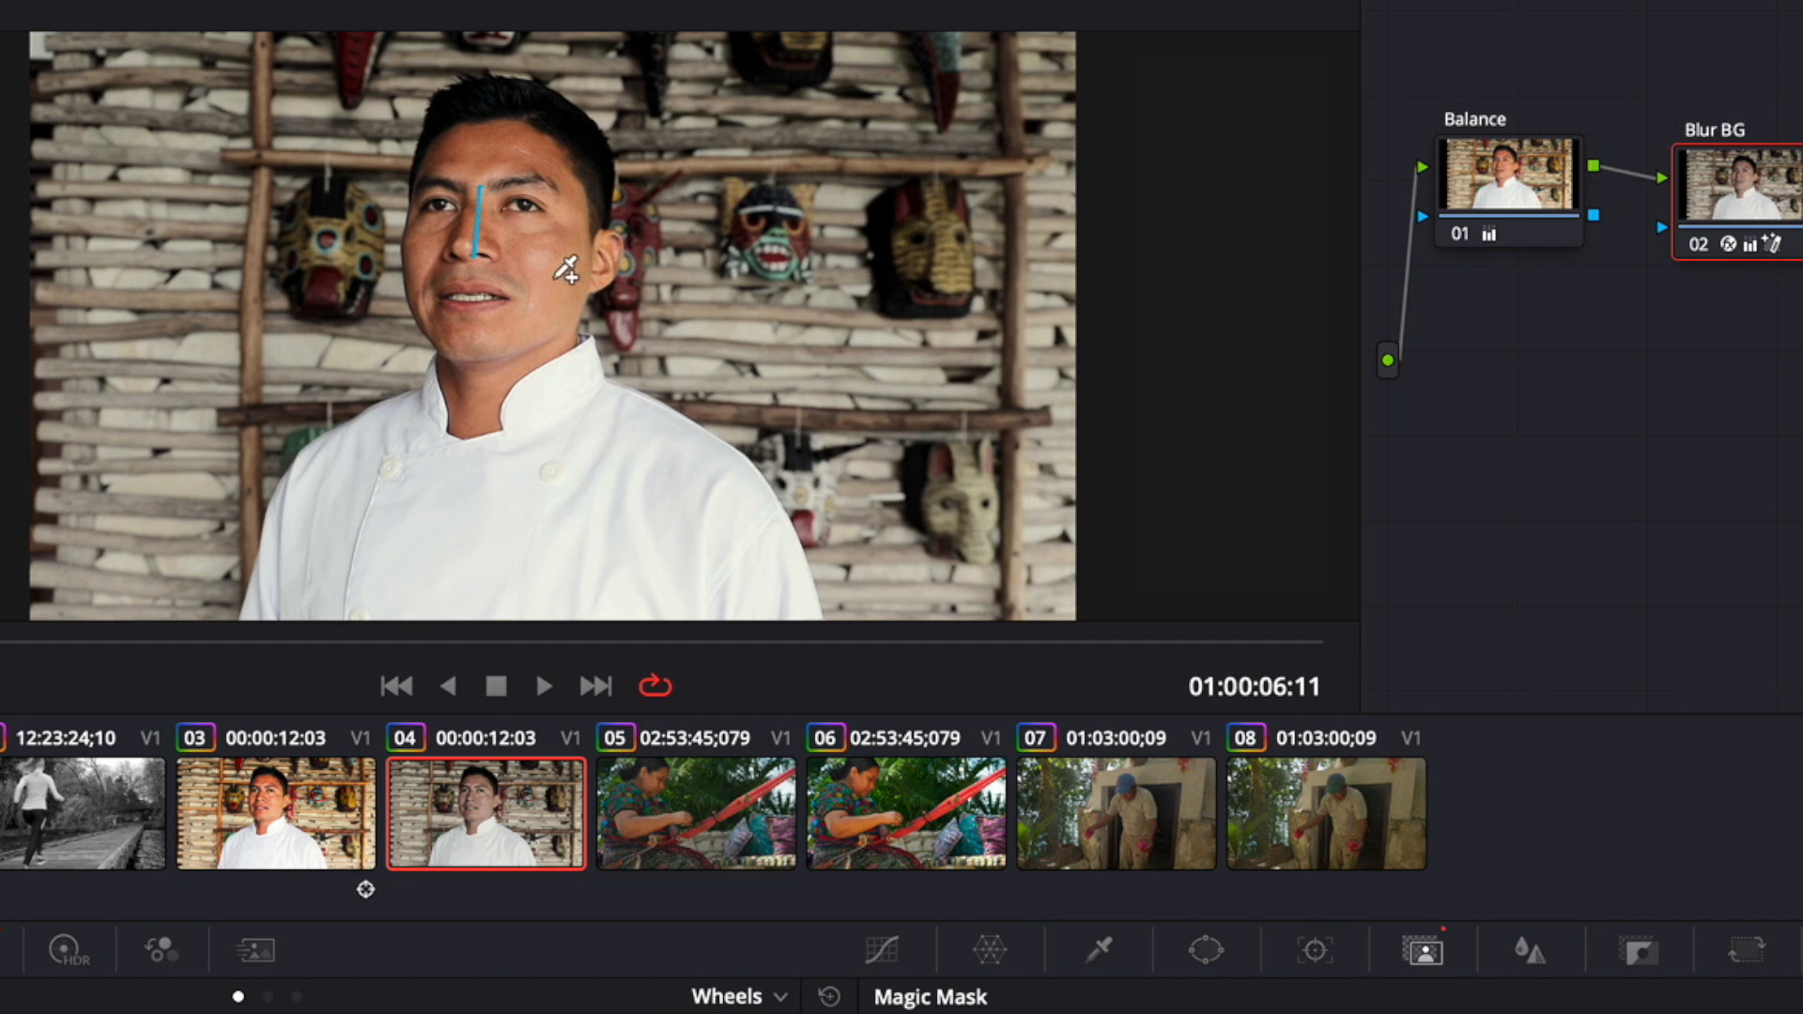
mouse_move(770, 308)
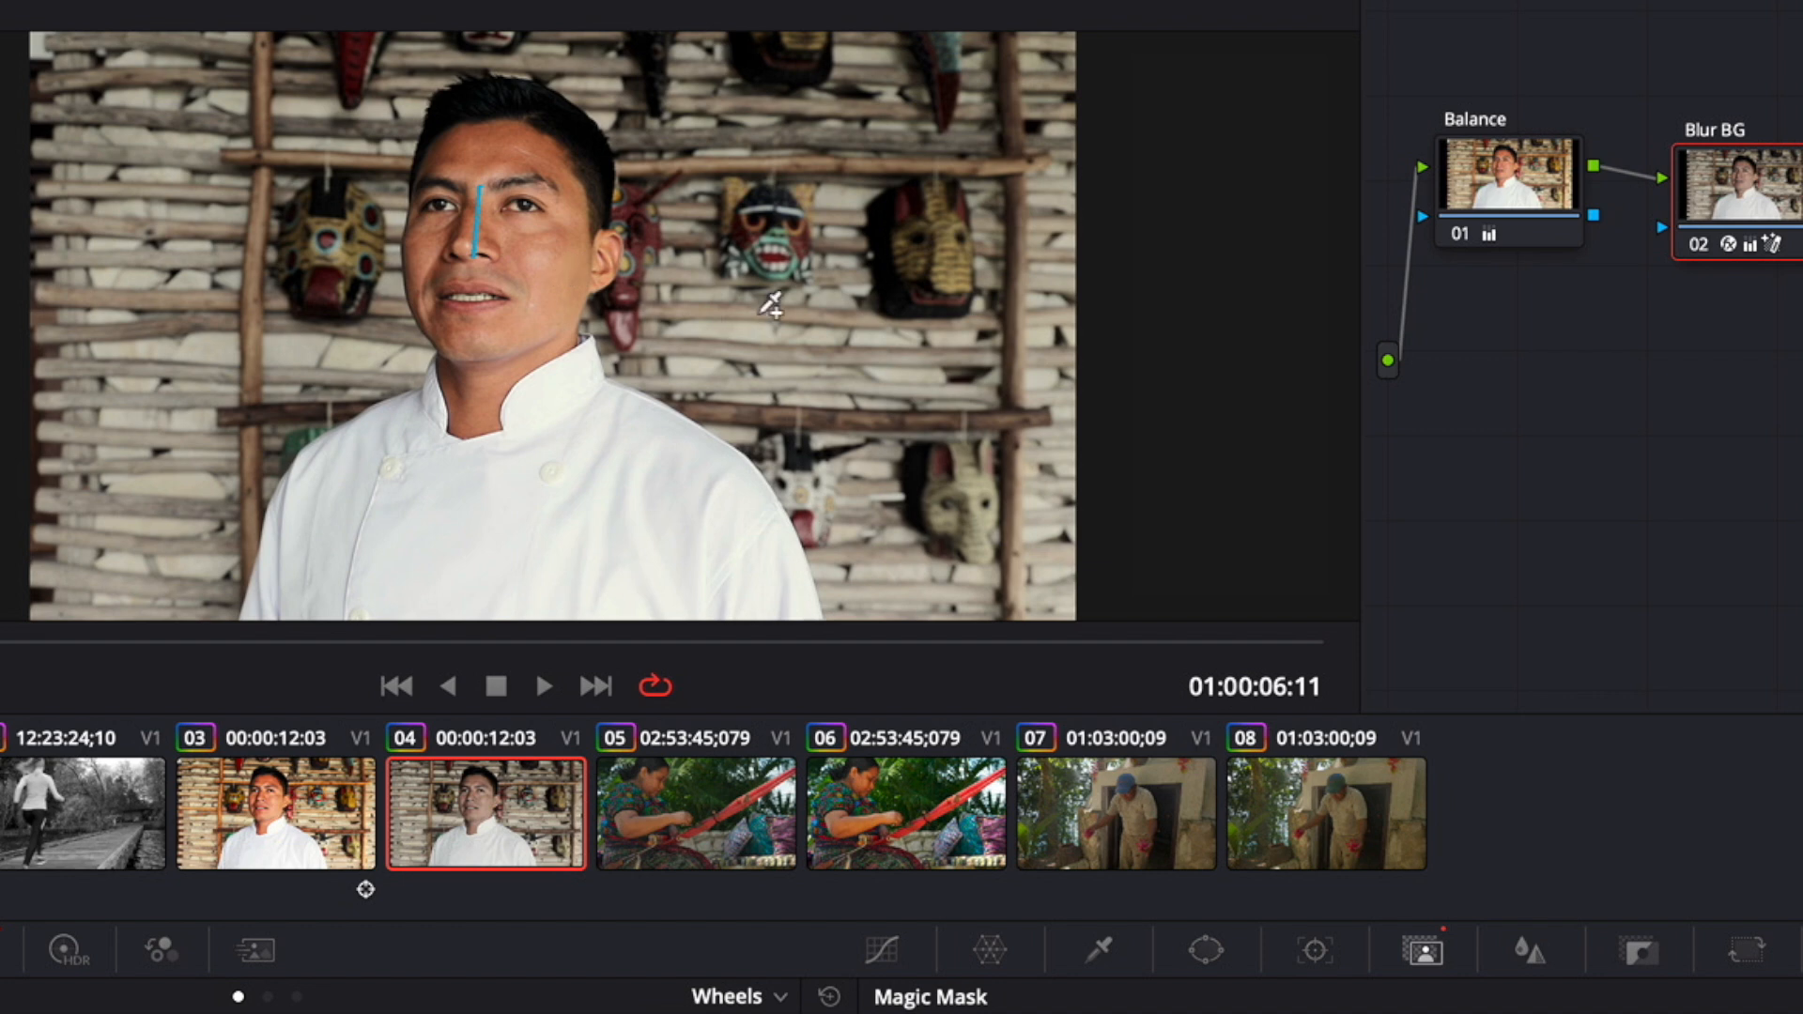
mouse_move(844, 295)
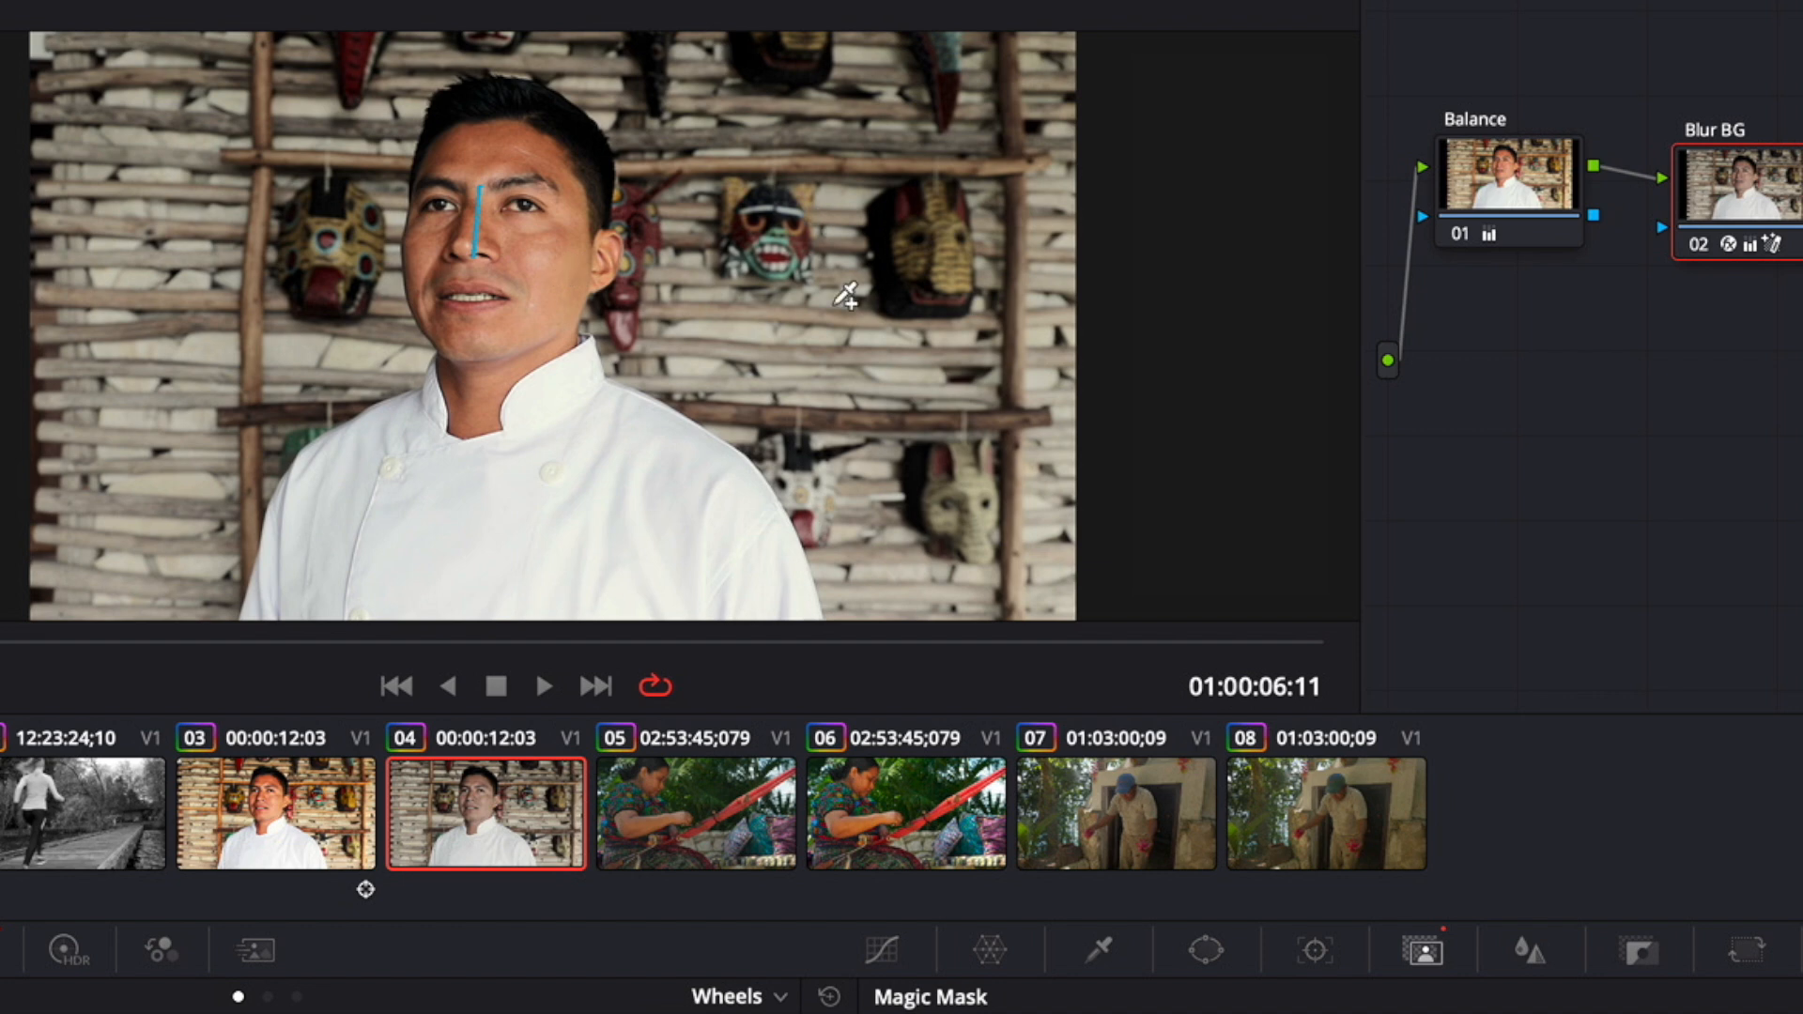
mouse_move(822, 314)
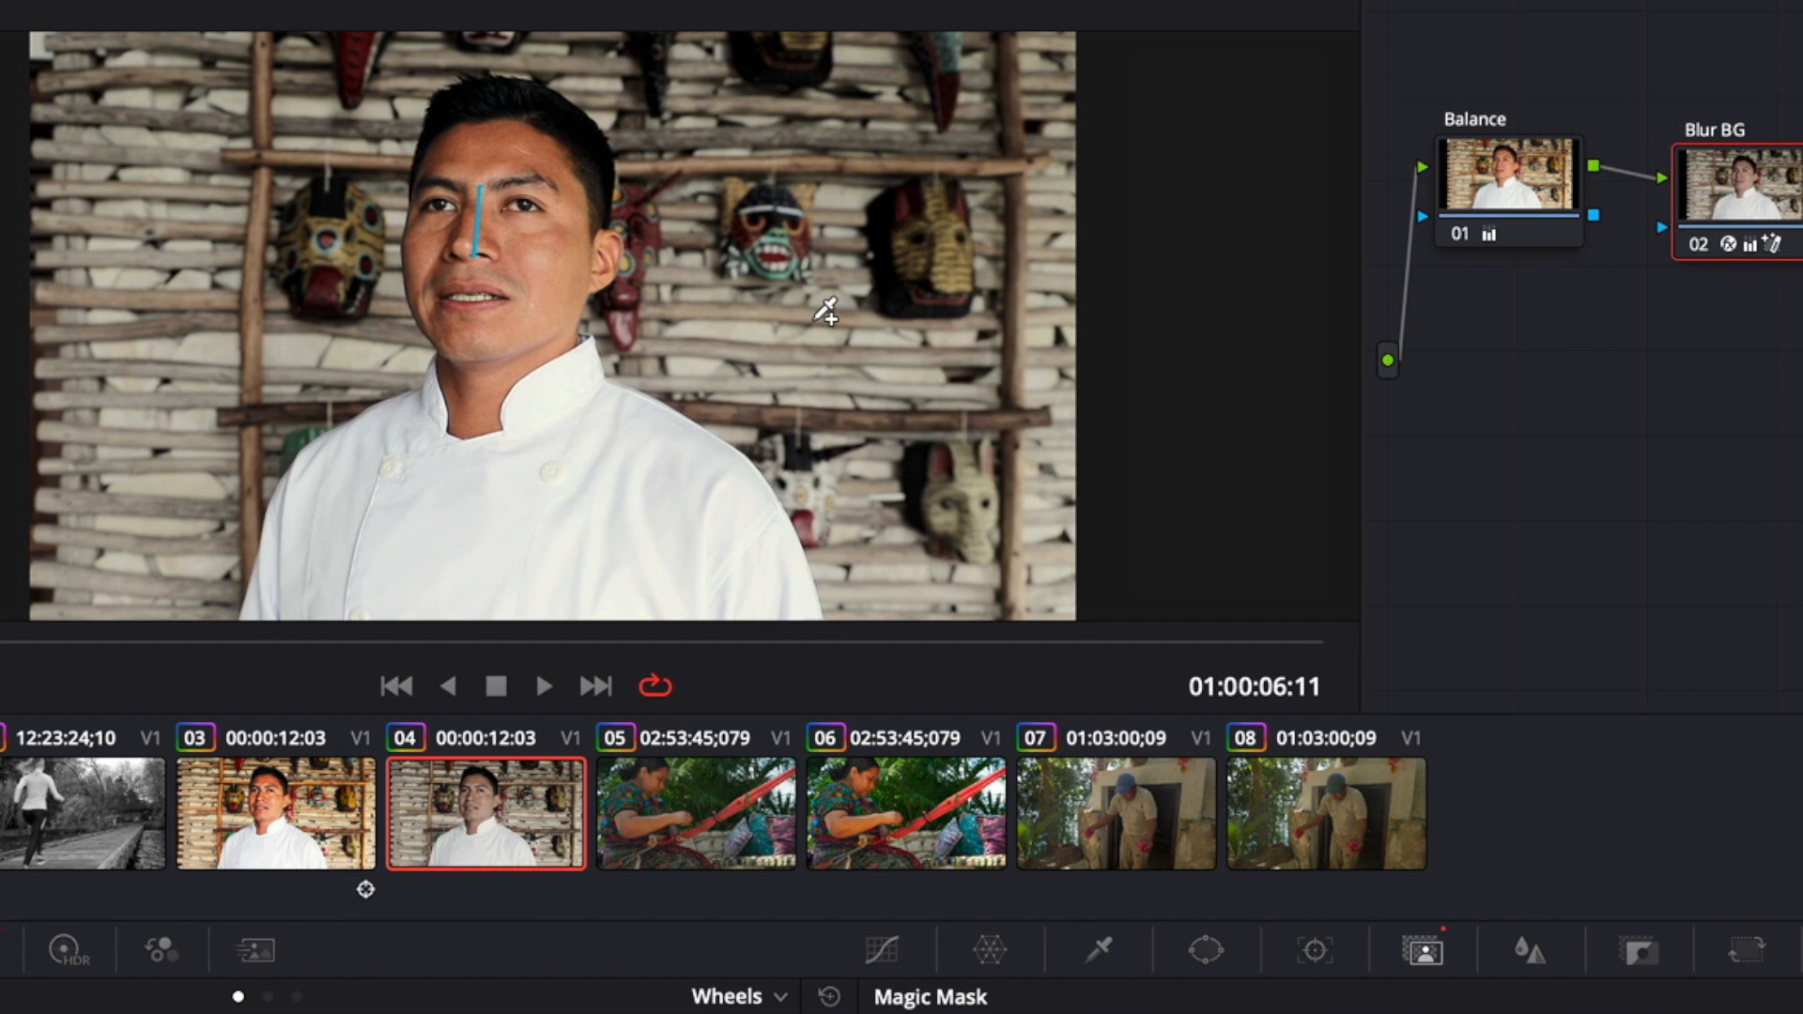
Load the weaving woman clip, switch Magic Mask to Features and paint an arm-skin stroke at Better quality.
left_click(695, 814)
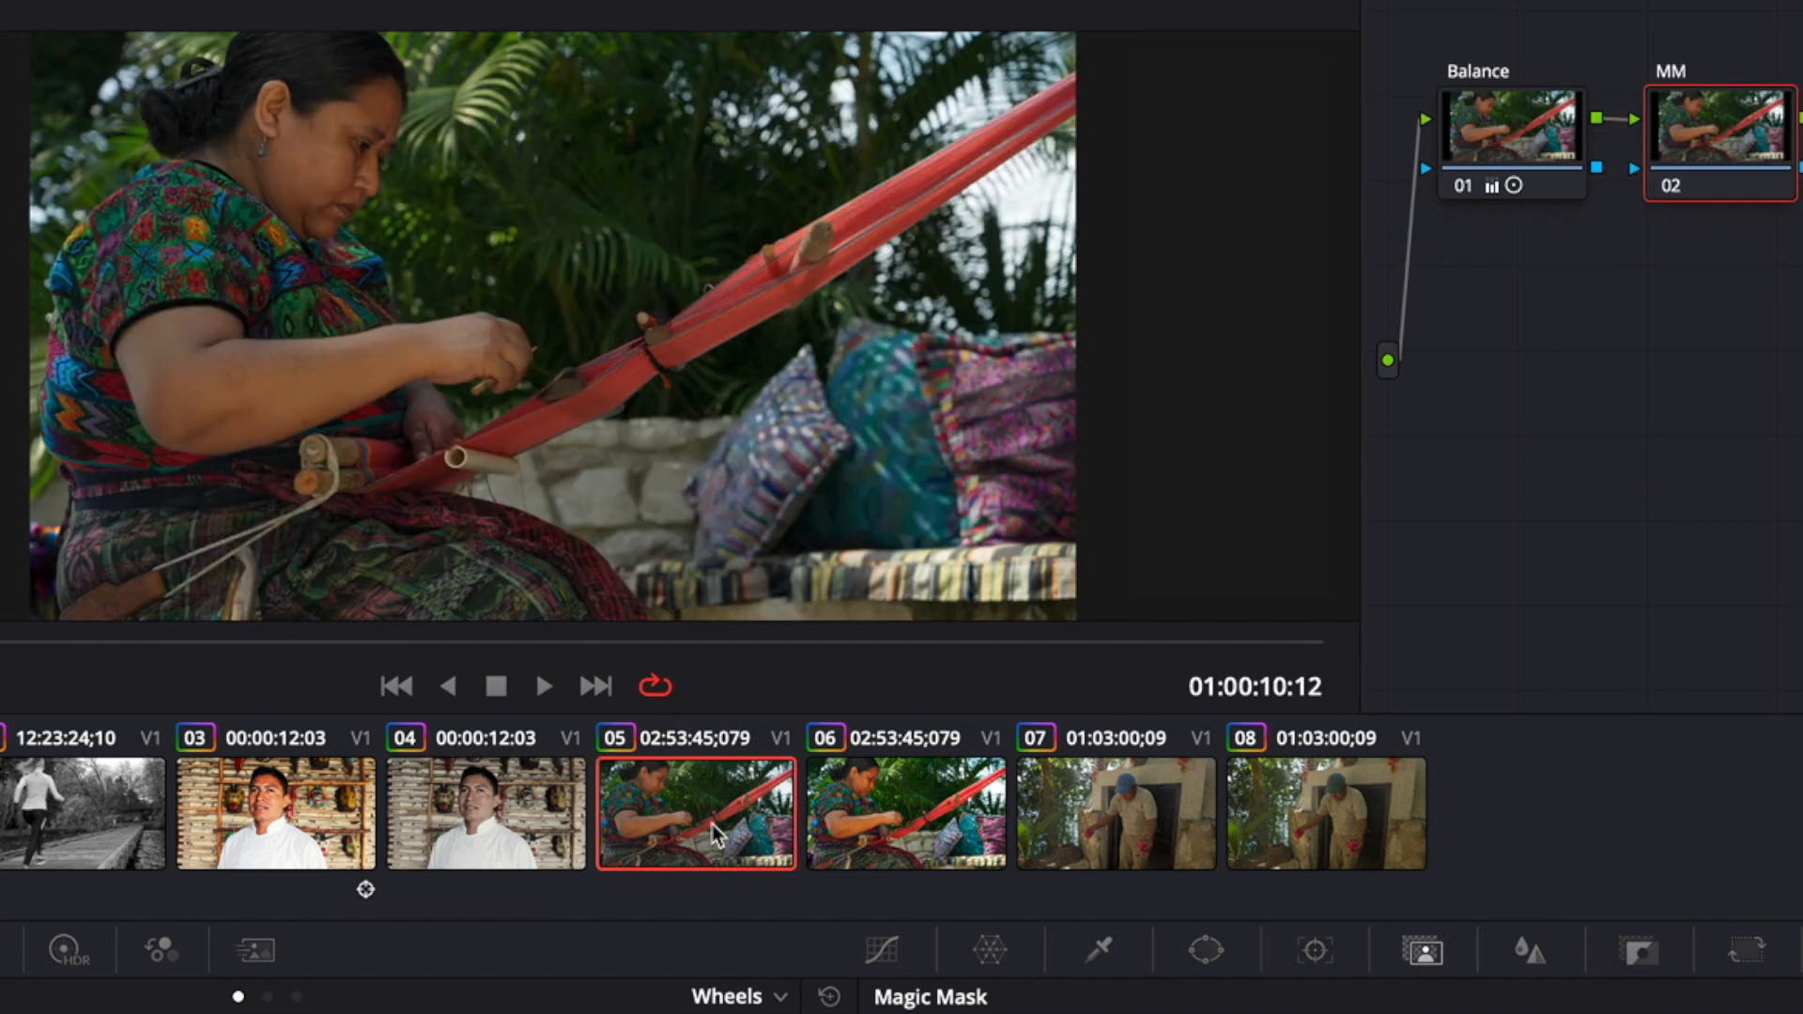
mouse_move(325, 353)
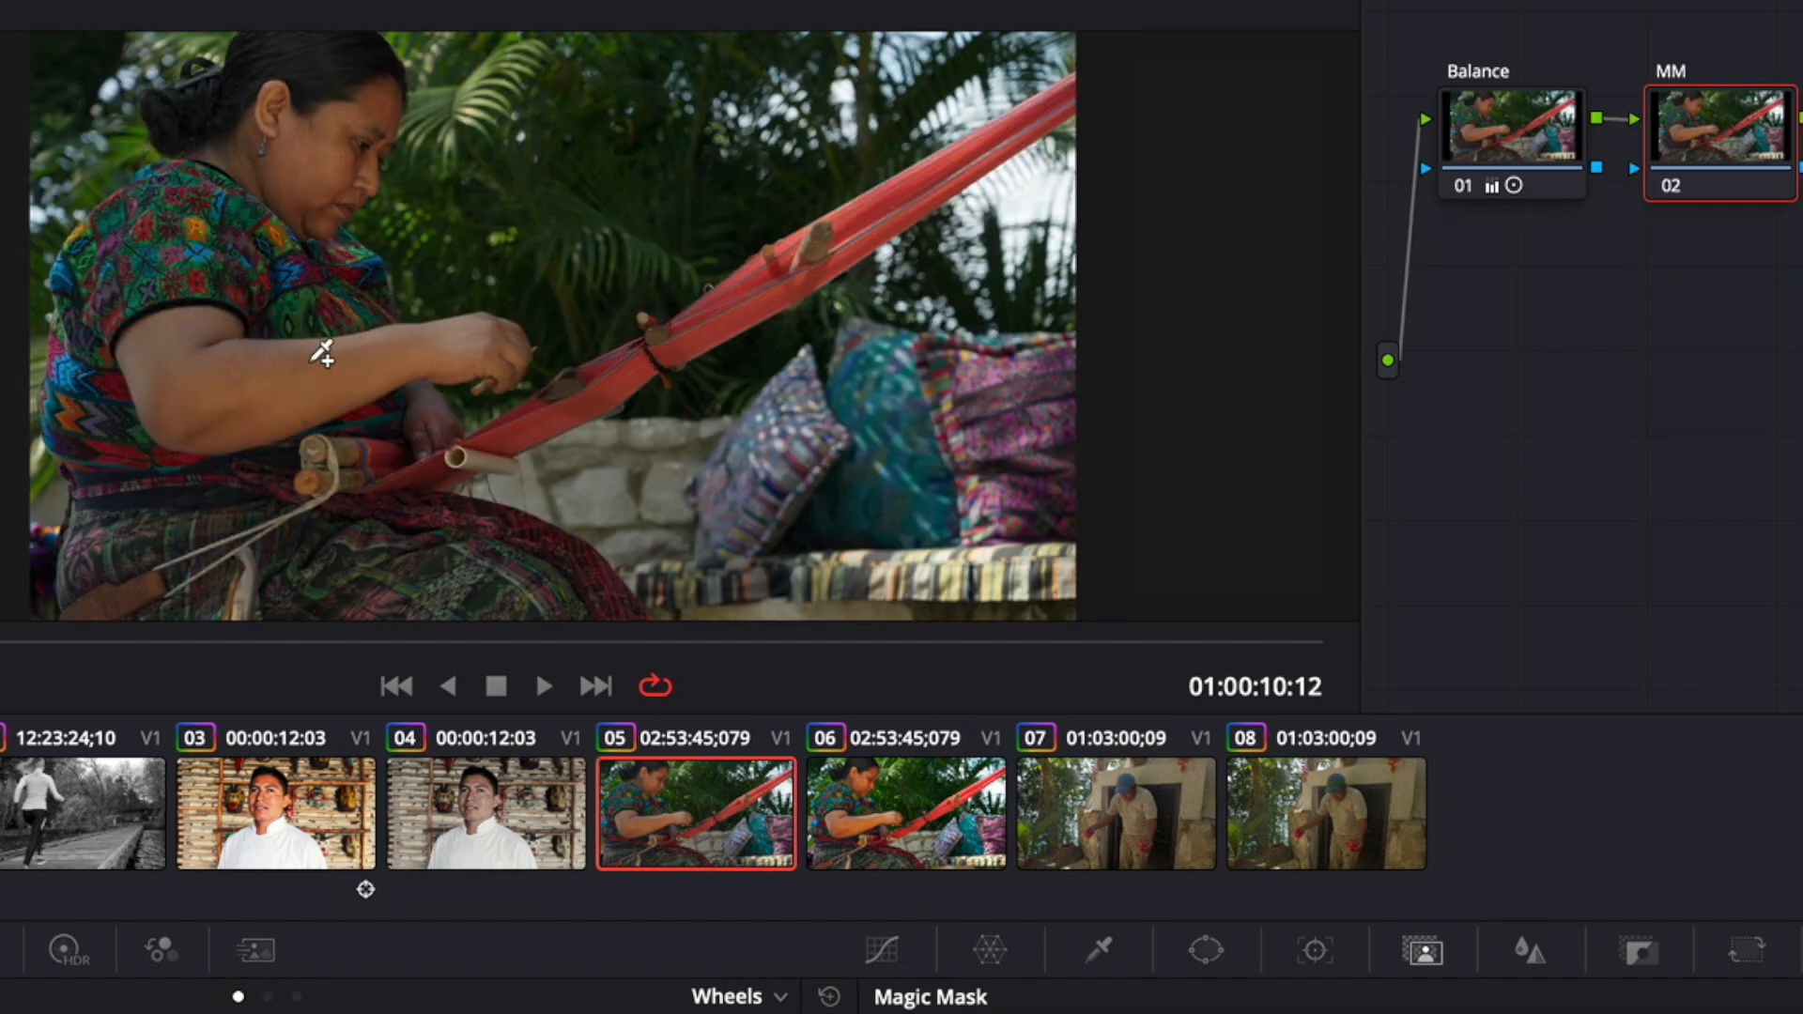
left_click(1096, 948)
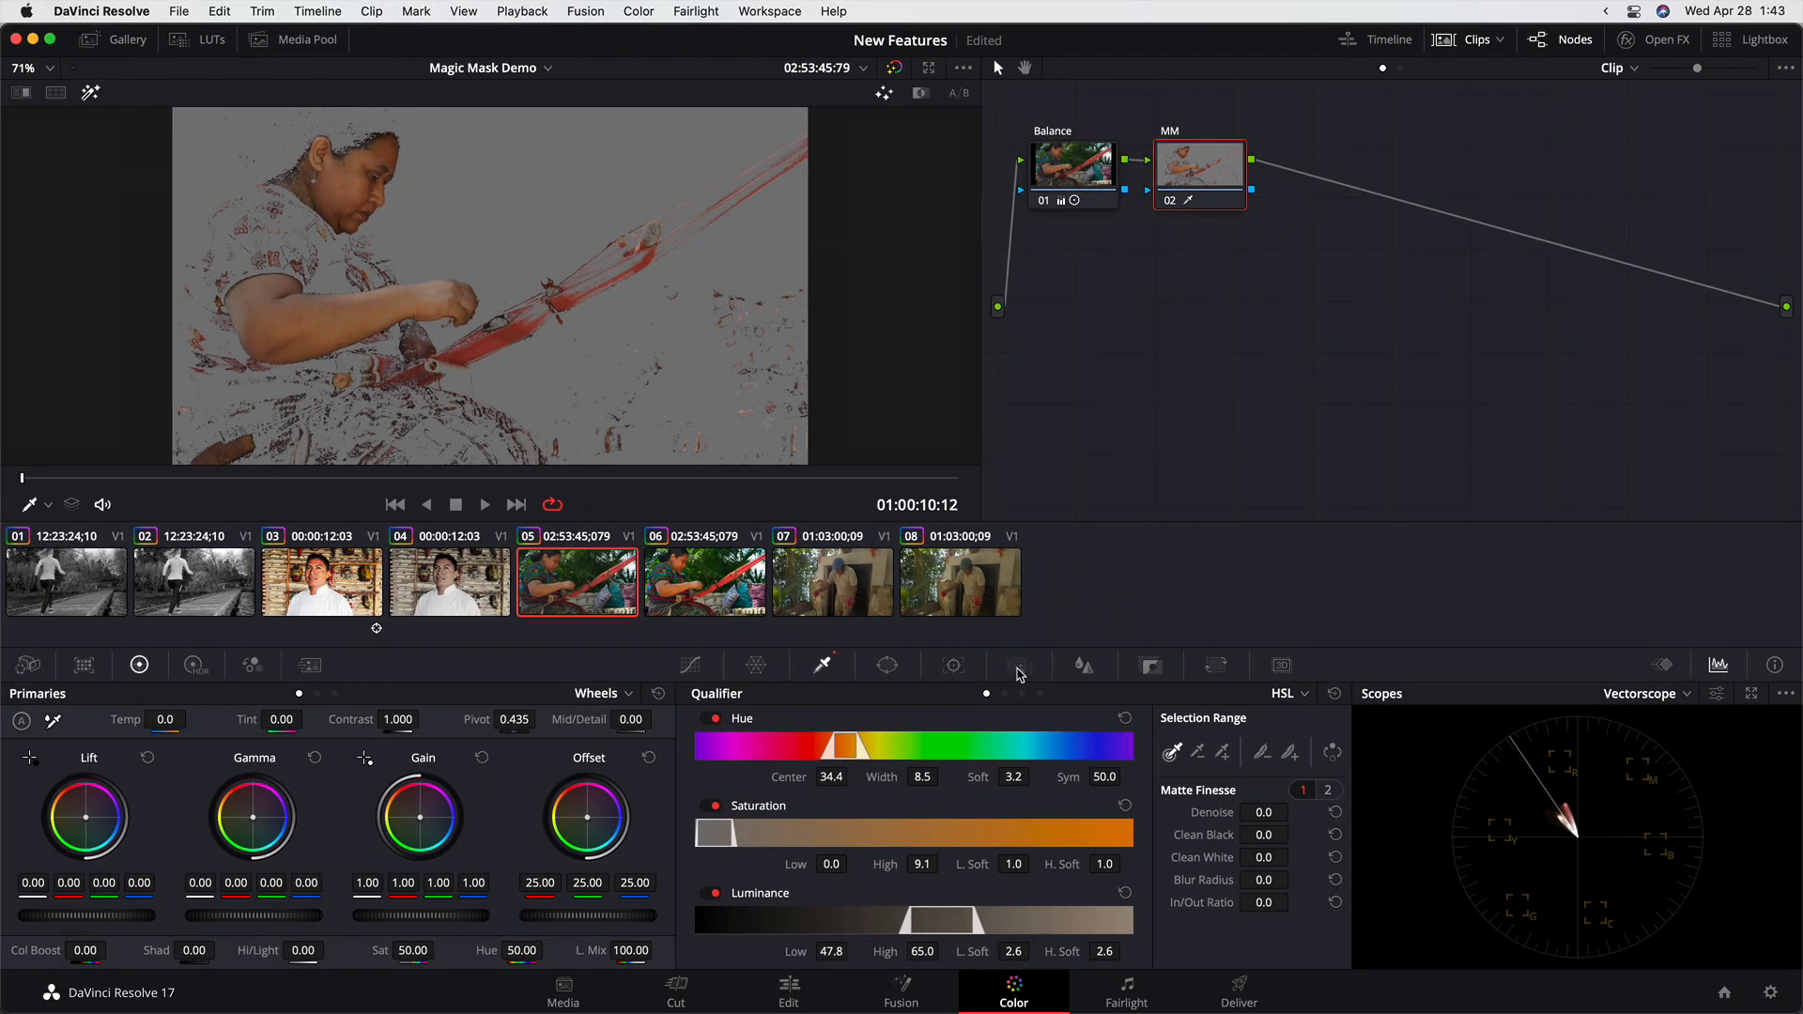
left_click(1018, 665)
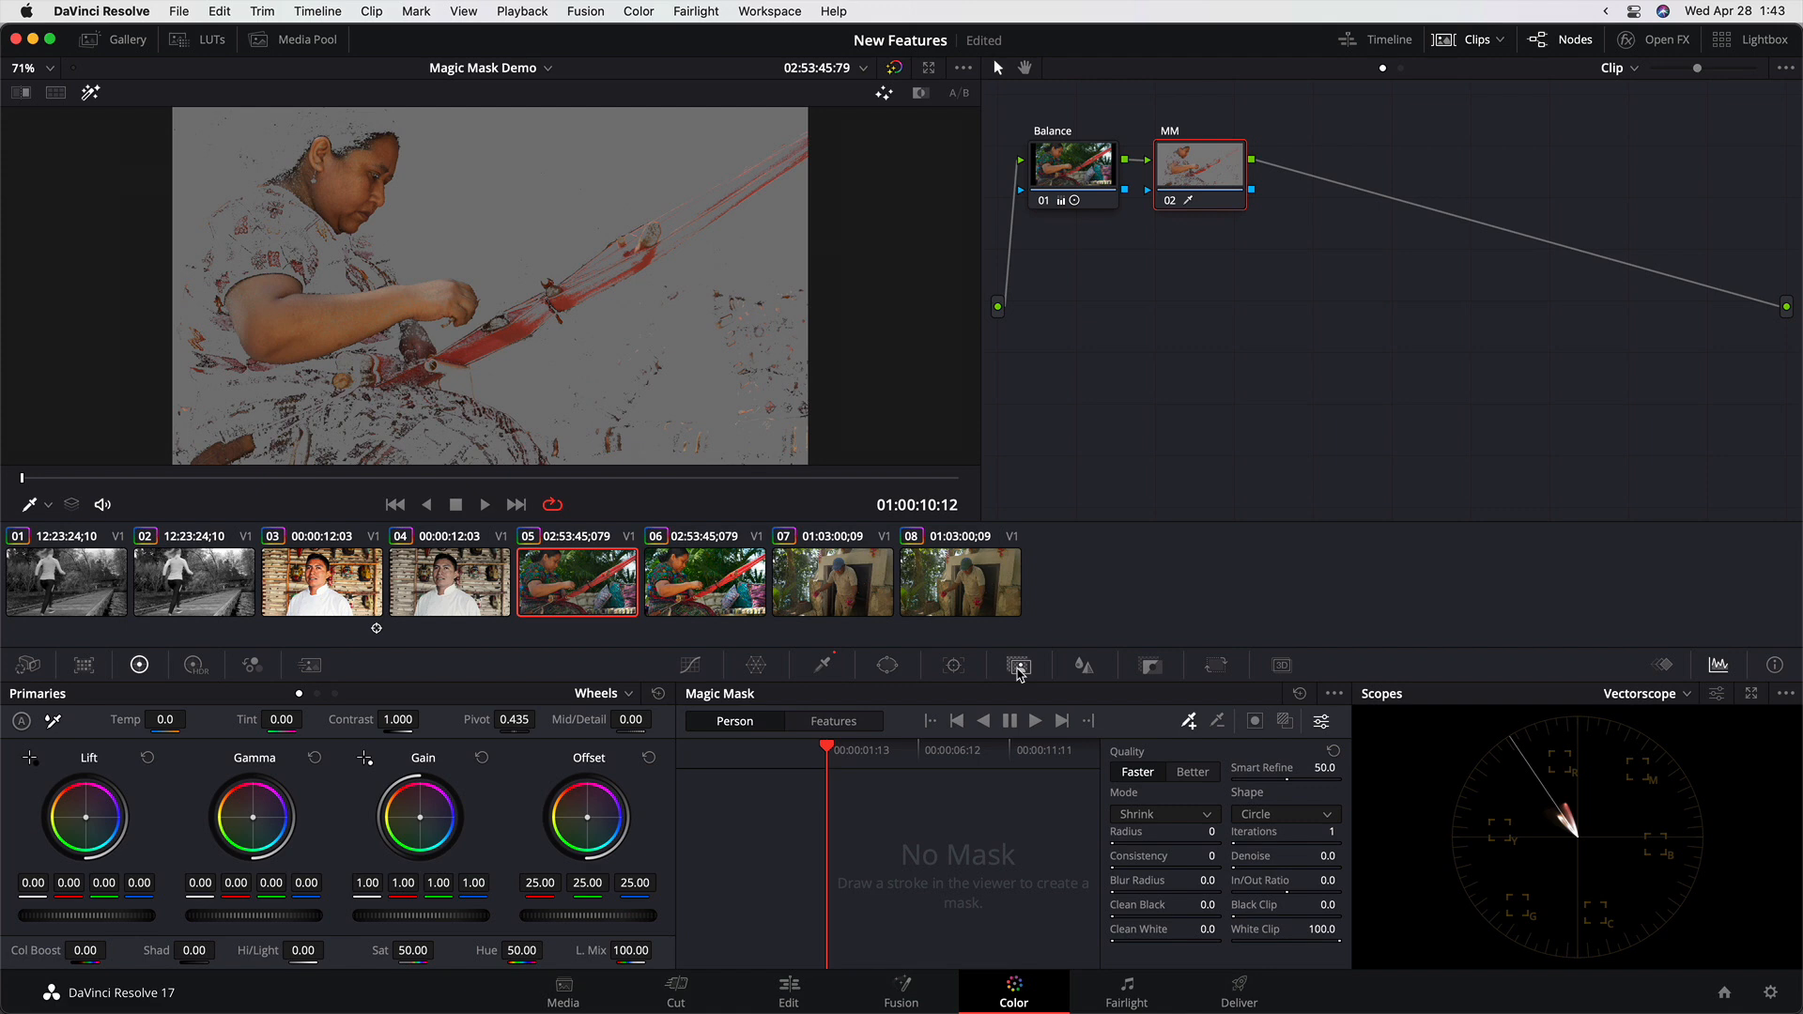
left_click(832, 721)
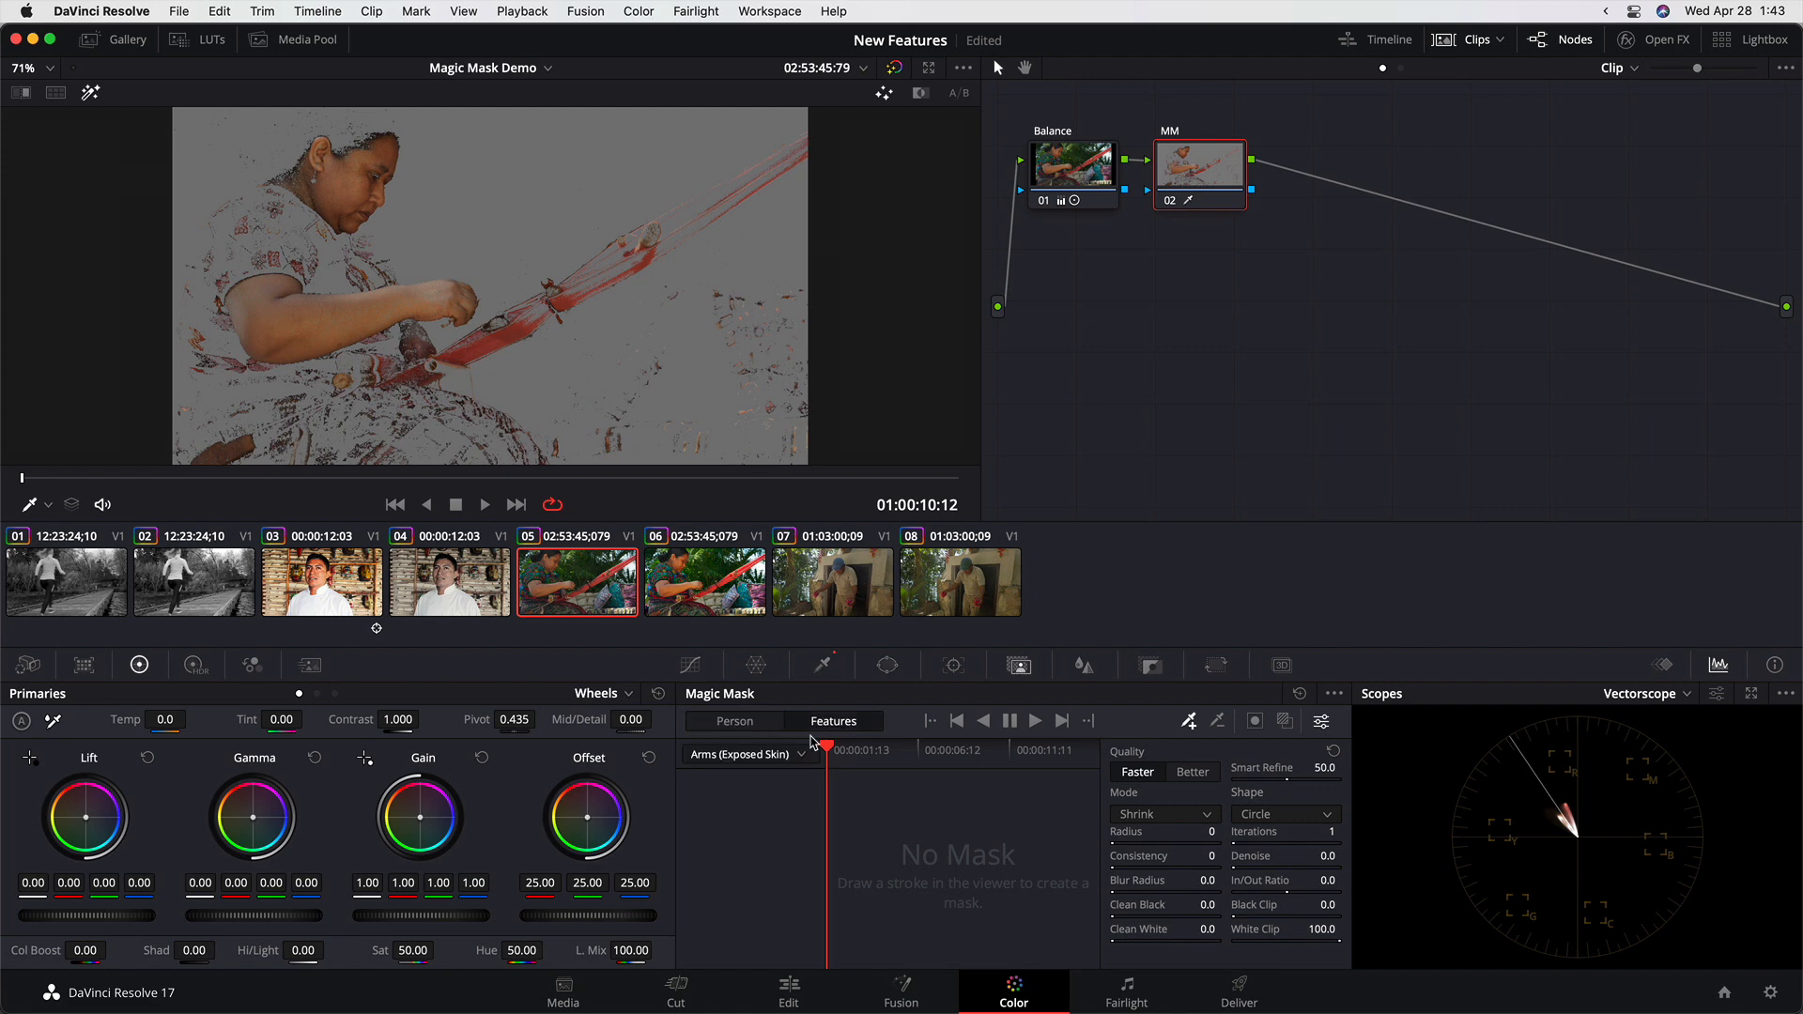
mouse_move(340, 315)
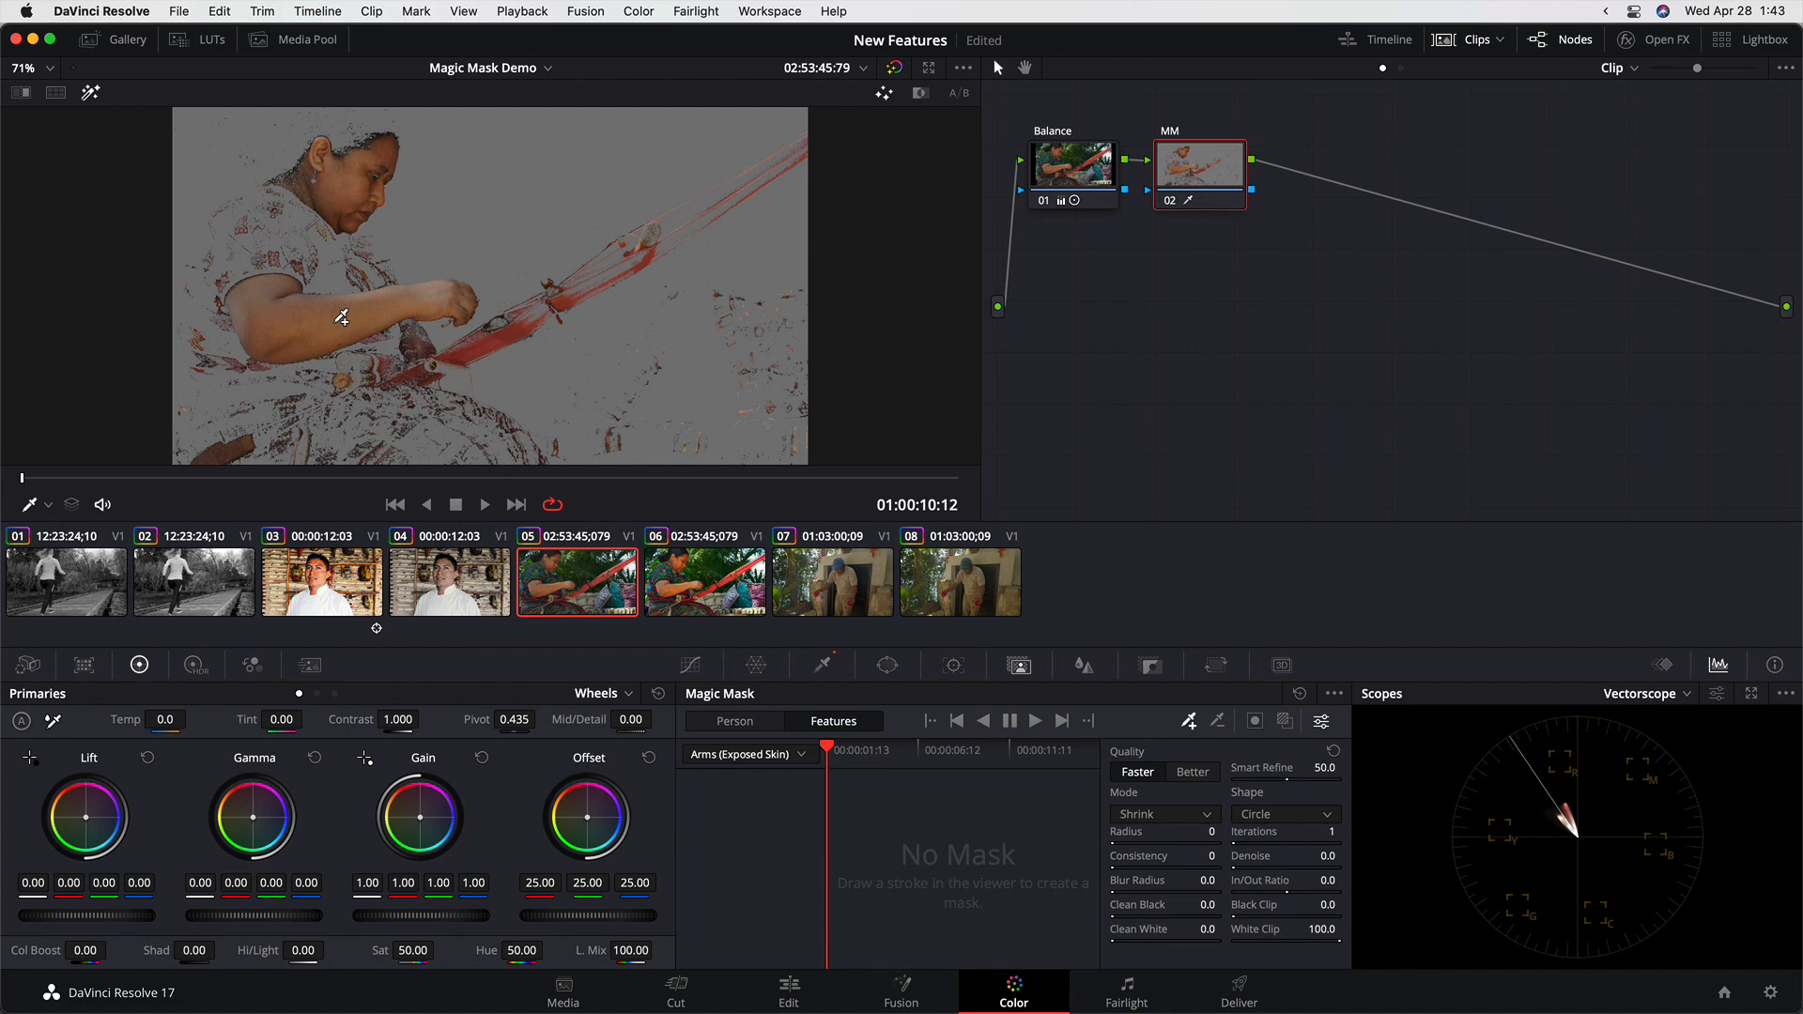
left_click_drag(288, 322, 413, 304)
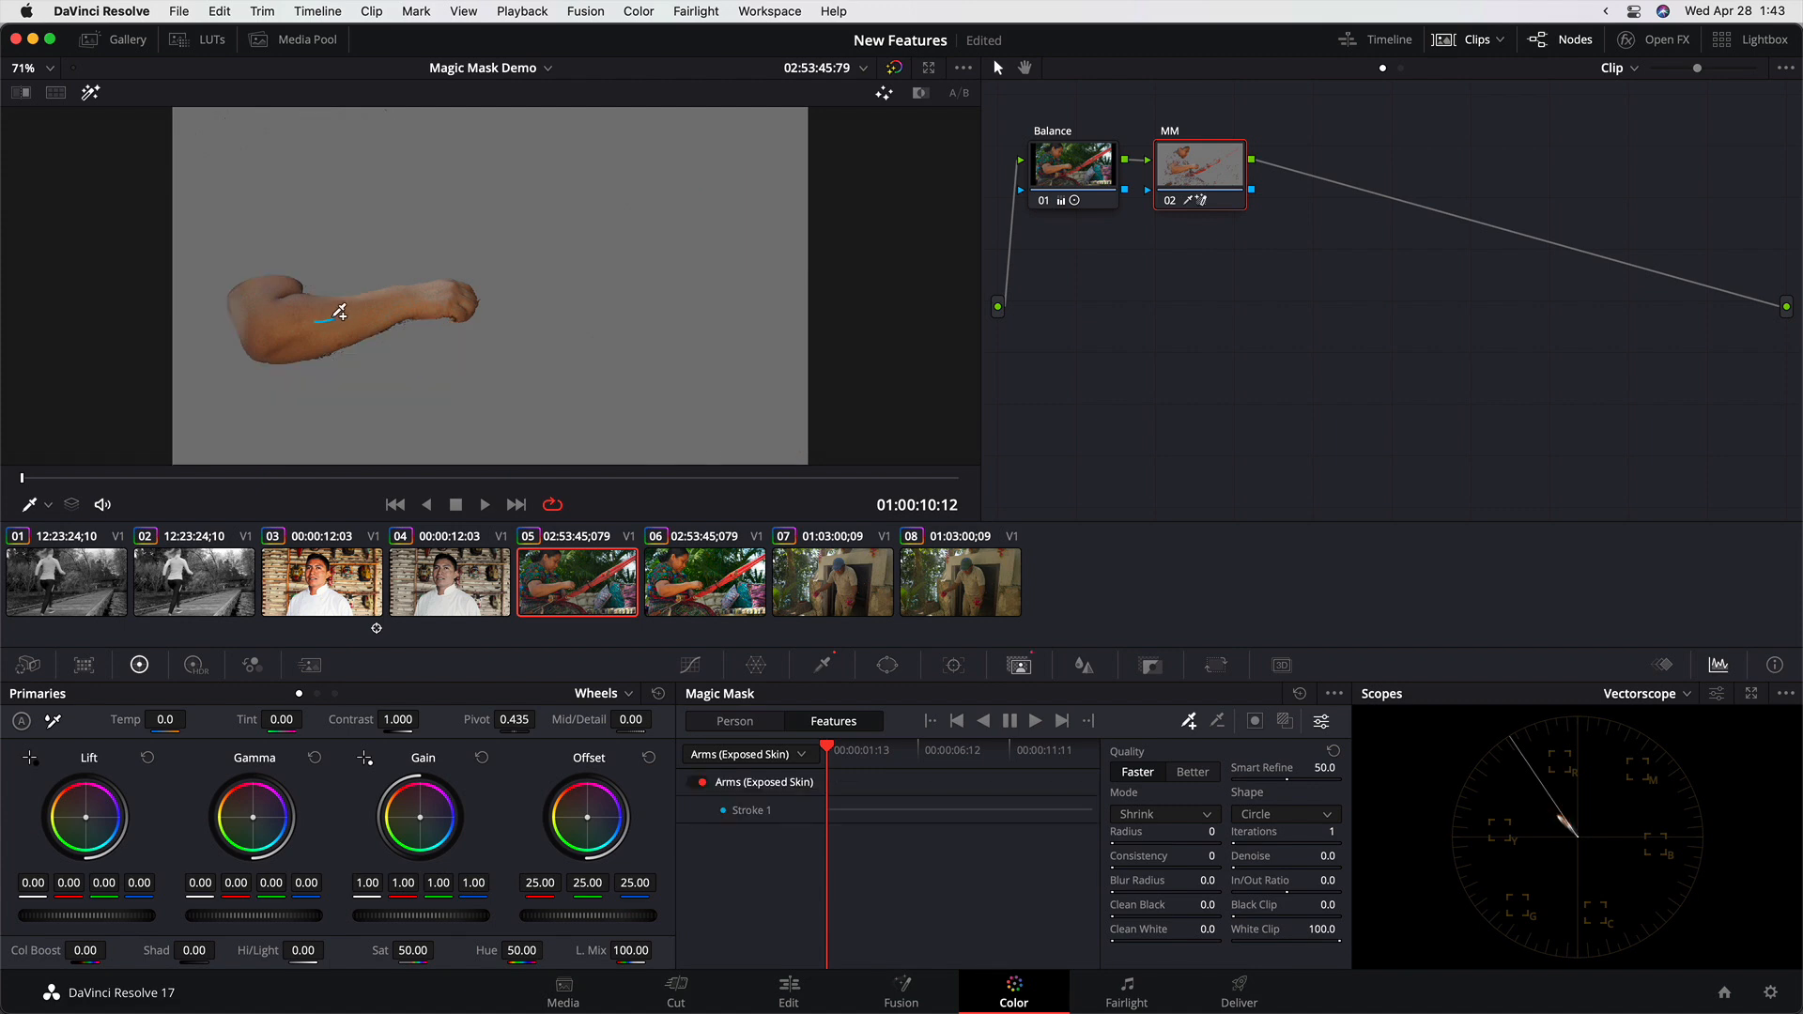
mouse_move(380, 310)
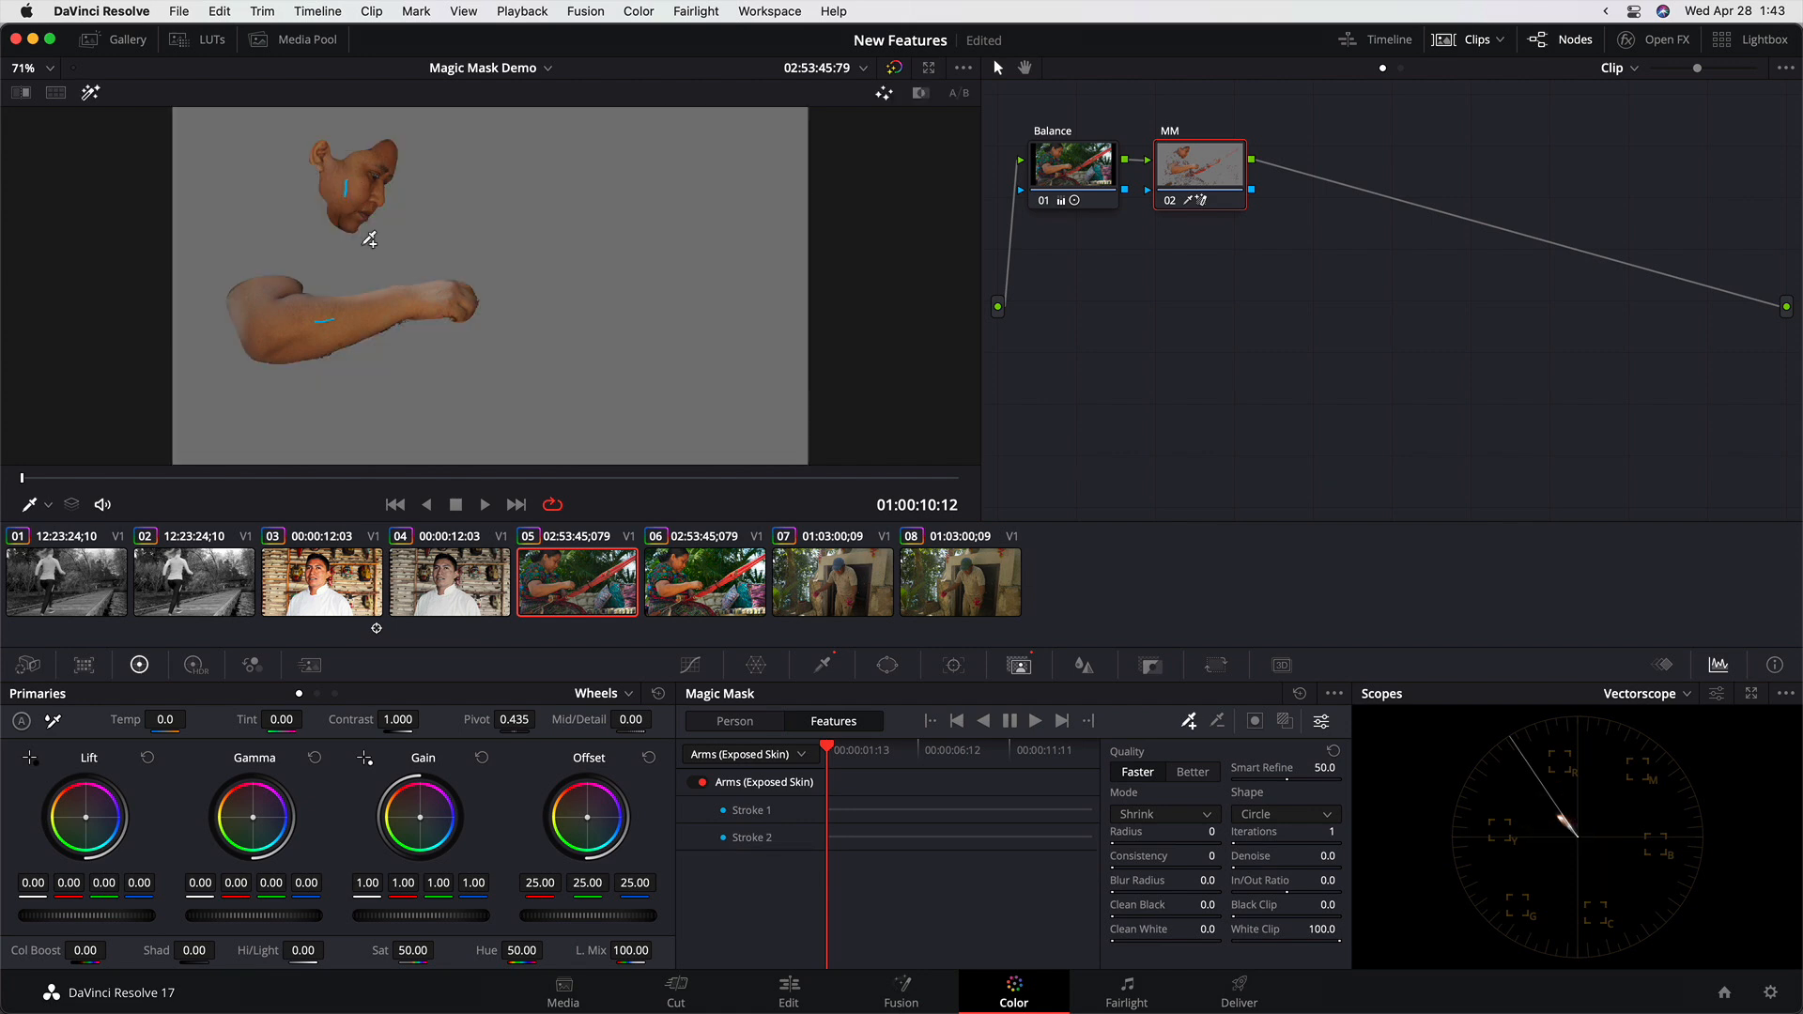
mouse_move(377, 310)
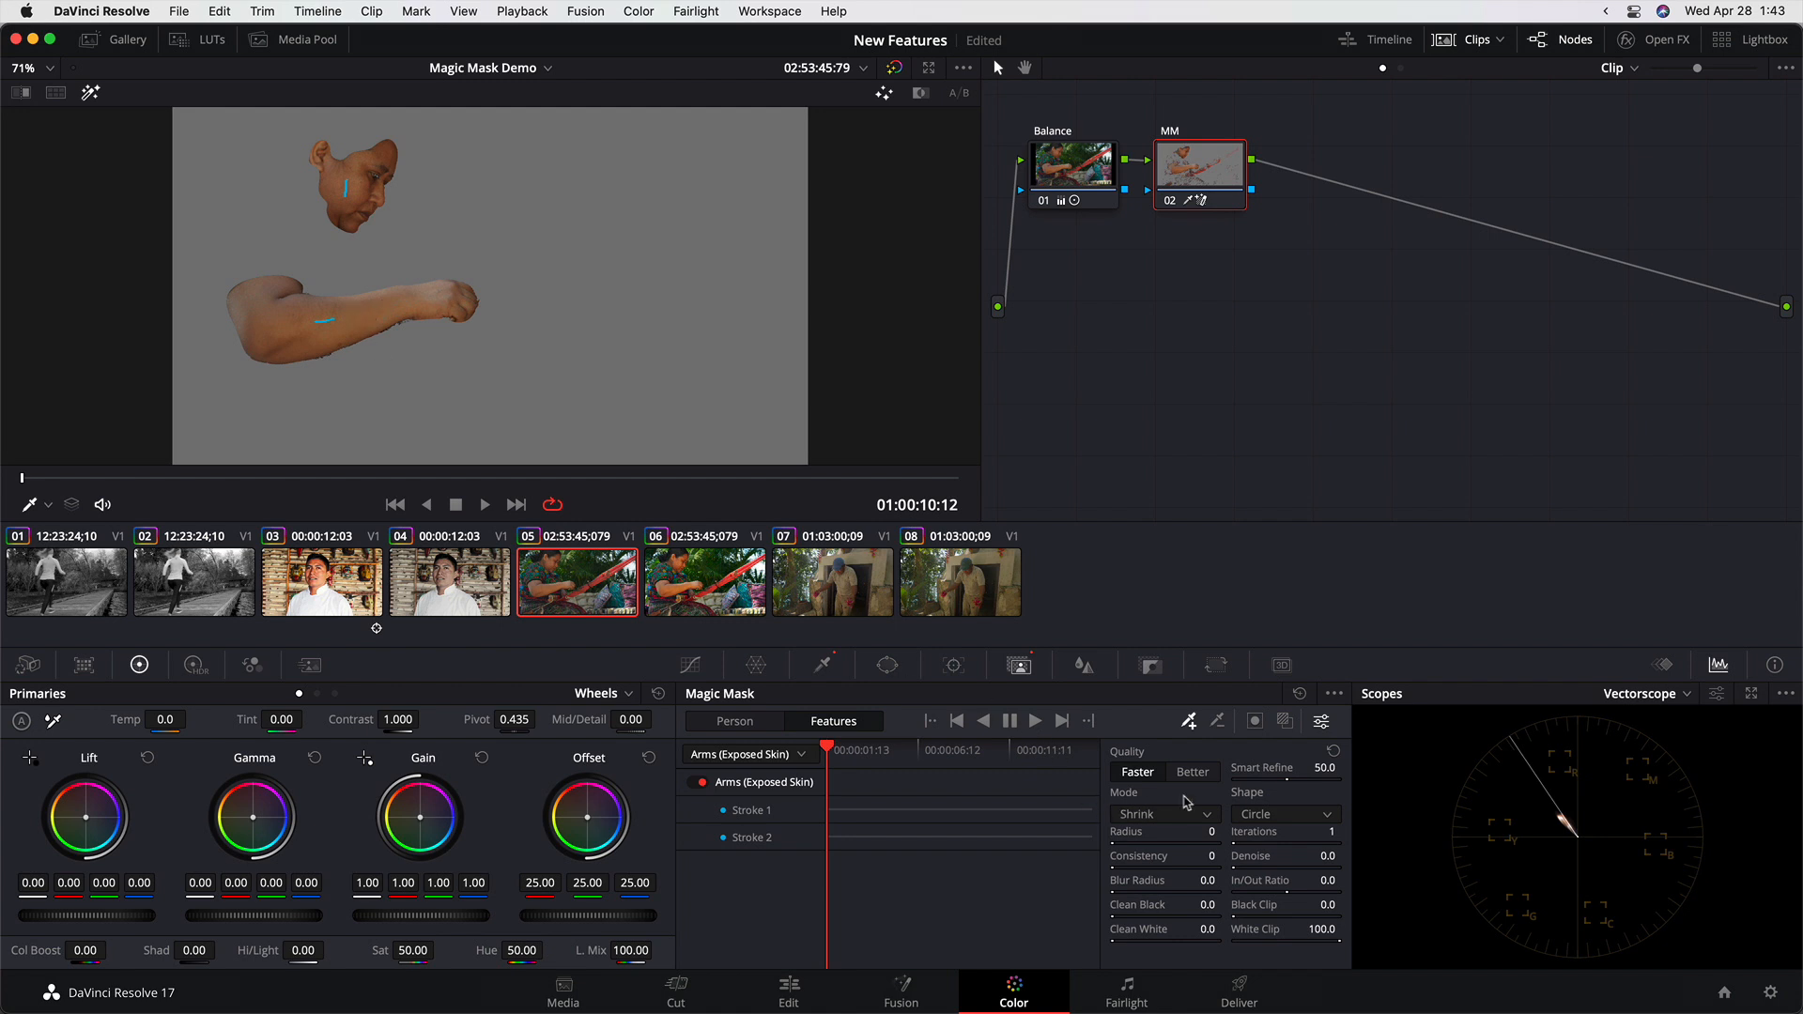
left_click(1193, 772)
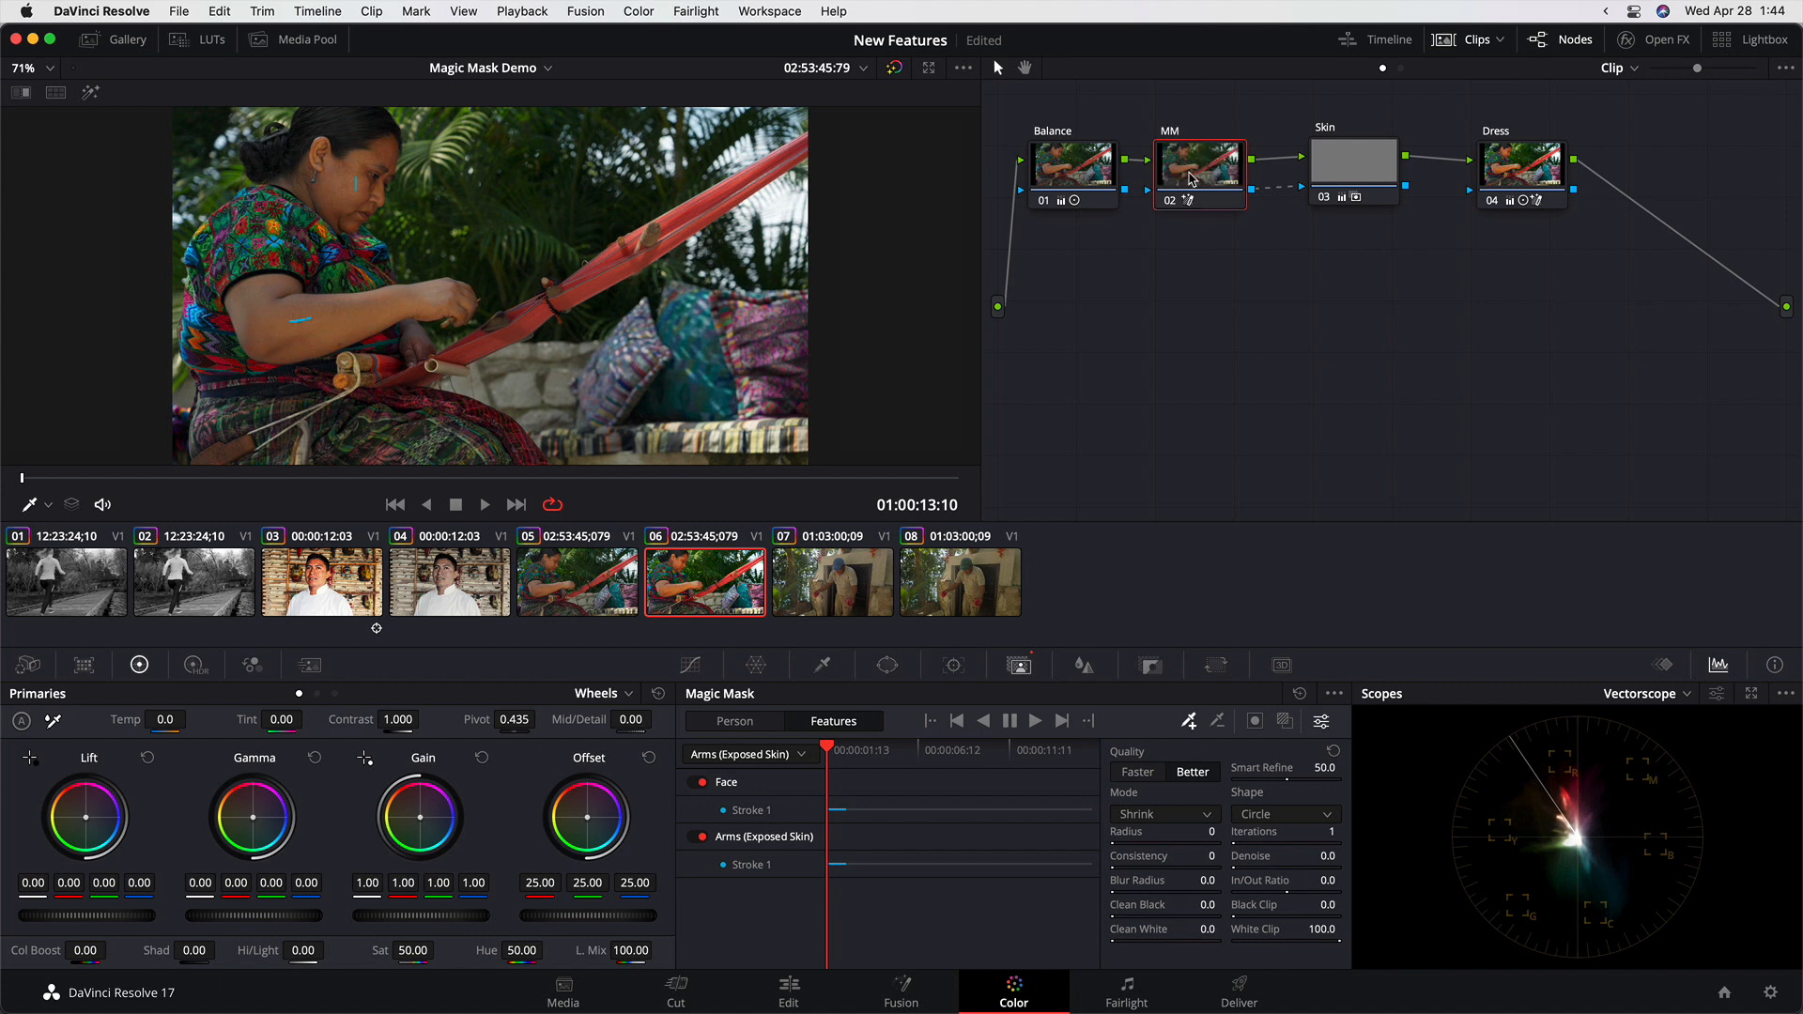
Inspect the Dress node's Clothing (Top) mask and grade, then load the man-with-flowers clip.
left_click(1520, 173)
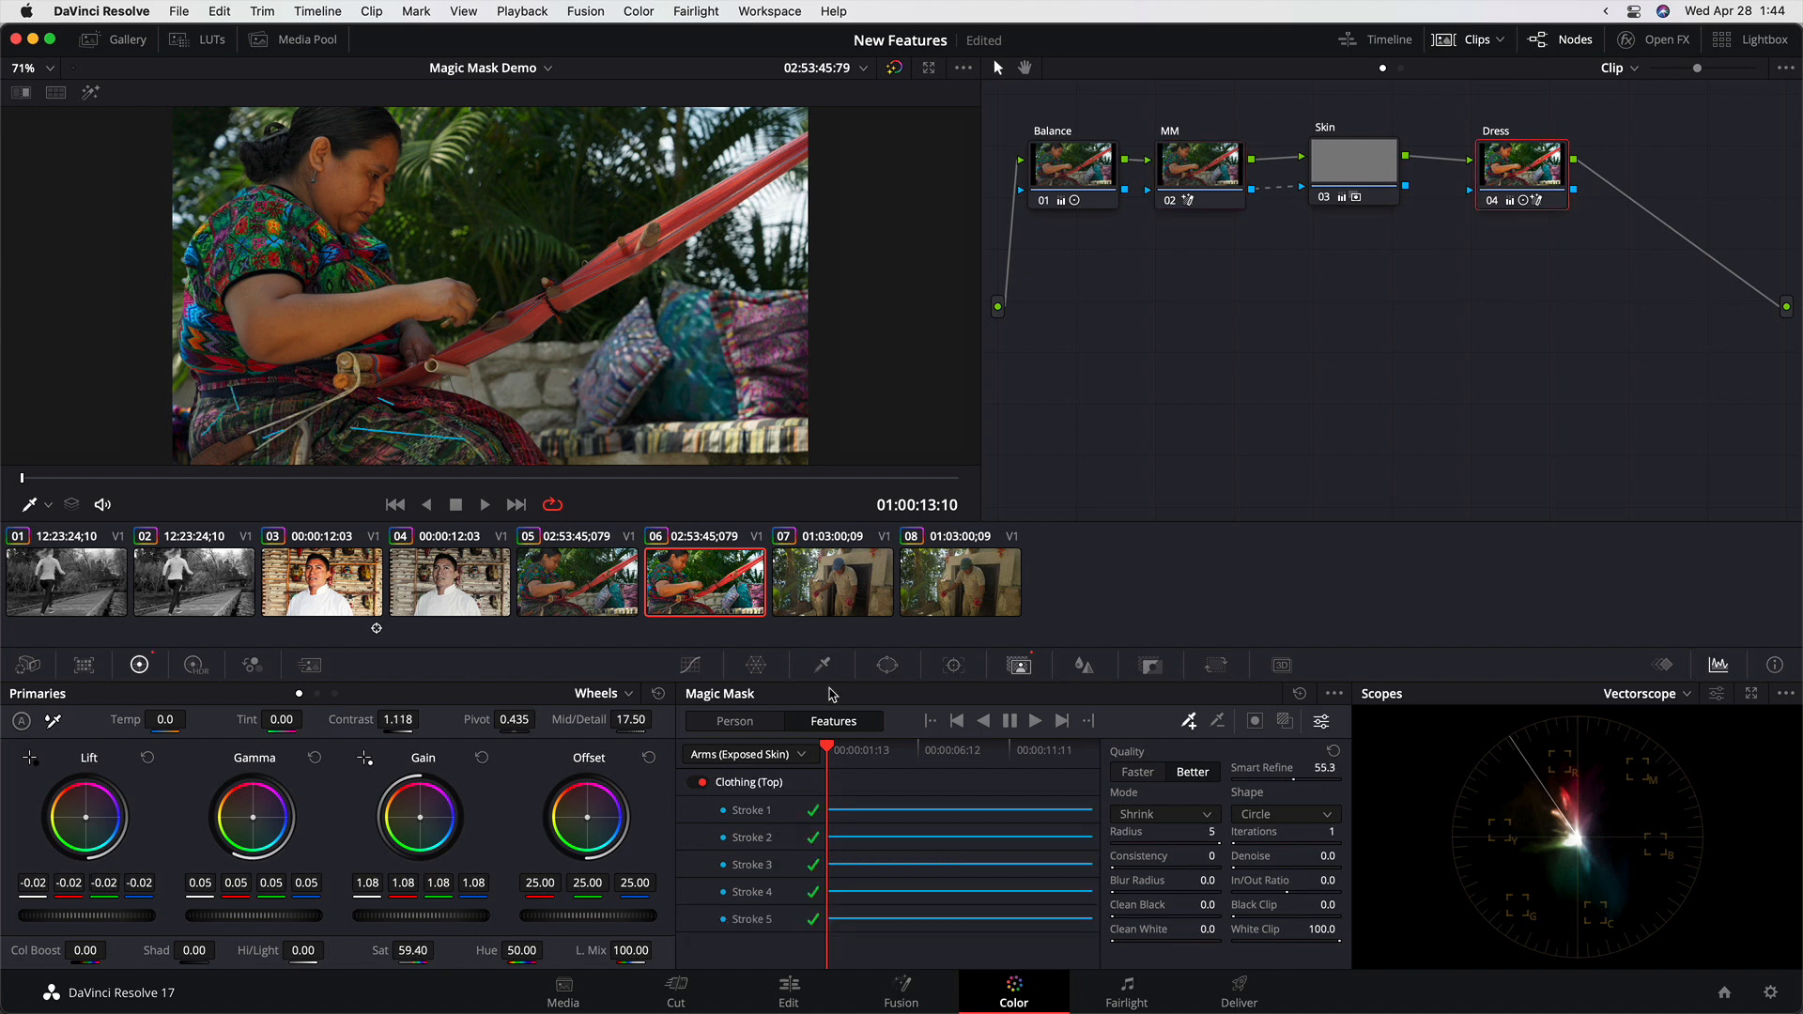
mouse_move(802, 911)
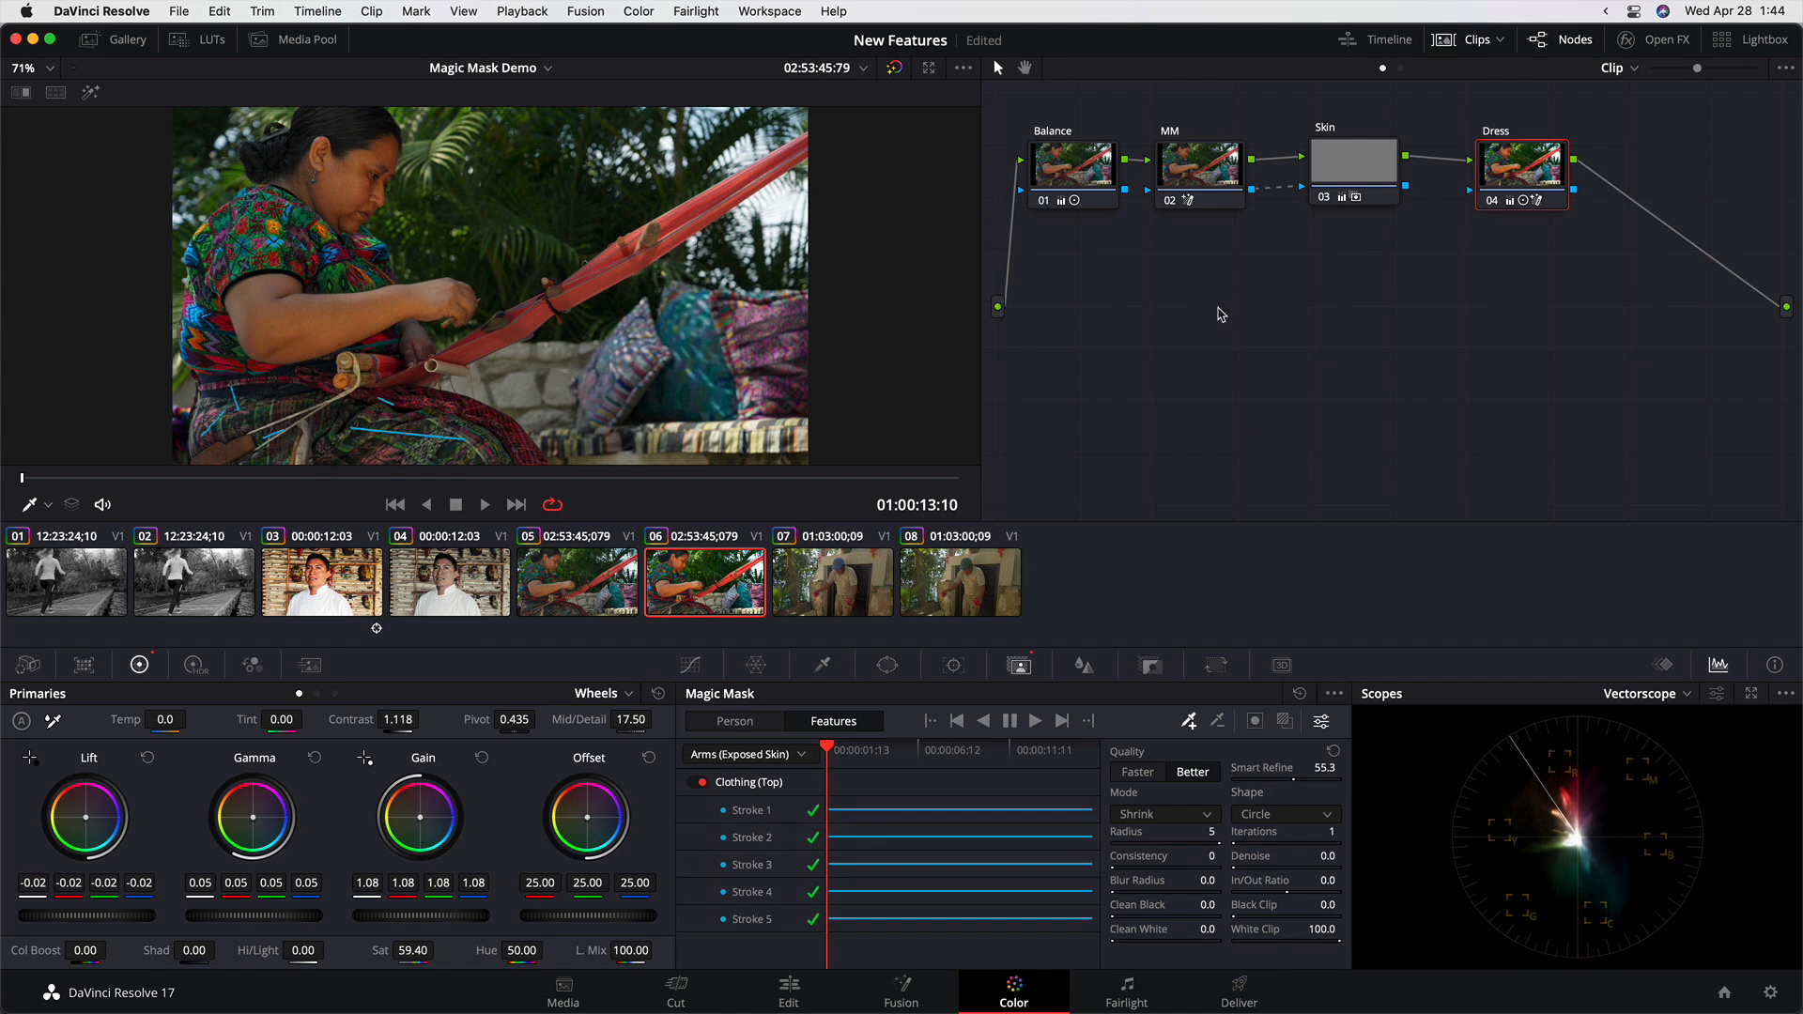
mouse_move(1208, 324)
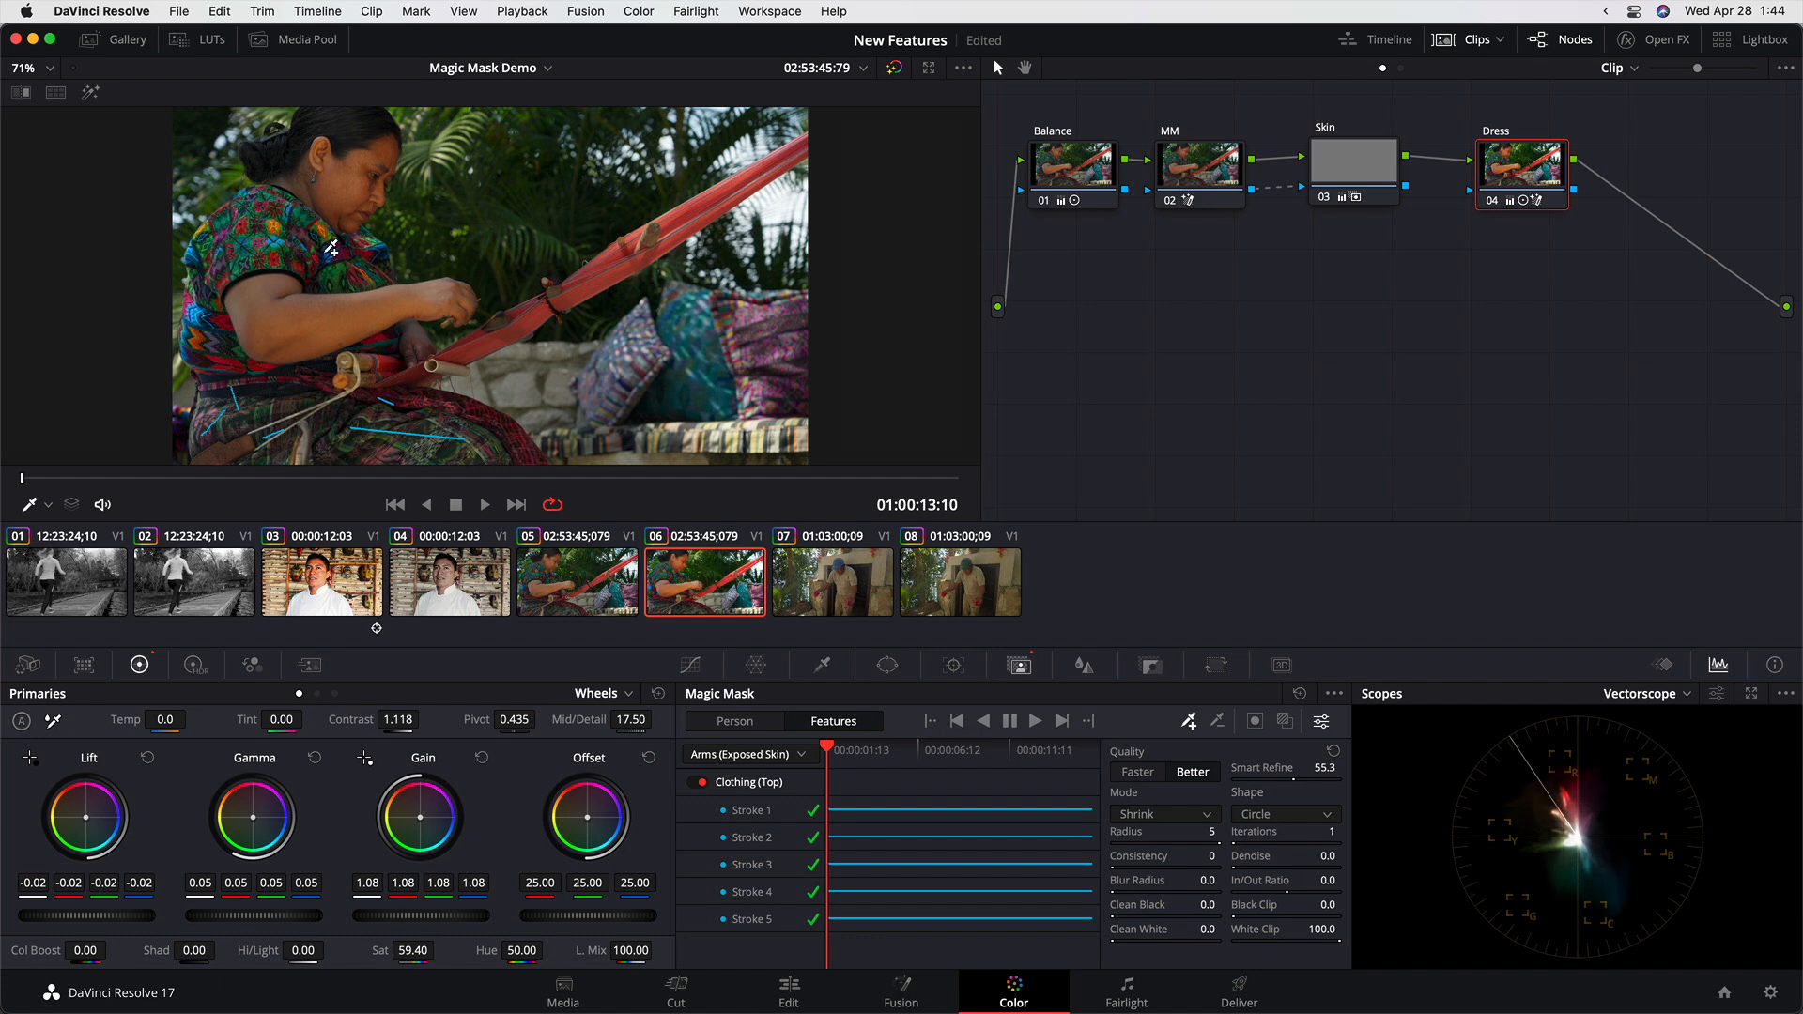
left_click(832, 582)
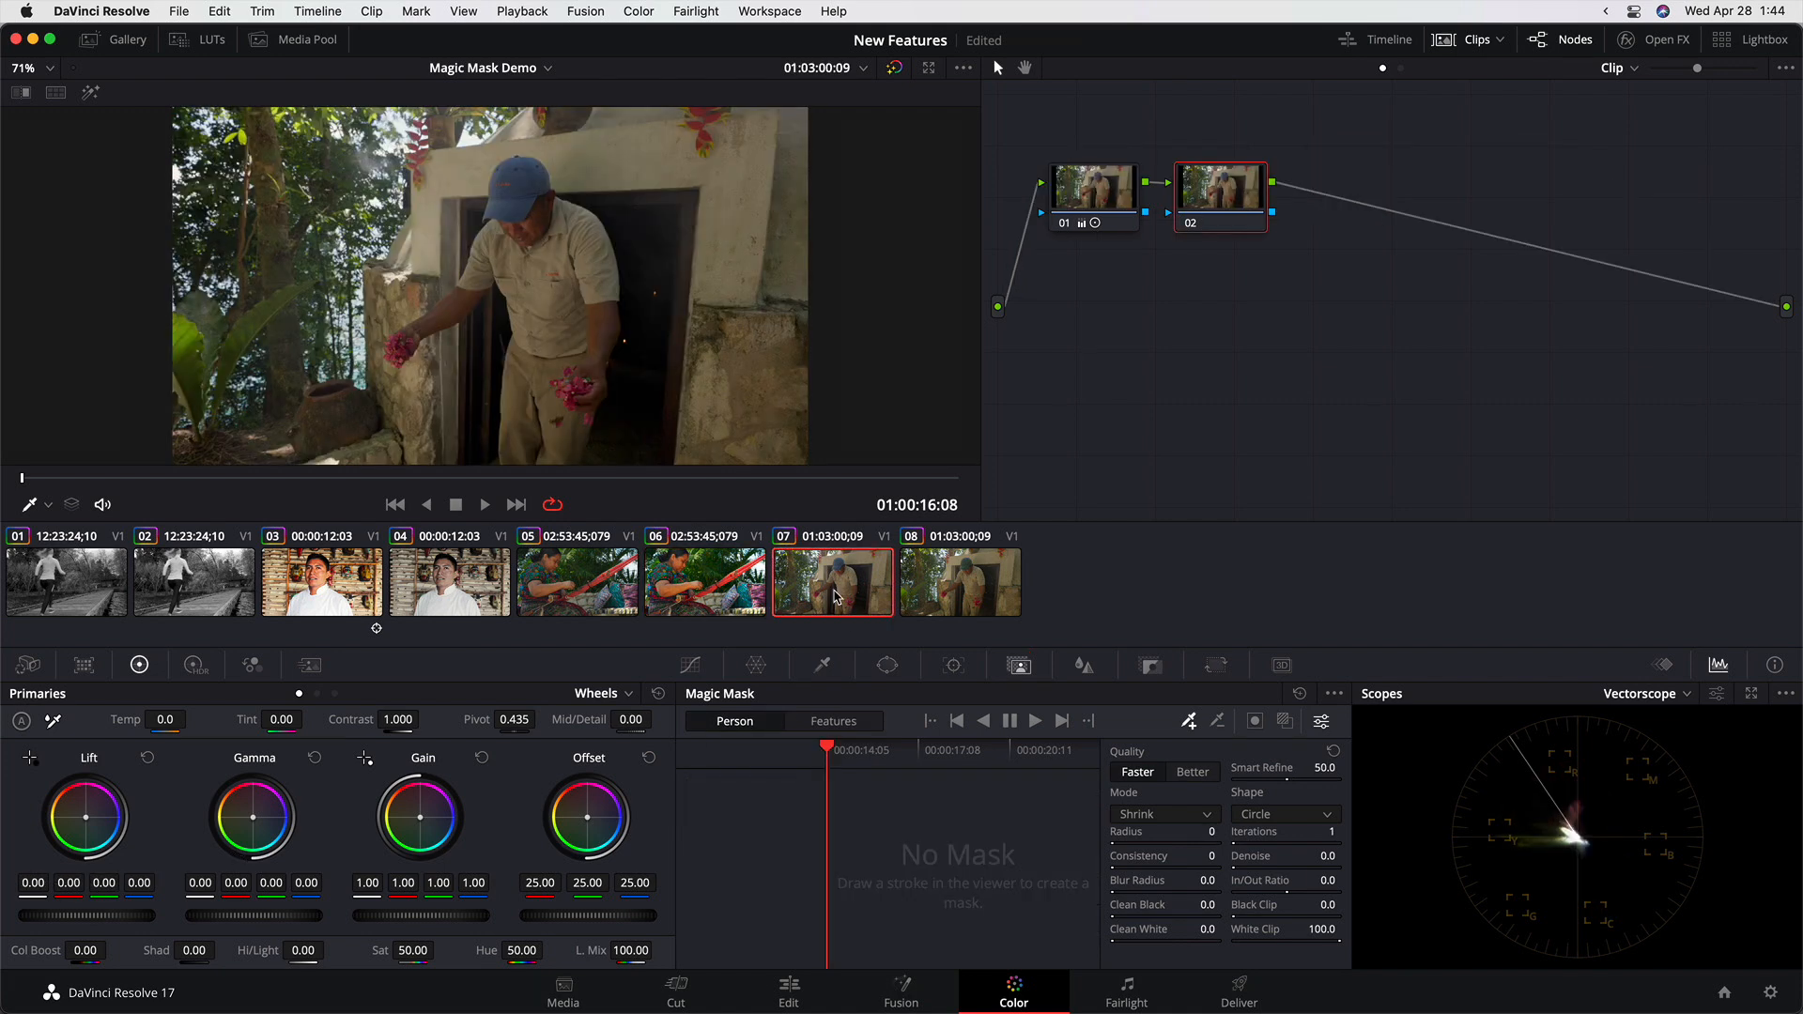
mouse_move(580, 295)
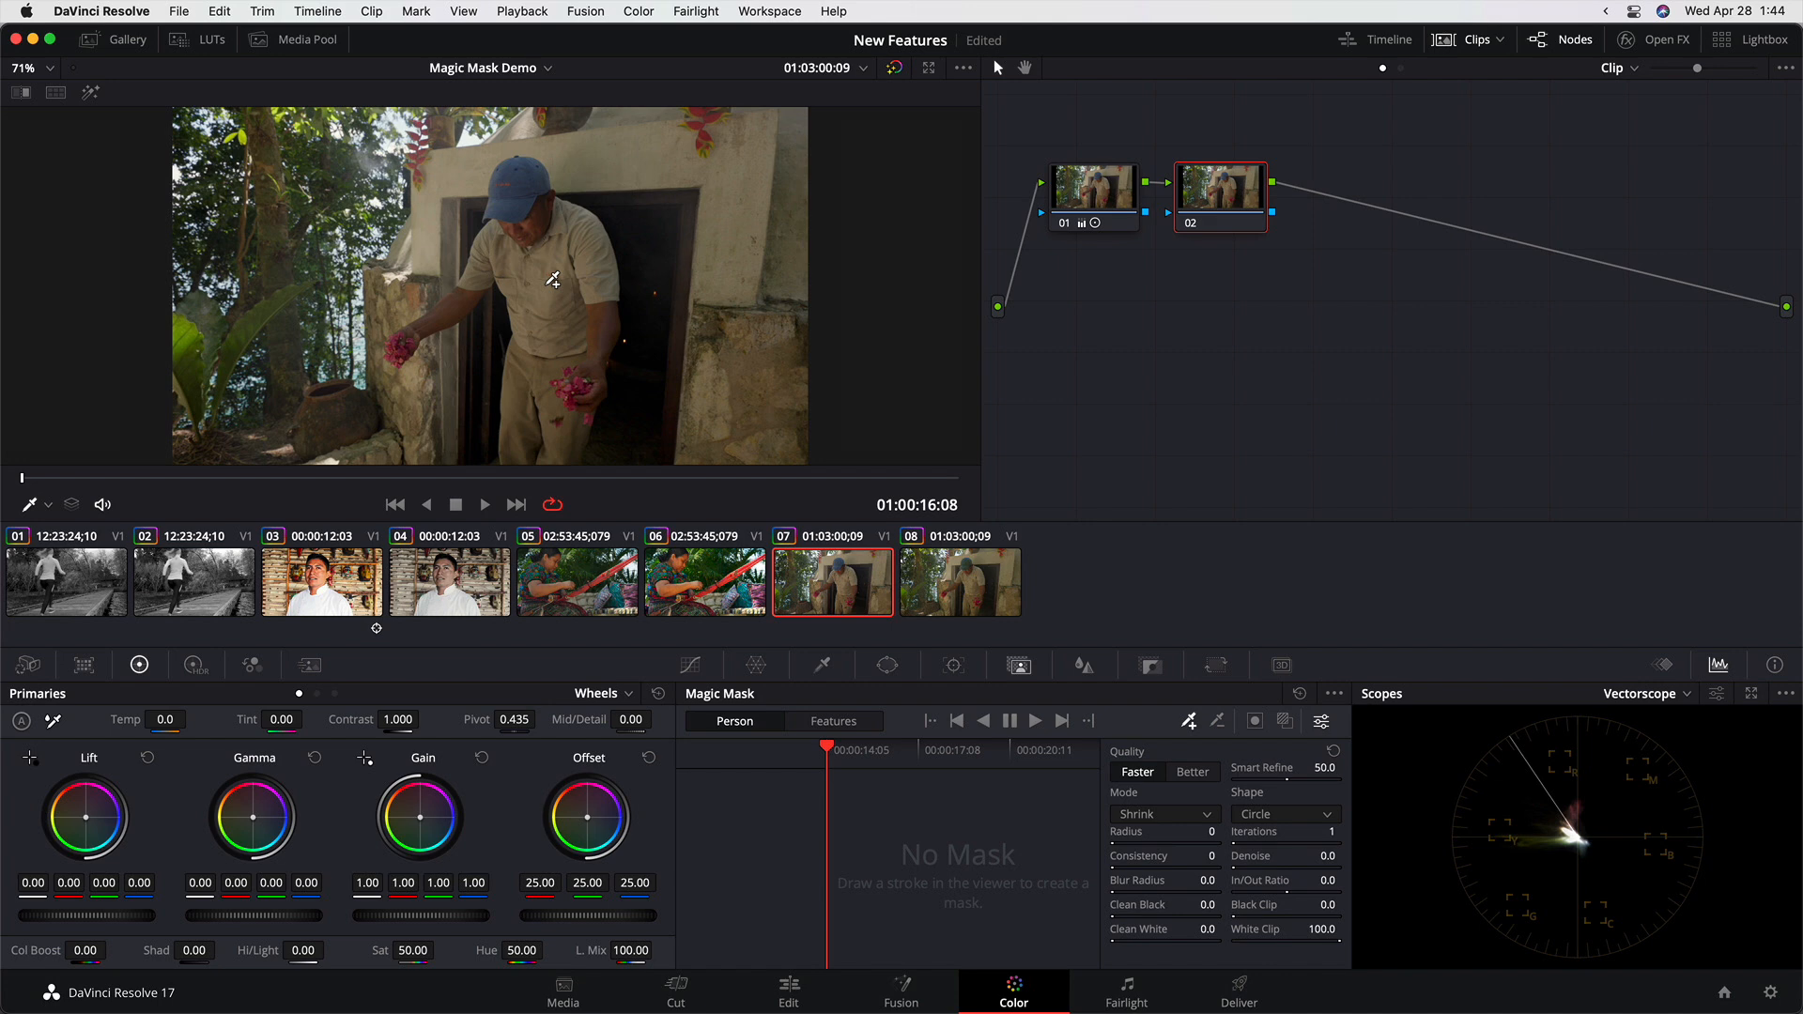
mouse_move(535, 297)
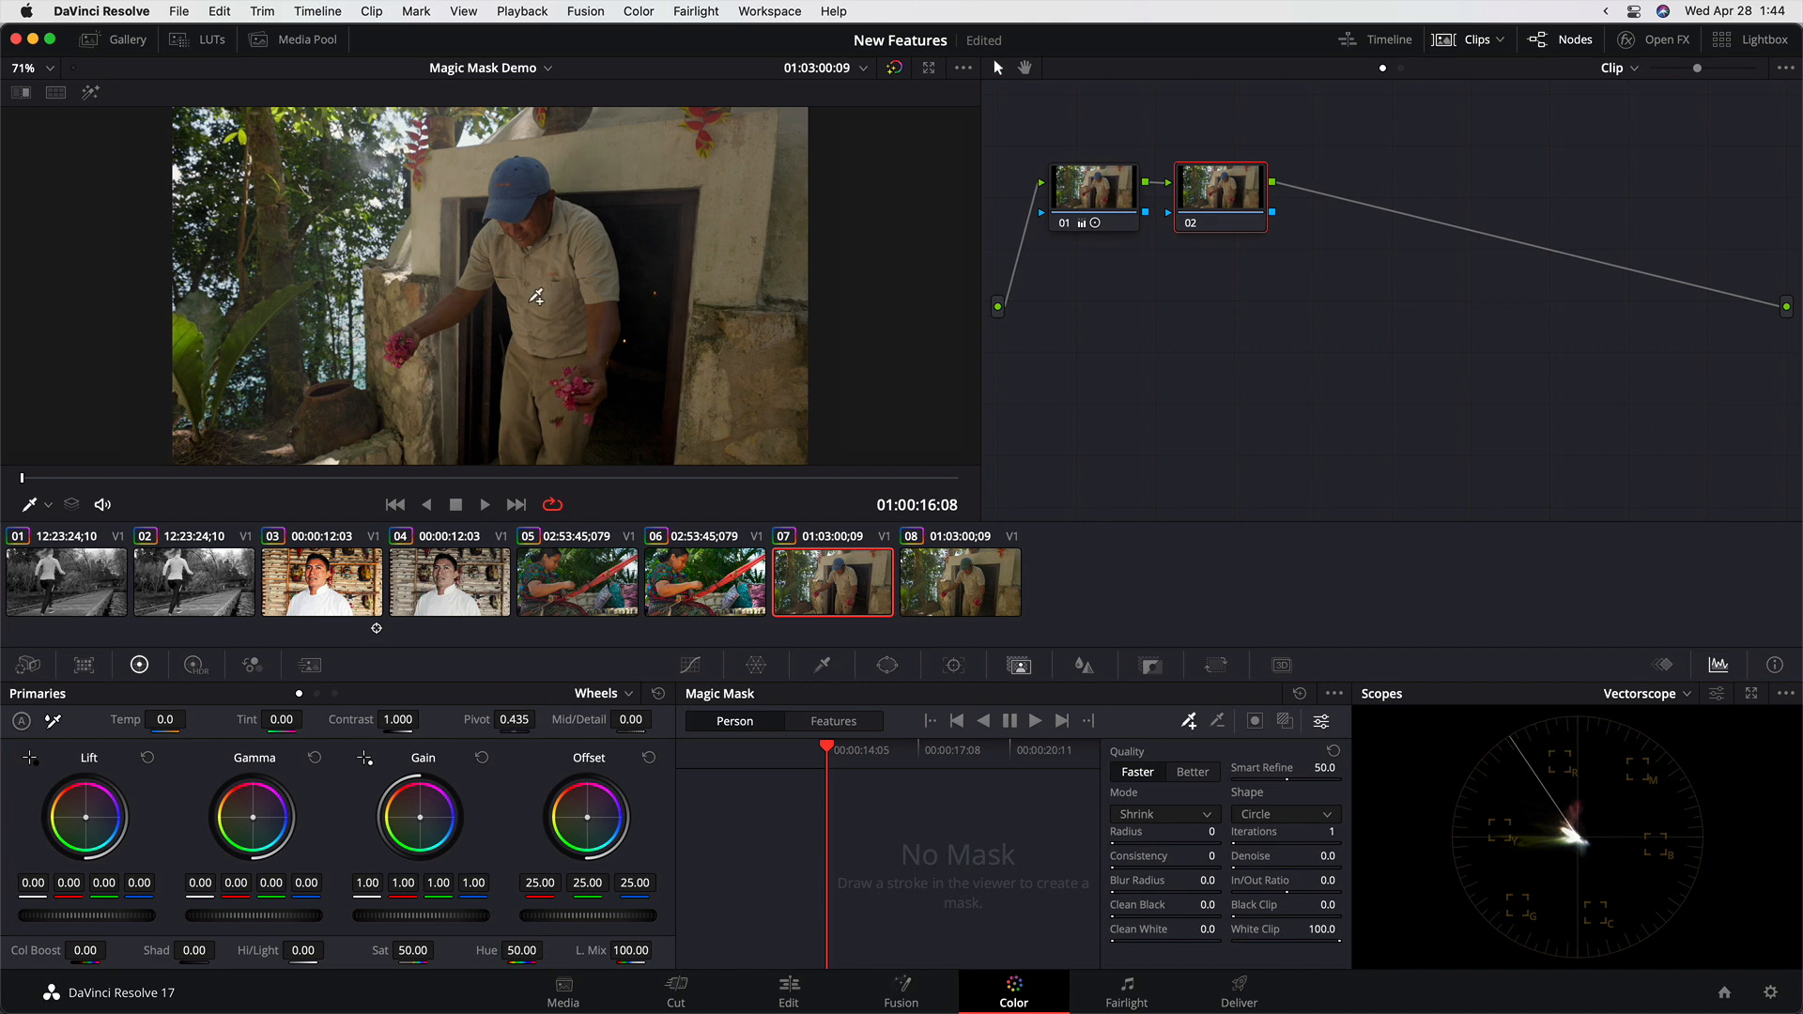
mouse_move(552, 276)
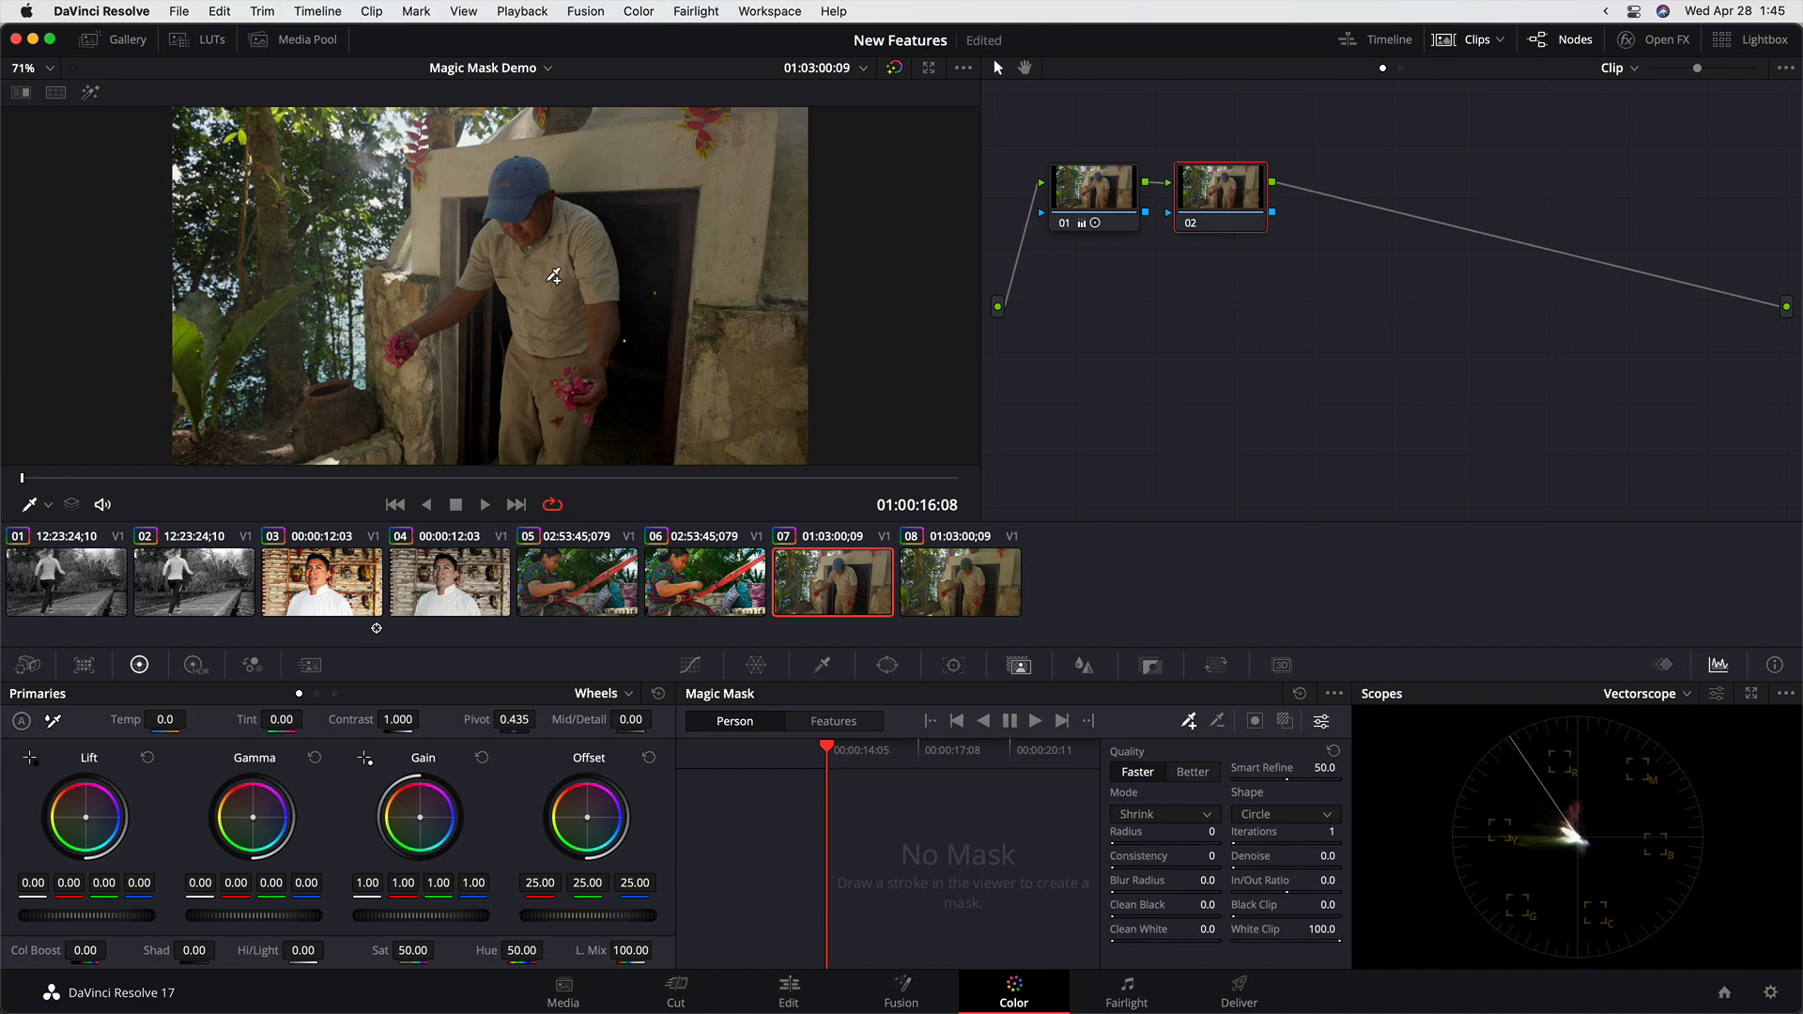
mouse_move(539, 272)
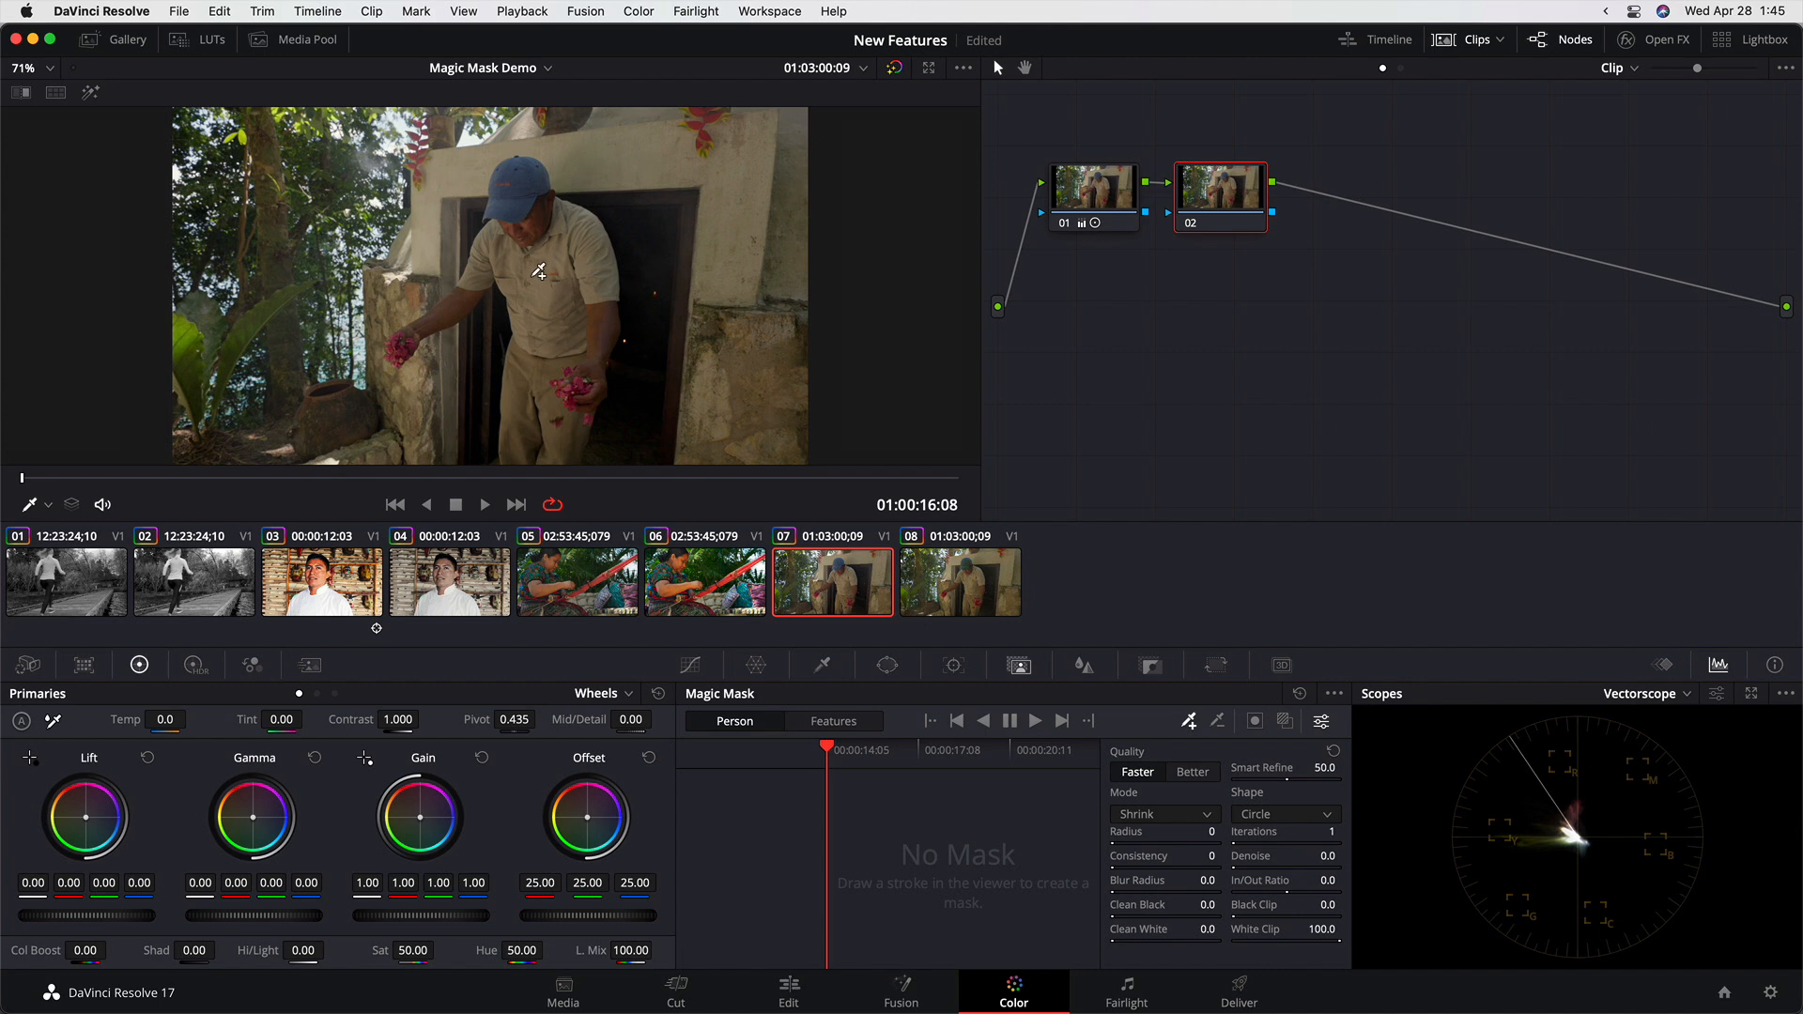
Paint a Person stroke over the man, show the mask overlay, then load the layered-grade clip.
left_click_drag(541, 276, 556, 377)
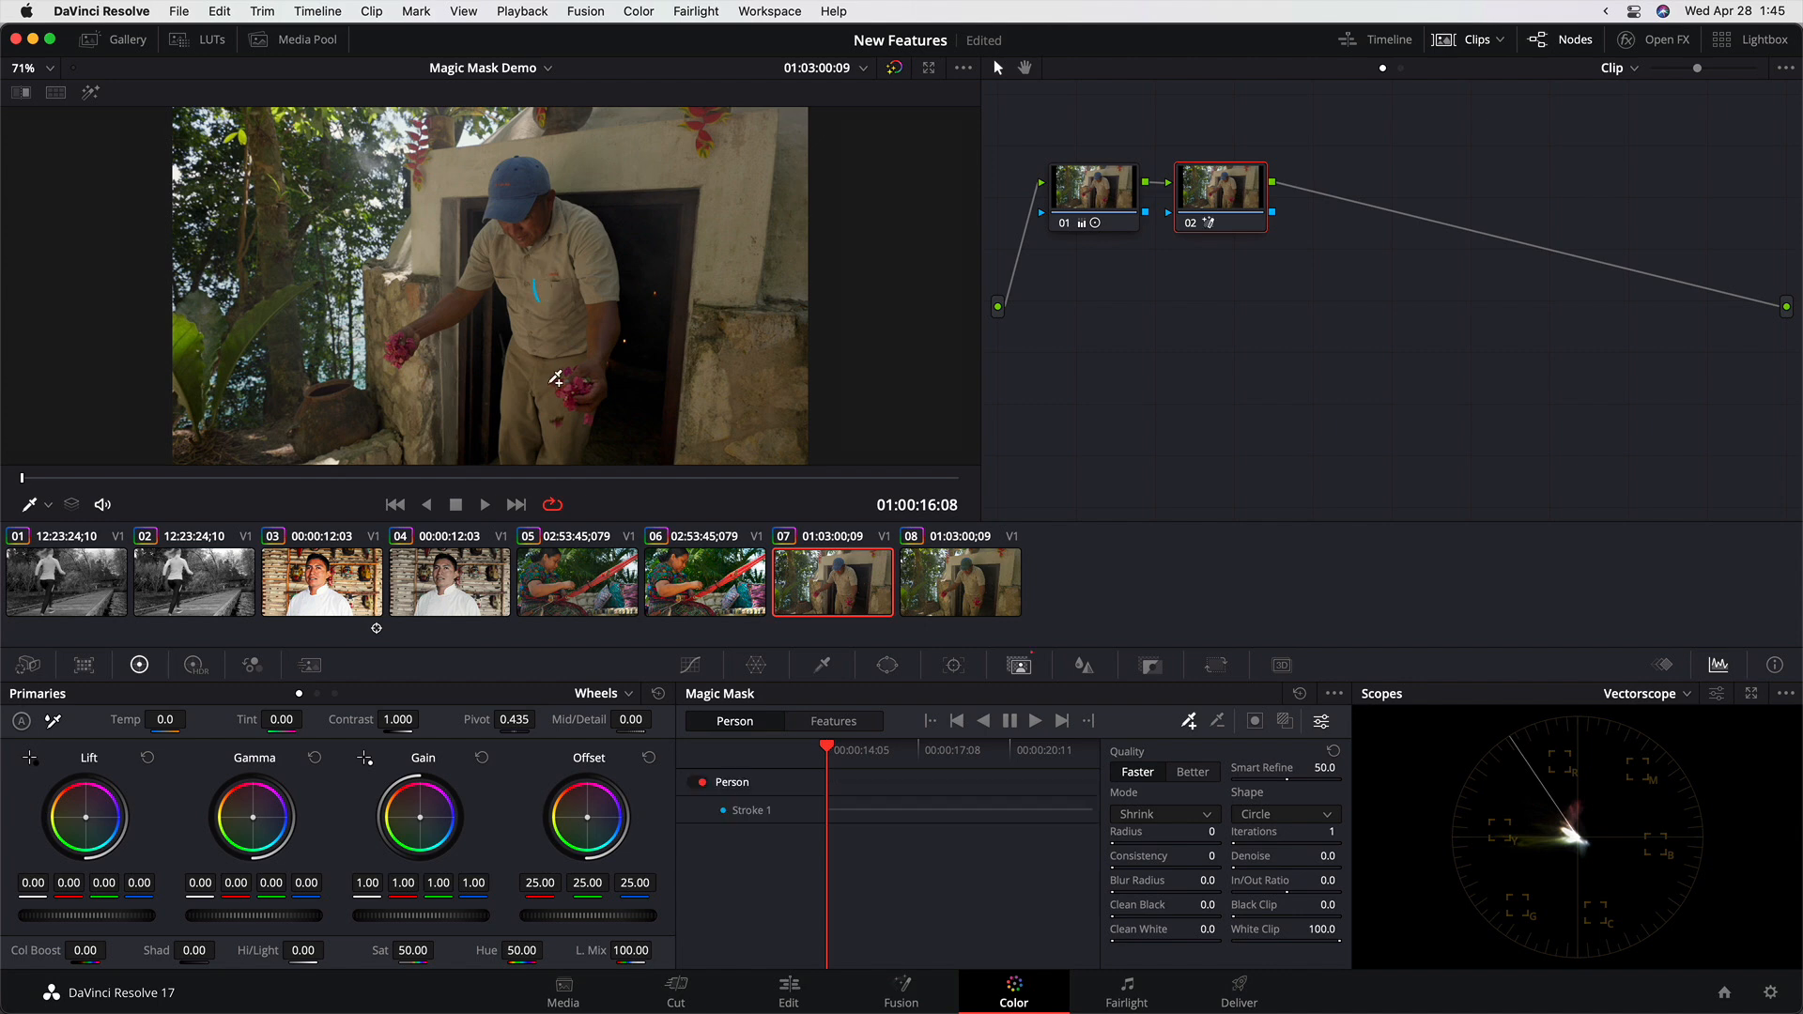
left_click(1223, 719)
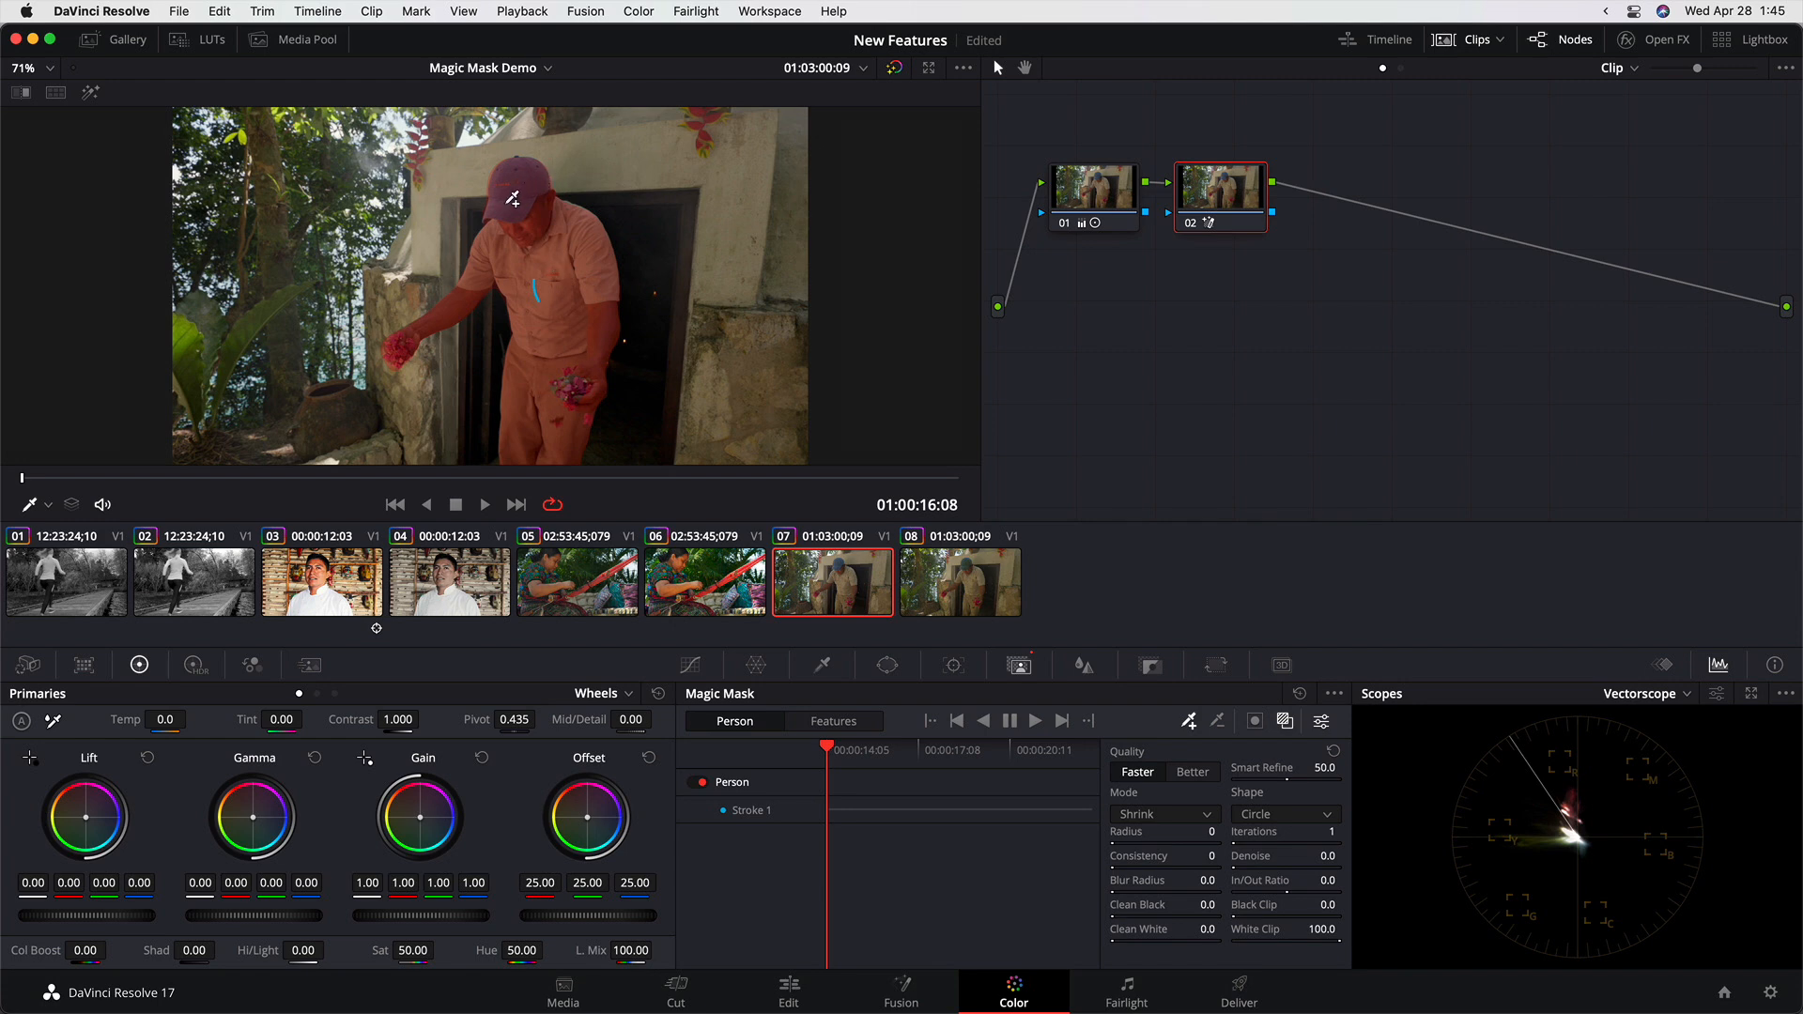
mouse_move(866, 586)
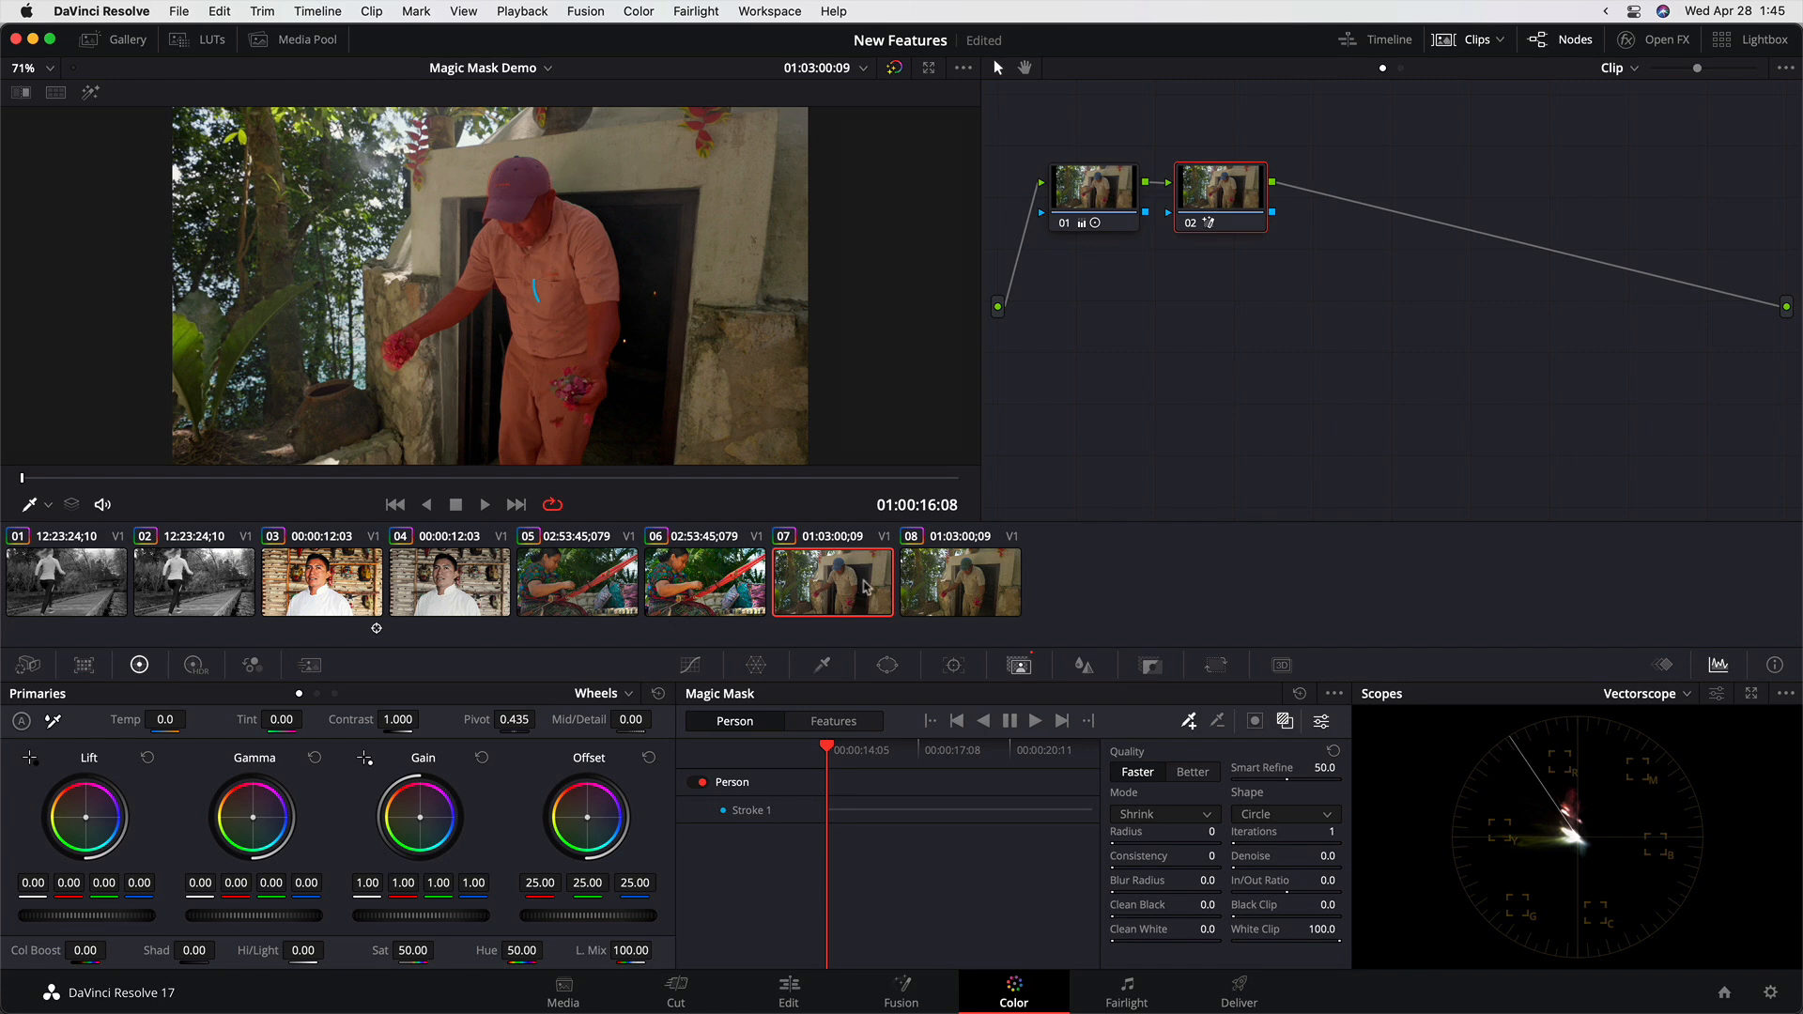
left_click(960, 582)
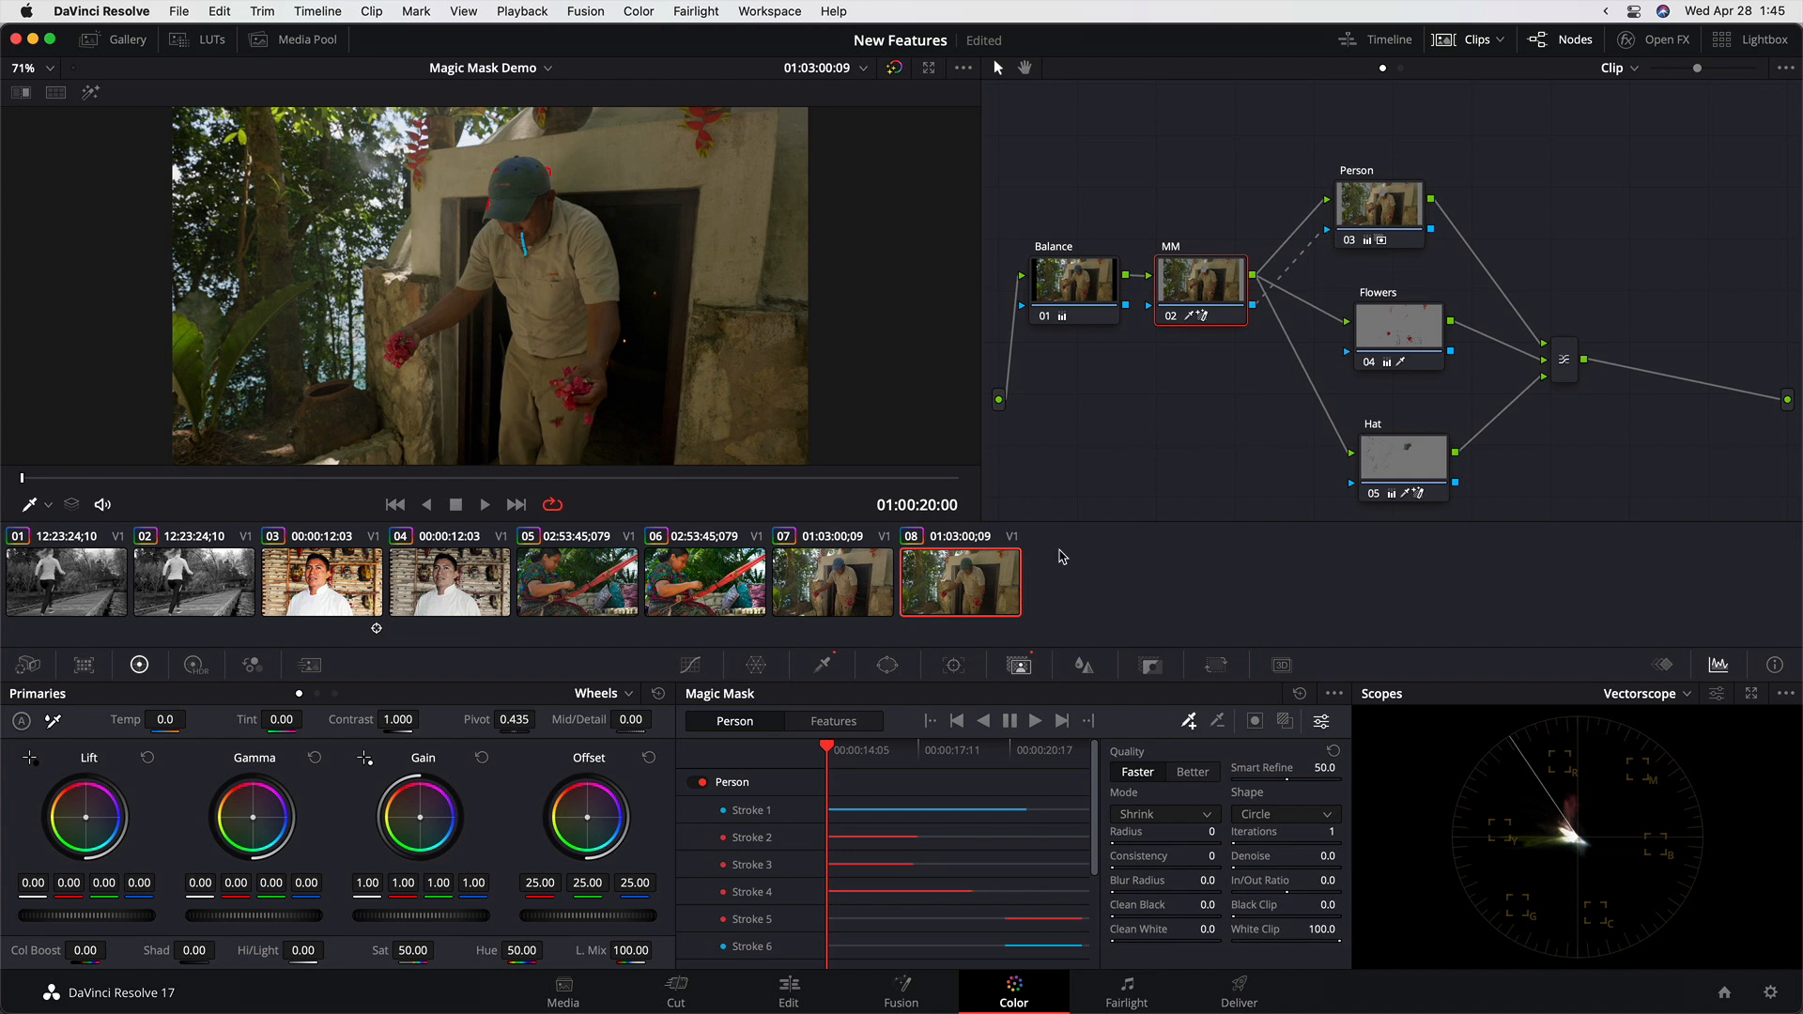
mouse_move(1358, 496)
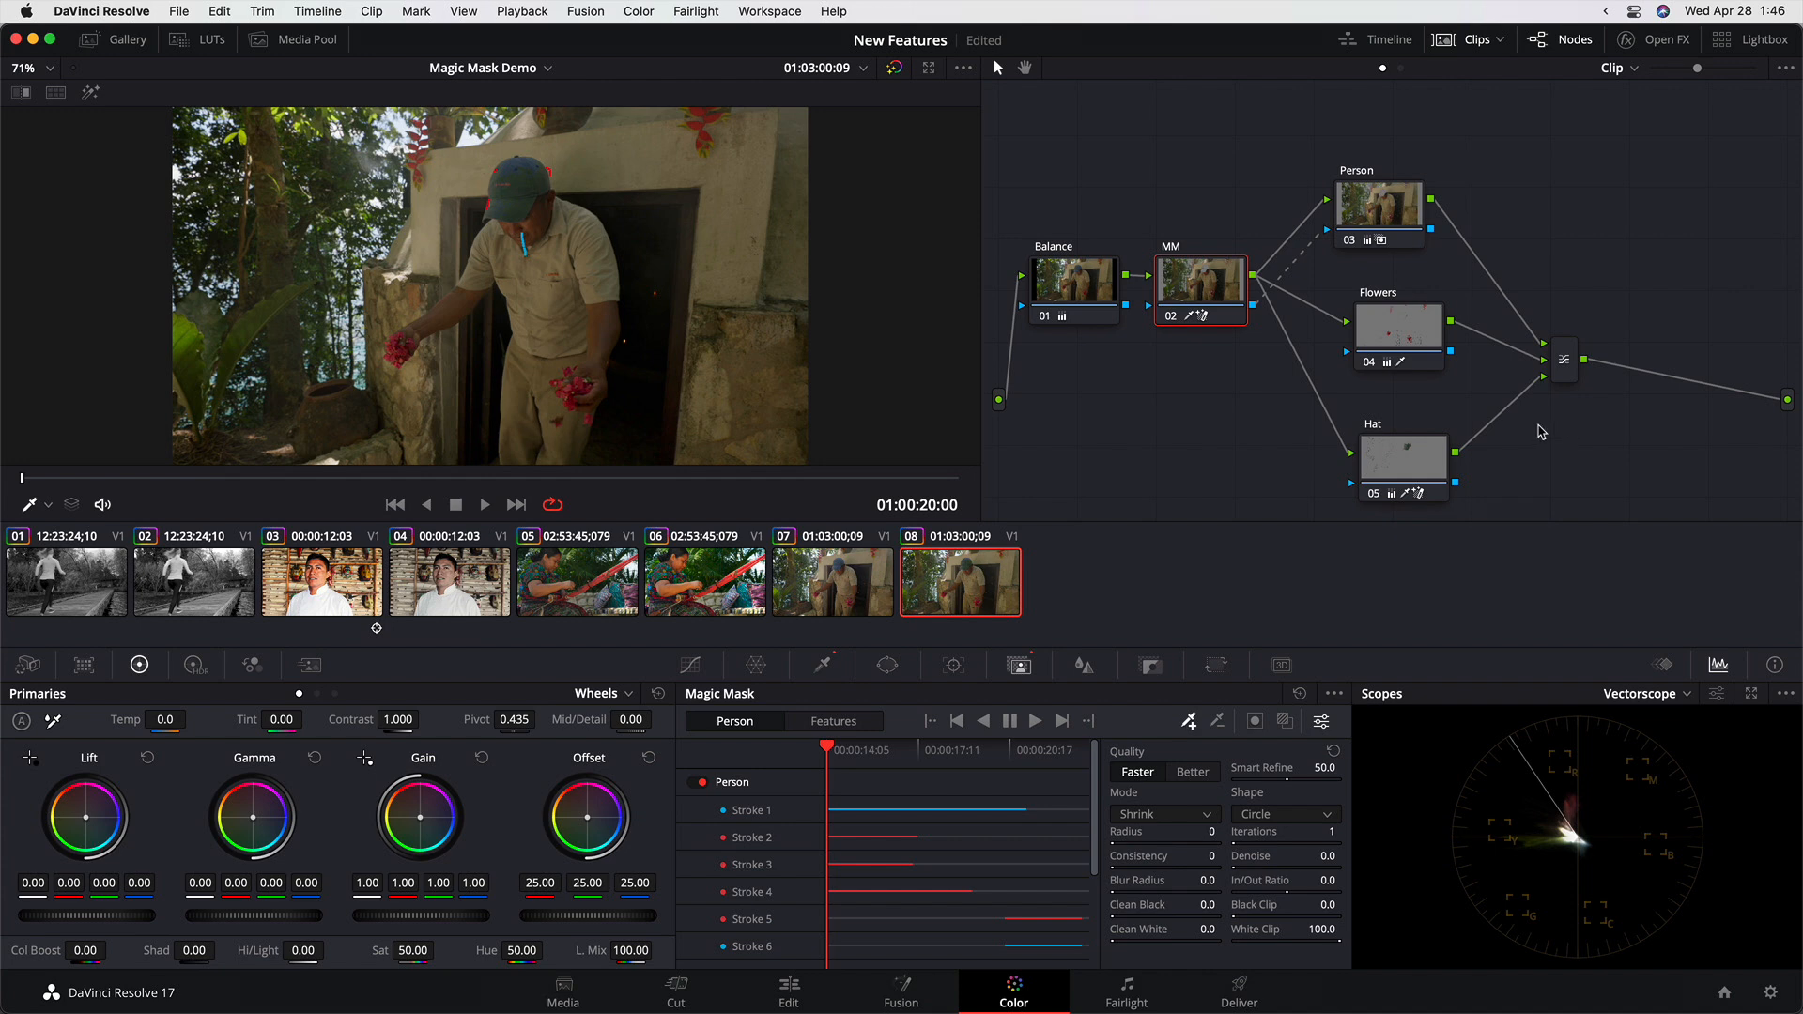
Inspect the Person, Hat and Flowers nodes' masks and wheel settings in turn.
left_click(1377, 214)
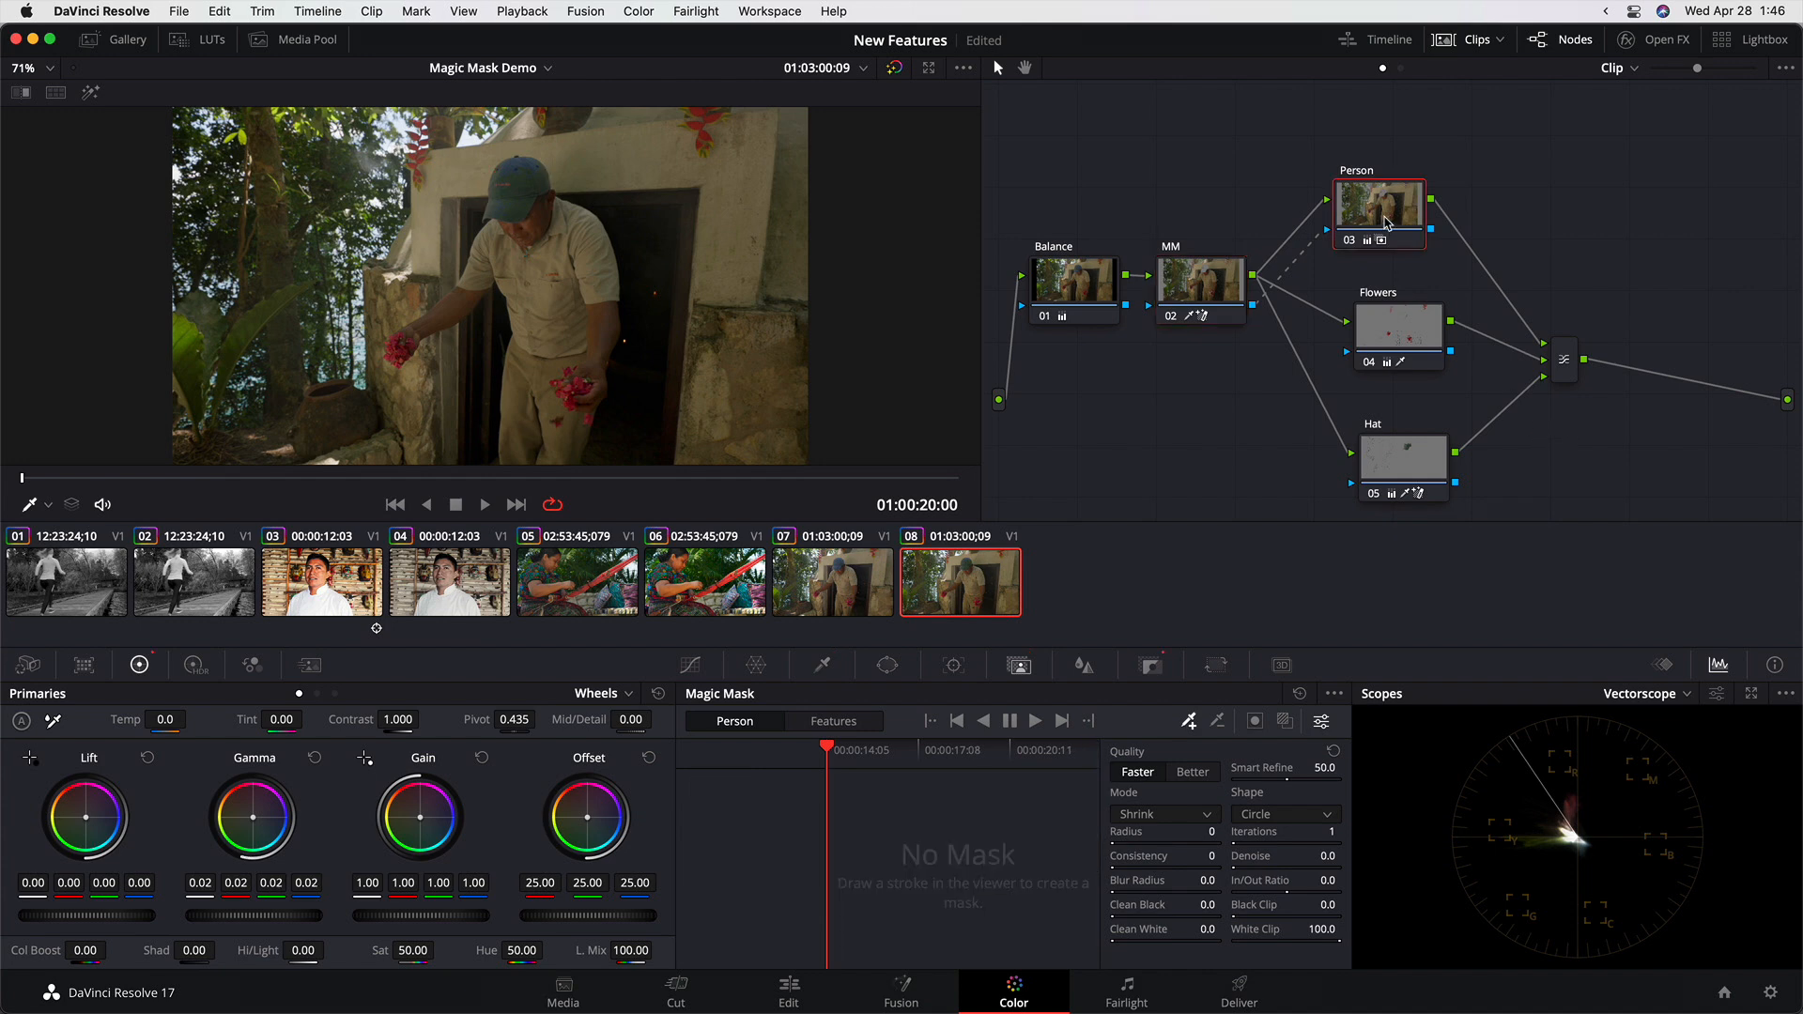
mouse_move(1016, 235)
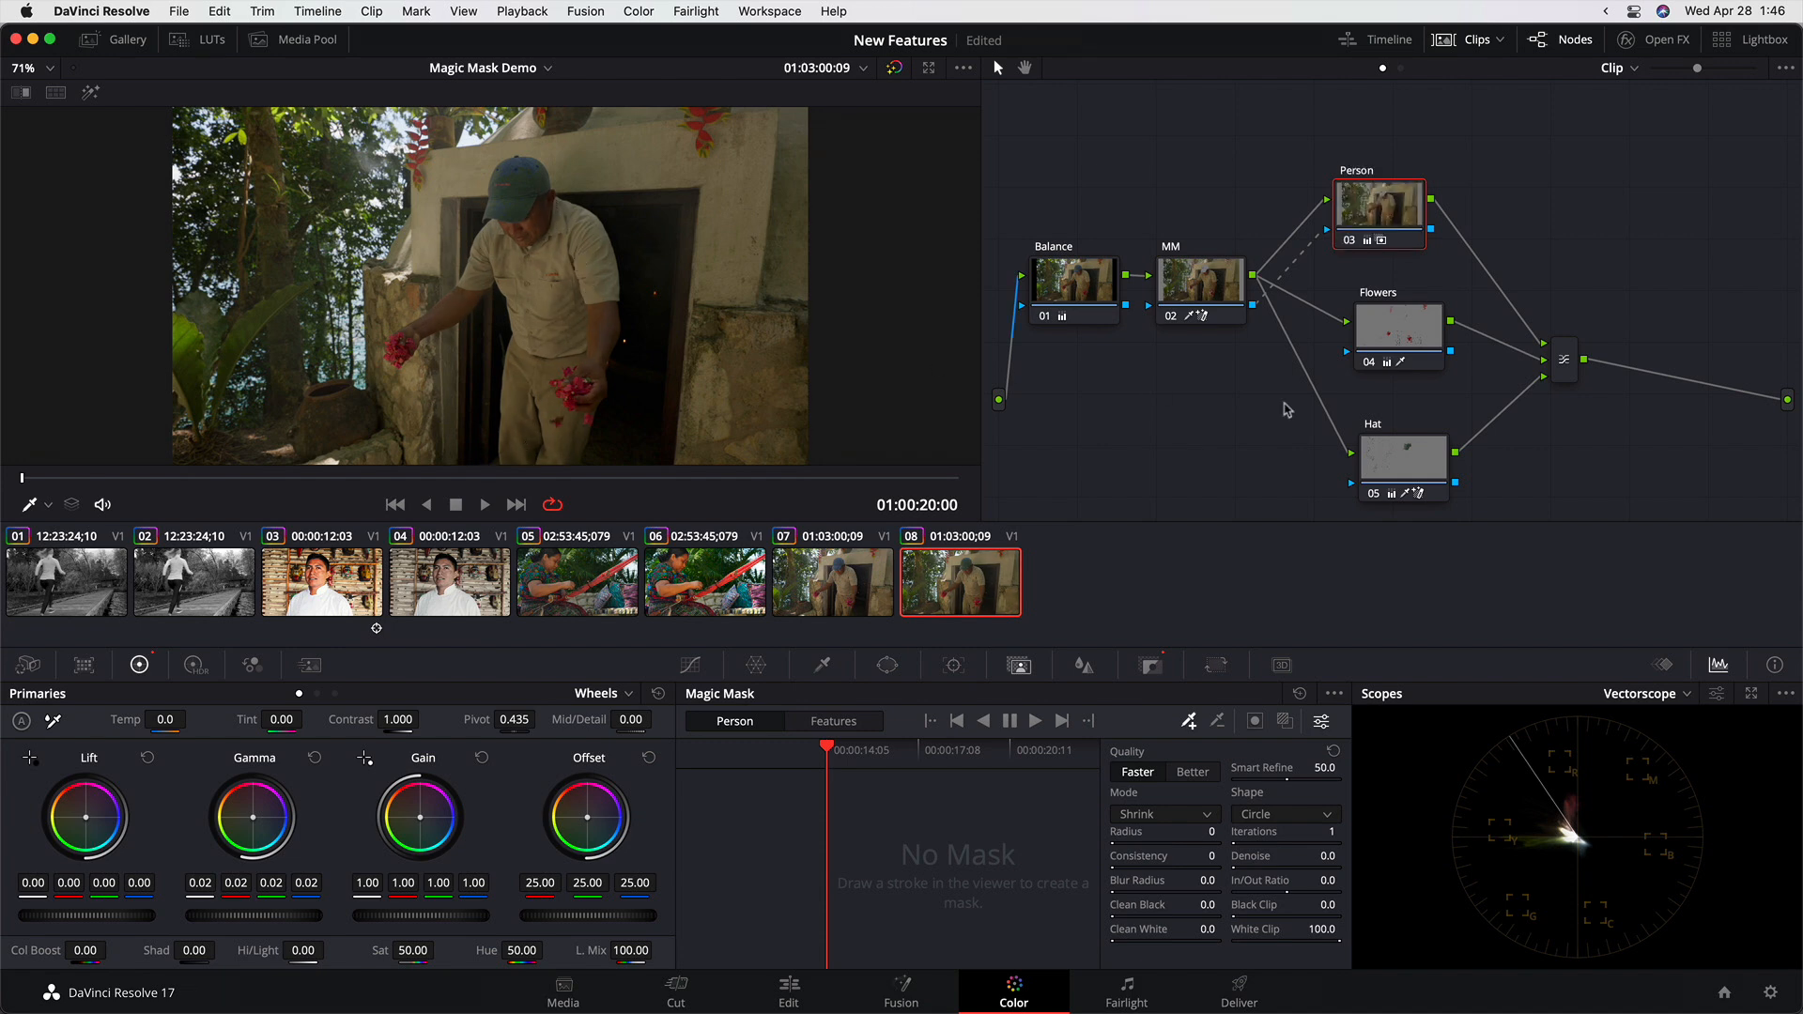
left_click(1401, 456)
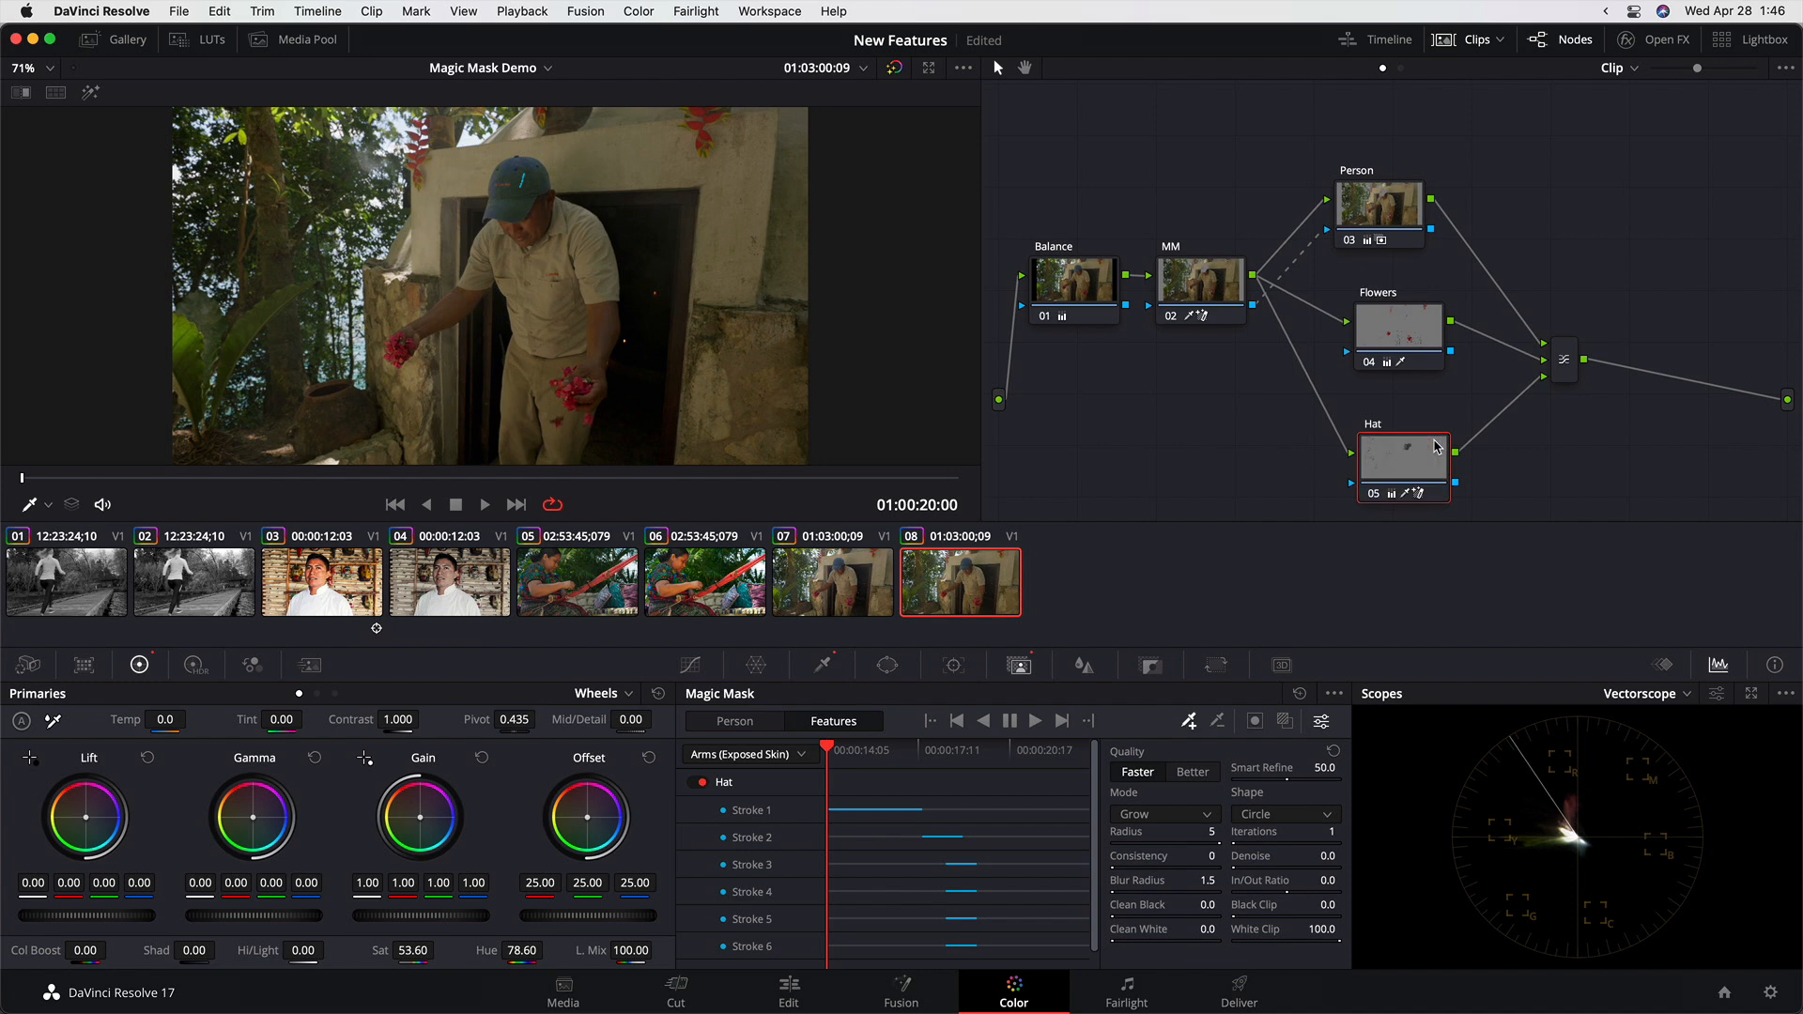
mouse_move(545, 184)
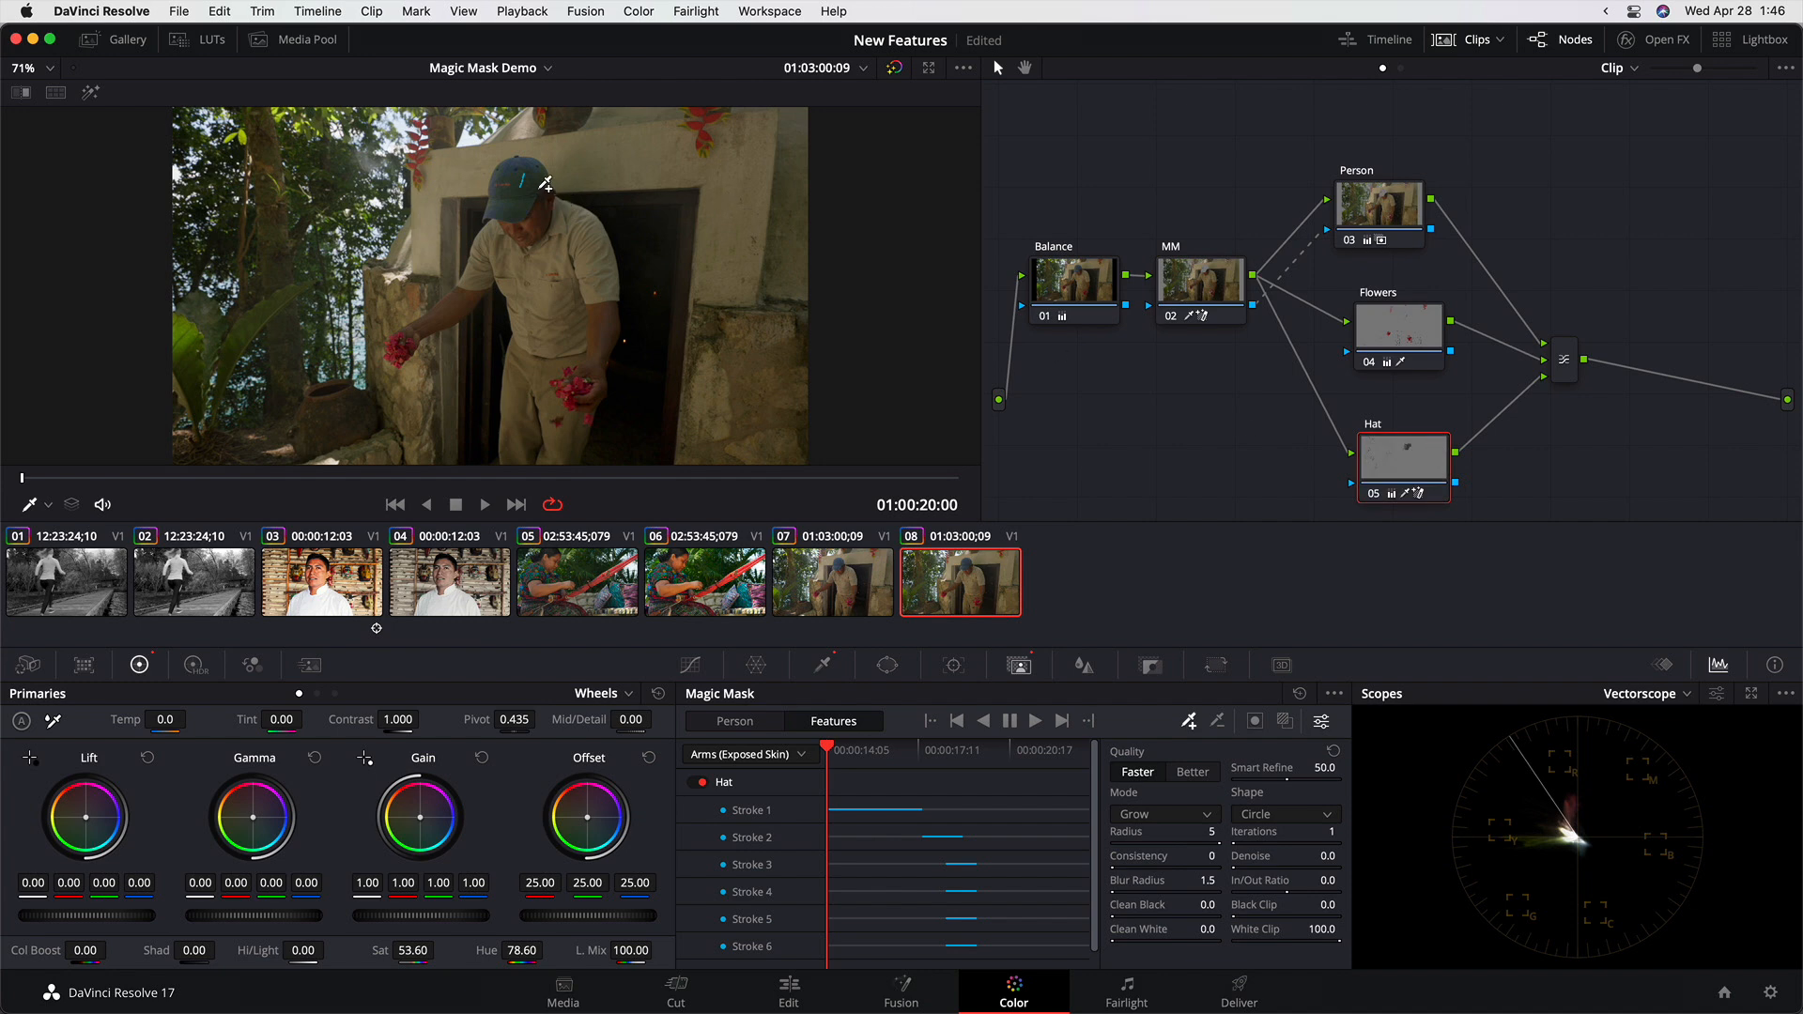
left_click(1397, 334)
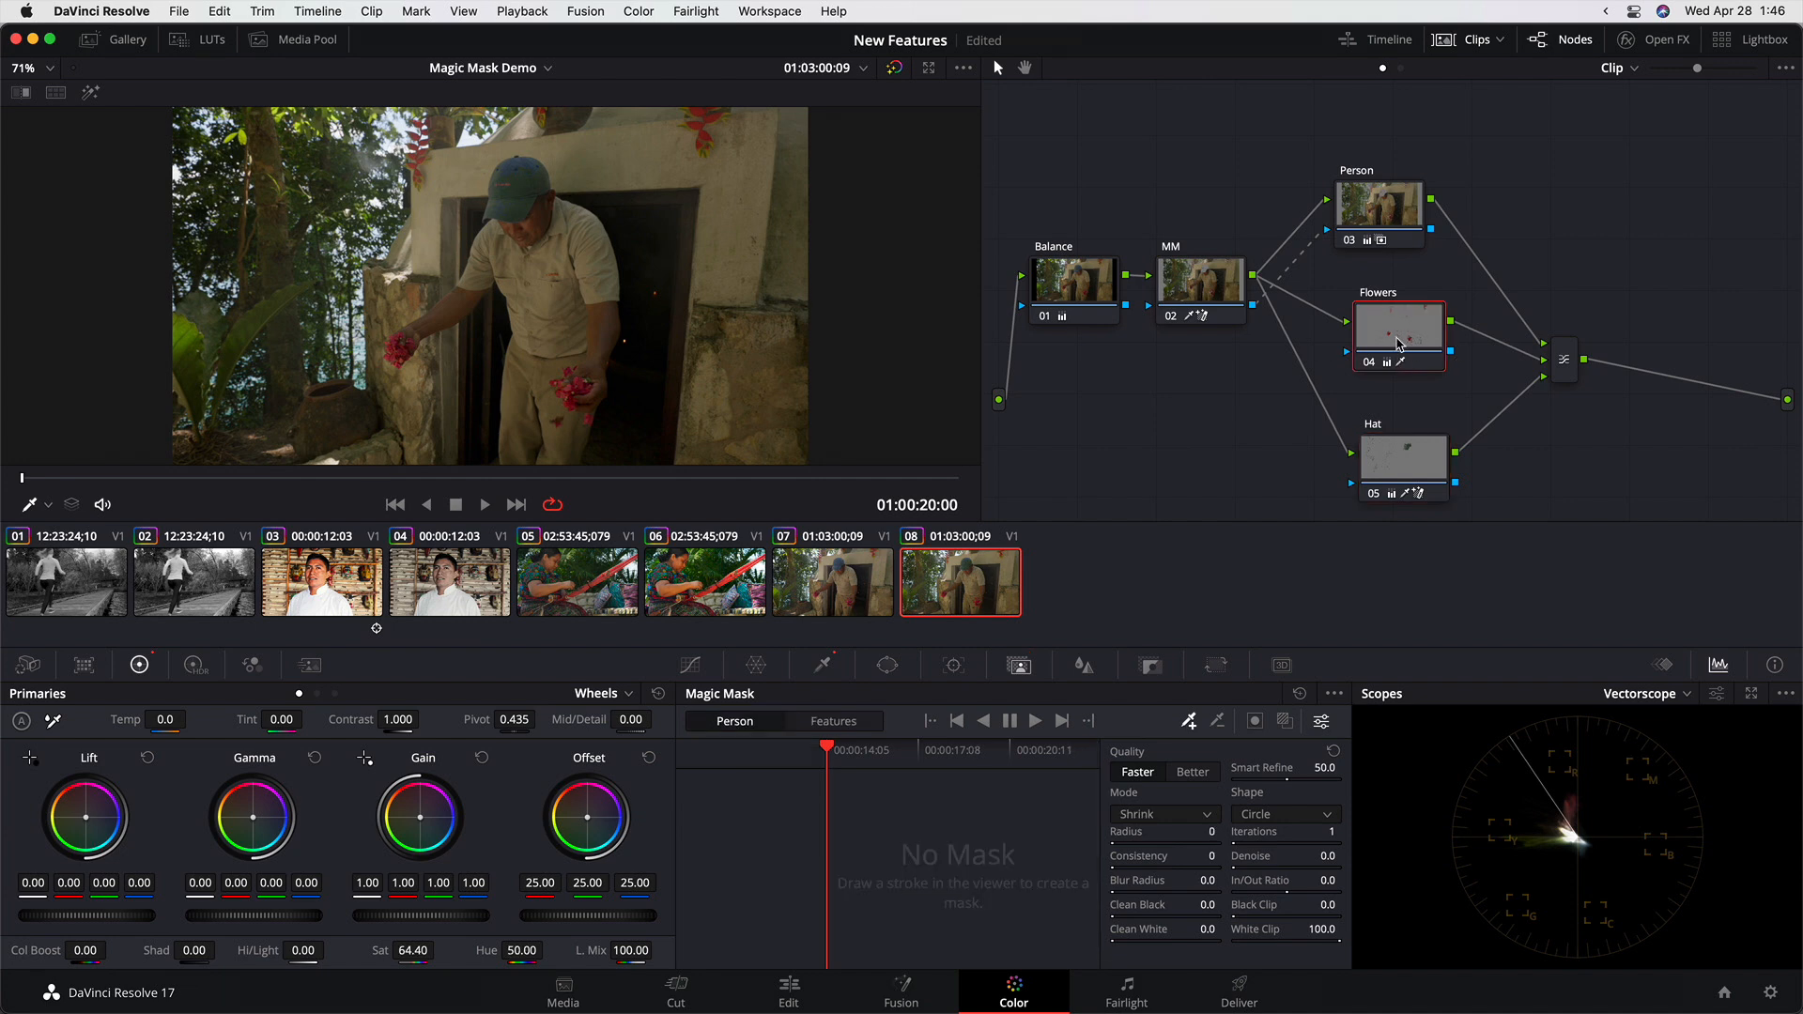
mouse_move(624, 371)
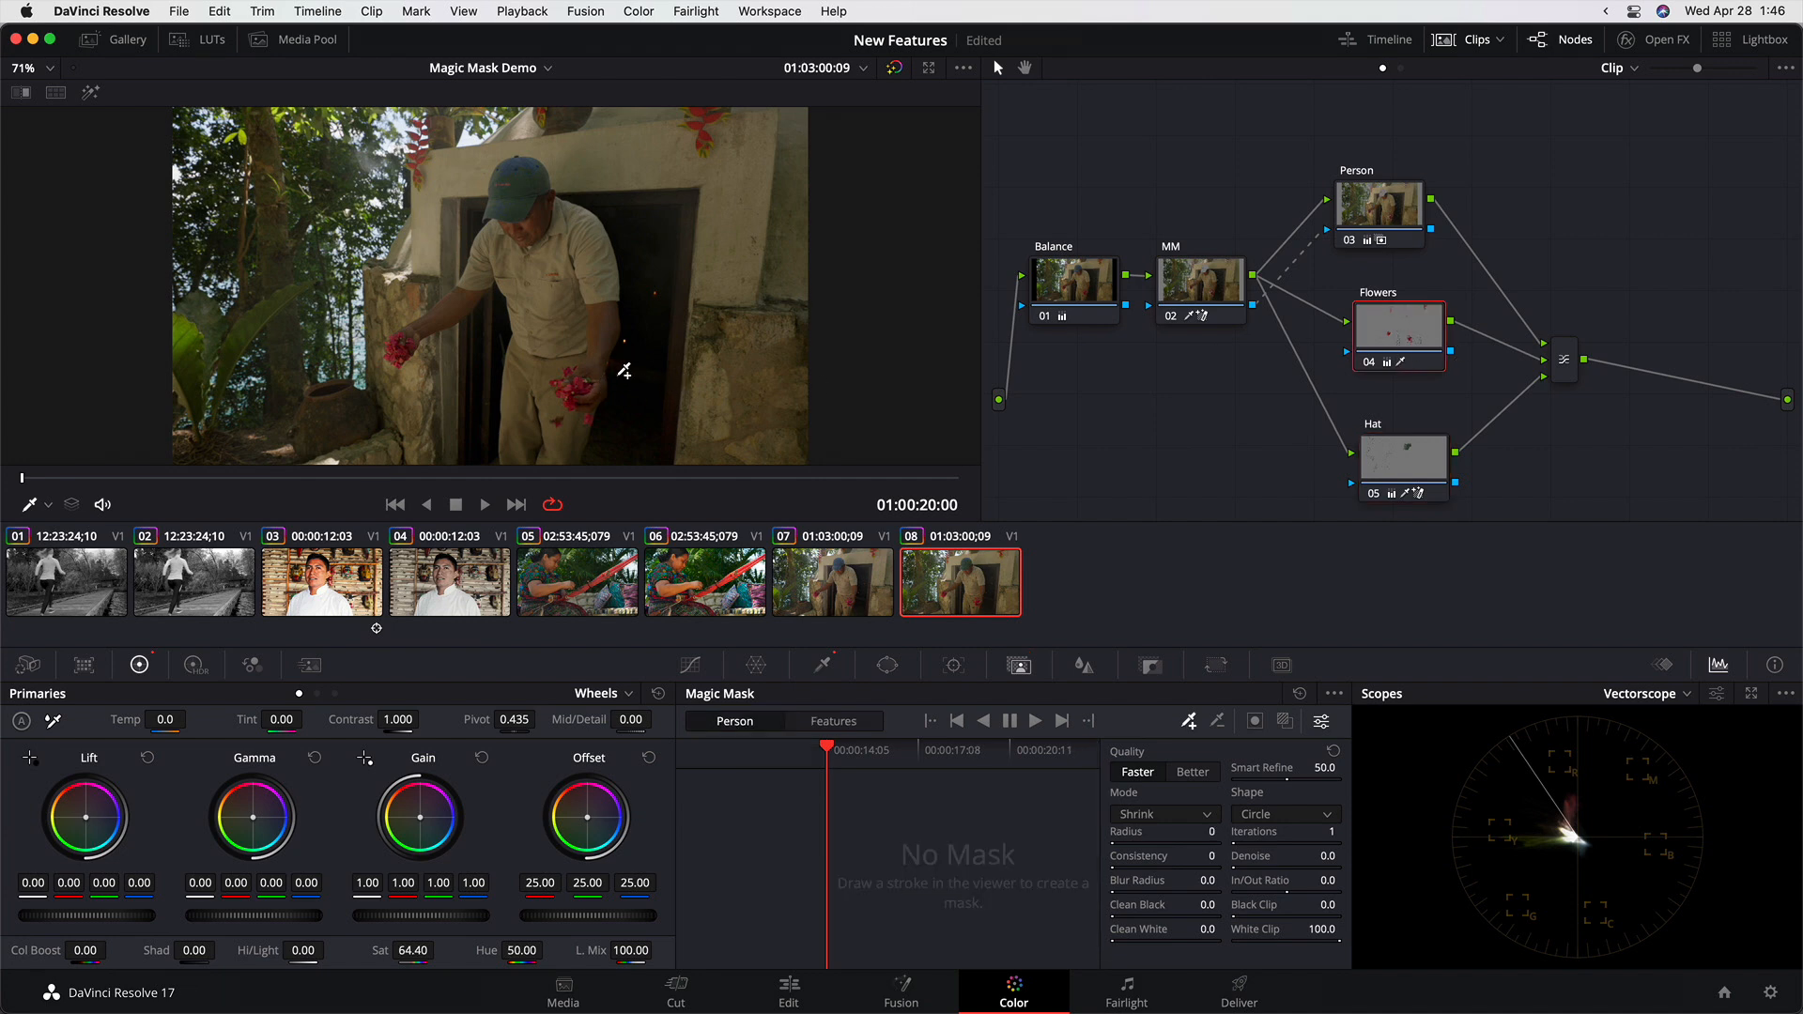
mouse_move(962, 592)
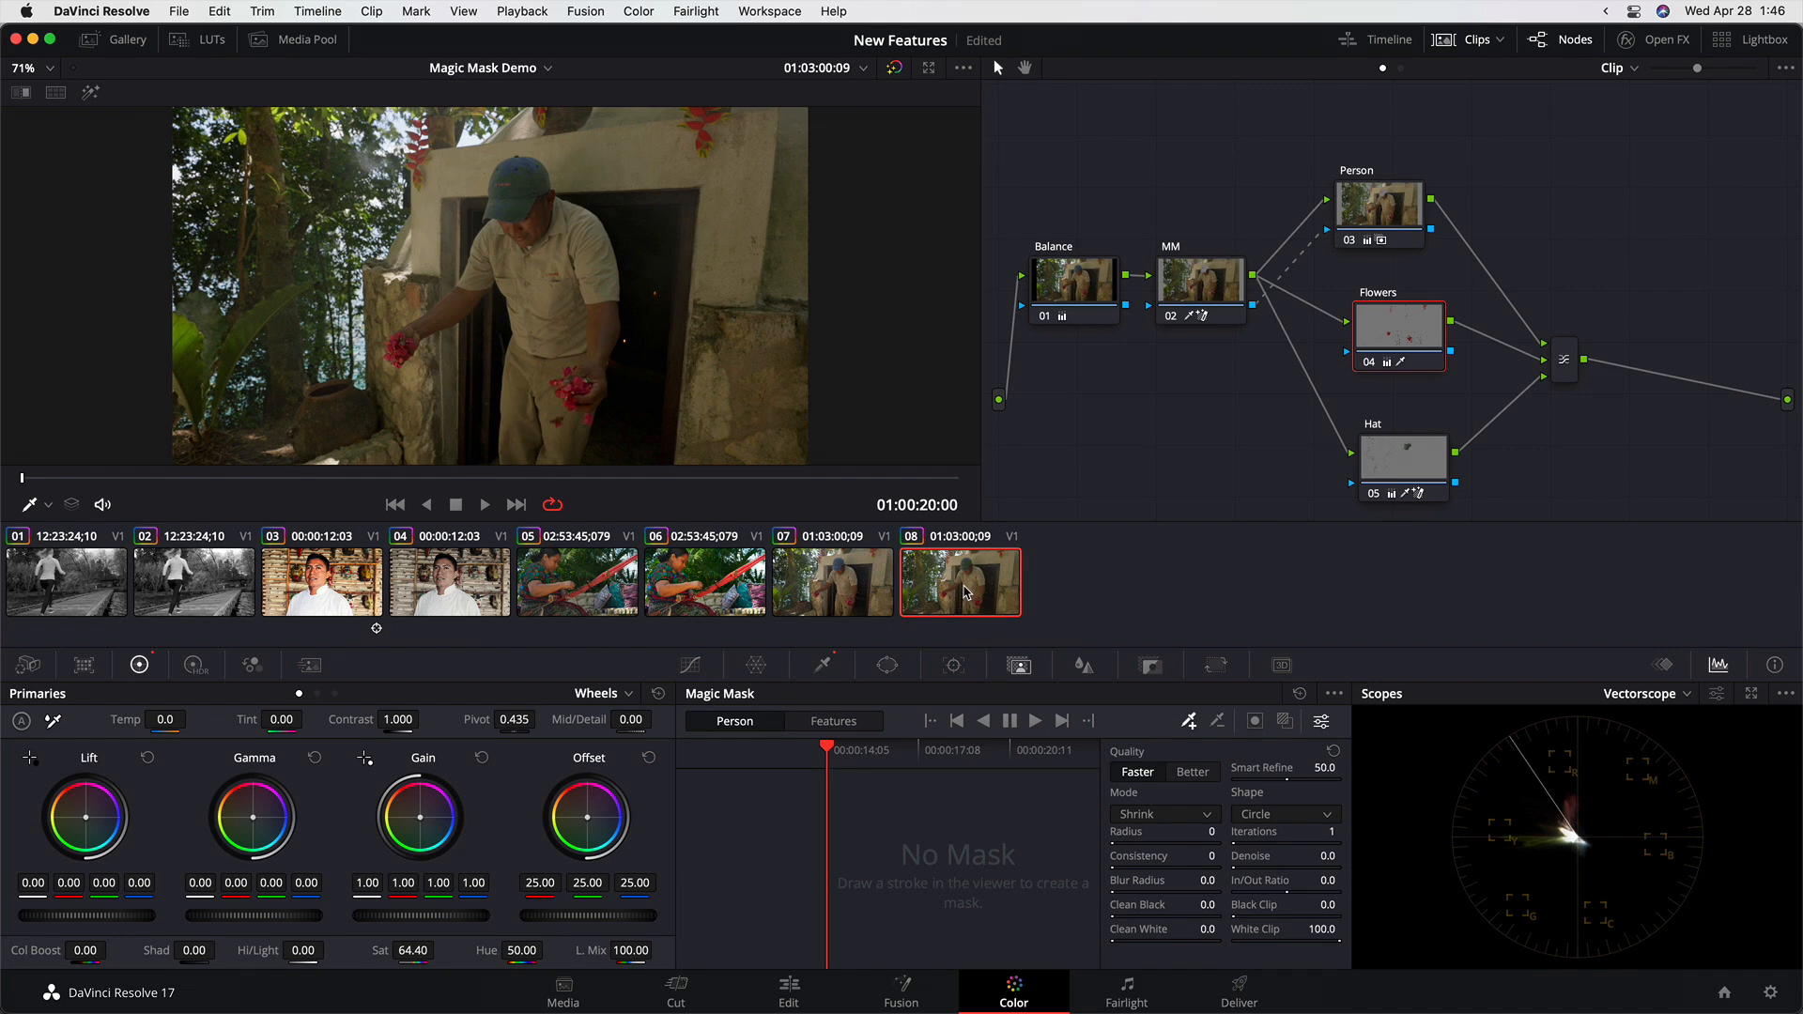